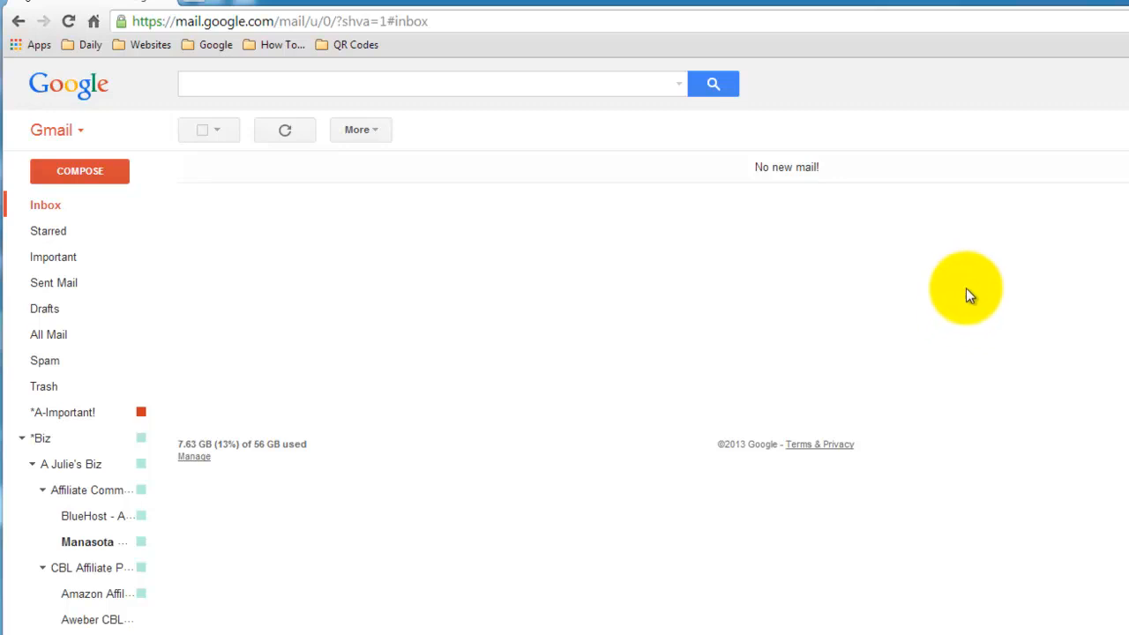
{"action": "mouse_move", "coordinate": [970, 297]}
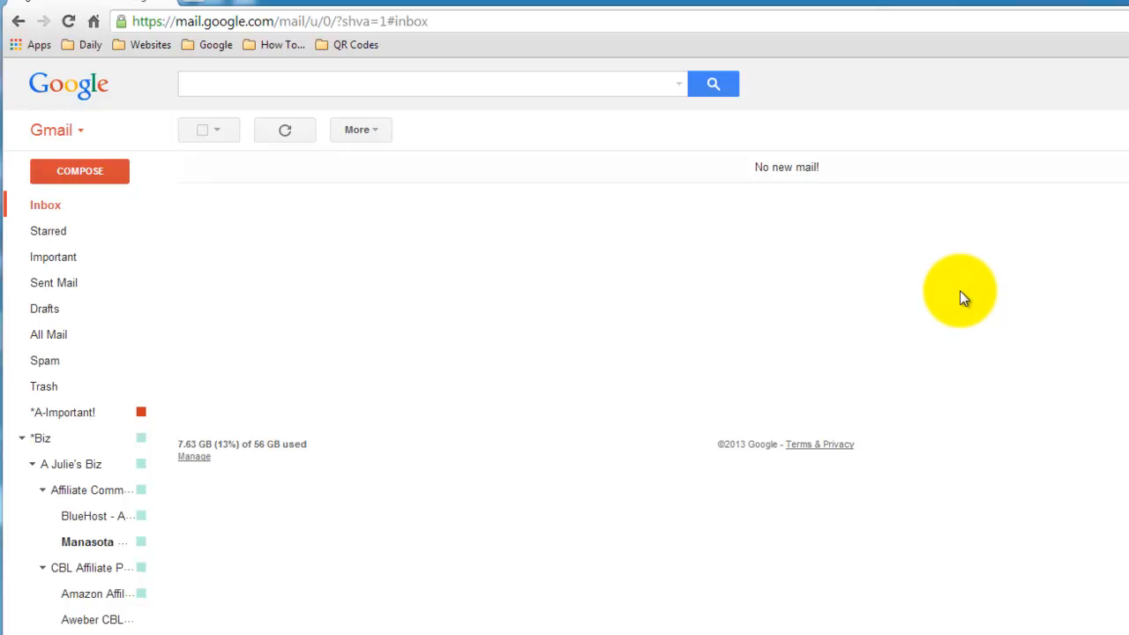
{"action": "mouse_move", "coordinate": [861, 304]}
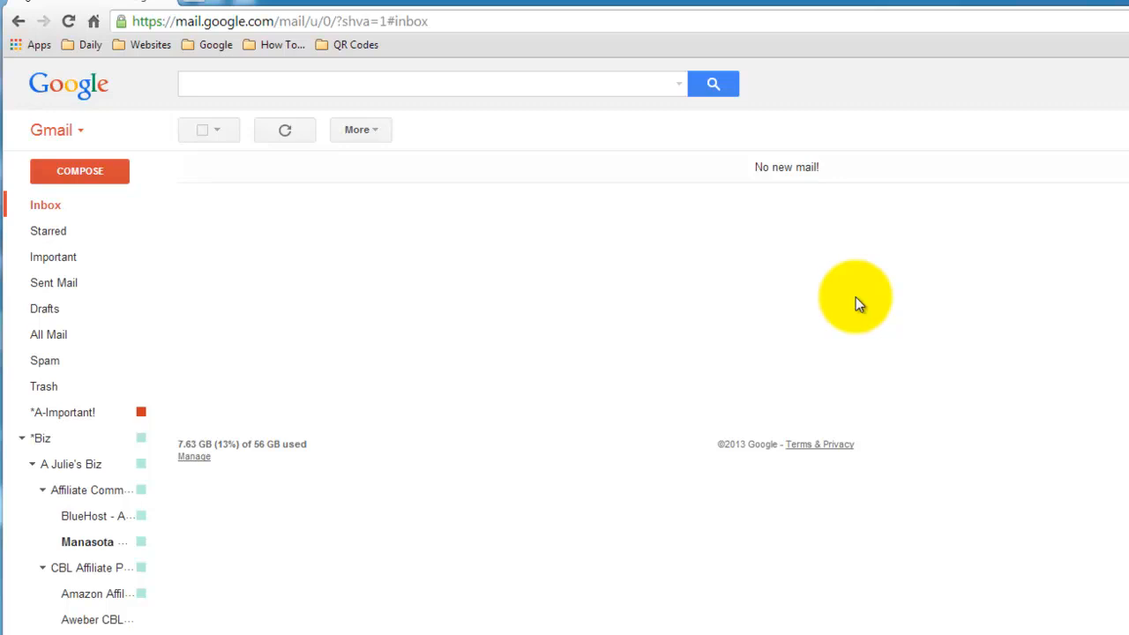
{"action": "mouse_move", "coordinate": [522, 238]}
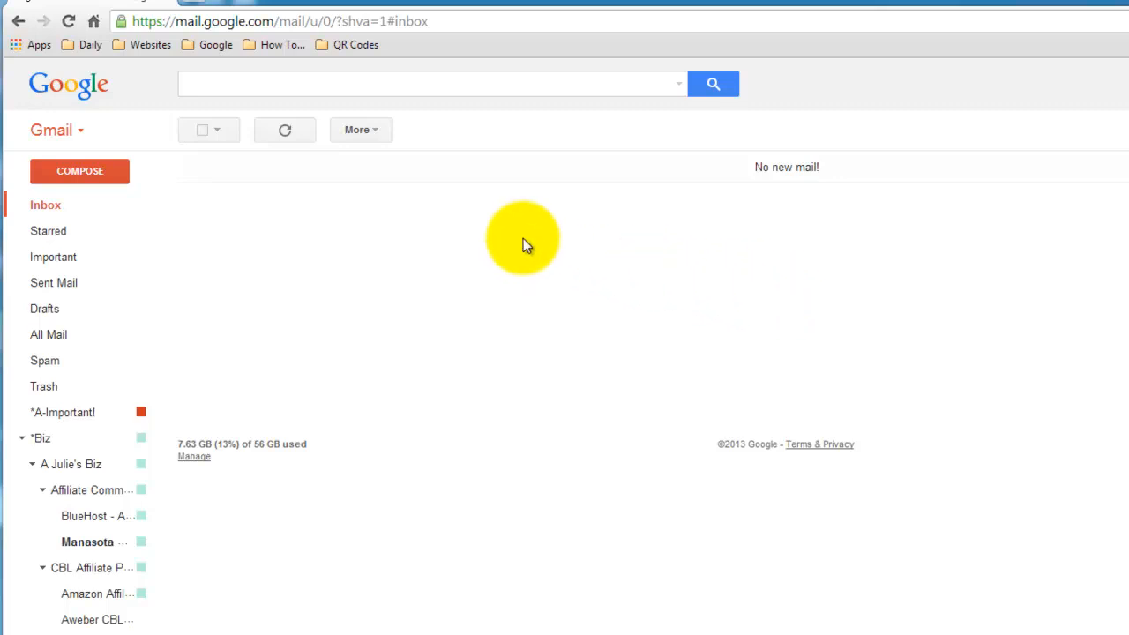
{"action": "mouse_move", "coordinate": [130, 229]}
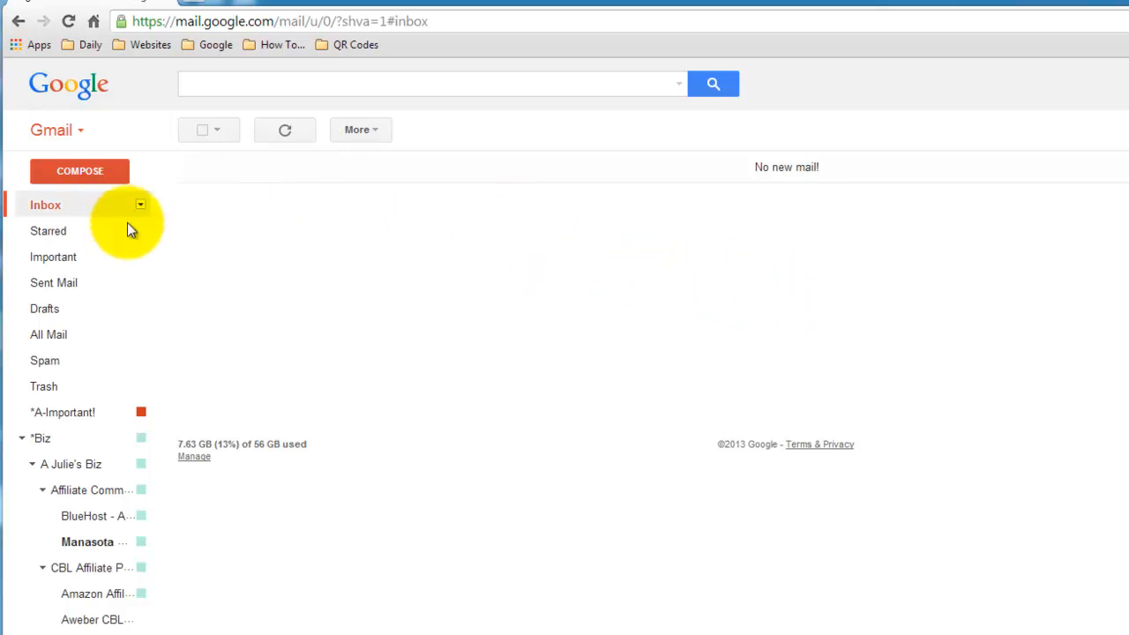
{"action": "mouse_move", "coordinate": [652, 296]}
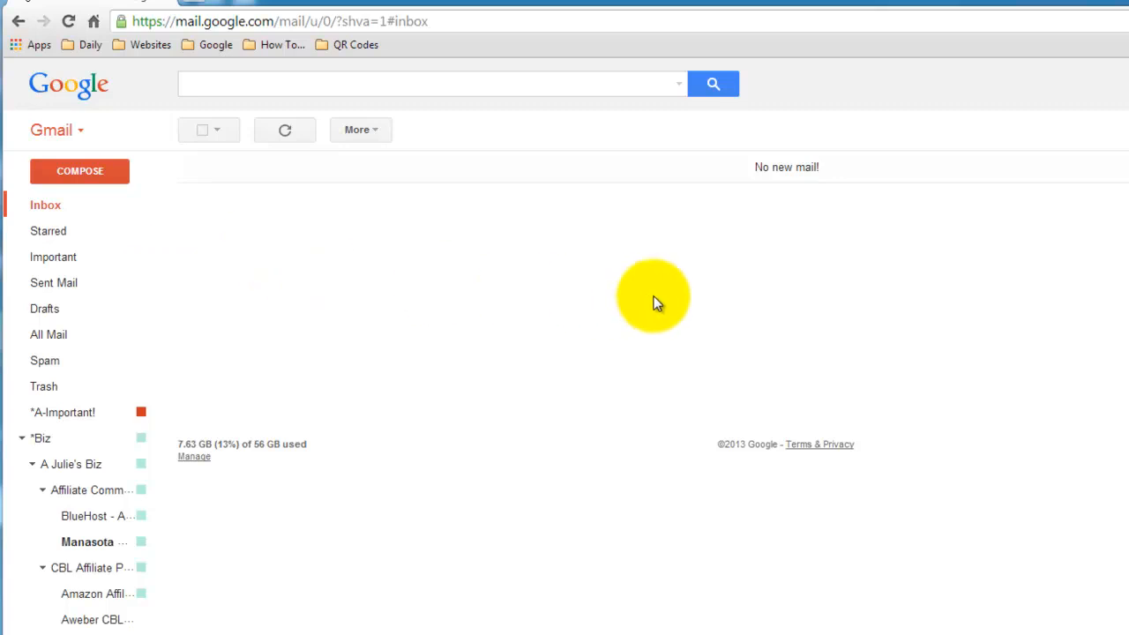
{"action": "mouse_move", "coordinate": [1125, 221]}
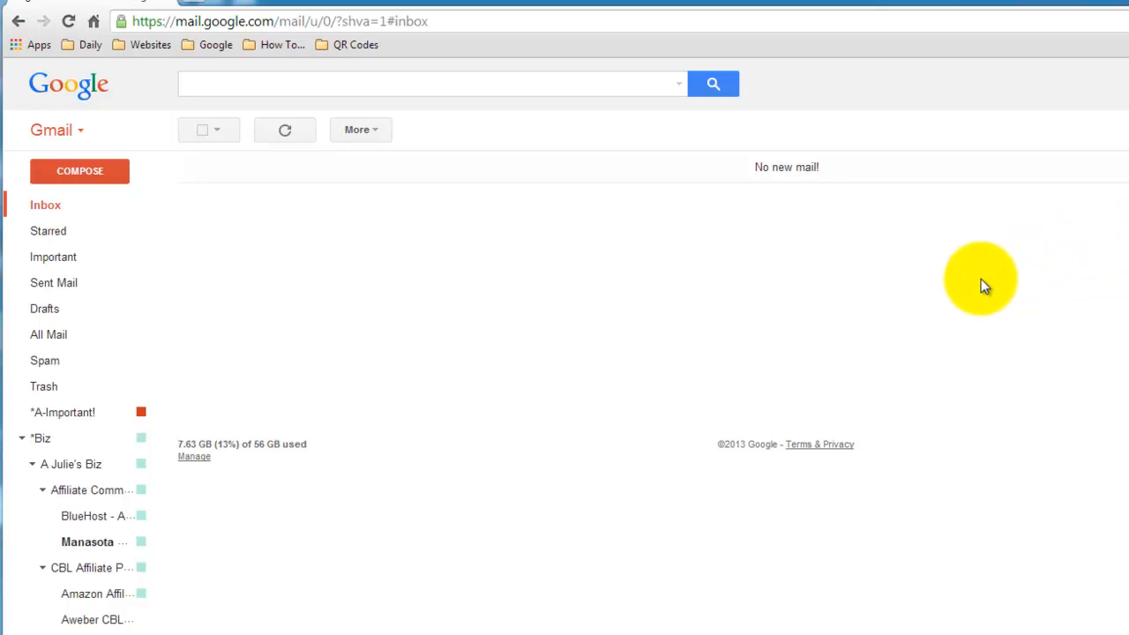
{"action": "mouse_move", "coordinate": [554, 268]}
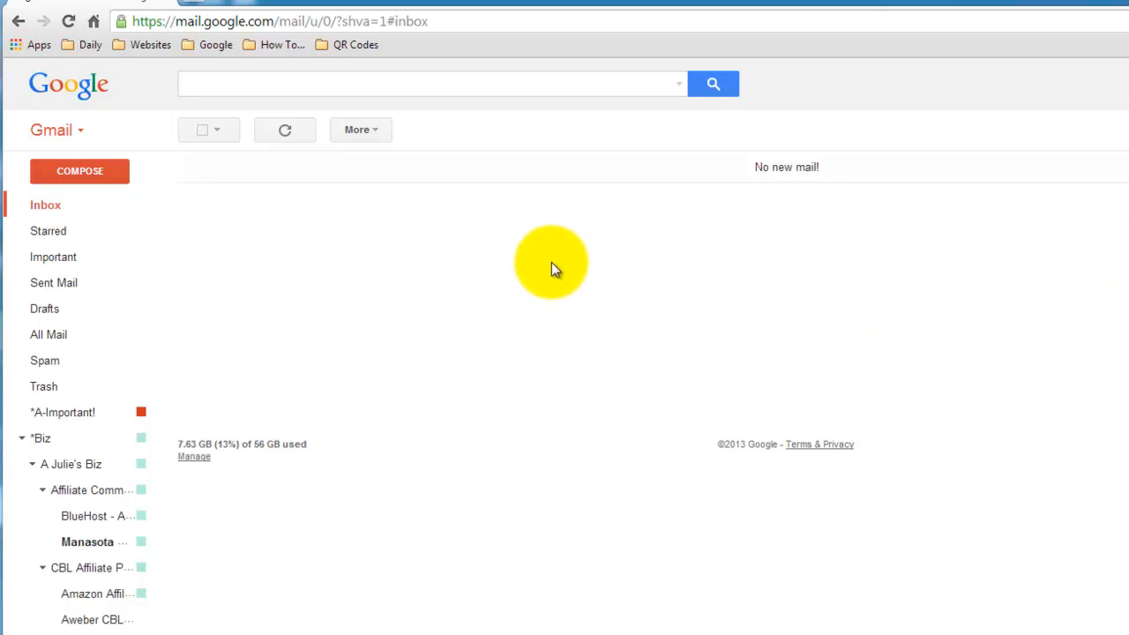
{"action": "mouse_move", "coordinate": [360, 267]}
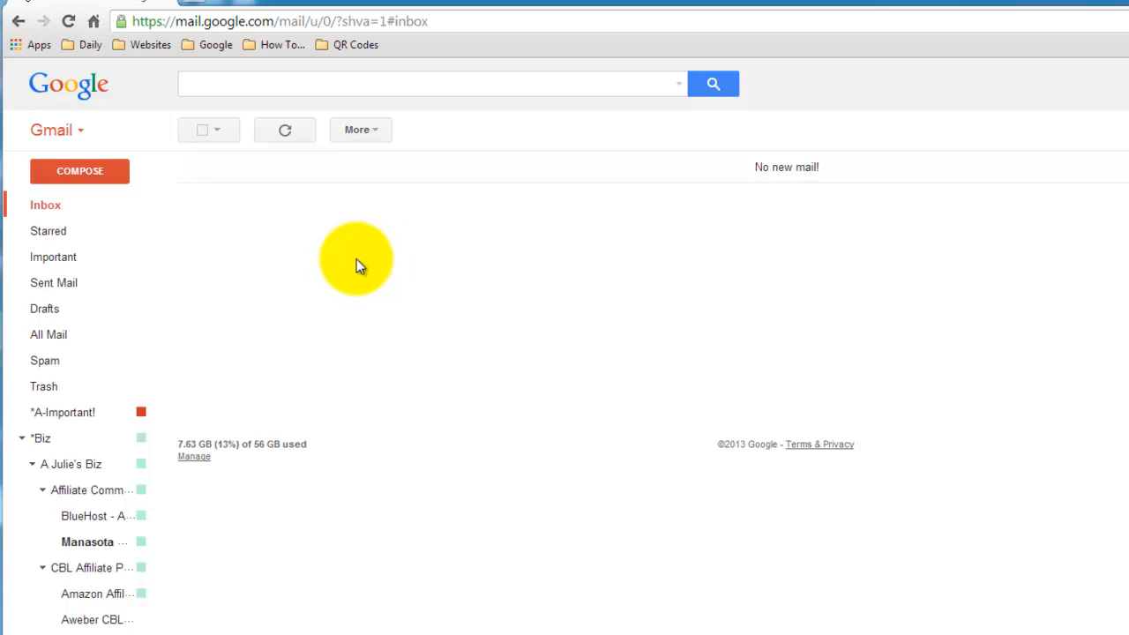
{"action": "mouse_move", "coordinate": [397, 258]}
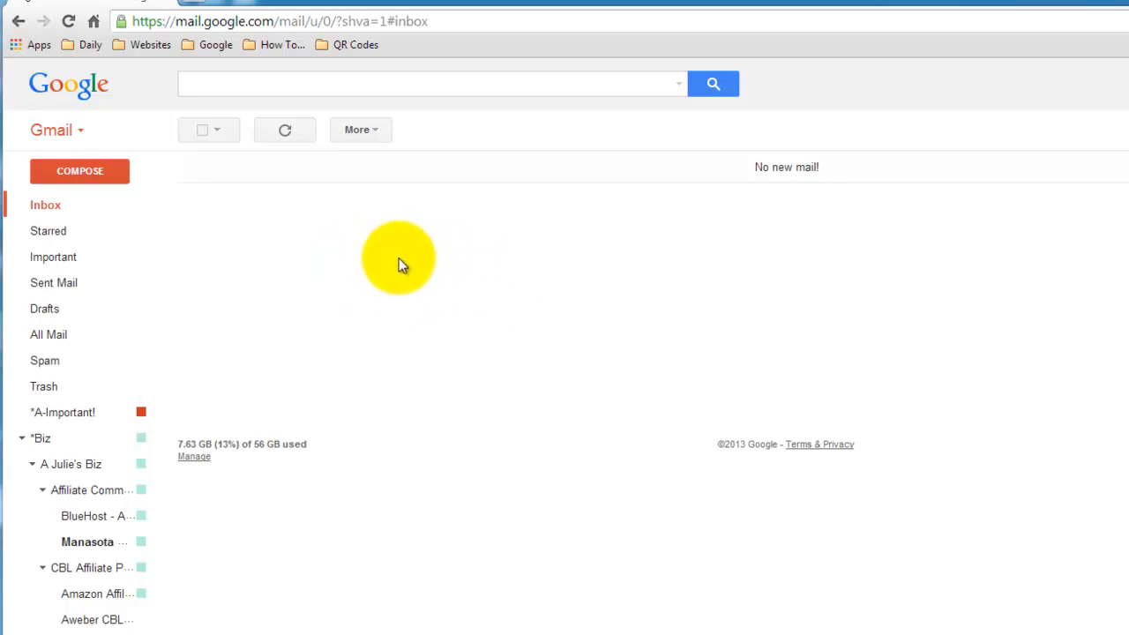
{"action": "mouse_move", "coordinate": [420, 291]}
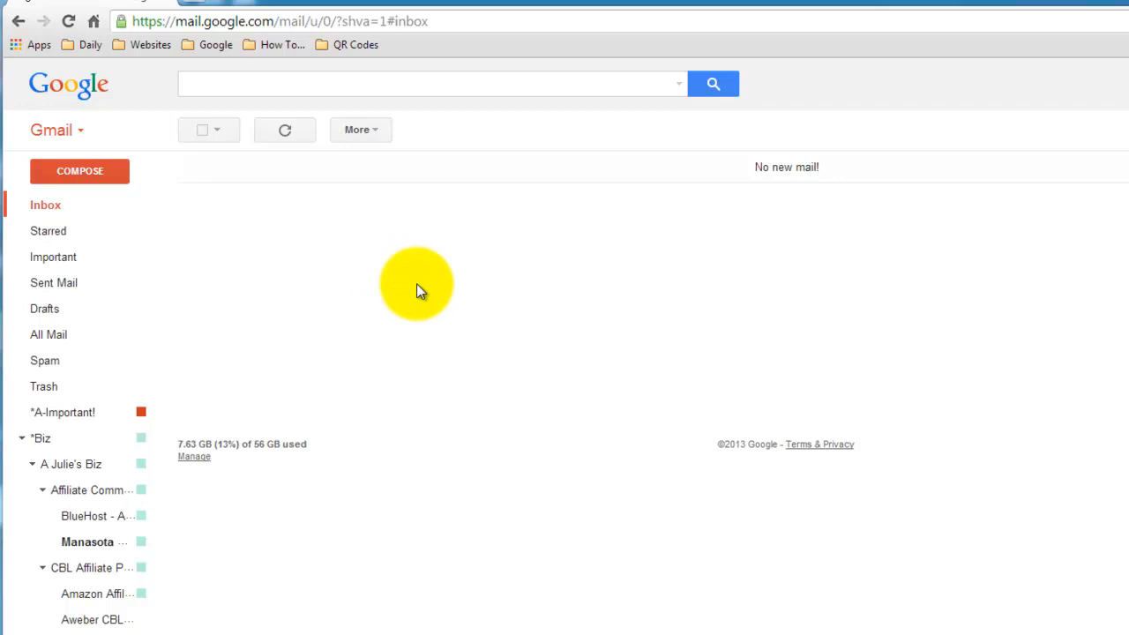
{"action": "mouse_move", "coordinate": [452, 314]}
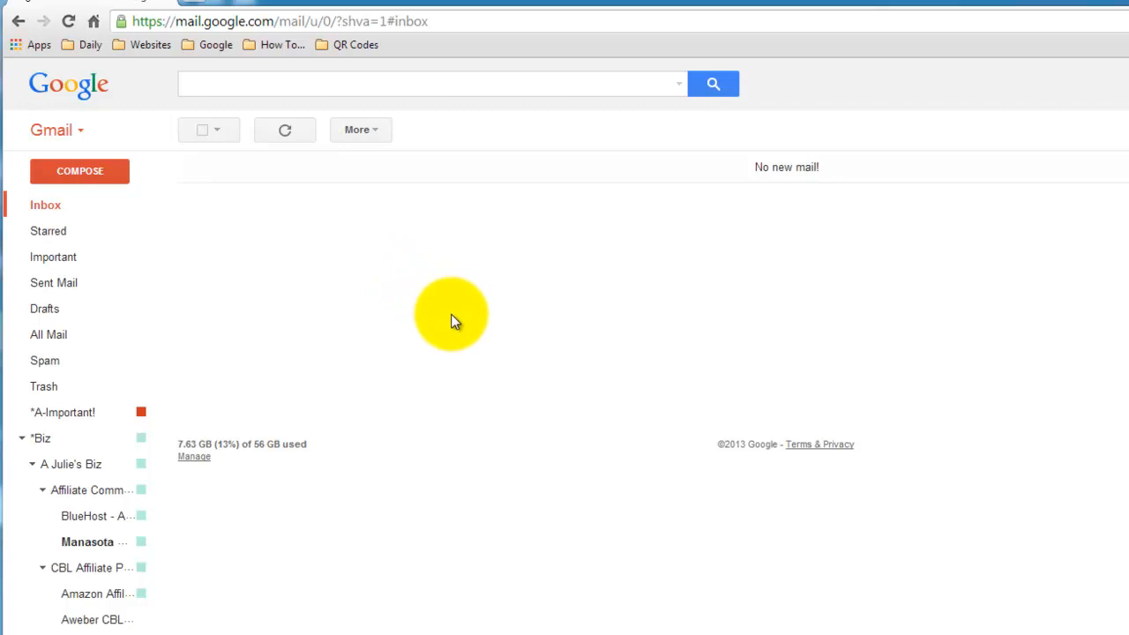
{"action": "mouse_move", "coordinate": [450, 314]}
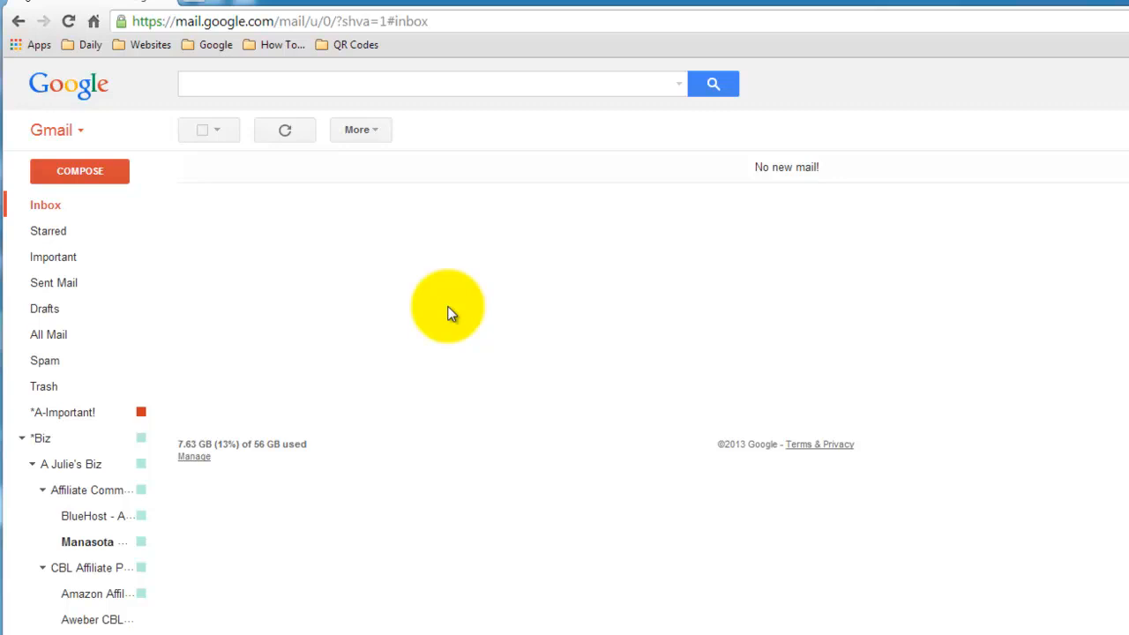
{"action": "mouse_move", "coordinate": [485, 4]}
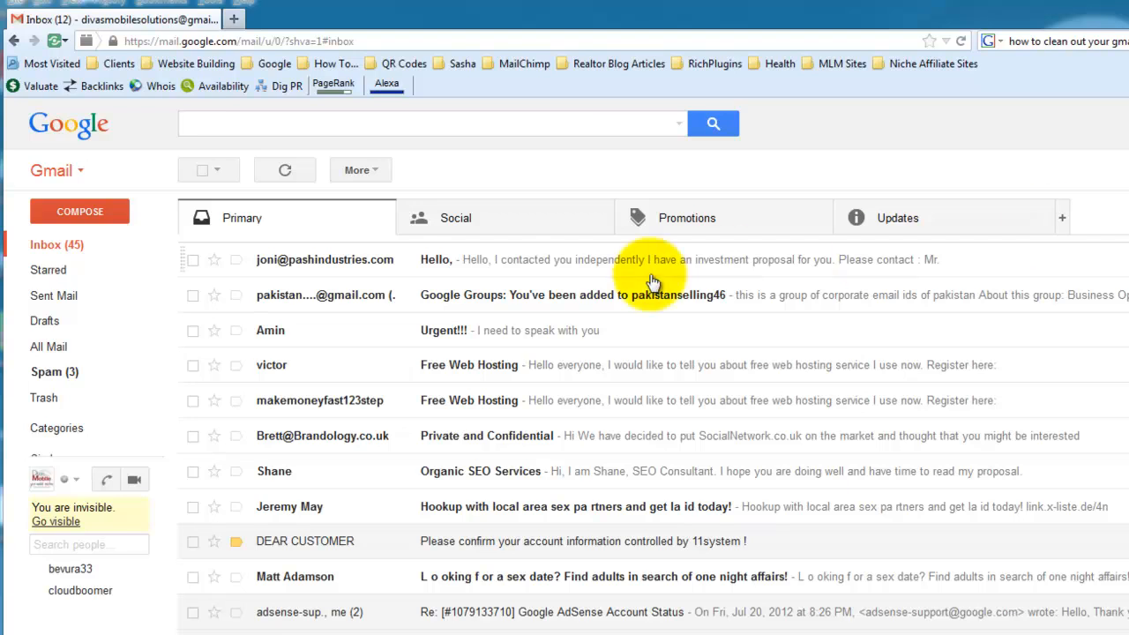
{"action": "mouse_move", "coordinate": [1004, 142]}
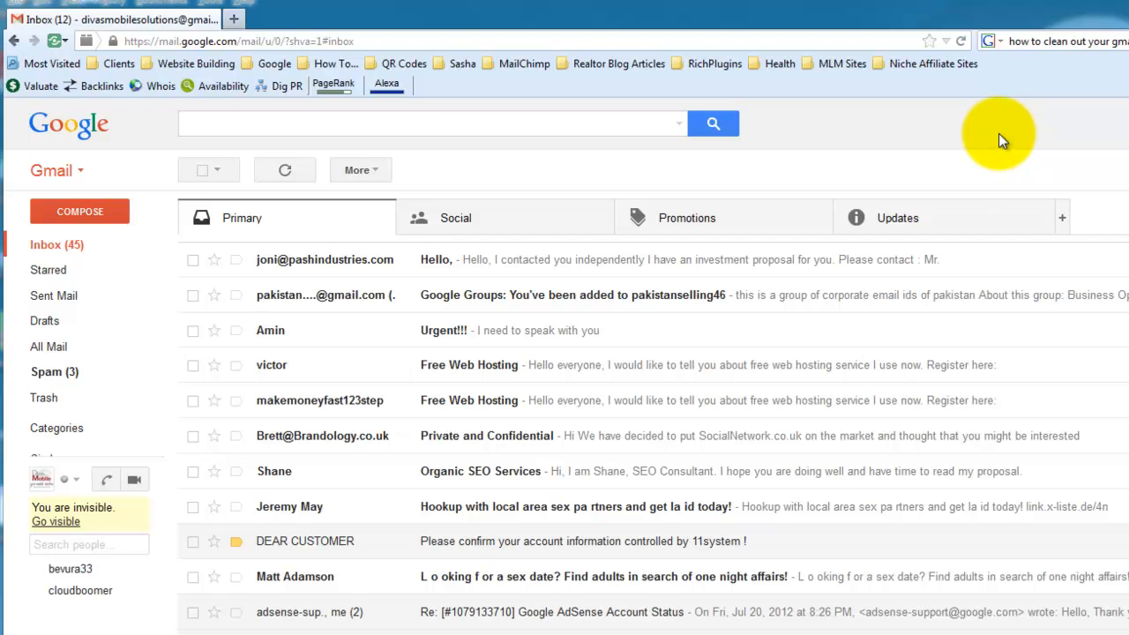
{"action": "mouse_move", "coordinate": [838, 137]}
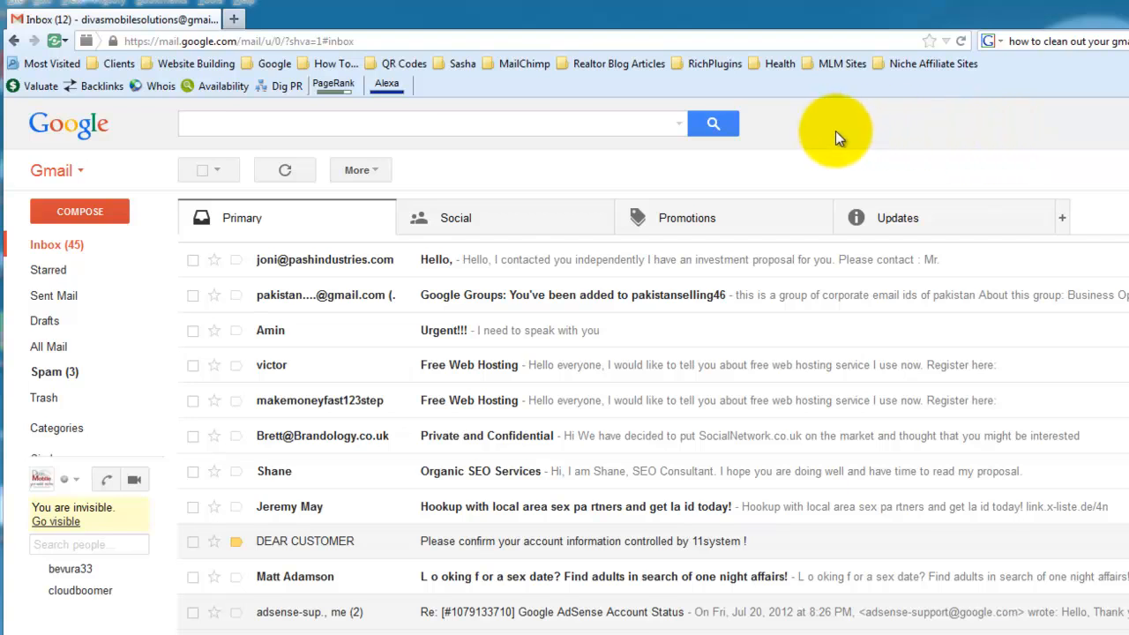
Step: After a look at Updates, turn off Social, Promotions and Updates in Configure inbox and save
{"action": "left_click", "coordinate": [455, 219]}
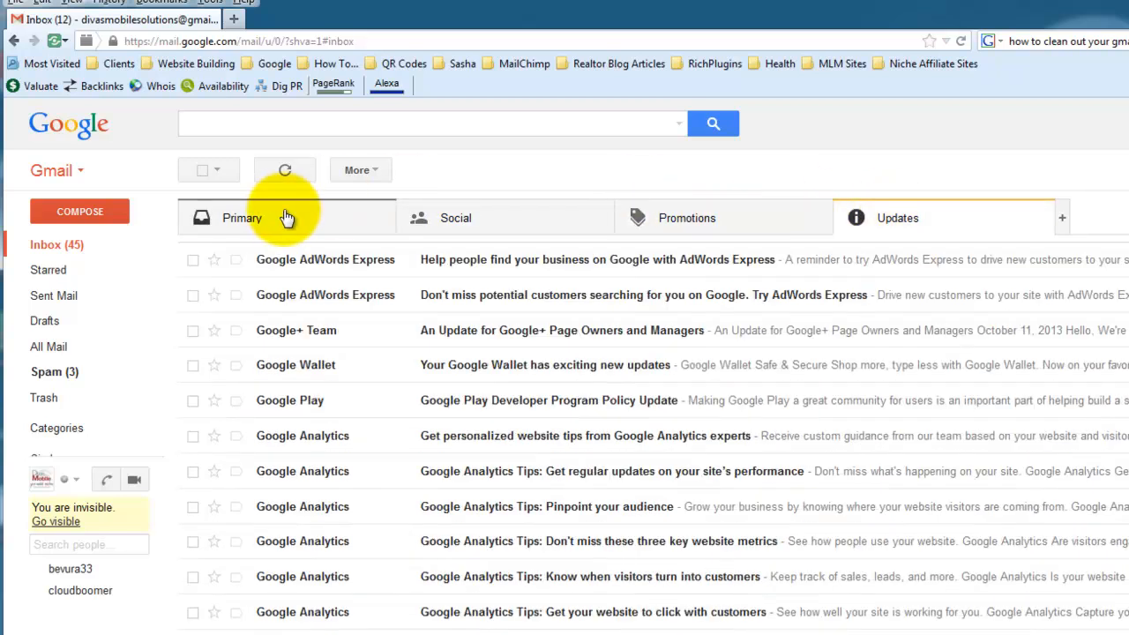
{"action": "left_click", "coordinate": [46, 243]}
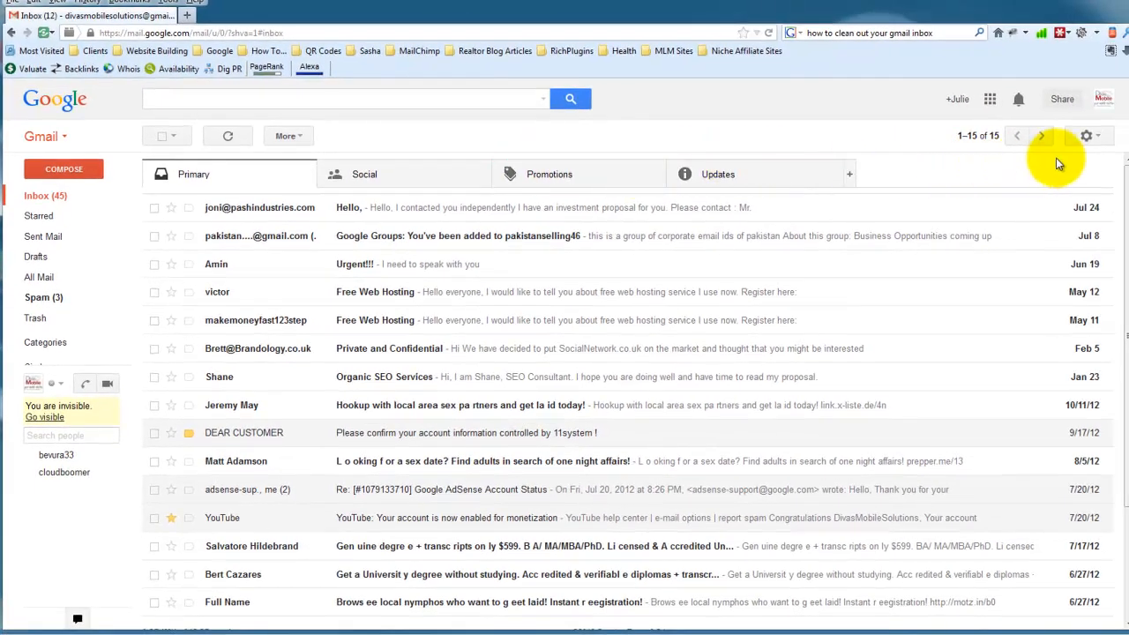
{"action": "left_click", "coordinate": [1087, 134]}
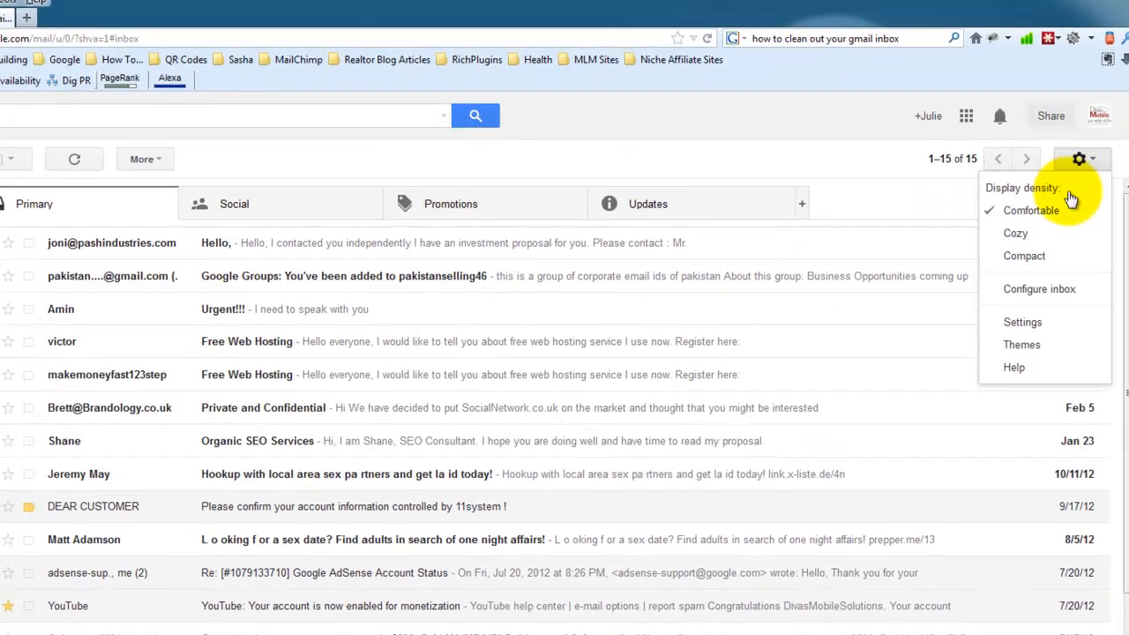
{"action": "left_click", "coordinate": [1039, 290]}
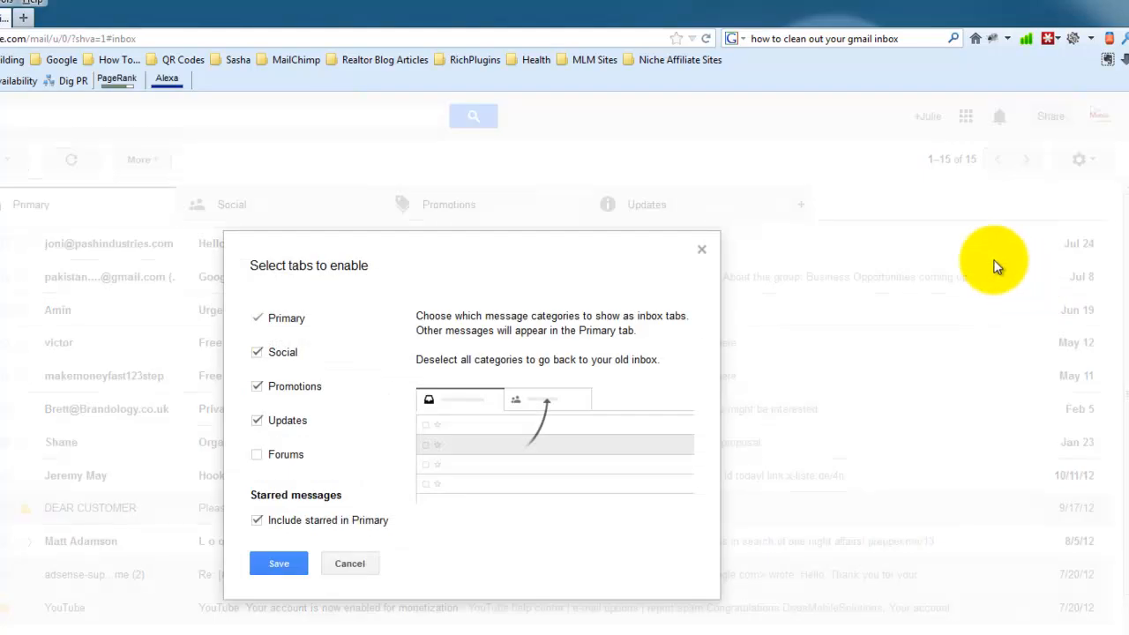
{"action": "left_click", "coordinate": [258, 353]}
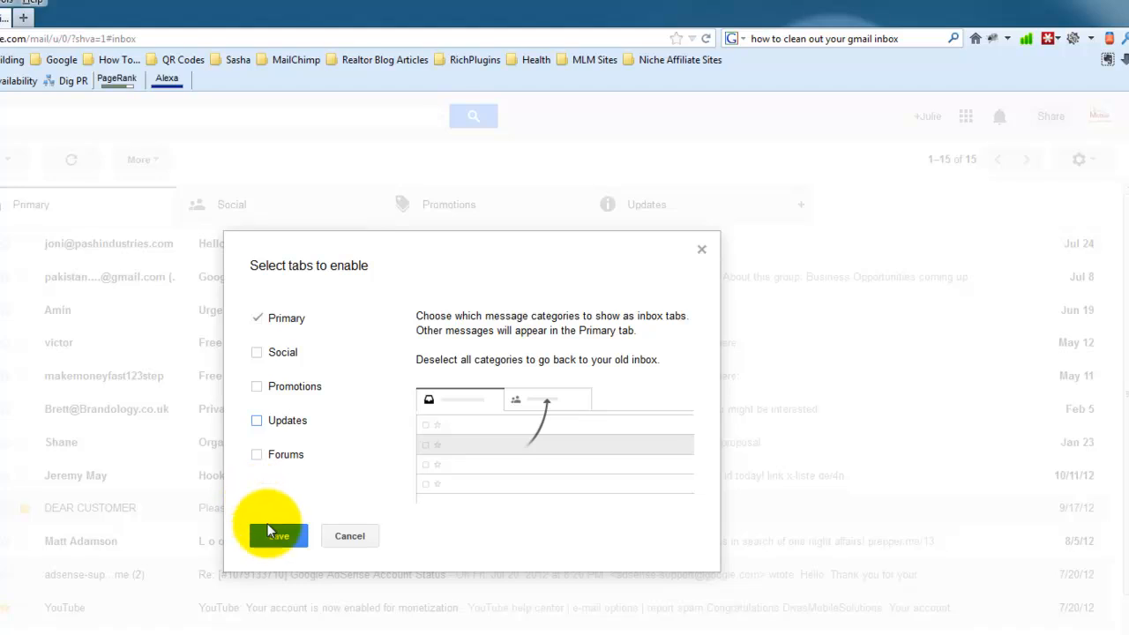
{"action": "left_click", "coordinate": [279, 537]}
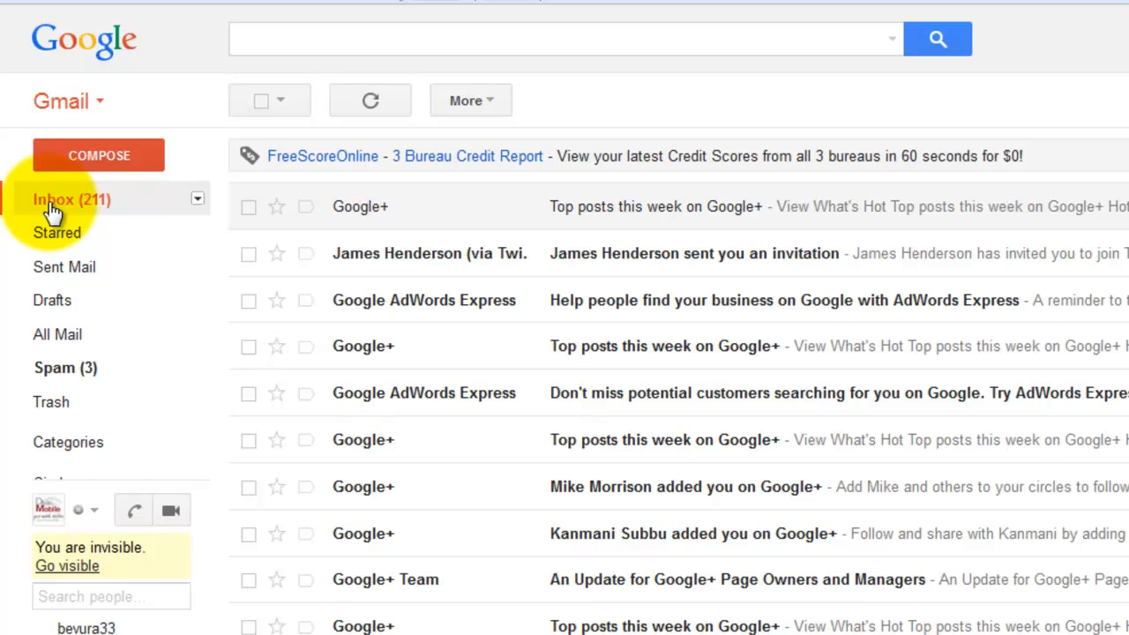
{"action": "mouse_move", "coordinate": [57, 219]}
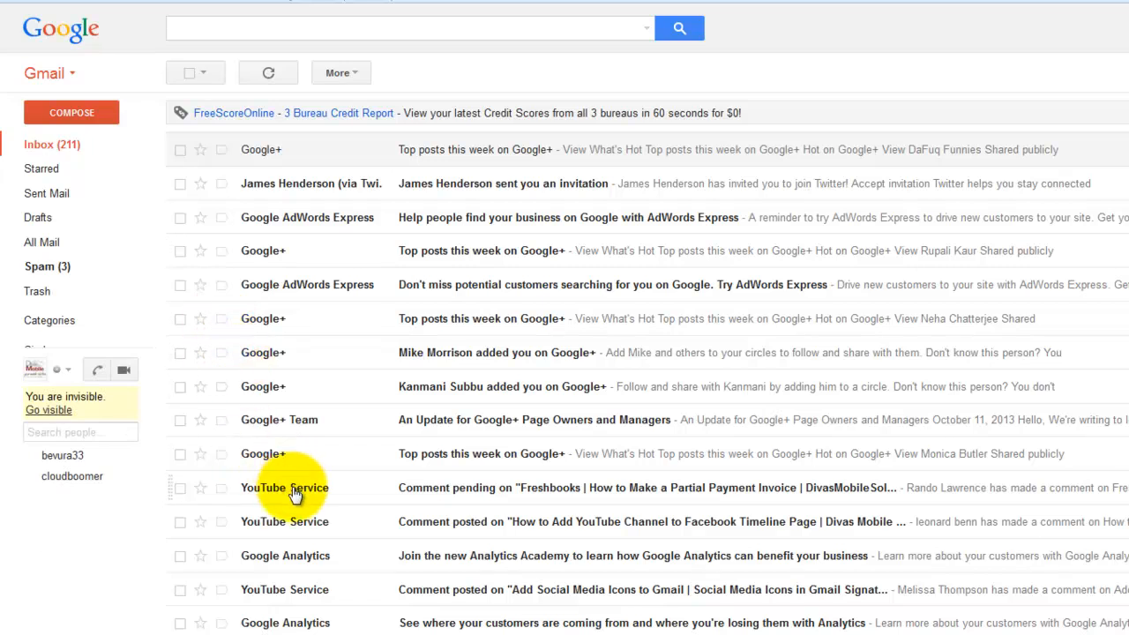
{"action": "mouse_move", "coordinate": [466, 501]}
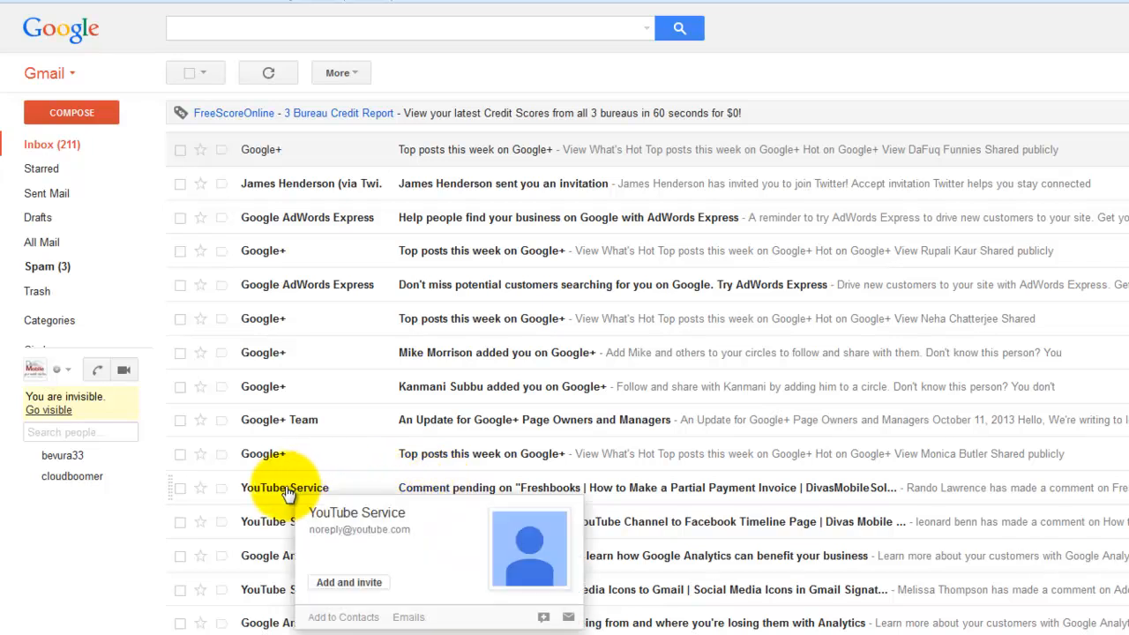
{"action": "mouse_move", "coordinate": [610, 487]}
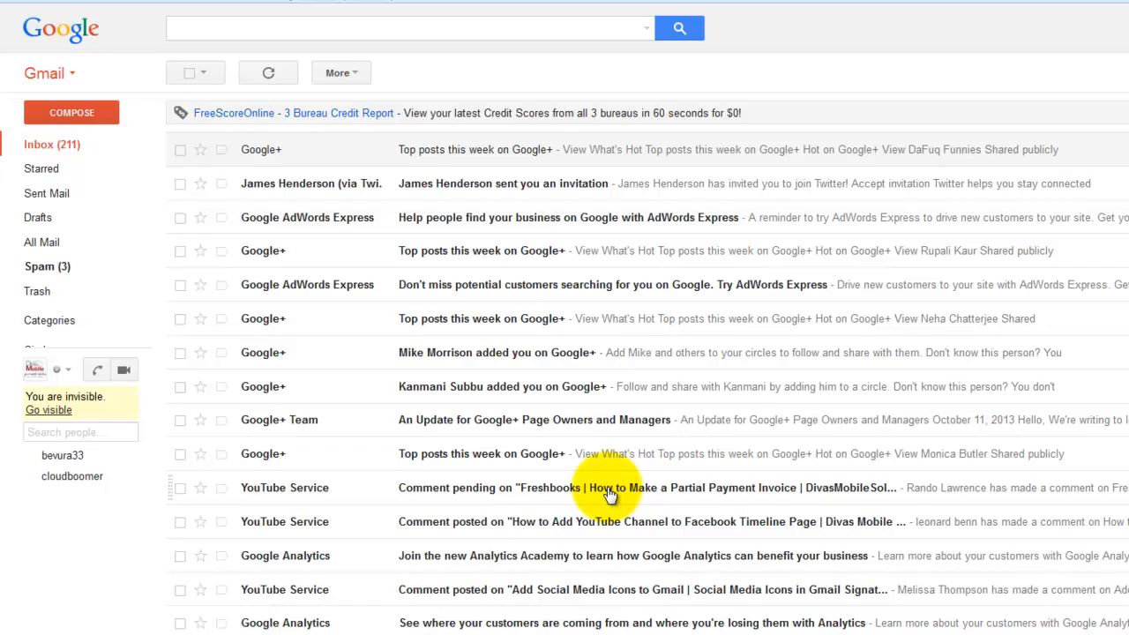
{"action": "left_click", "coordinate": [609, 487]}
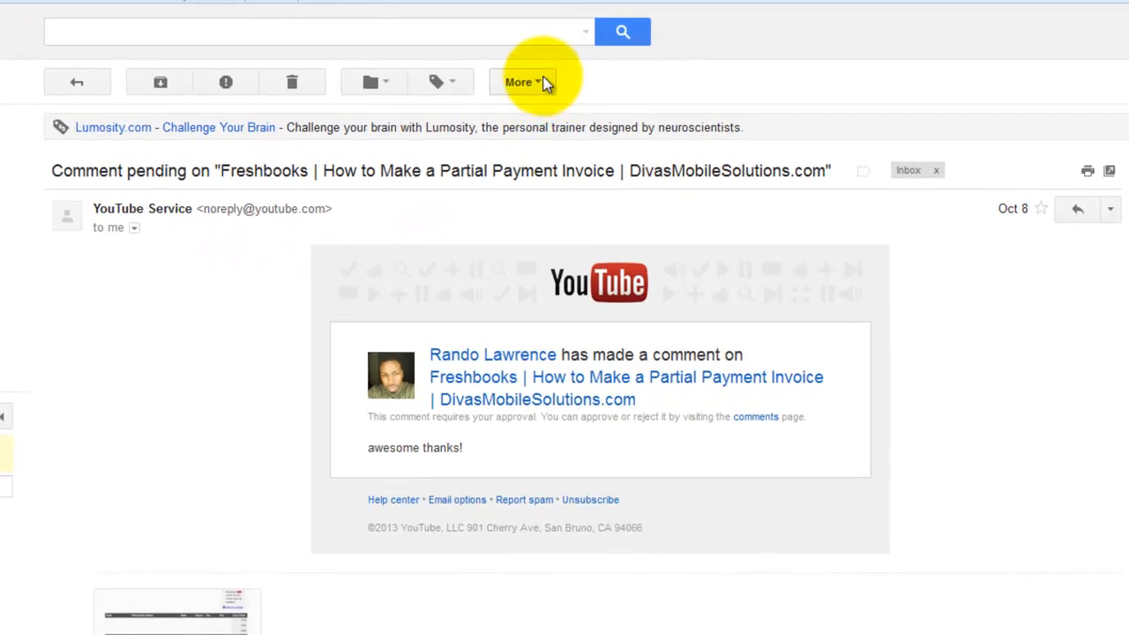
{"action": "left_click", "coordinate": [521, 81]}
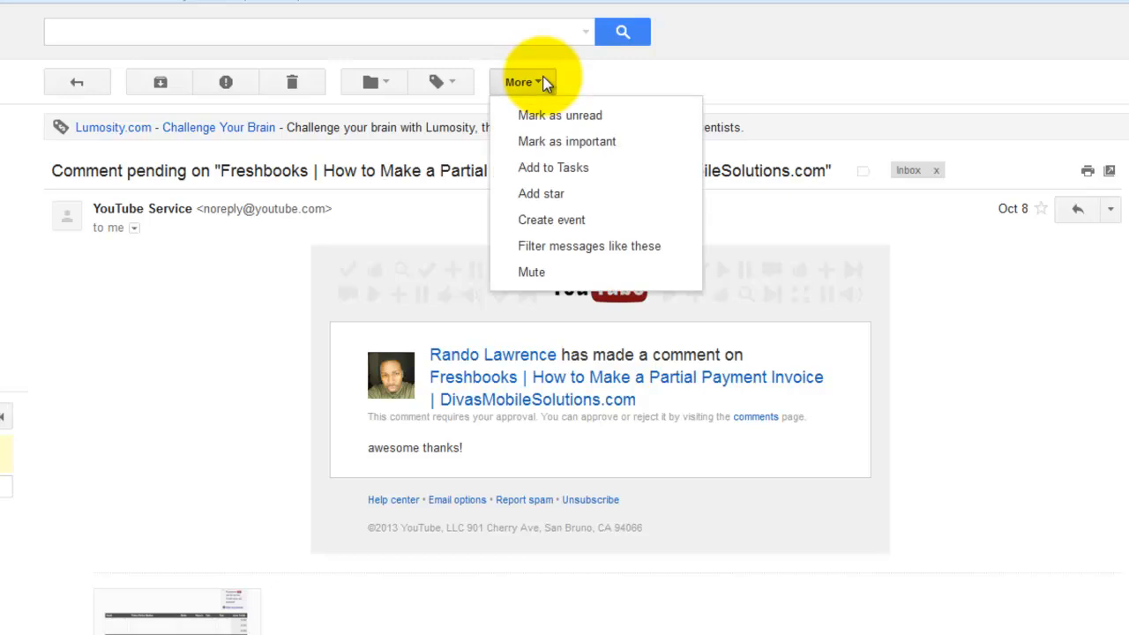
{"action": "mouse_move", "coordinate": [589, 245]}
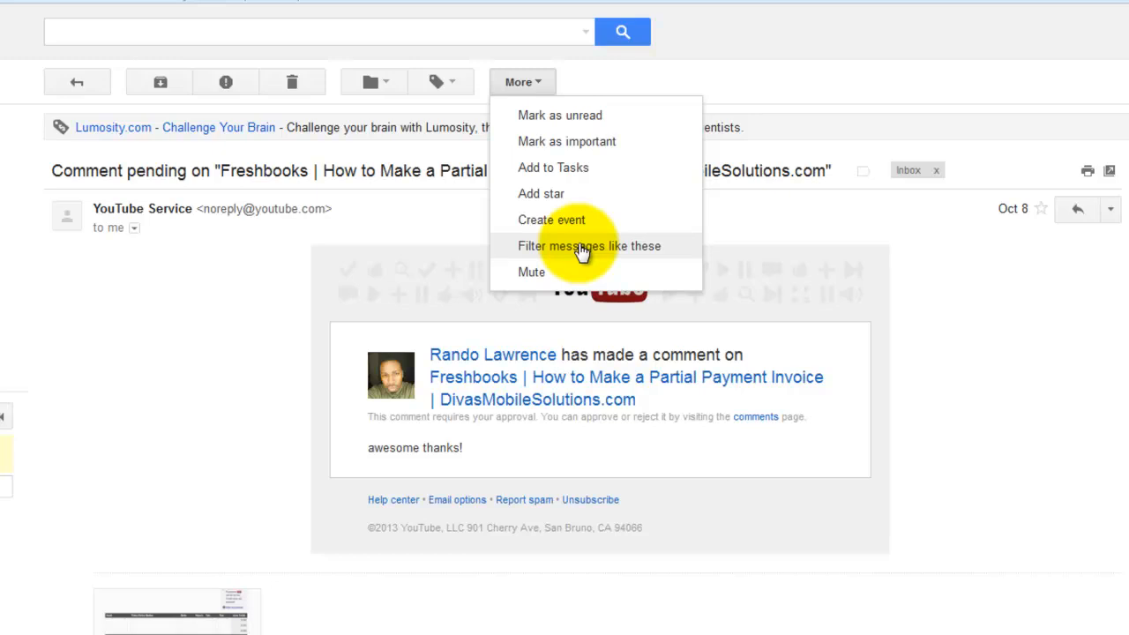
{"action": "left_click", "coordinate": [589, 245]}
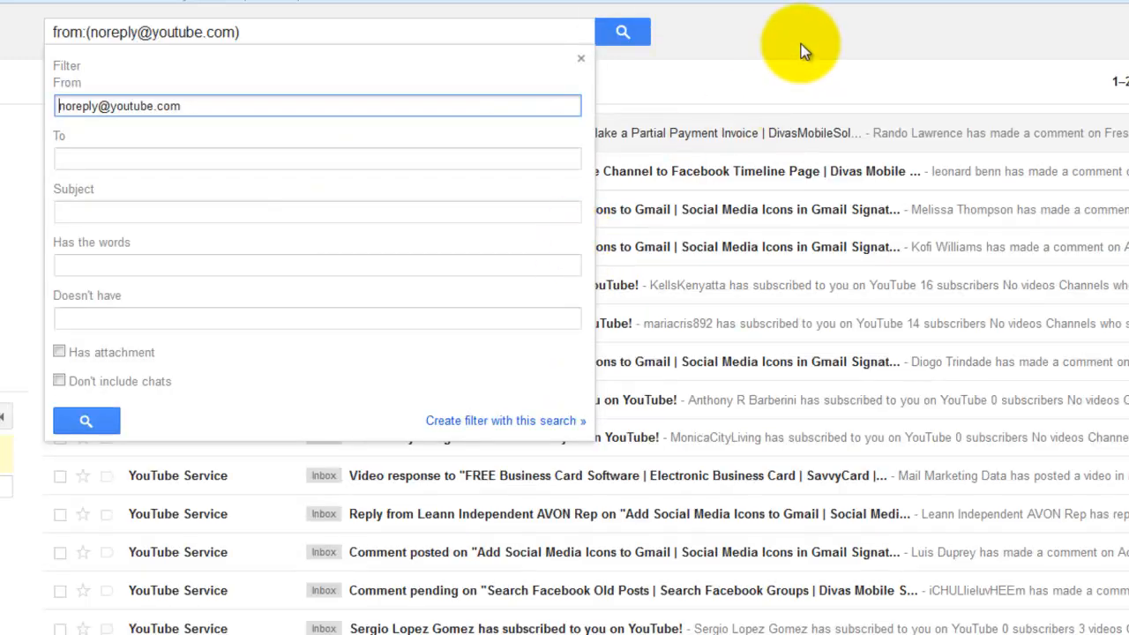
{"action": "left_click", "coordinate": [580, 58]}
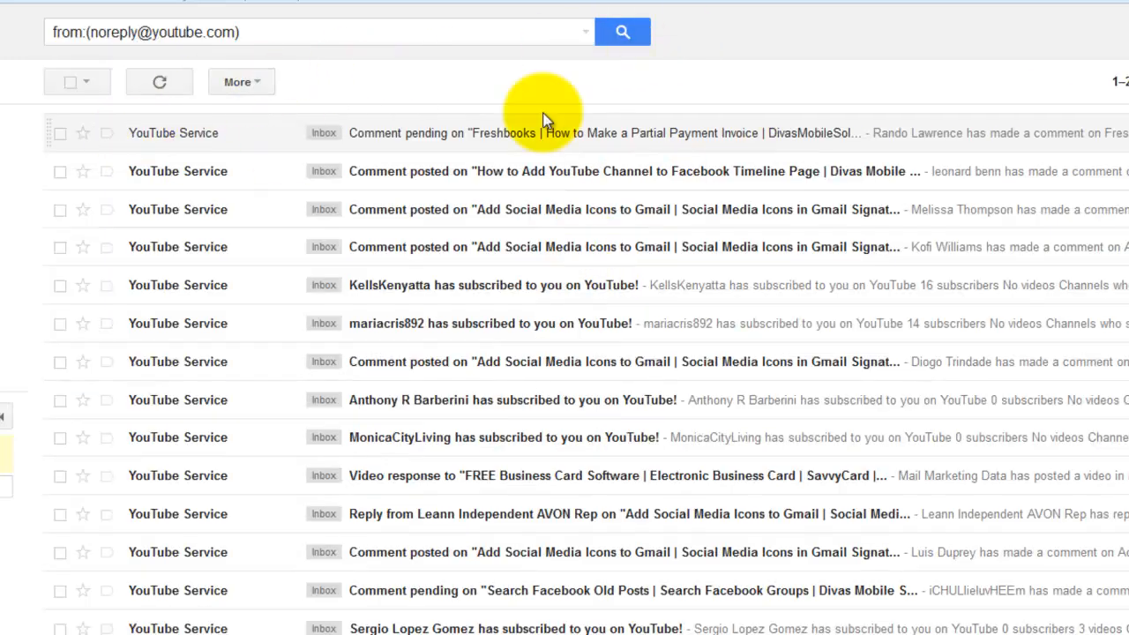
{"action": "mouse_move", "coordinate": [180, 232]}
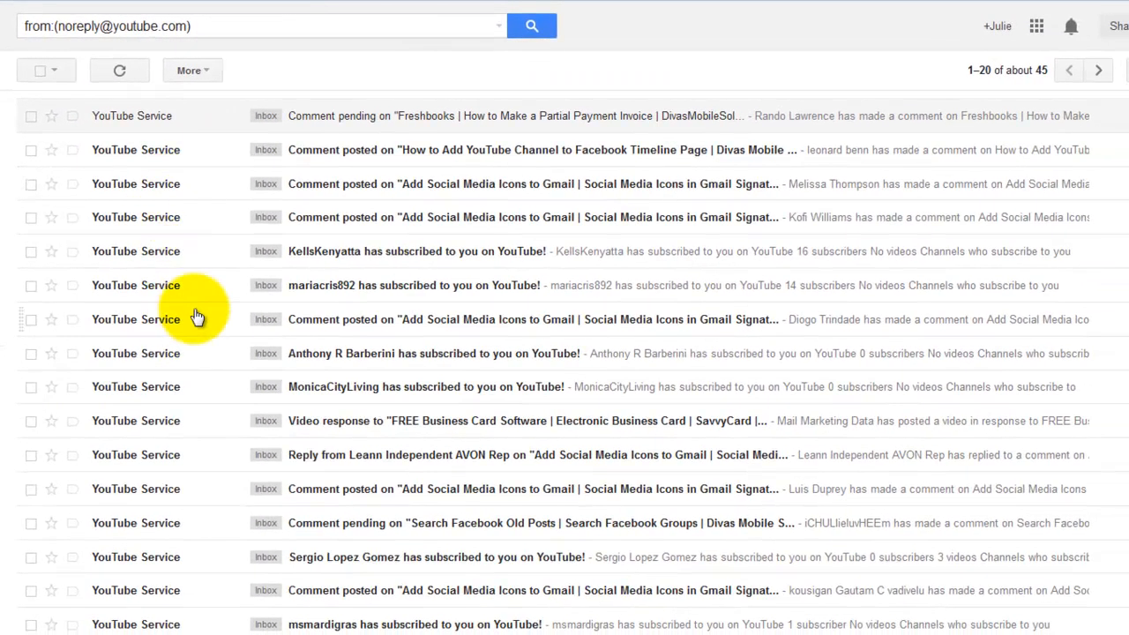
{"action": "left_click", "coordinate": [1009, 71]}
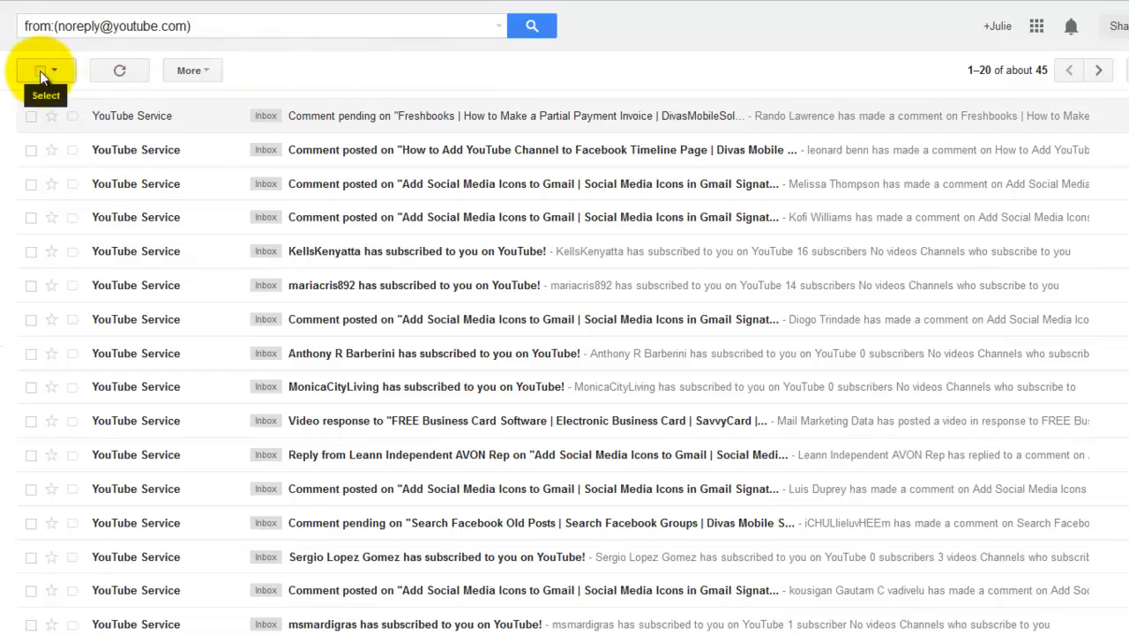
Step: Select all 20 YouTube conversations on the page and start Create filter from More
{"action": "left_click", "coordinate": [39, 71]}
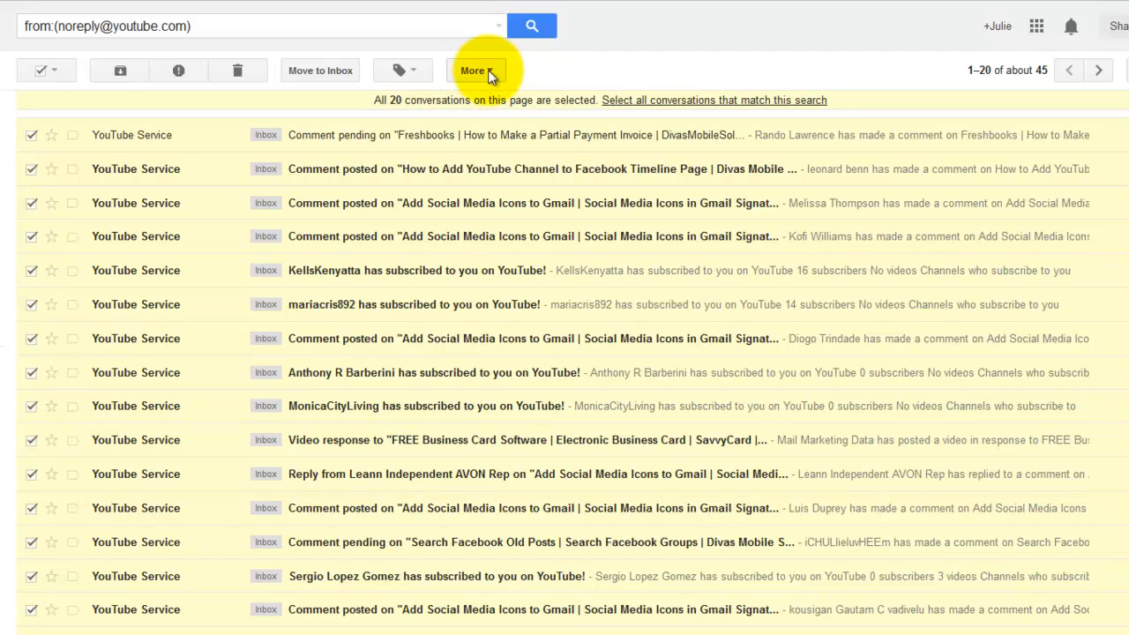
{"action": "mouse_move", "coordinate": [402, 70]}
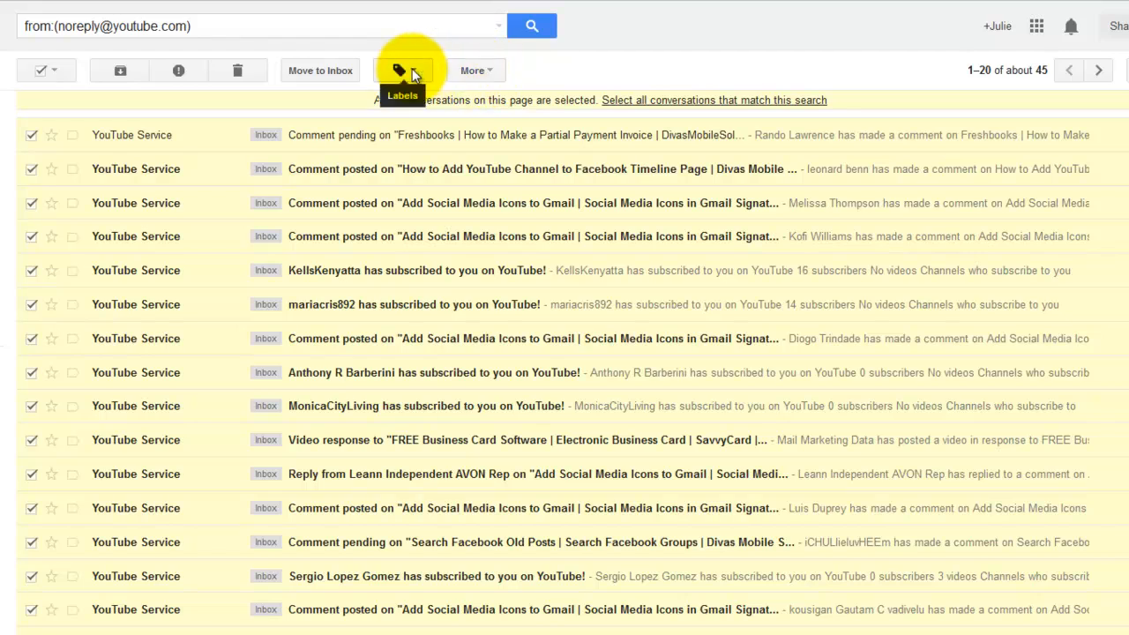
{"action": "left_click", "coordinate": [472, 71]}
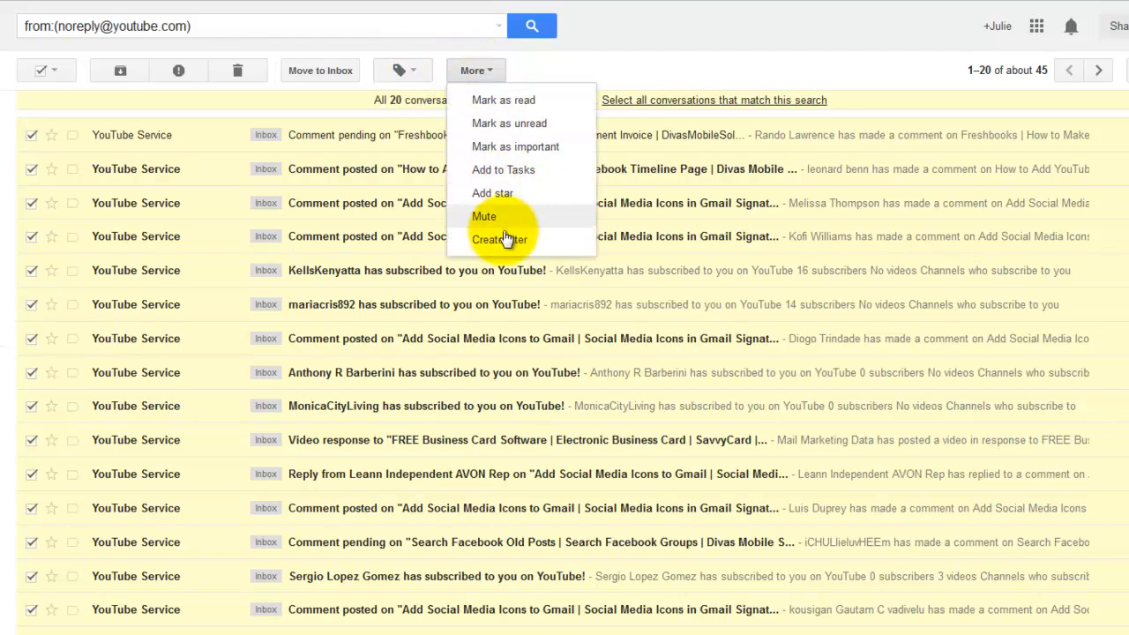
{"action": "mouse_move", "coordinate": [501, 240]}
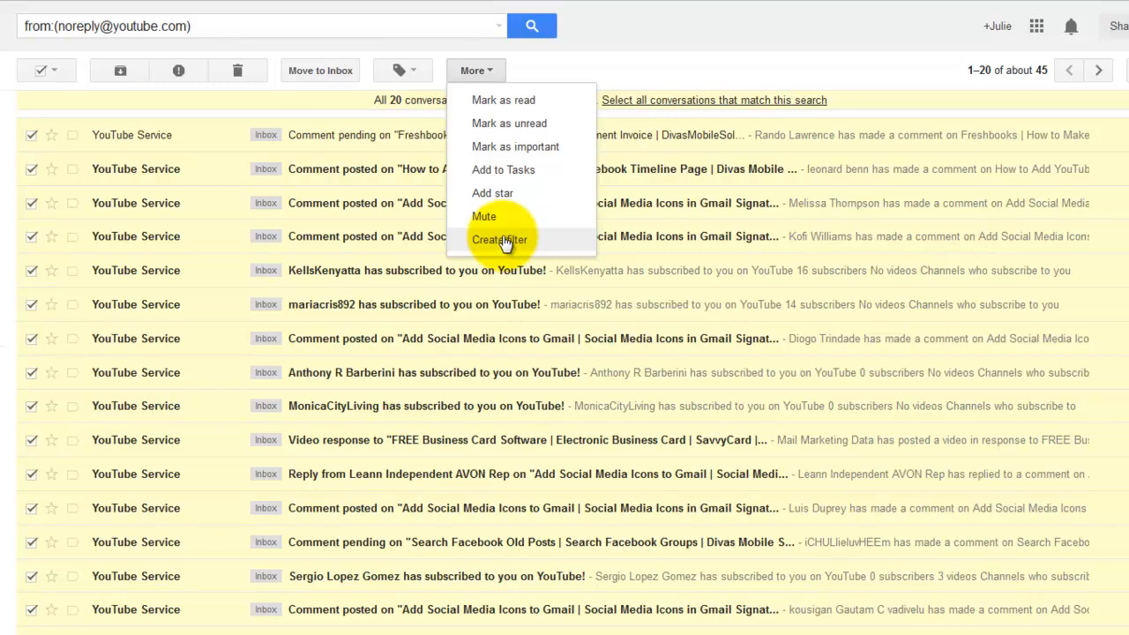
{"action": "left_click", "coordinate": [501, 240]}
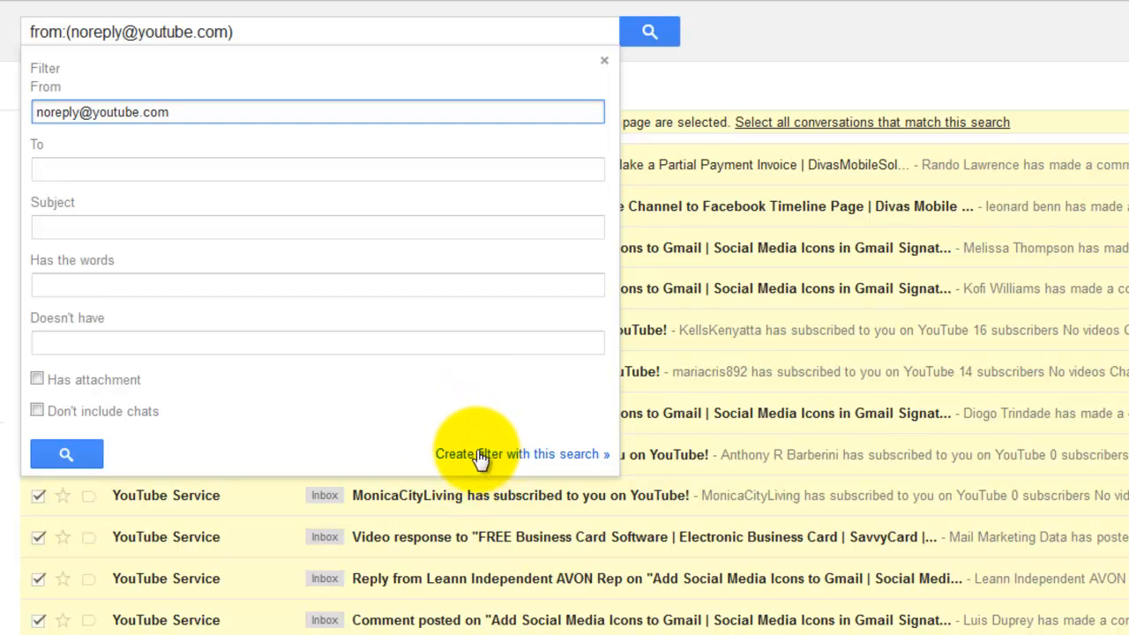
Step: Continue to the filter actions, tick Apply the label and list the available labels
{"action": "left_click", "coordinate": [519, 453]}
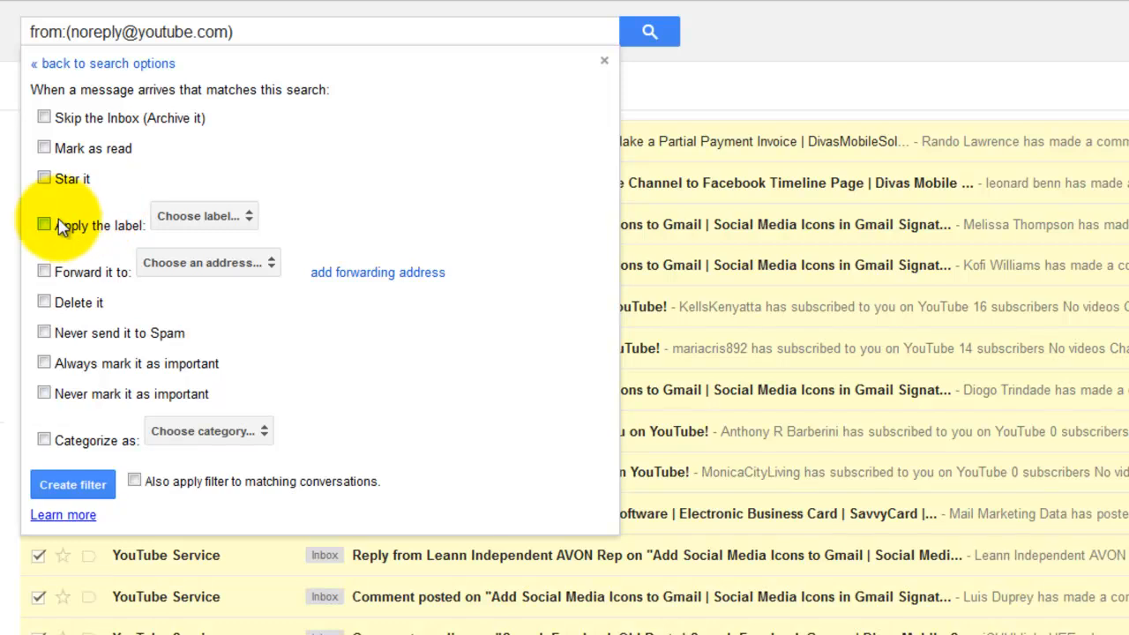
{"action": "left_click", "coordinate": [44, 226]}
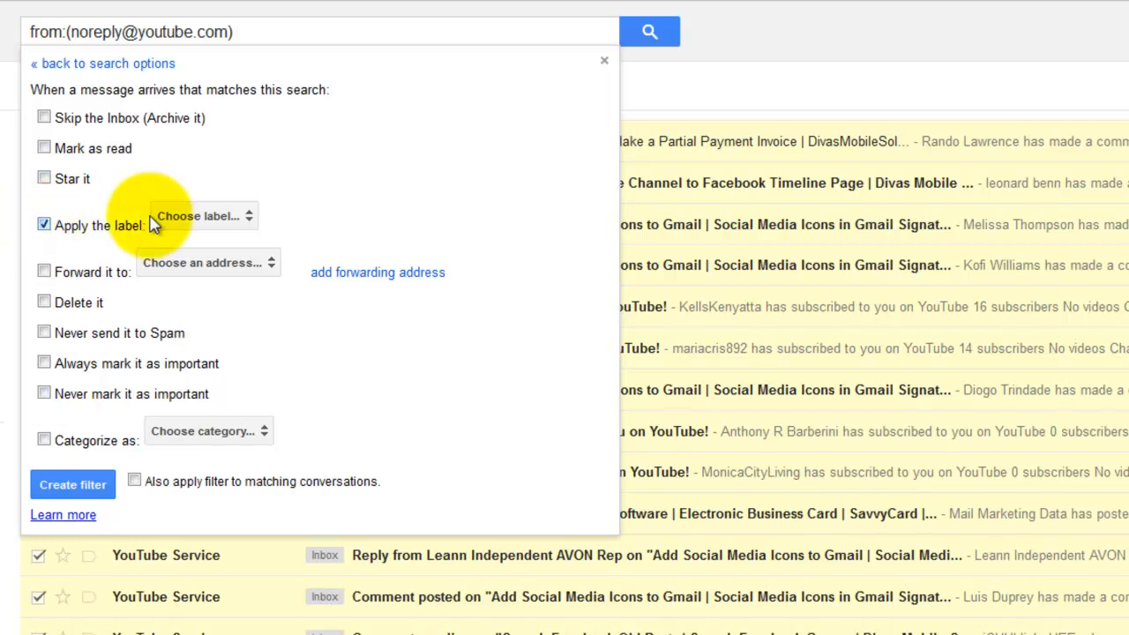
{"action": "left_click", "coordinate": [203, 215]}
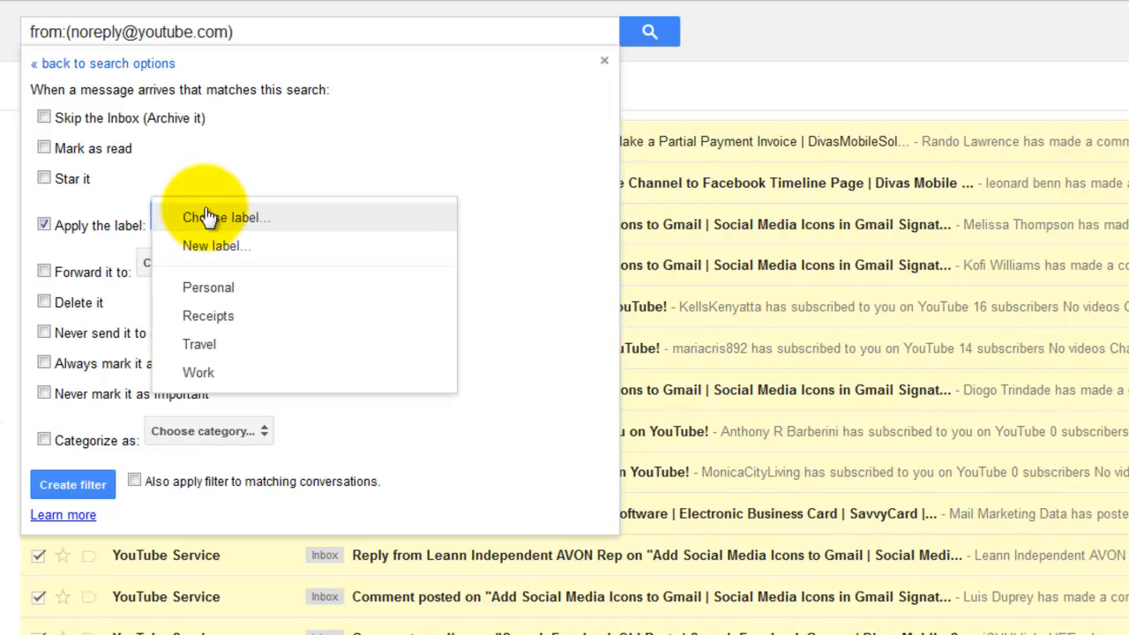
{"action": "mouse_move", "coordinate": [201, 351]}
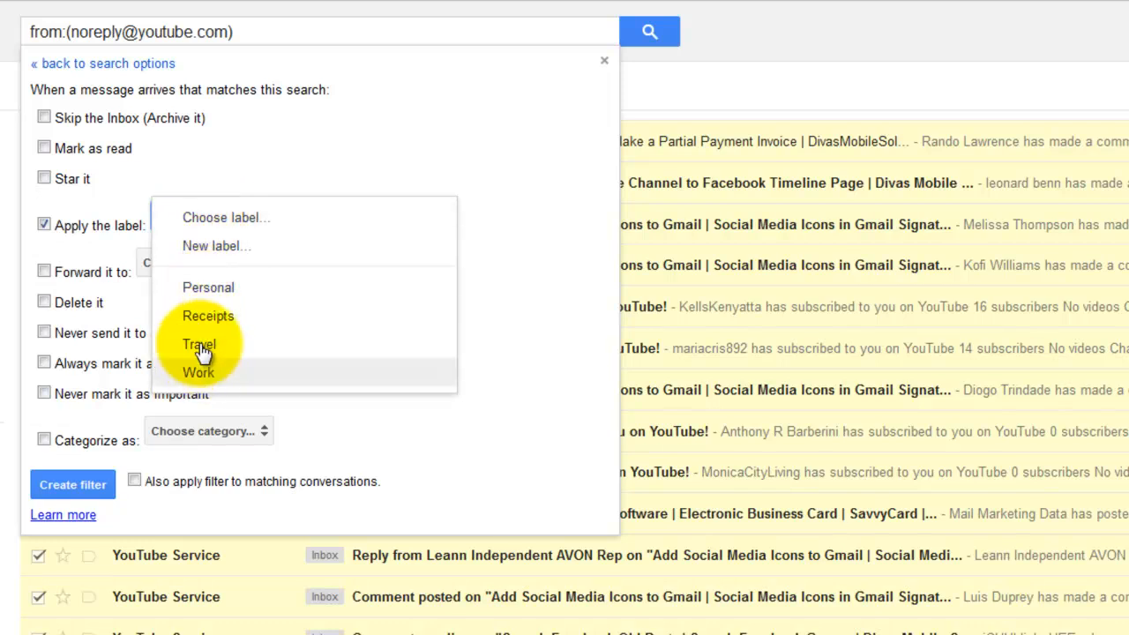
{"action": "mouse_move", "coordinate": [211, 219]}
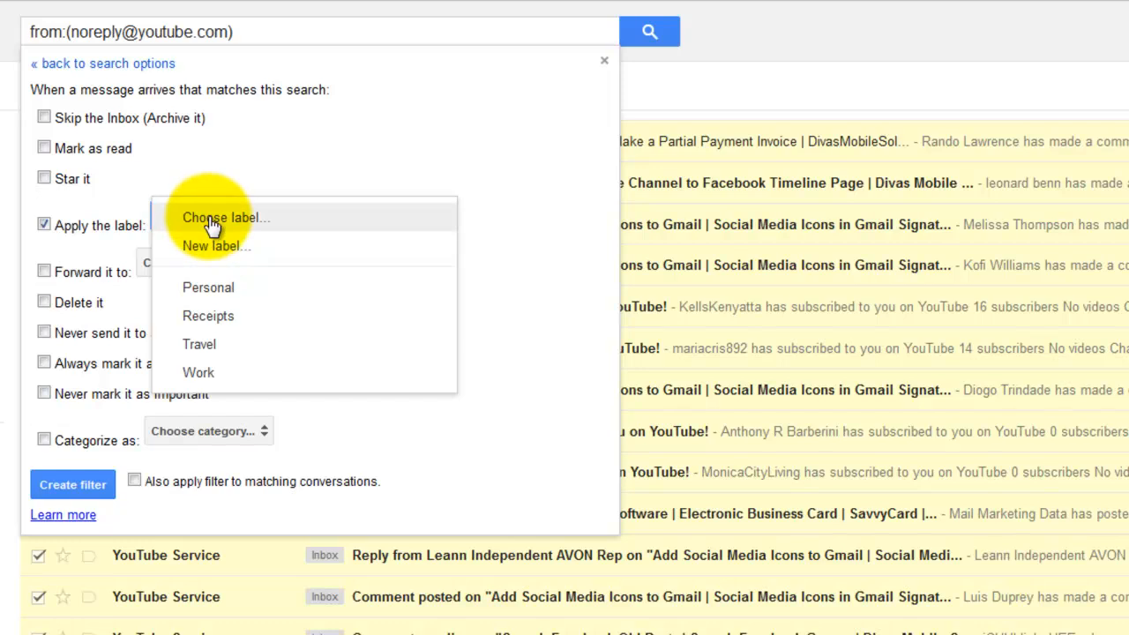
{"action": "mouse_move", "coordinate": [212, 247]}
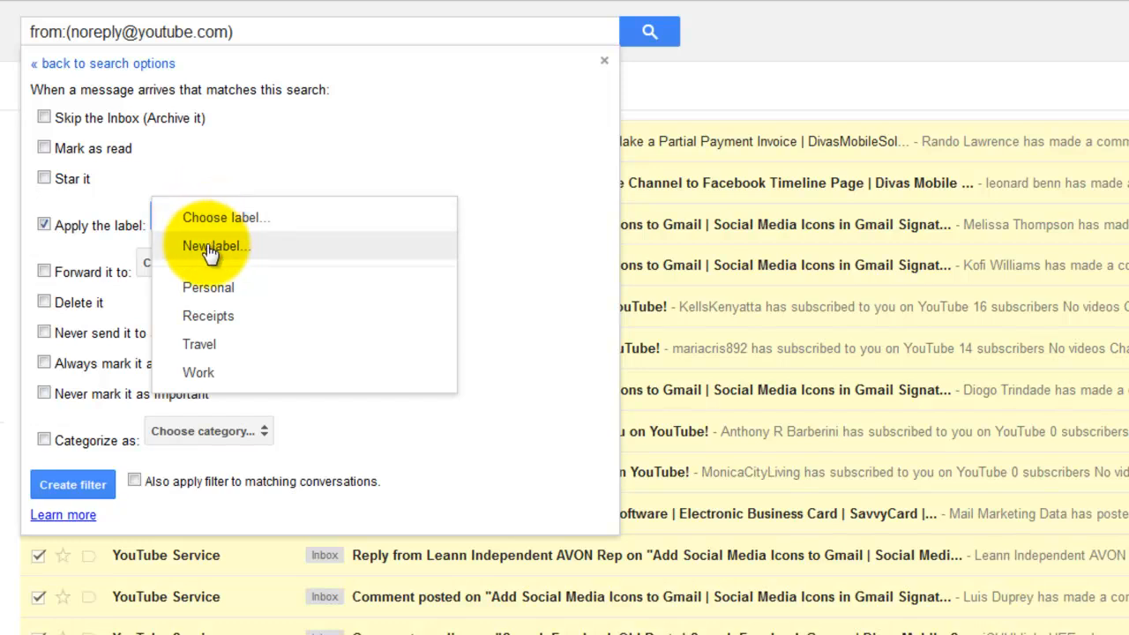
Step: Create a new label named YouTube nested under Work from the filter's label chooser
{"action": "left_click", "coordinate": [212, 246]}
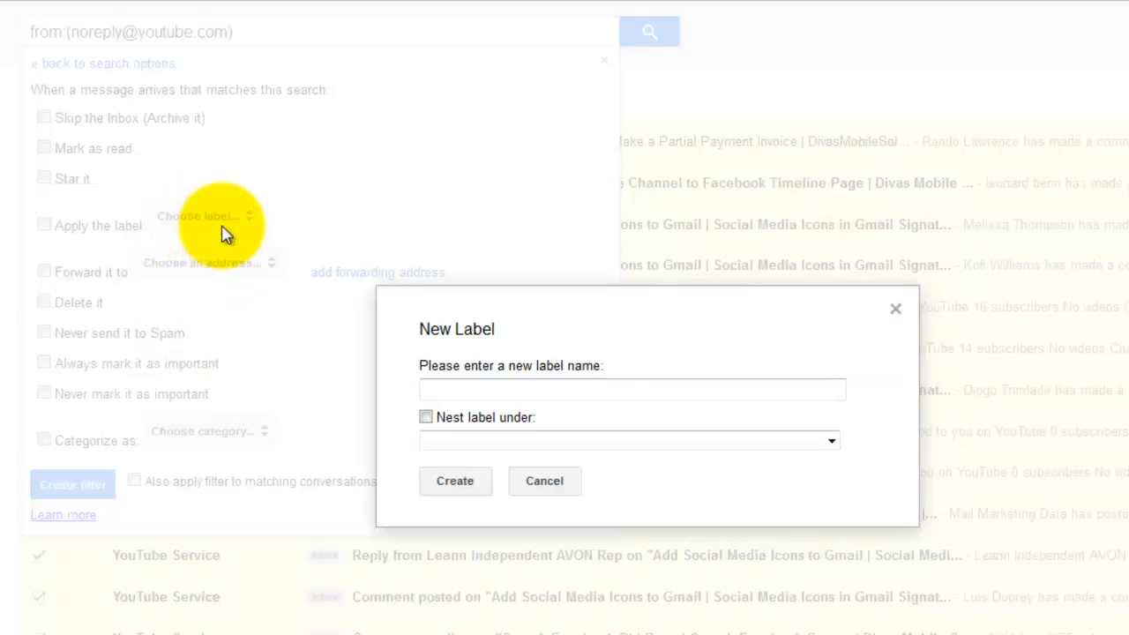
{"action": "type", "text": "YouTube"}
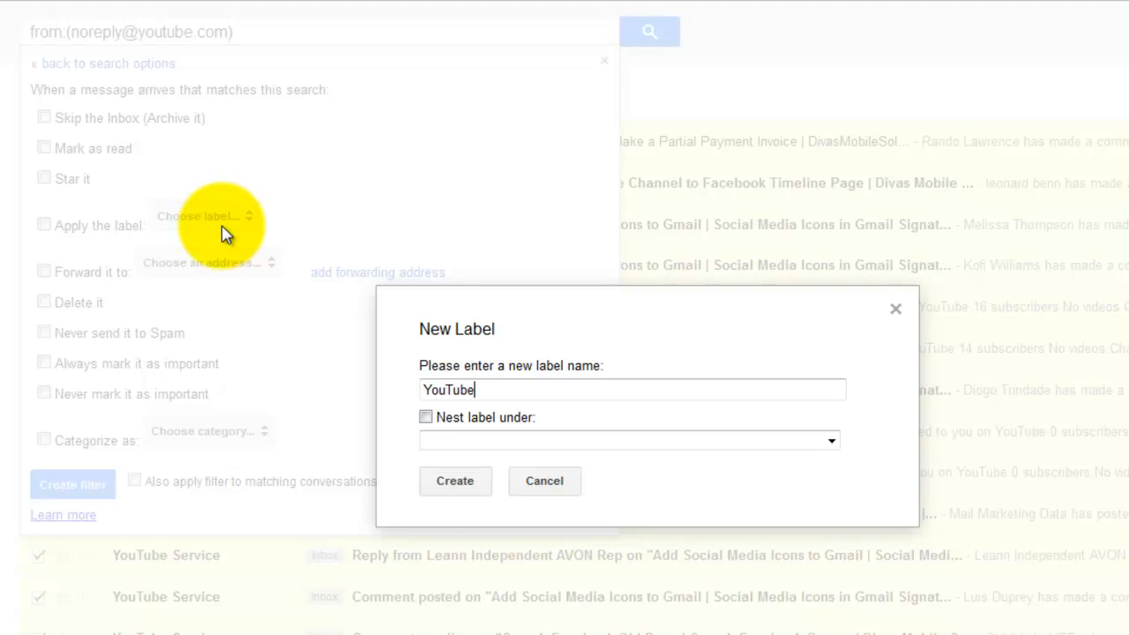
{"action": "left_click", "coordinate": [427, 417]}
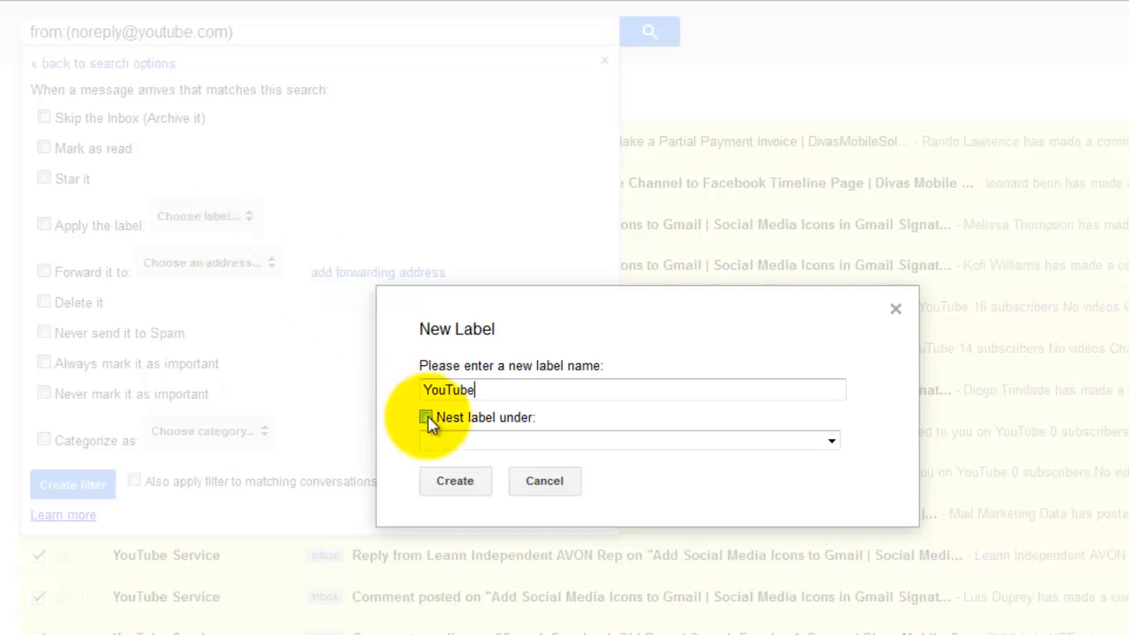
{"action": "left_click", "coordinate": [427, 416]}
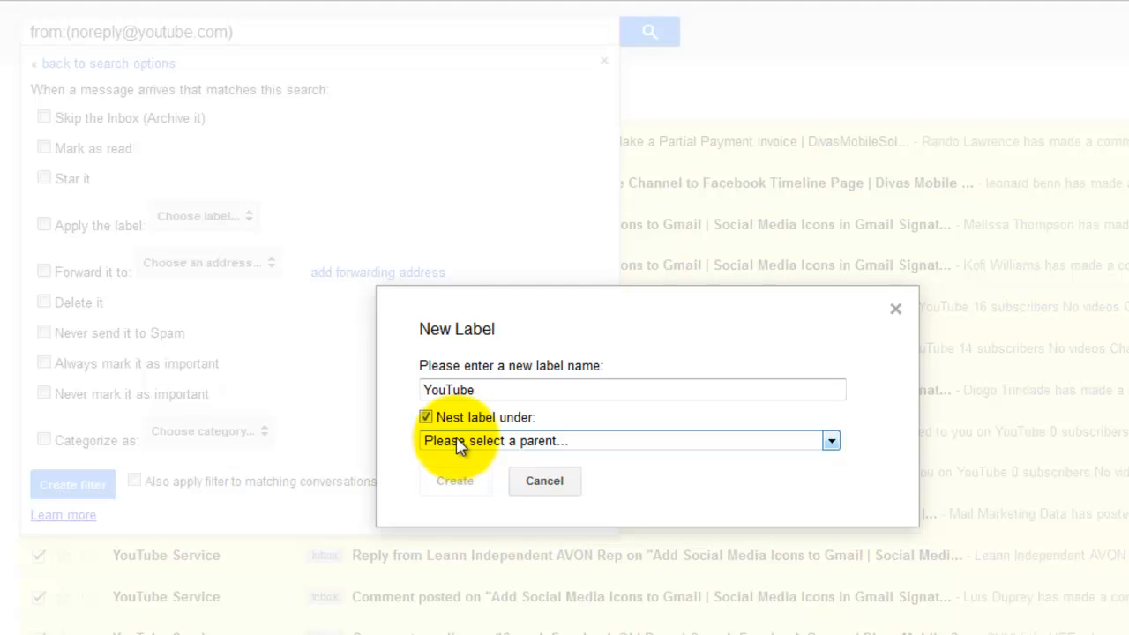
{"action": "left_click", "coordinate": [626, 441]}
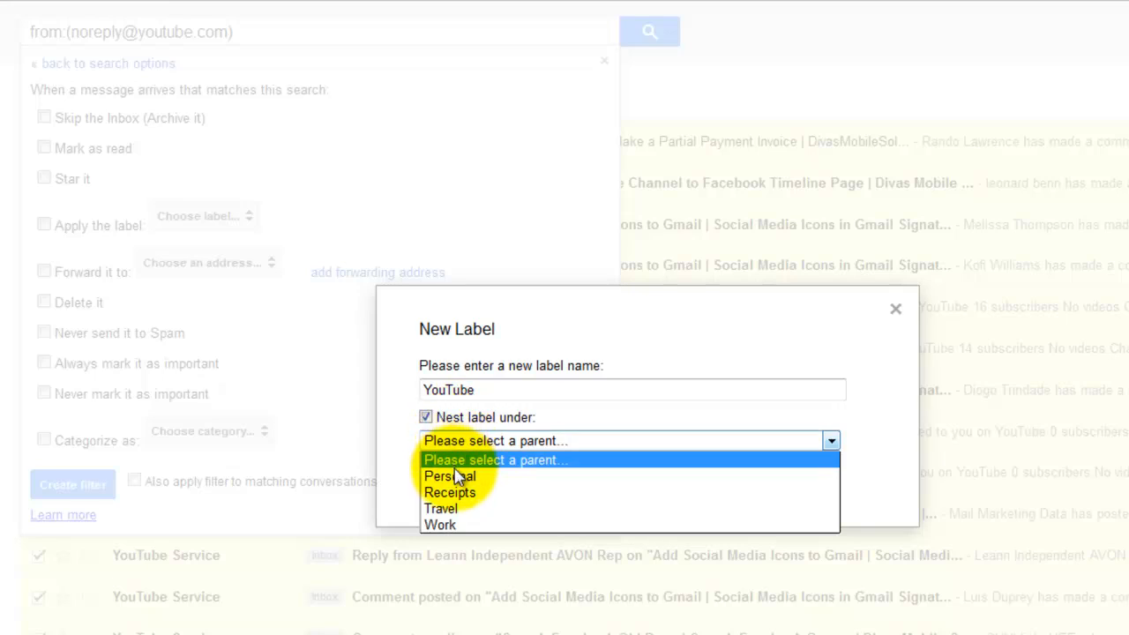
{"action": "left_click", "coordinate": [440, 524]}
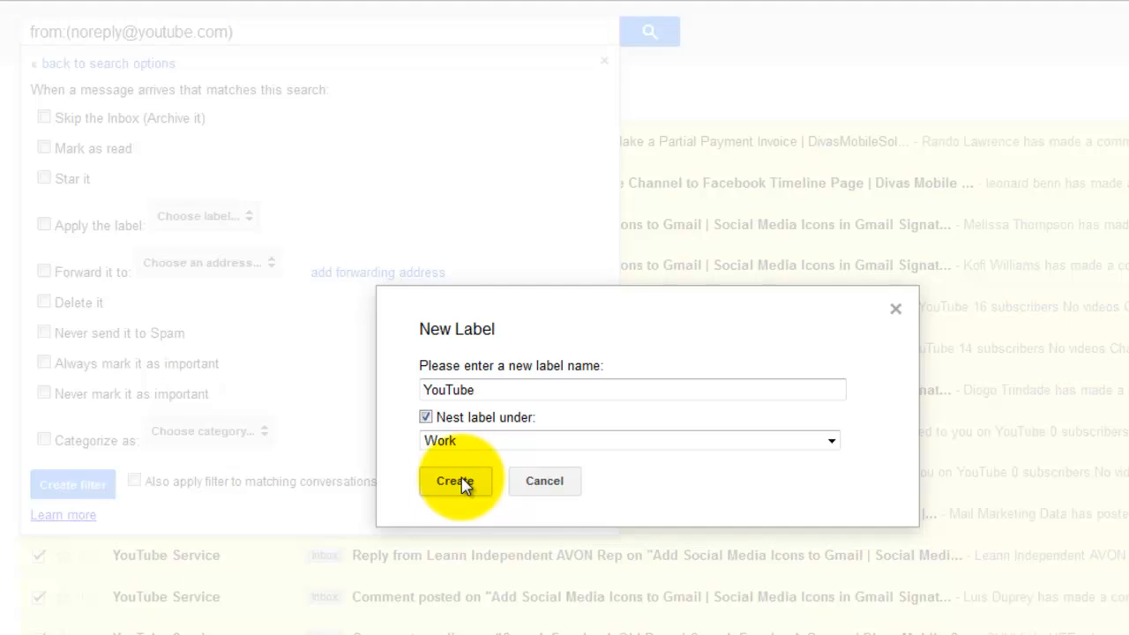
{"action": "left_click", "coordinate": [455, 480]}
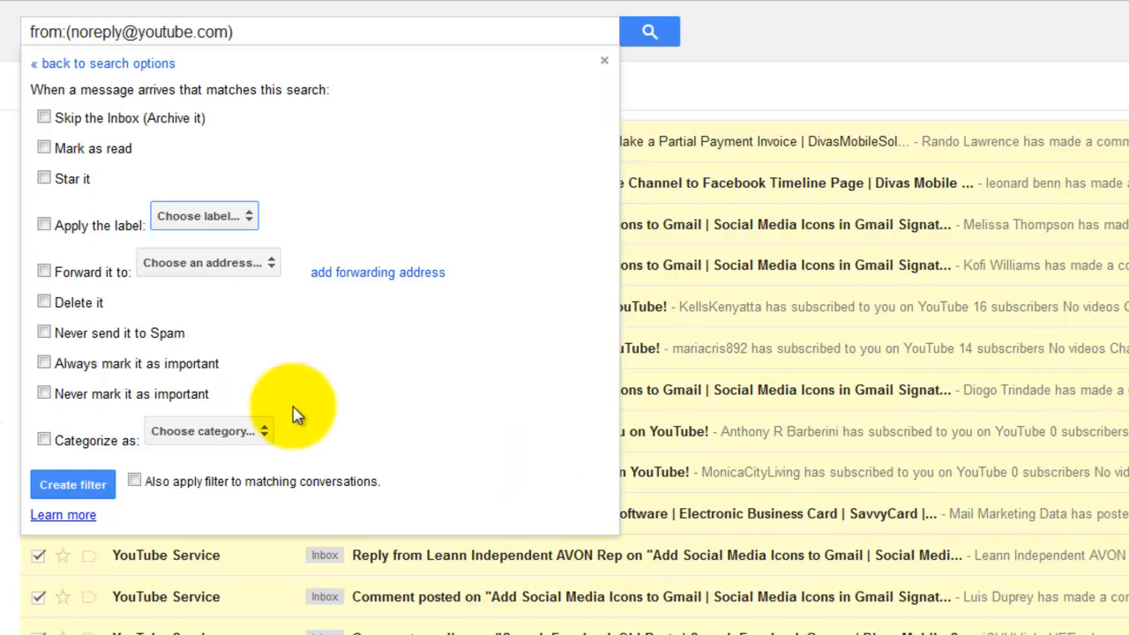
Step: Tick Apply the label and Also apply filter to matching conversations
{"action": "left_click", "coordinate": [44, 224]}
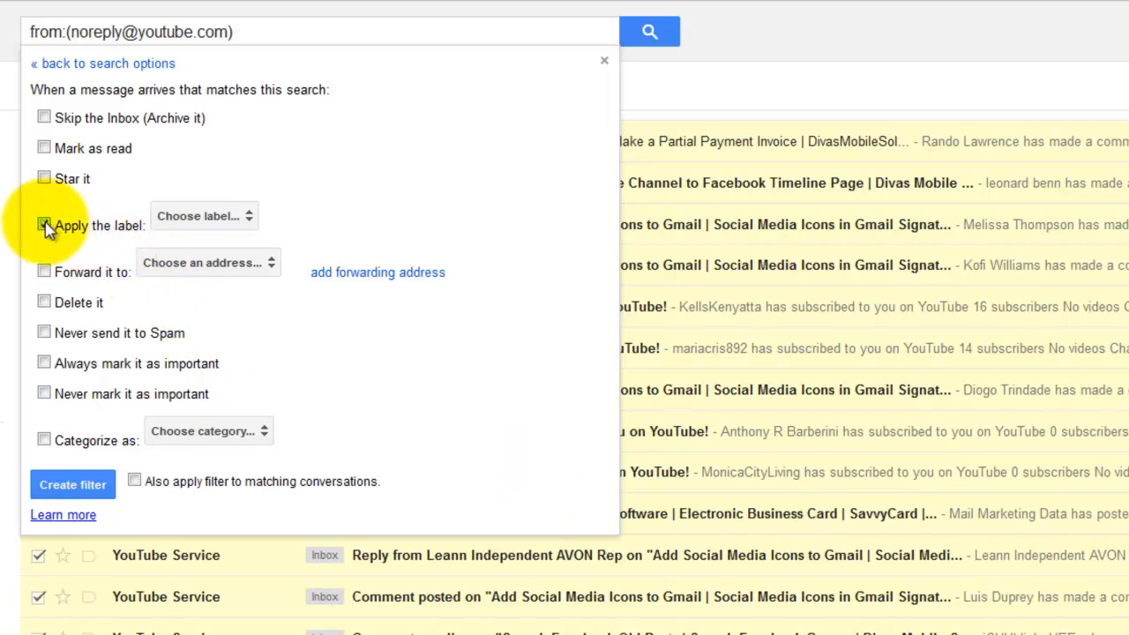
{"action": "left_click", "coordinate": [44, 224]}
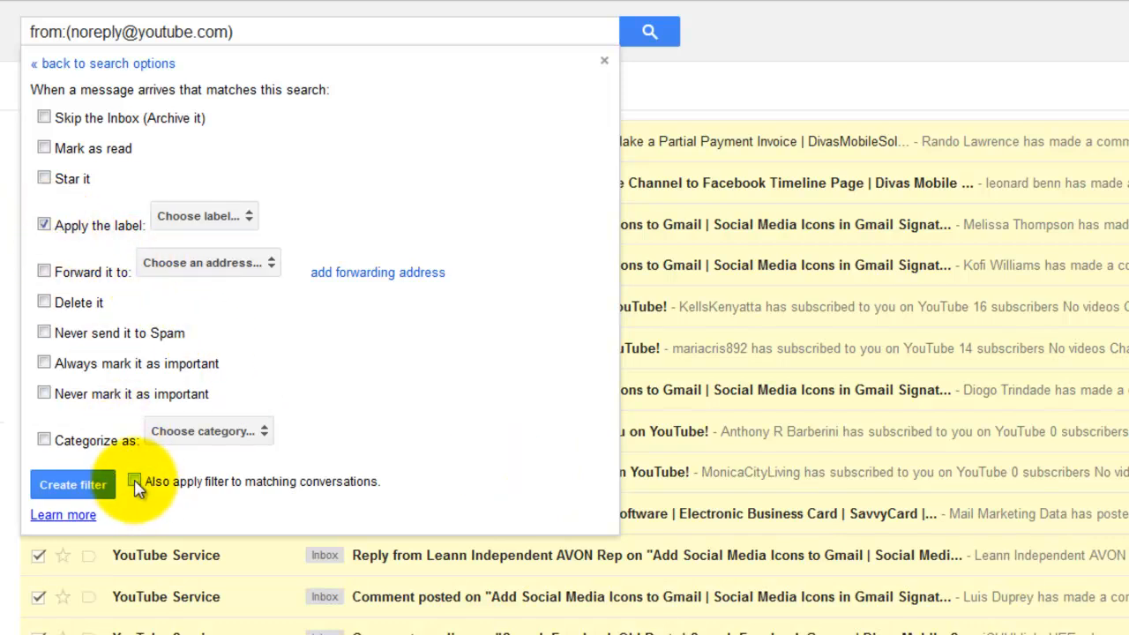
{"action": "left_click", "coordinate": [134, 479]}
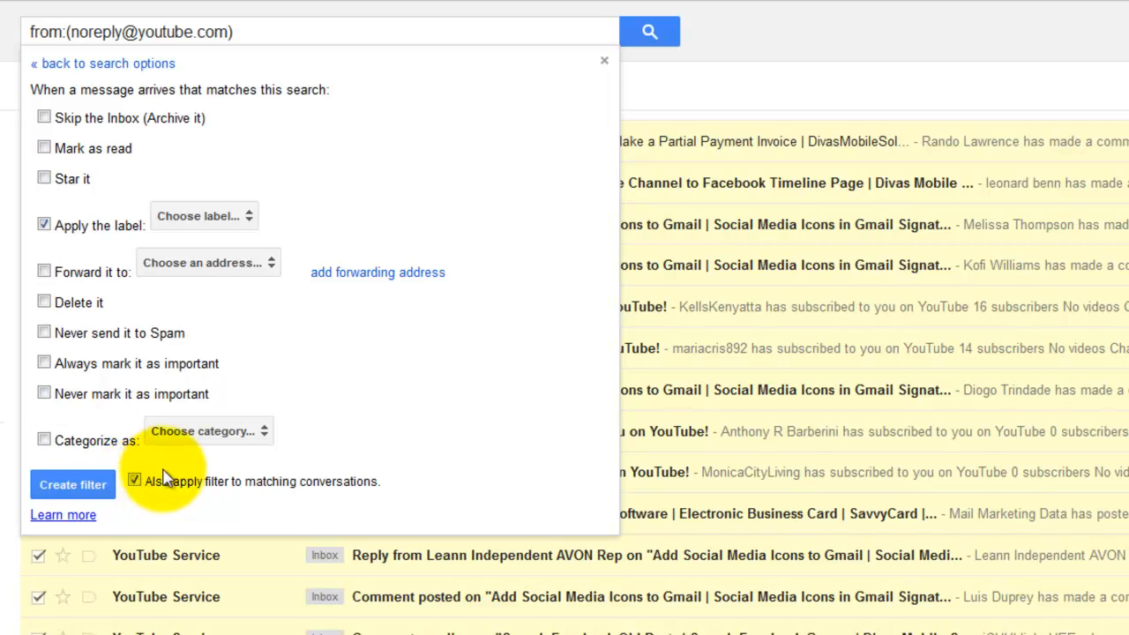
Step: Create the Work/YouTube label again: name YouTube, nested under Work
{"action": "left_click", "coordinate": [205, 216]}
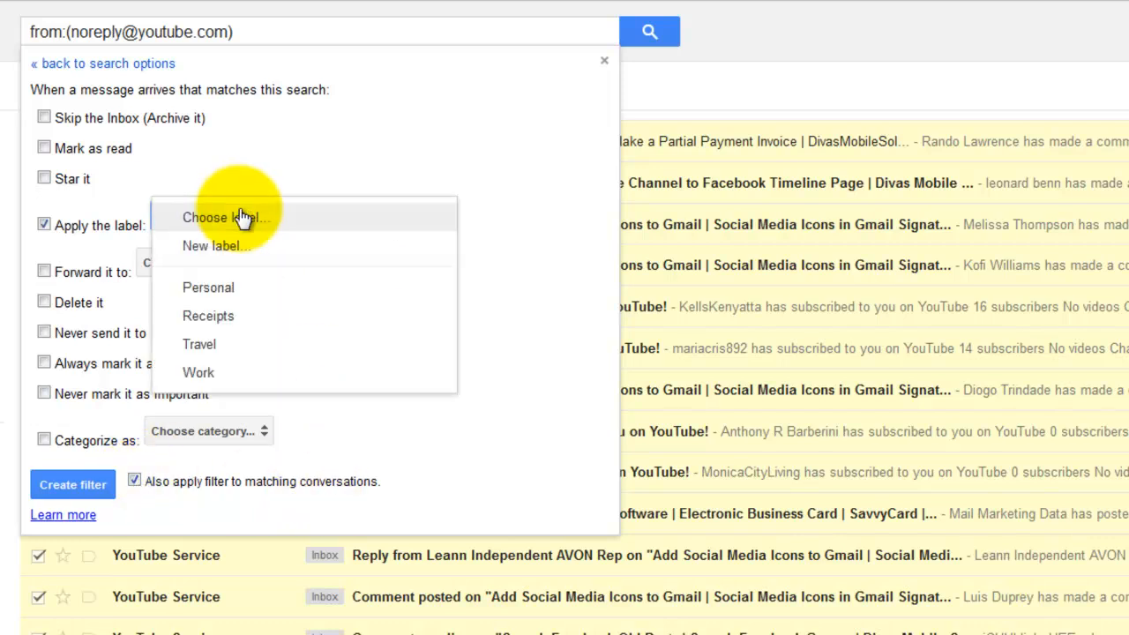
{"action": "left_click", "coordinate": [215, 245]}
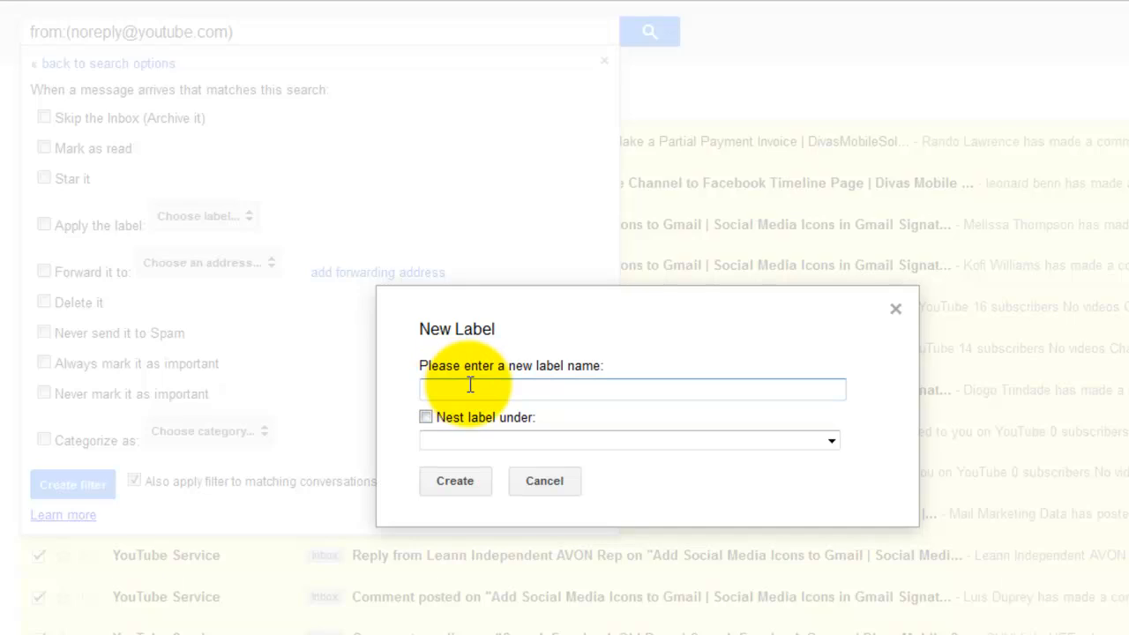
{"action": "type", "text": "YouTube"}
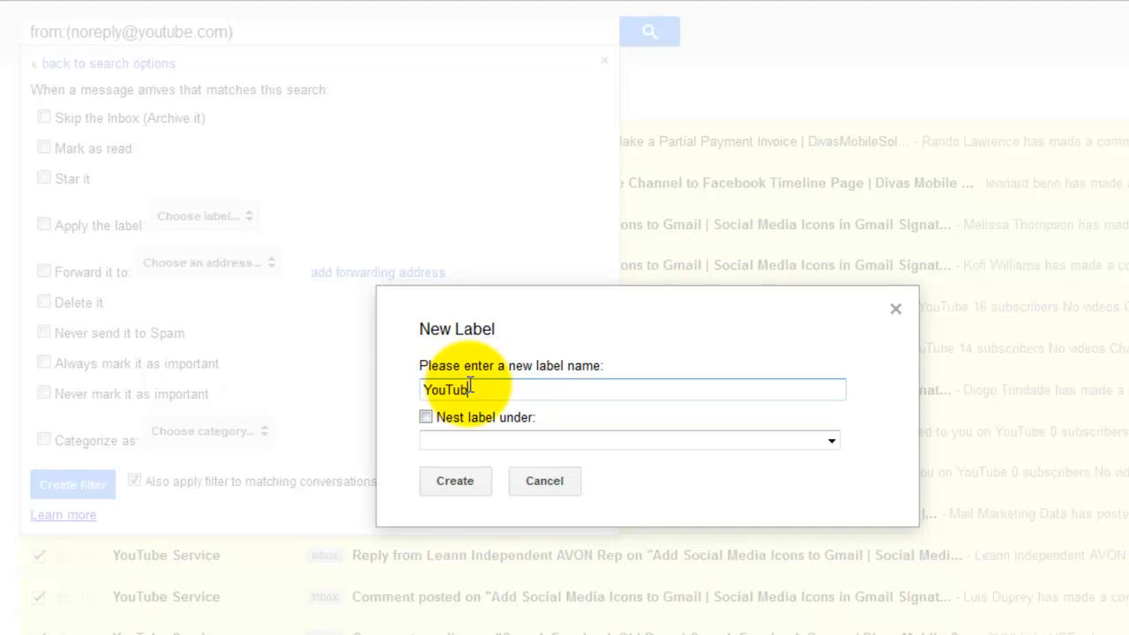
{"action": "left_click", "coordinate": [427, 416]}
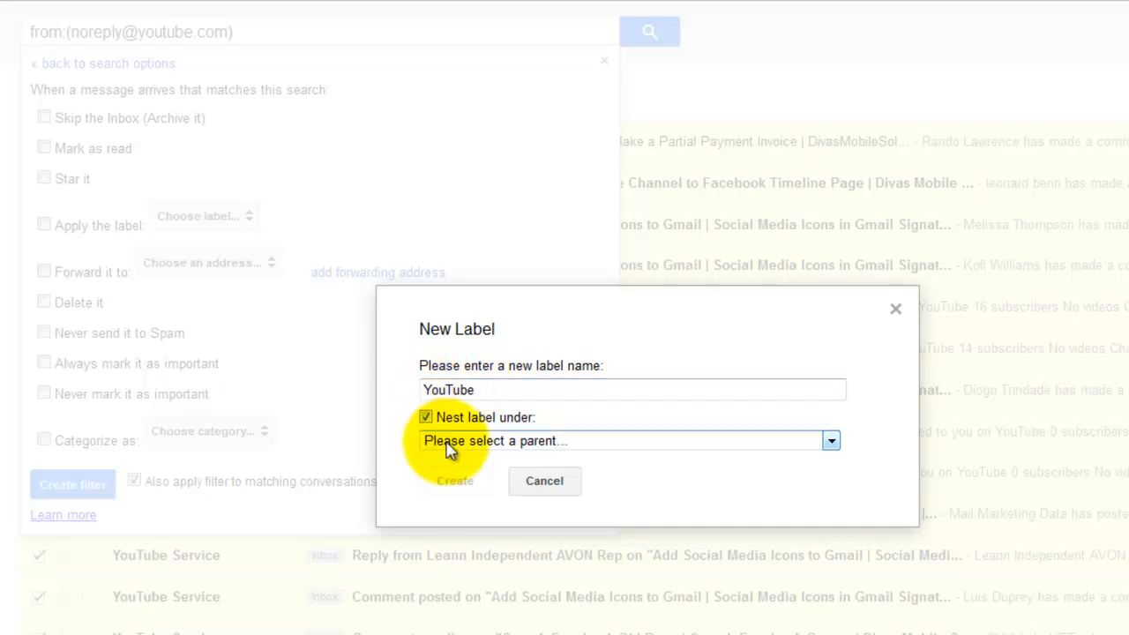
{"action": "left_click", "coordinate": [626, 441]}
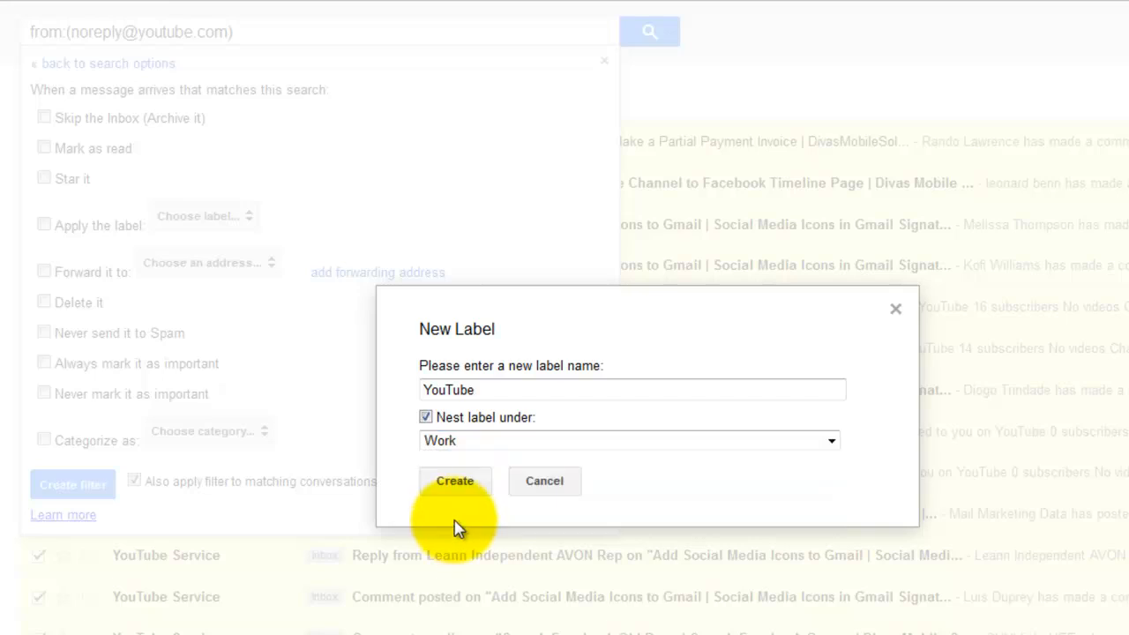
{"action": "left_click", "coordinate": [455, 480]}
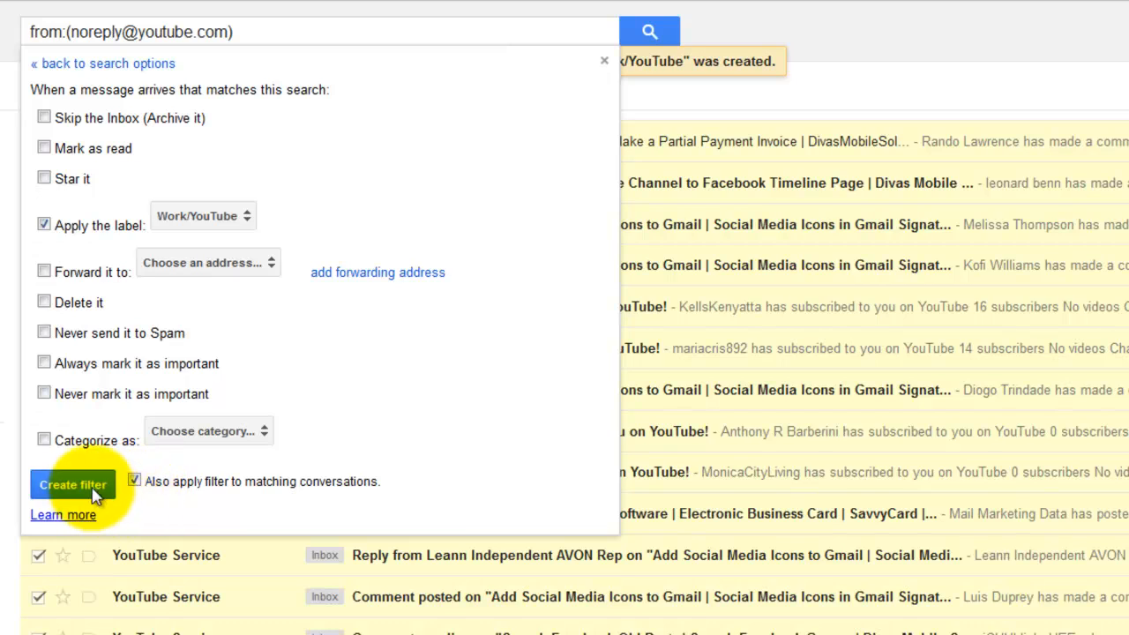
{"action": "left_click", "coordinate": [72, 485]}
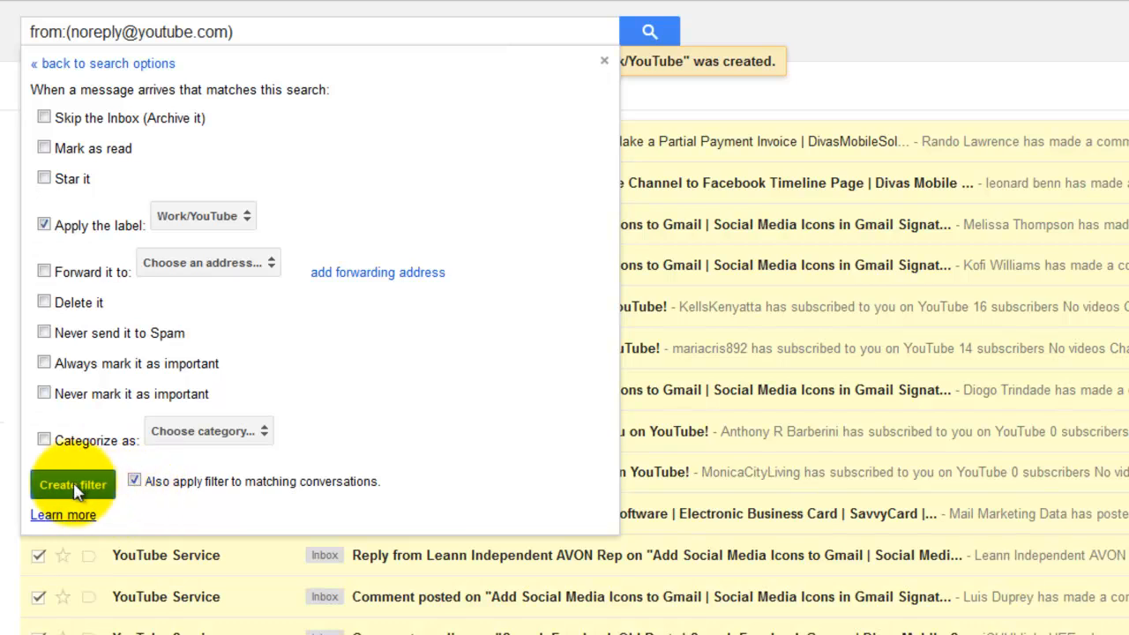
{"action": "left_click", "coordinate": [73, 485]}
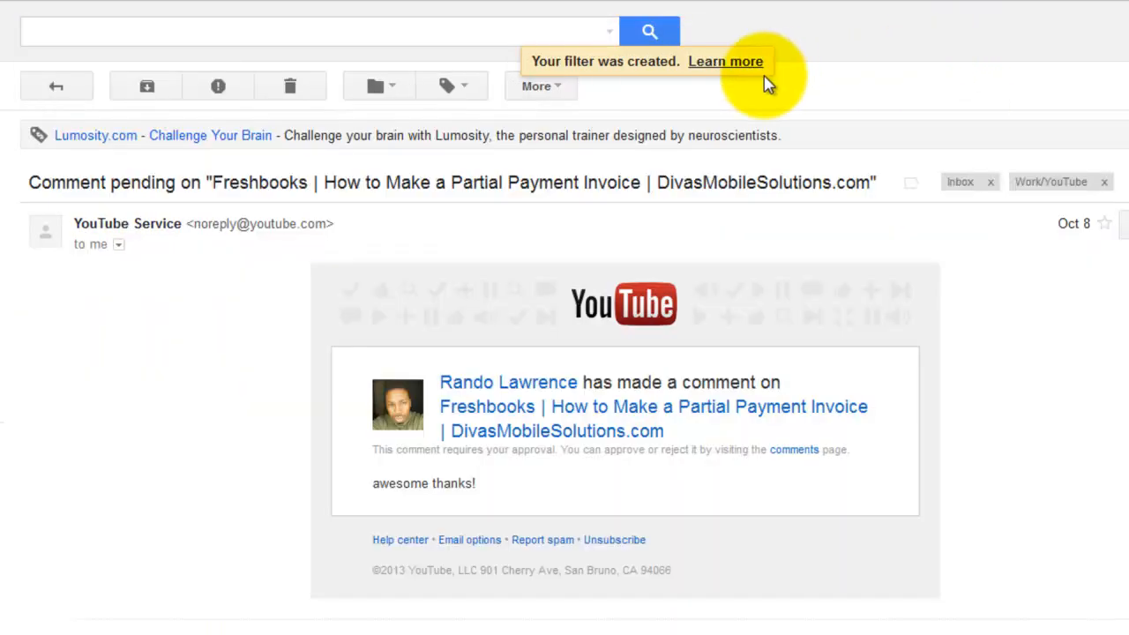
{"action": "mouse_move", "coordinate": [540, 84]}
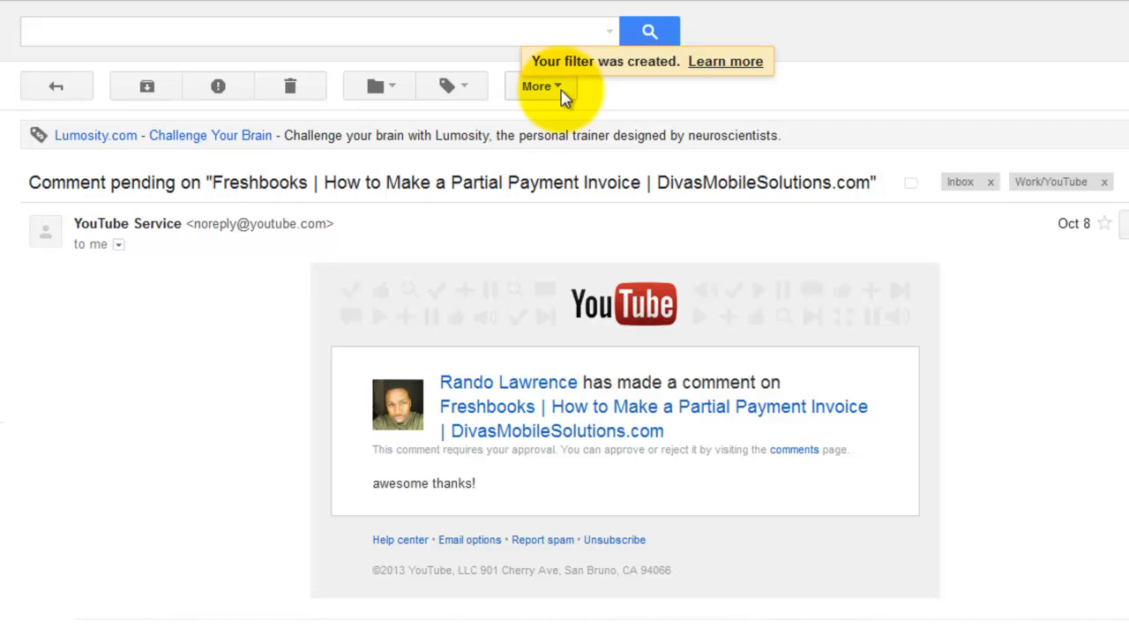
{"action": "left_click", "coordinate": [538, 85]}
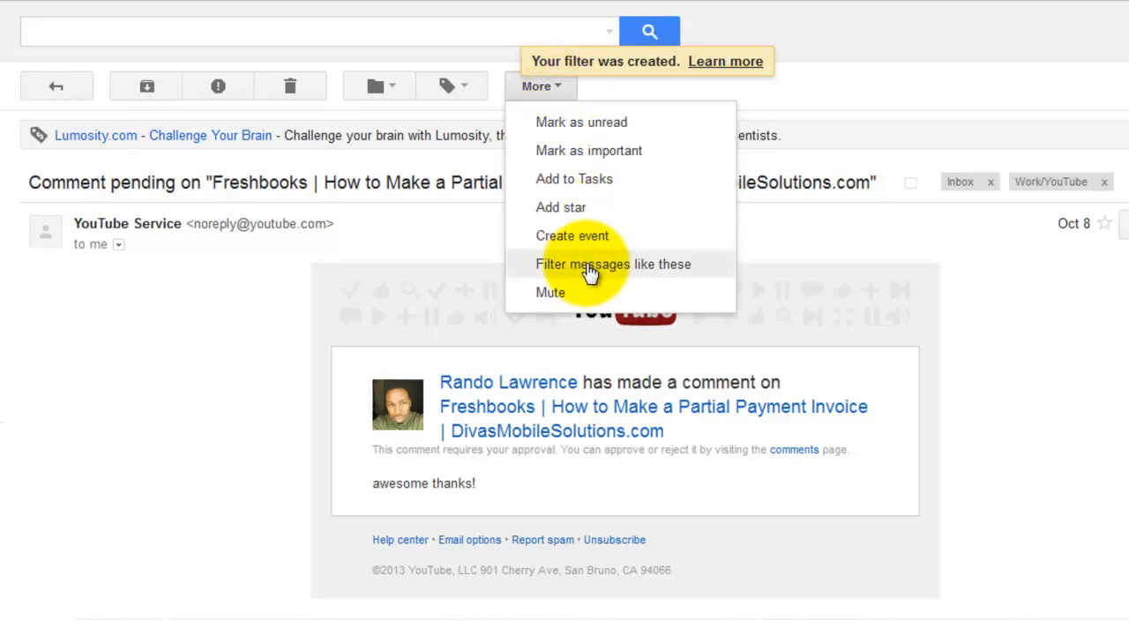
{"action": "left_click", "coordinate": [614, 264]}
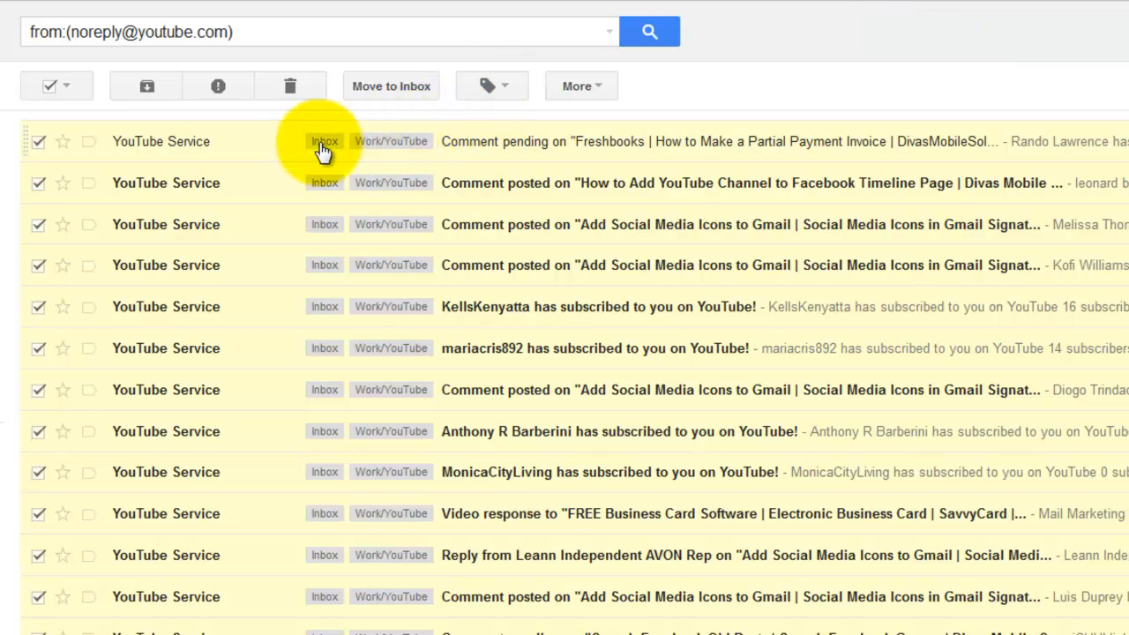
{"action": "mouse_move", "coordinate": [325, 265]}
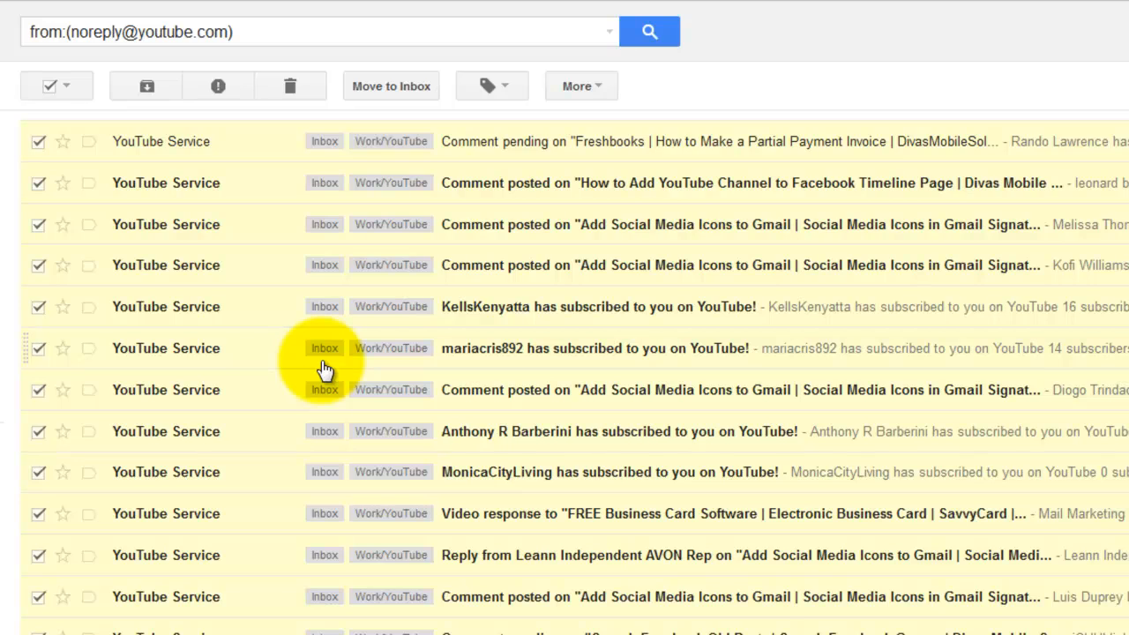
{"action": "mouse_move", "coordinate": [378, 150]}
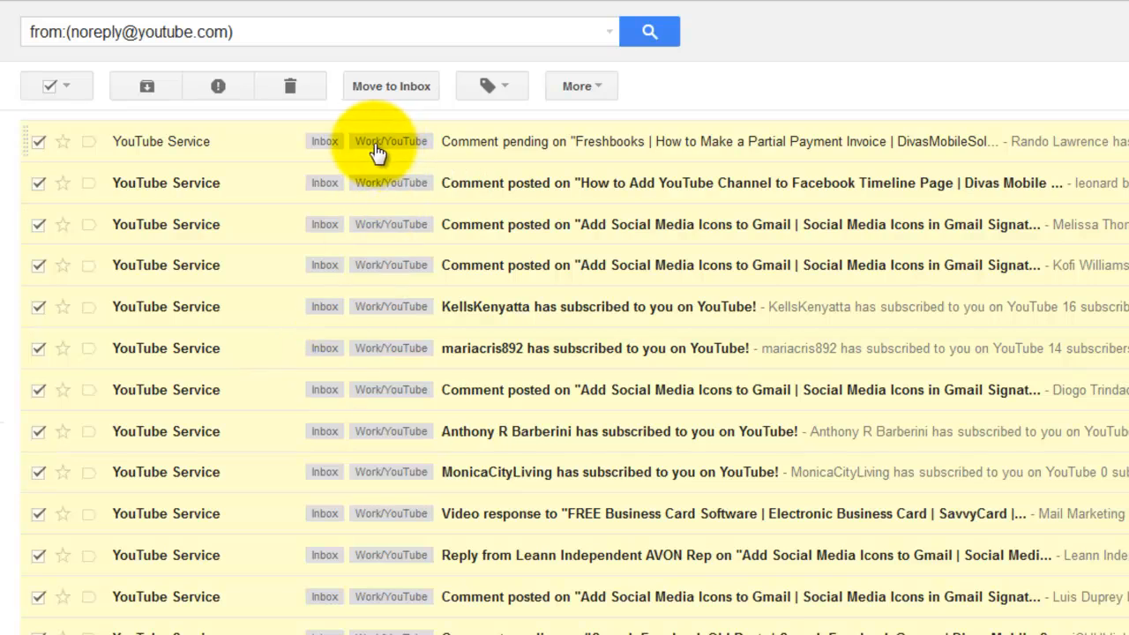
{"action": "mouse_move", "coordinate": [385, 349]}
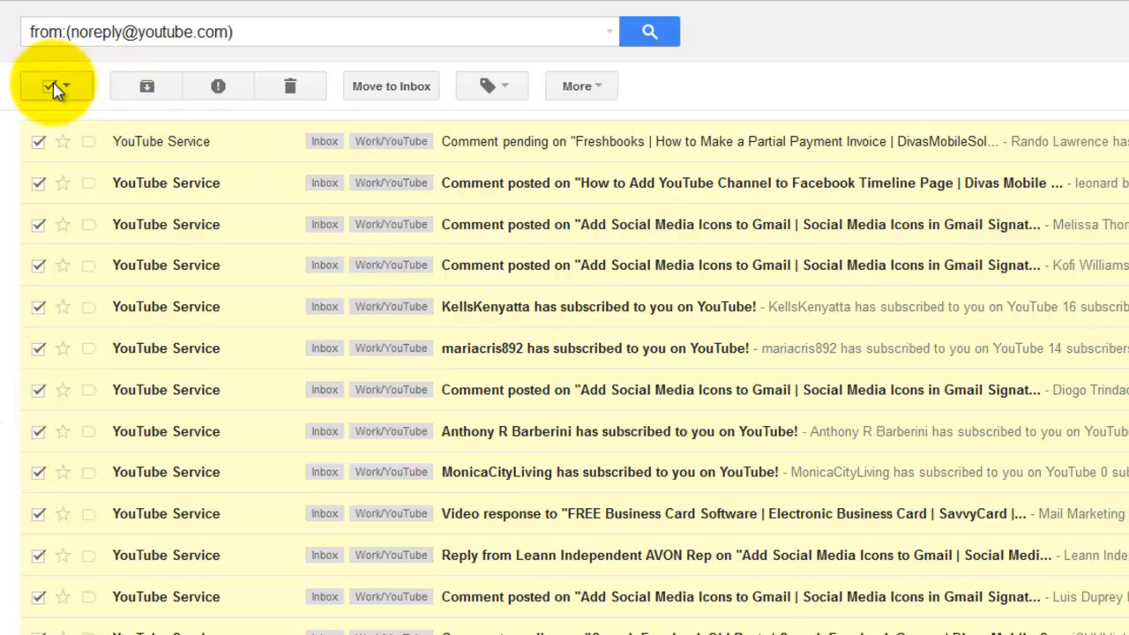
Step: Archive all 20 YouTube conversations on this page and move to the older results
{"action": "left_click", "coordinate": [46, 85]}
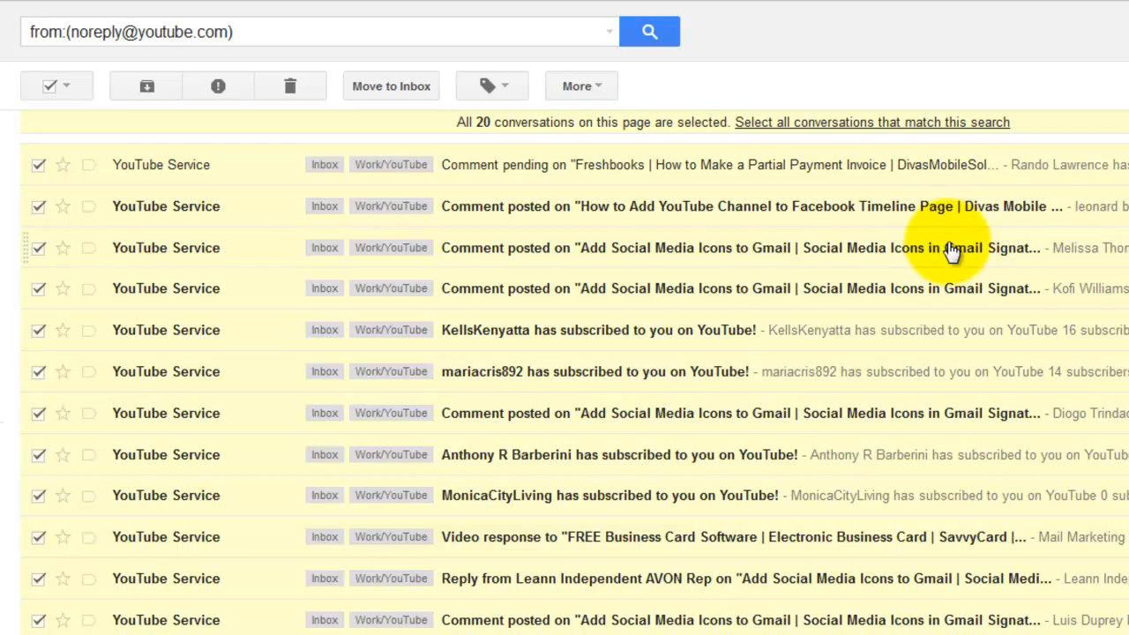
{"action": "mouse_move", "coordinate": [598, 236]}
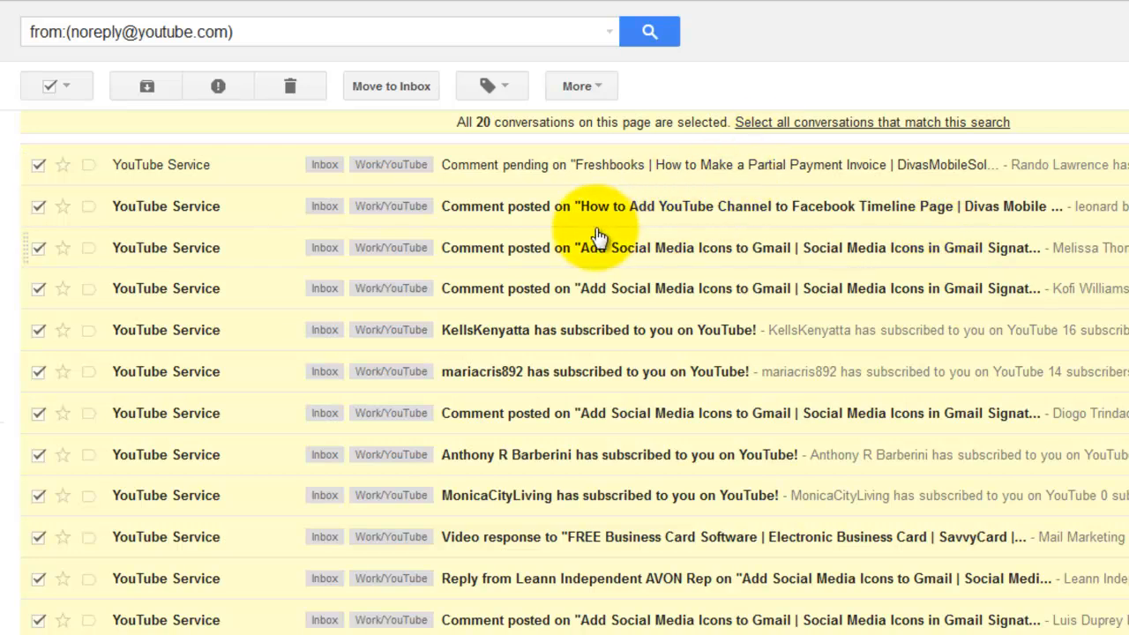
{"action": "scroll", "scroll_direction": "down", "scroll_amount": 3}
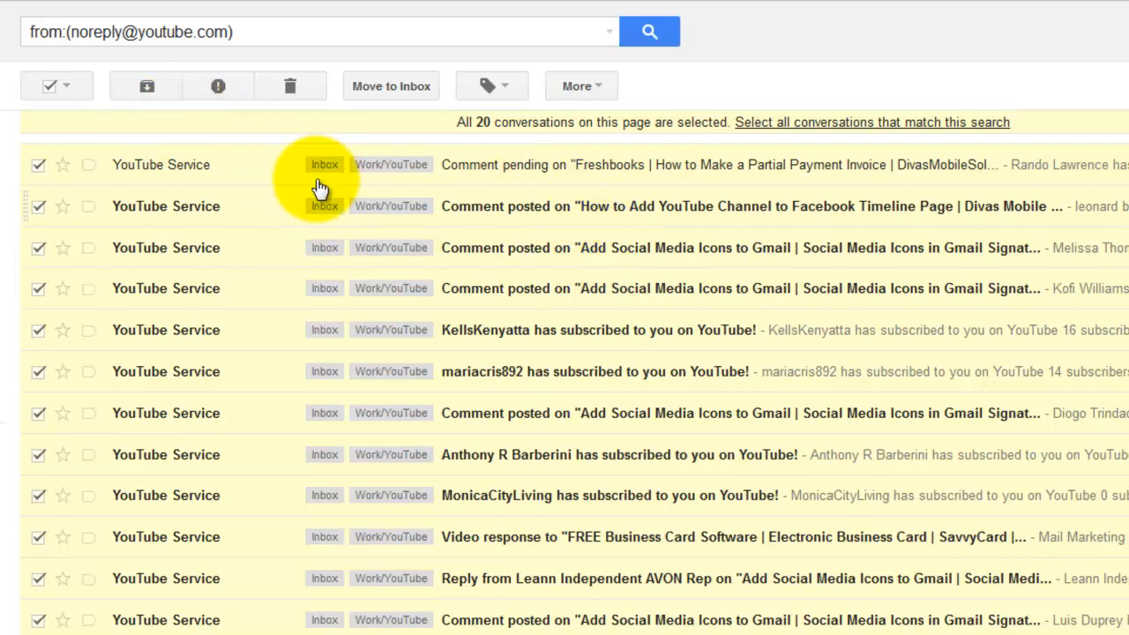
{"action": "left_click", "coordinate": [147, 85]}
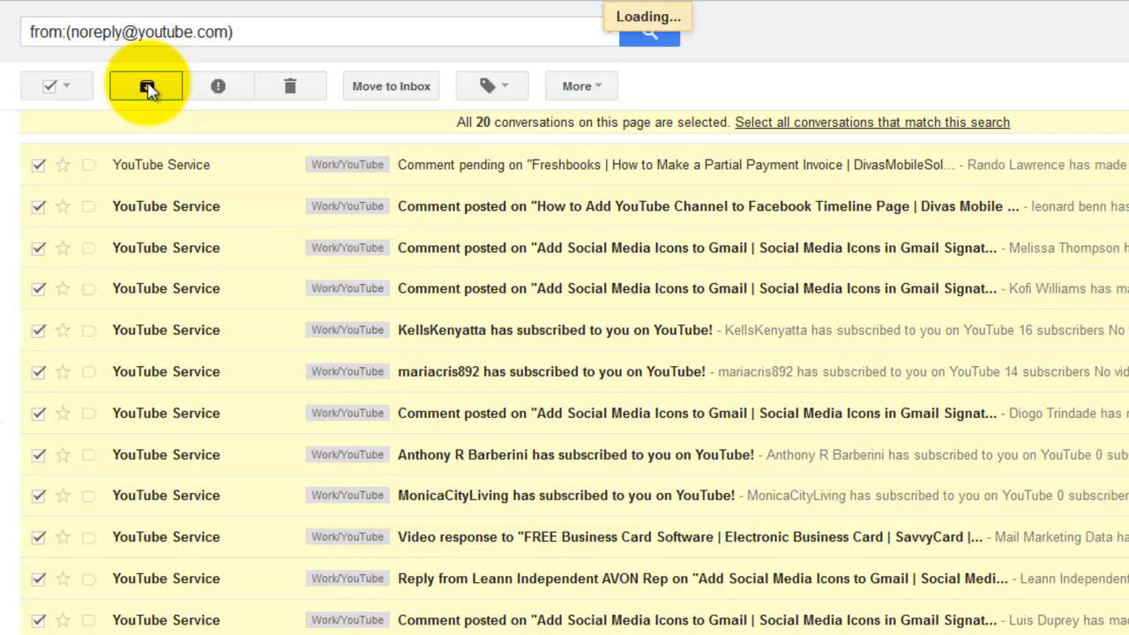
{"action": "left_click", "coordinate": [145, 85]}
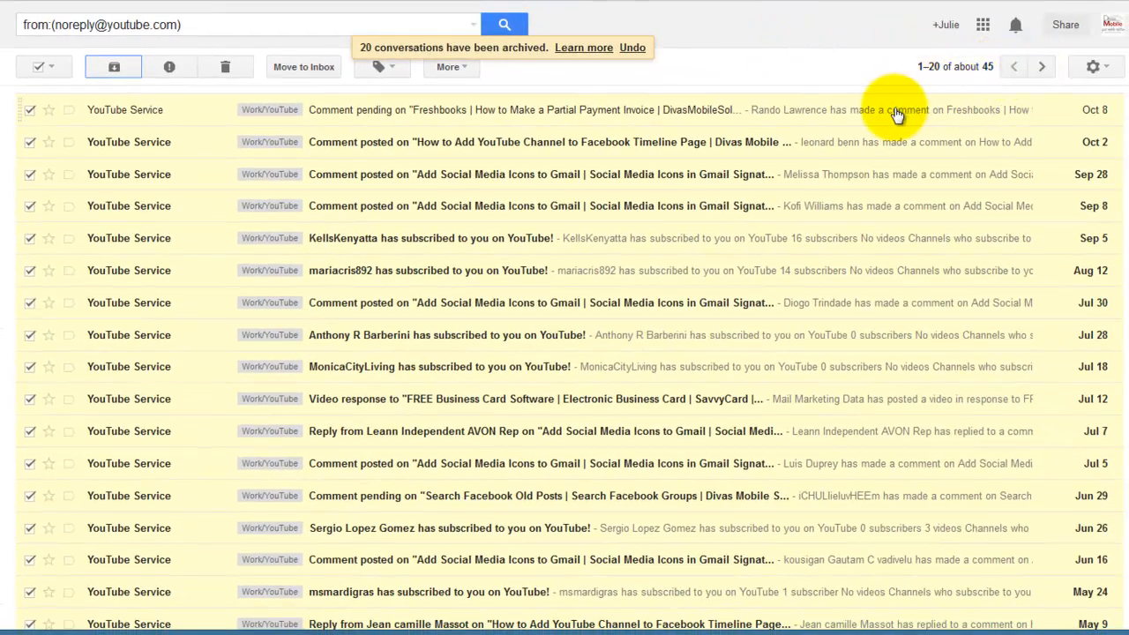
{"action": "scroll", "scroll_direction": "down", "scroll_amount": 3}
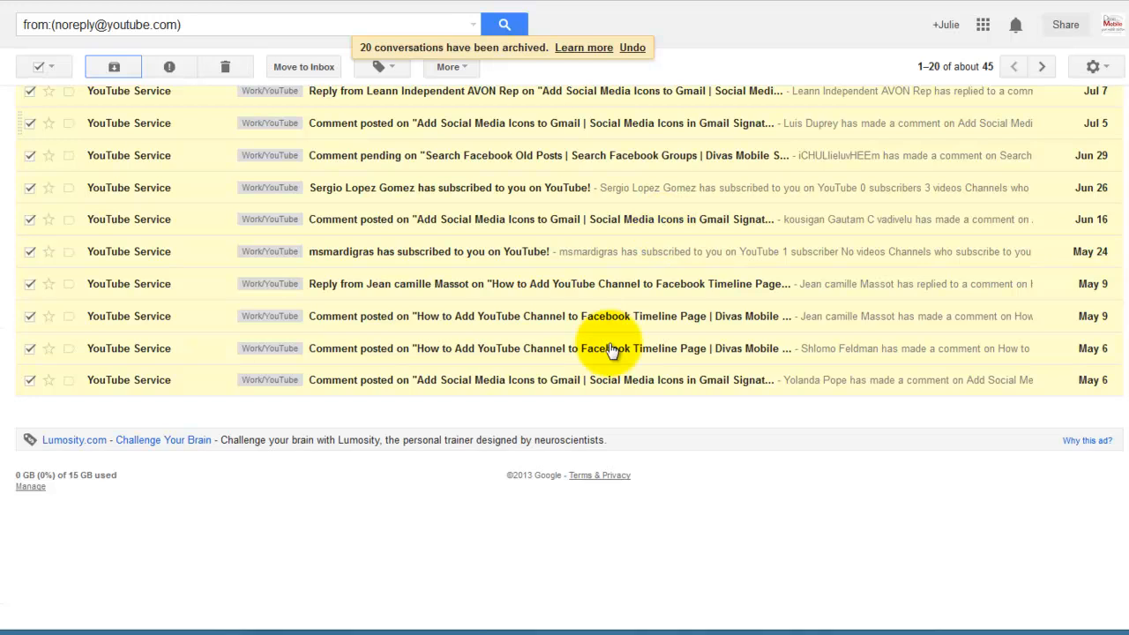
{"action": "left_click", "coordinate": [1041, 67]}
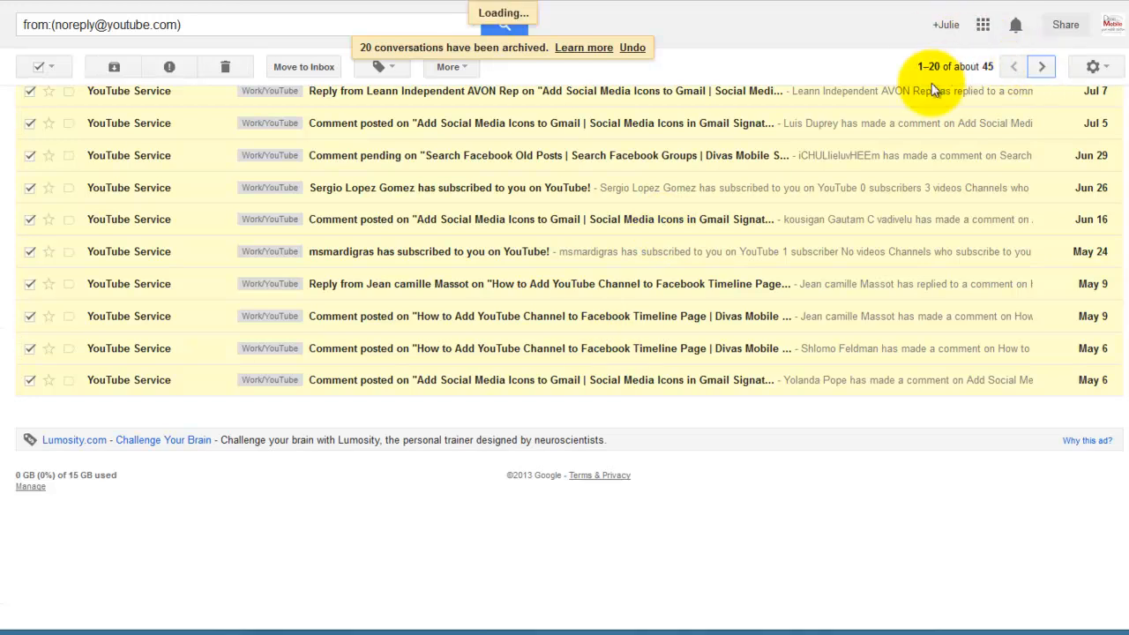
Step: Archive the next three older pages of YouTube conversations, selecting all on each
{"action": "left_click", "coordinate": [1041, 67]}
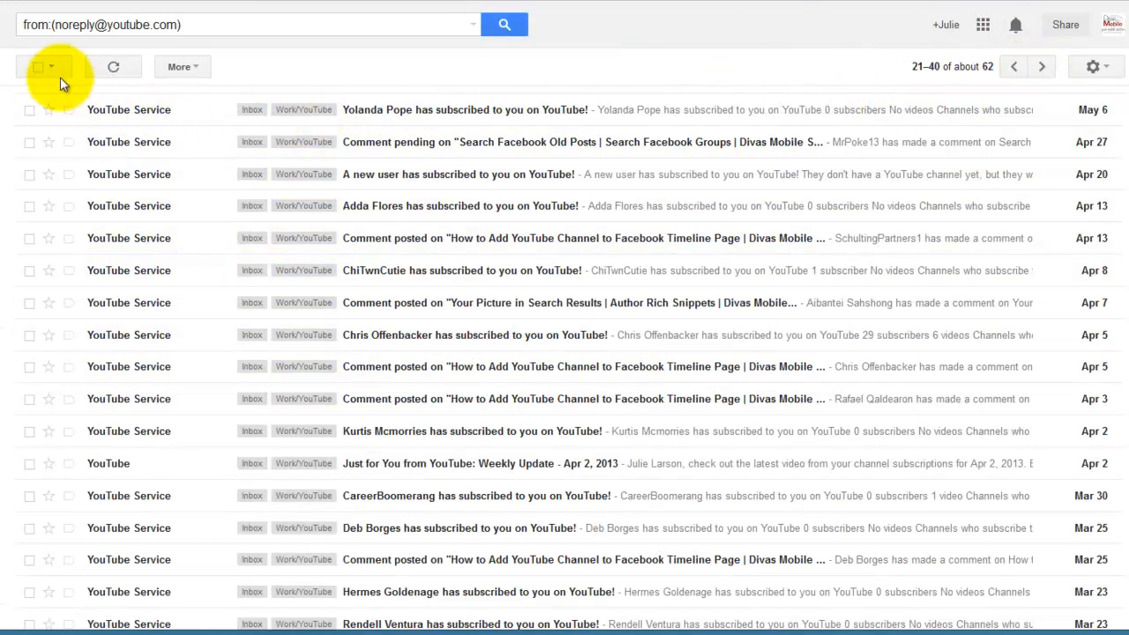
{"action": "left_click", "coordinate": [39, 67]}
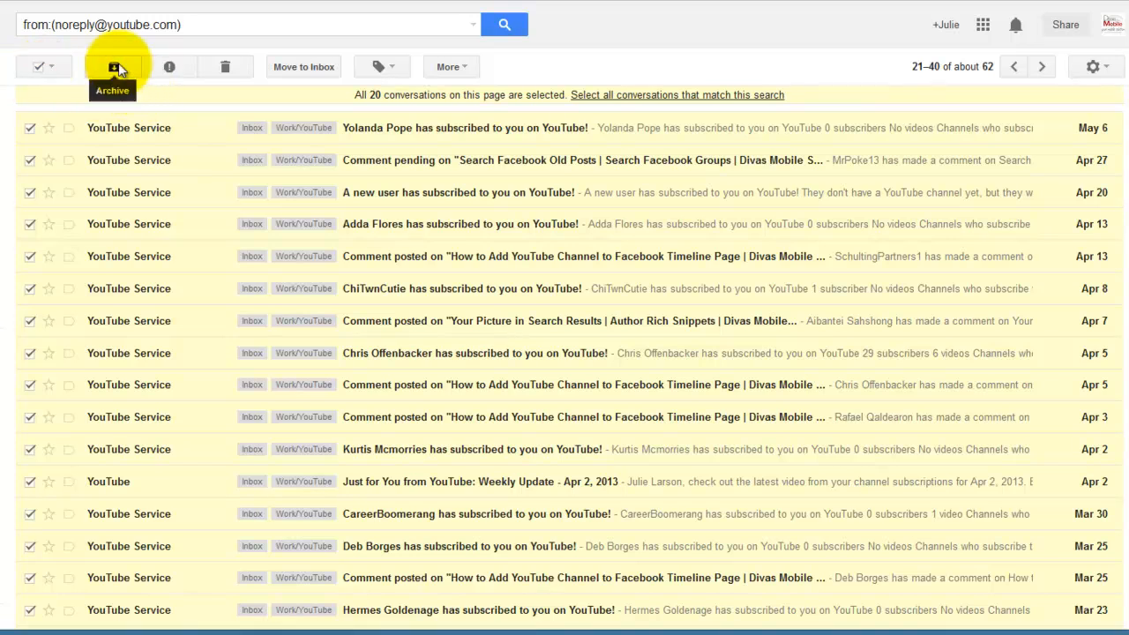
{"action": "left_click", "coordinate": [113, 67]}
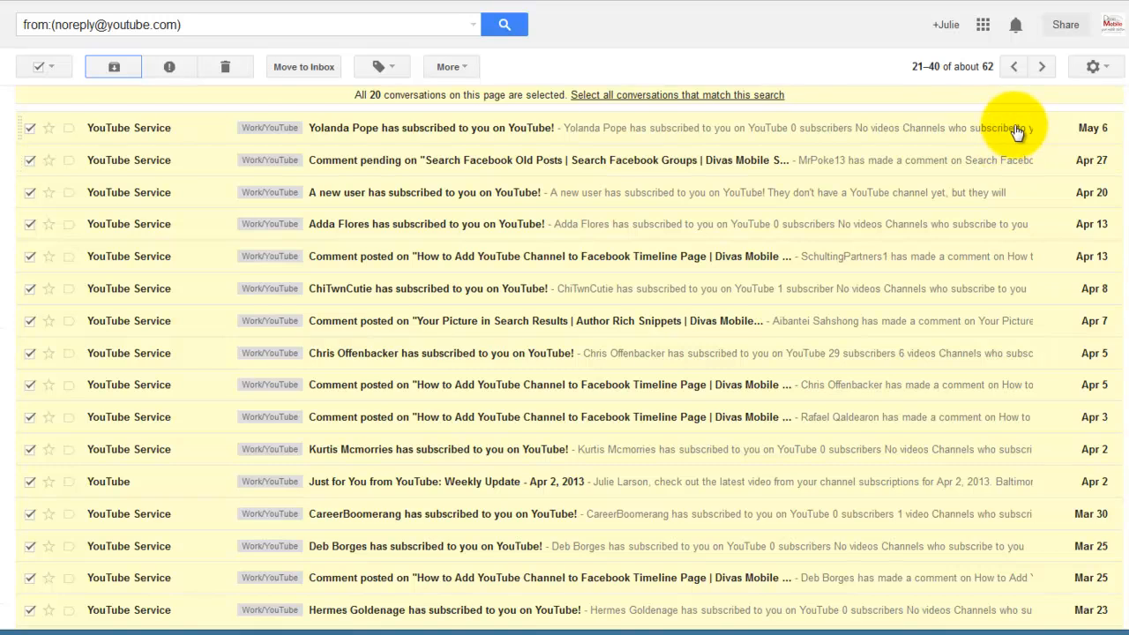
{"action": "left_click", "coordinate": [1041, 67]}
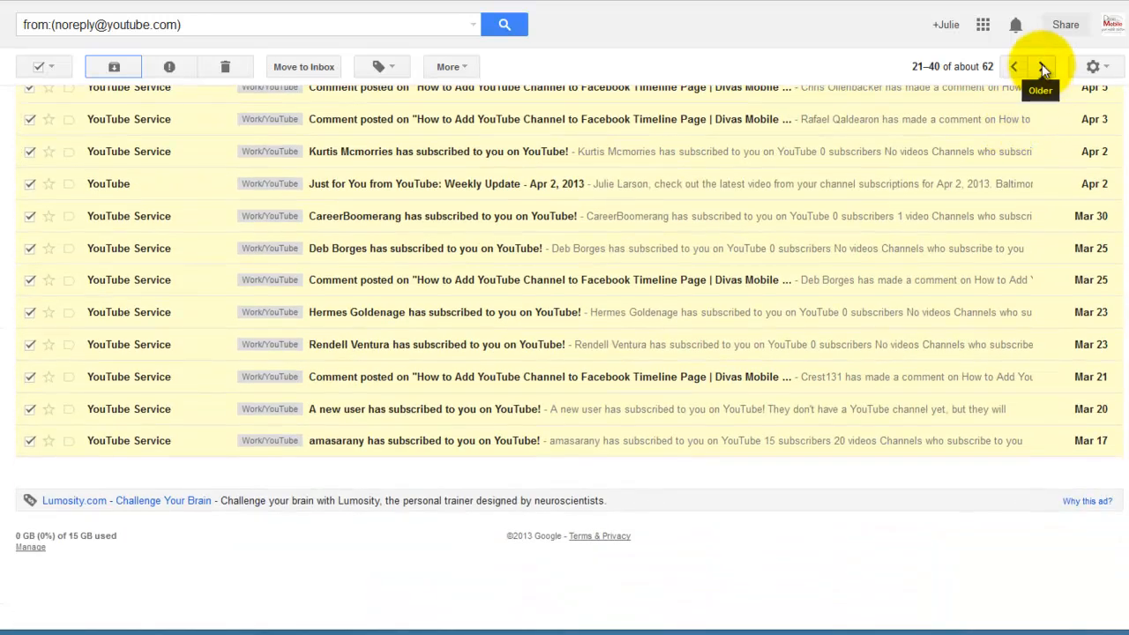
{"action": "left_click", "coordinate": [1041, 67]}
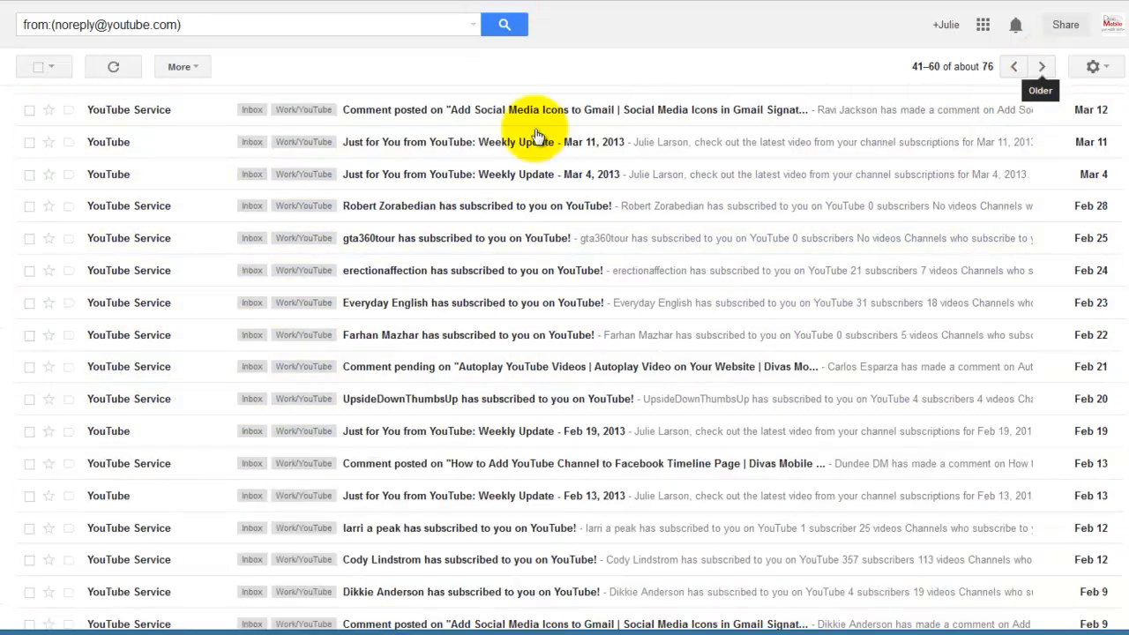
{"action": "mouse_move", "coordinate": [39, 67]}
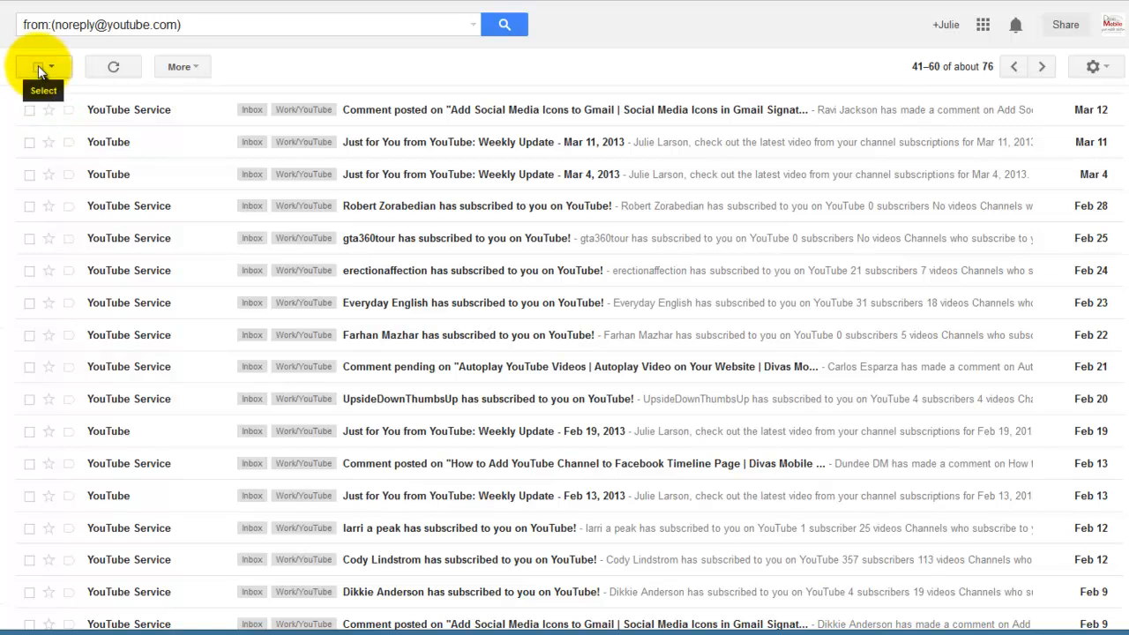
{"action": "left_click", "coordinate": [37, 67]}
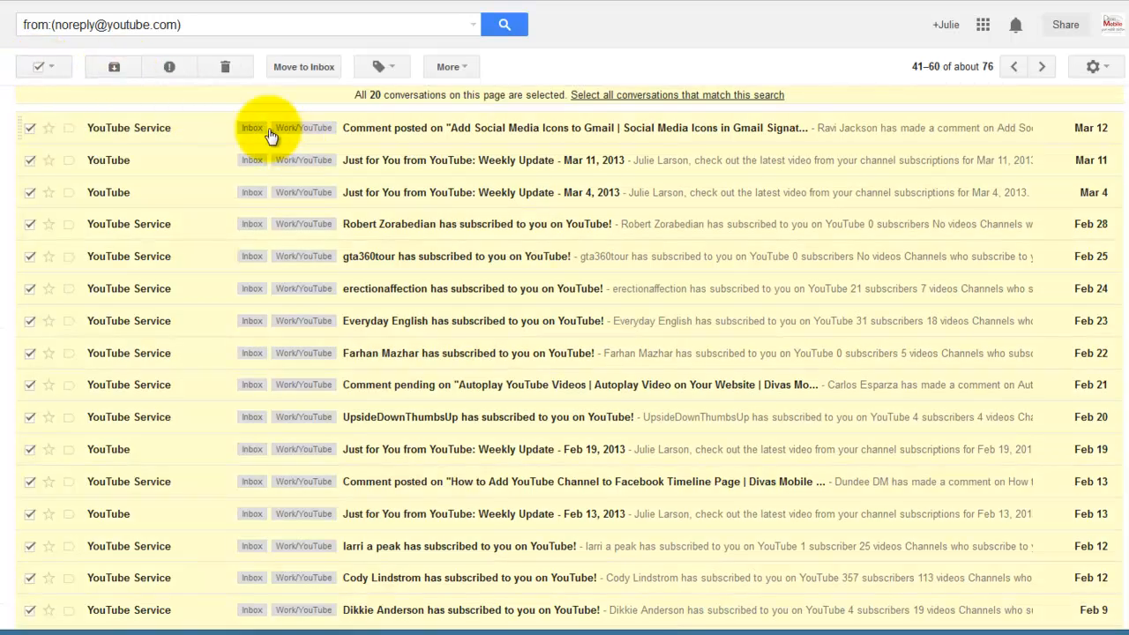
{"action": "left_click", "coordinate": [113, 67]}
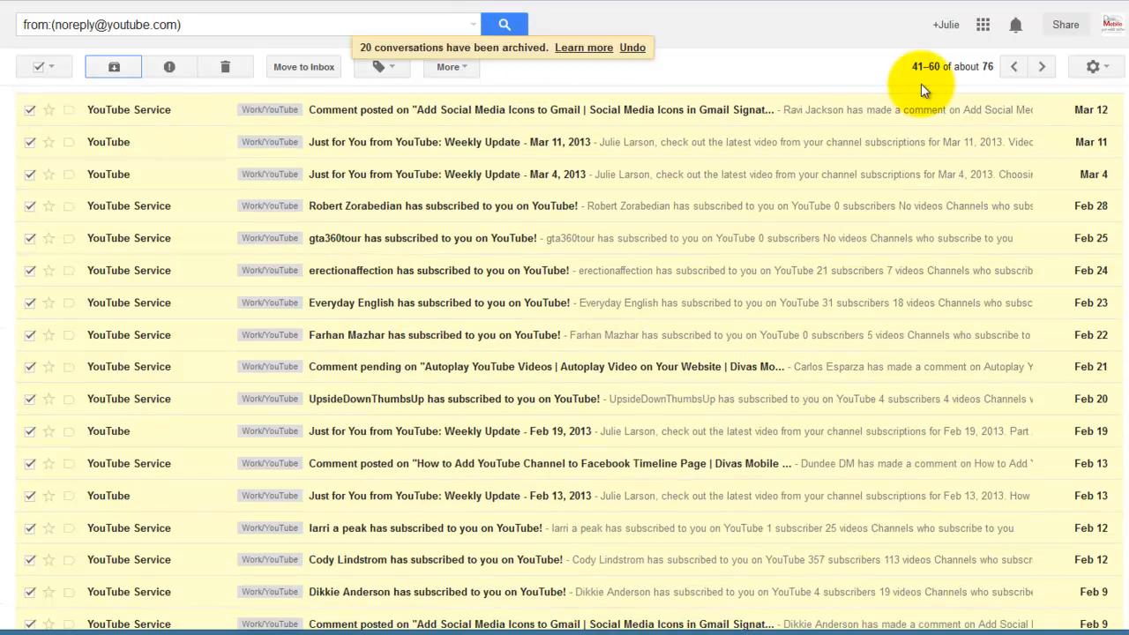
{"action": "left_click", "coordinate": [1041, 67]}
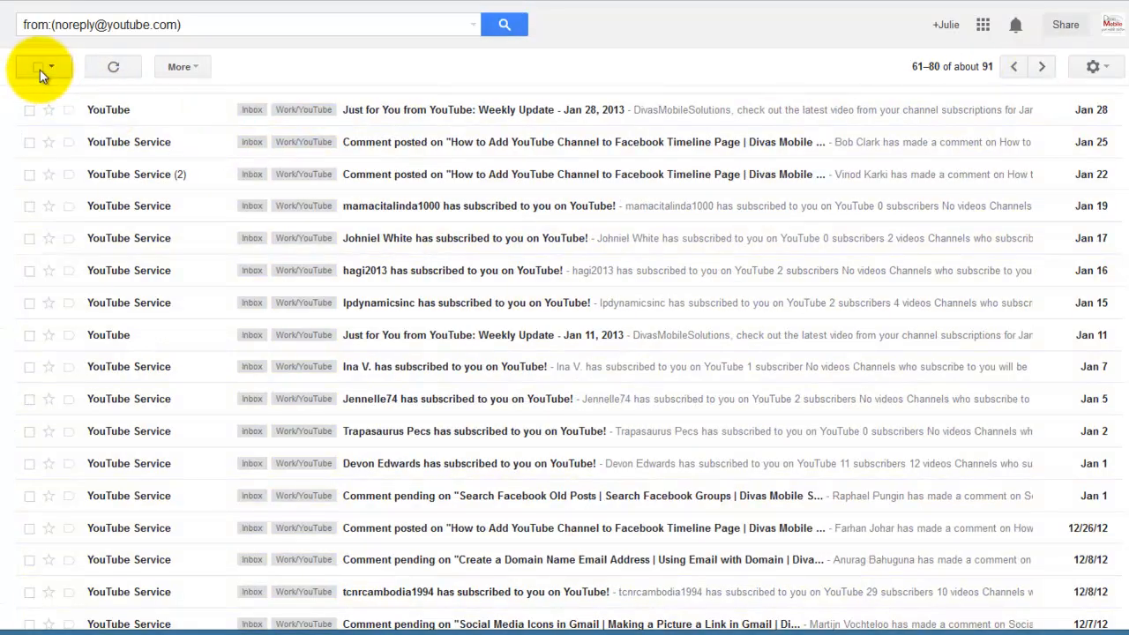
{"action": "left_click", "coordinate": [39, 67]}
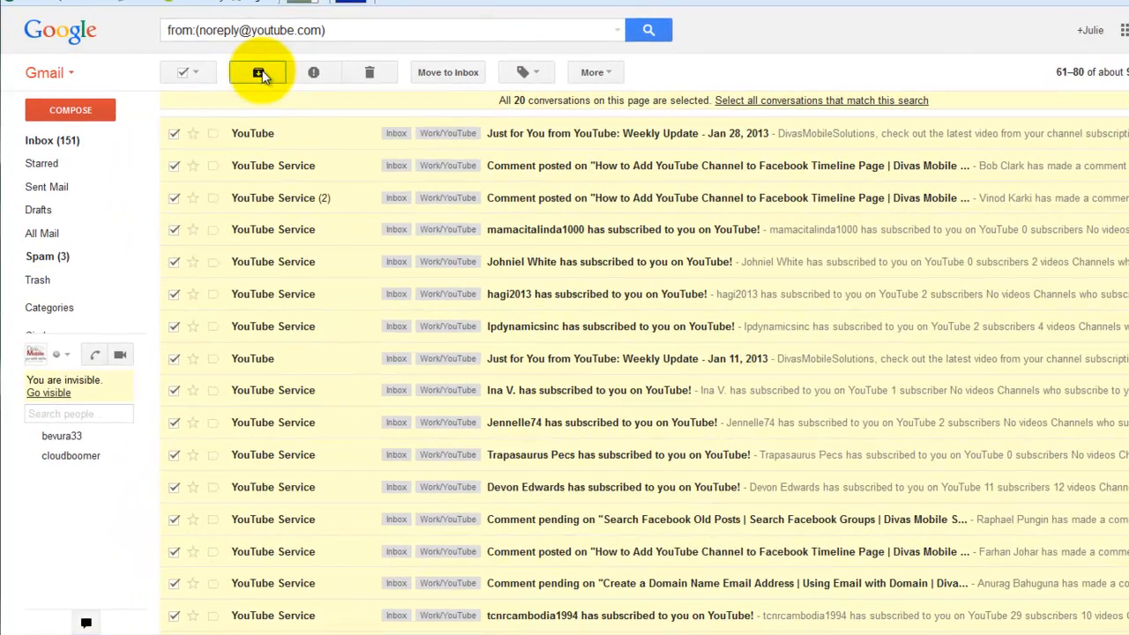
{"action": "left_click", "coordinate": [258, 72]}
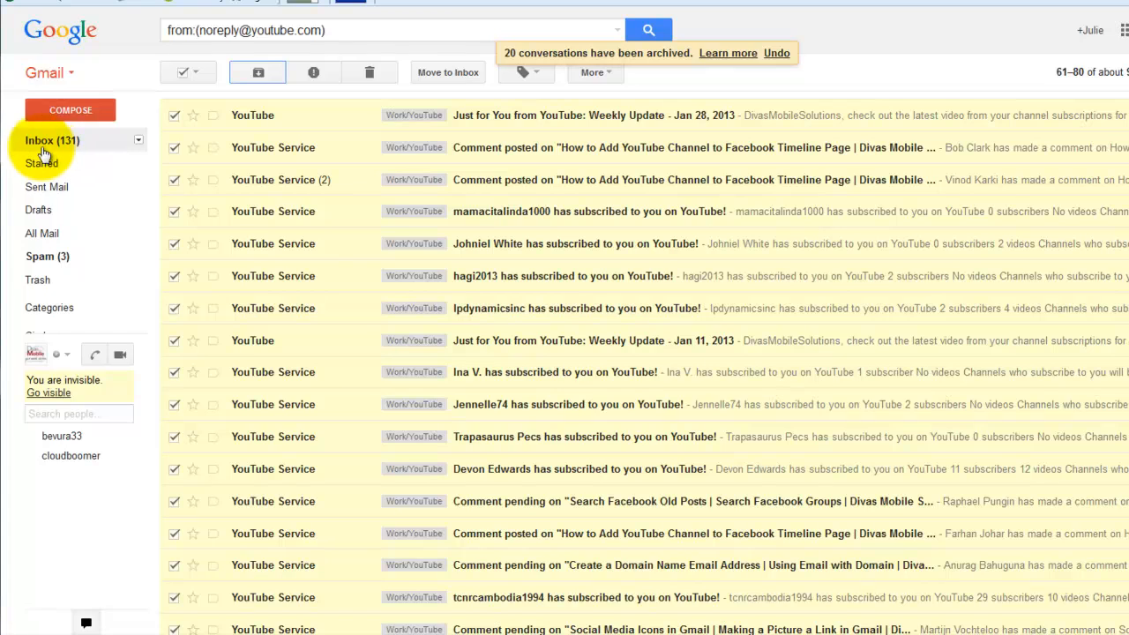
{"action": "mouse_move", "coordinate": [113, 162]}
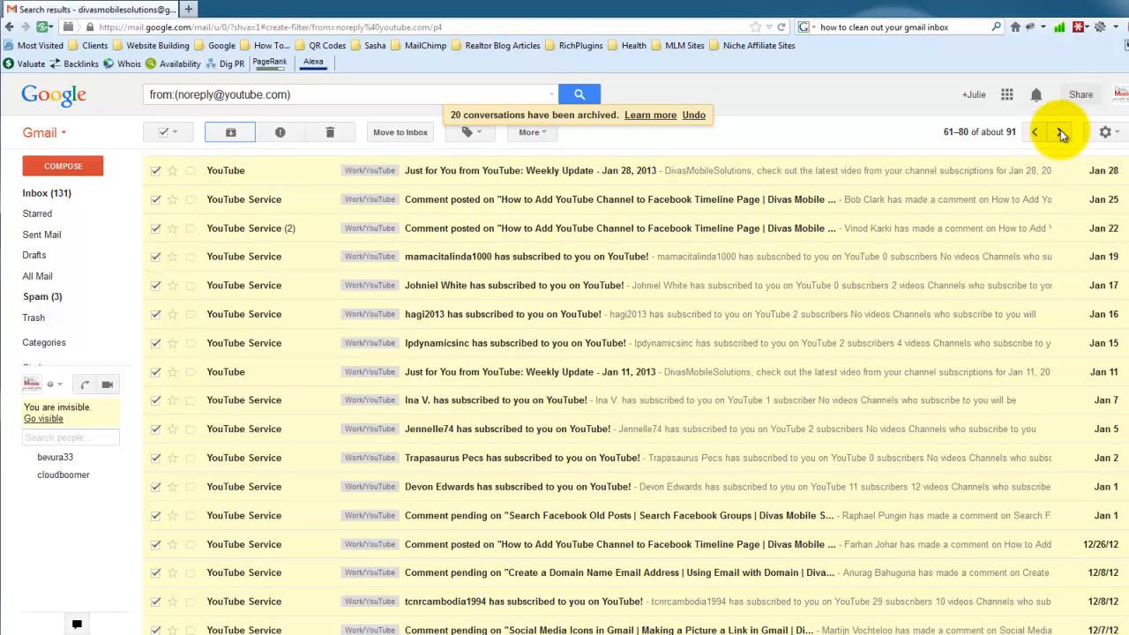
Step: Archive the last two pages, including the final 8 YouTube conversations, dropping the inbox to 109
{"action": "left_click", "coordinate": [1059, 131]}
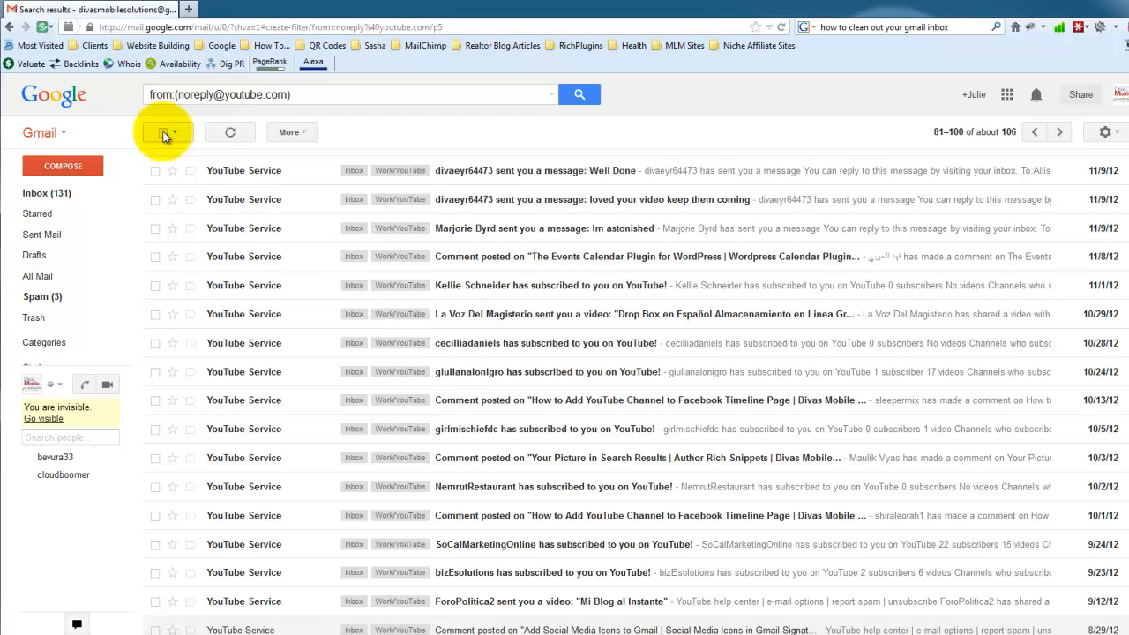
{"action": "left_click", "coordinate": [163, 133]}
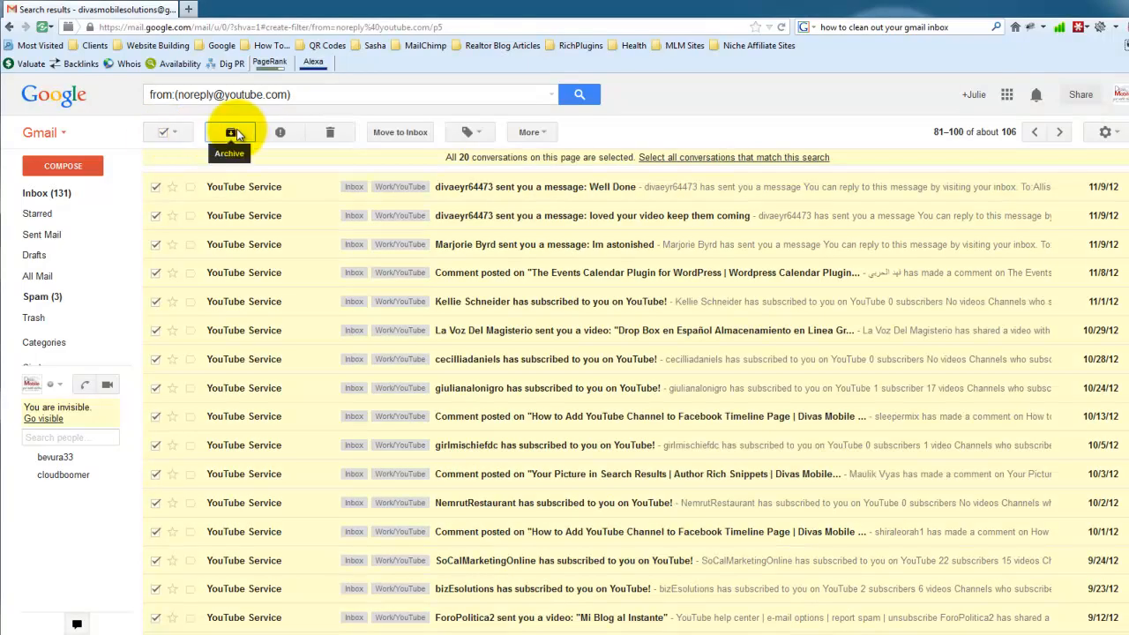
{"action": "left_click", "coordinate": [229, 130]}
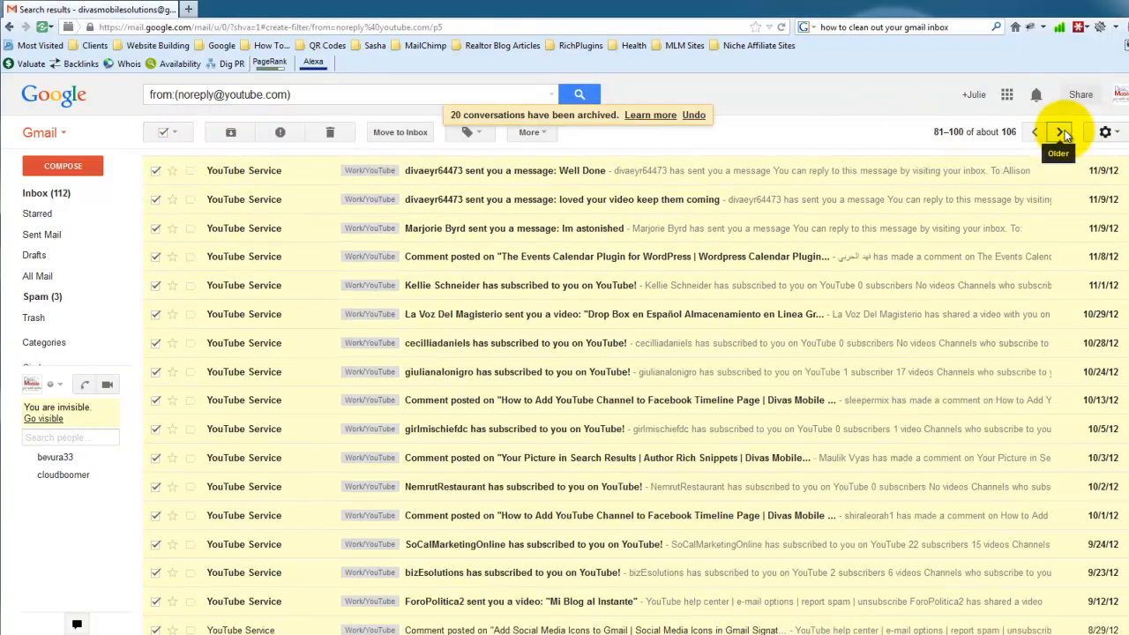
{"action": "left_click", "coordinate": [1059, 131]}
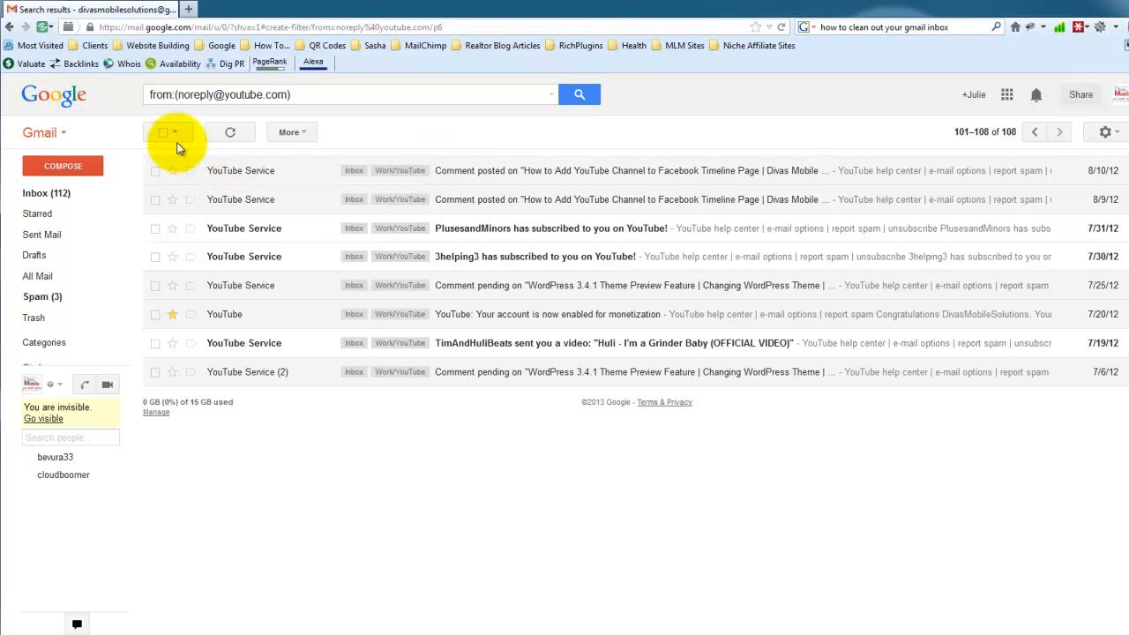
{"action": "left_click", "coordinate": [163, 131]}
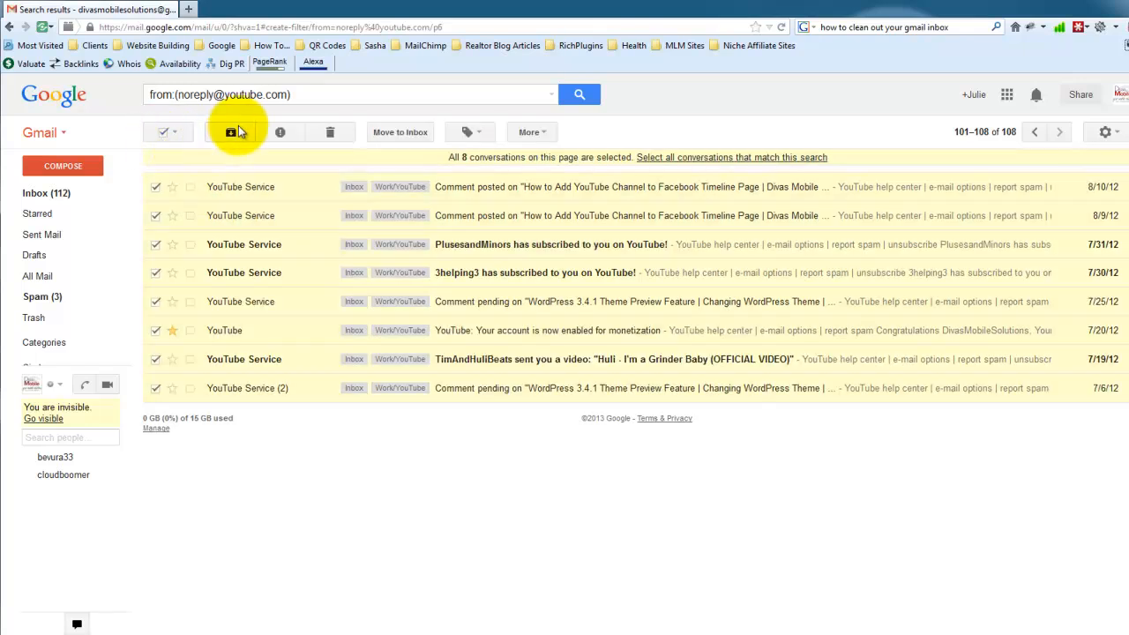
{"action": "left_click", "coordinate": [229, 131]}
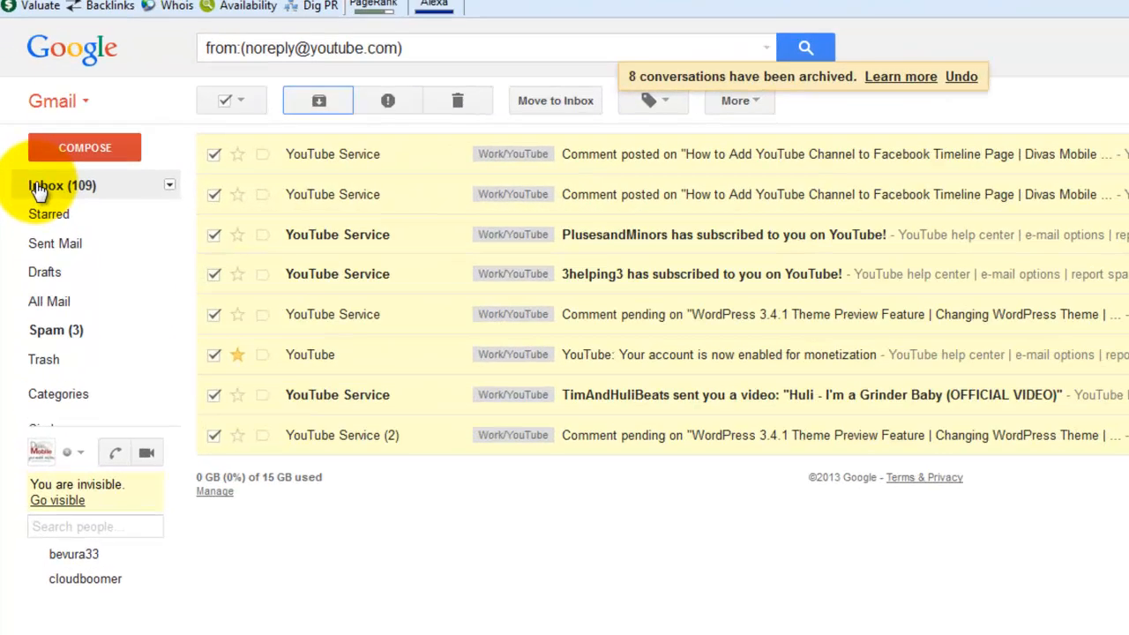
Step: Return to the inbox and scroll down toward the Google Analytics Academy email
{"action": "left_click", "coordinate": [50, 181]}
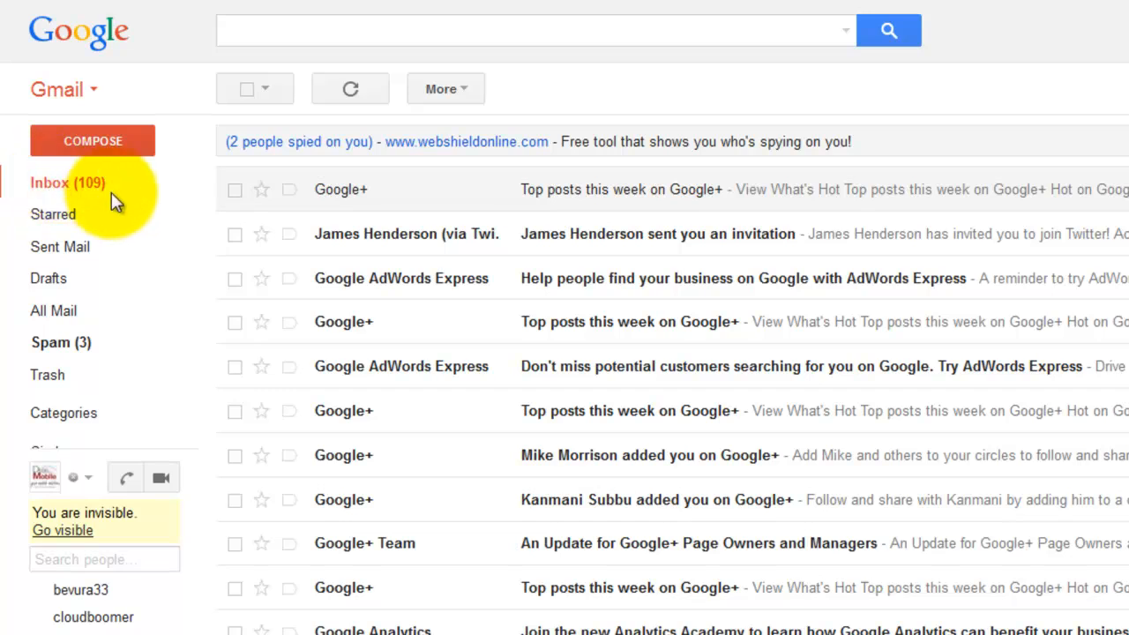
{"action": "mouse_move", "coordinate": [886, 256]}
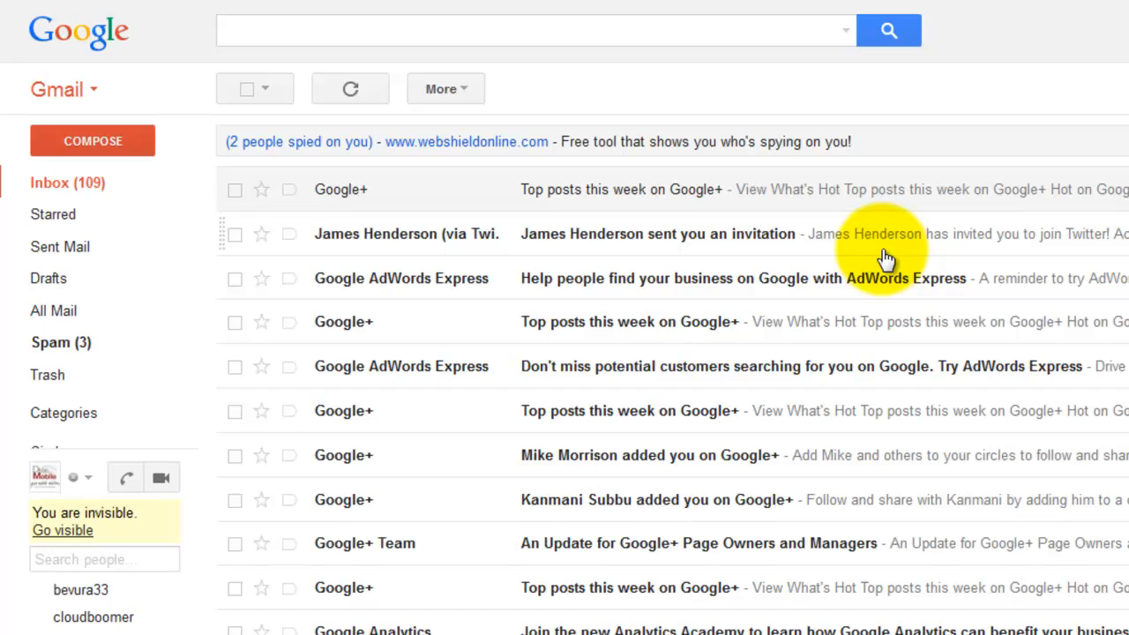
{"action": "scroll", "scroll_direction": "down", "scroll_amount": 3}
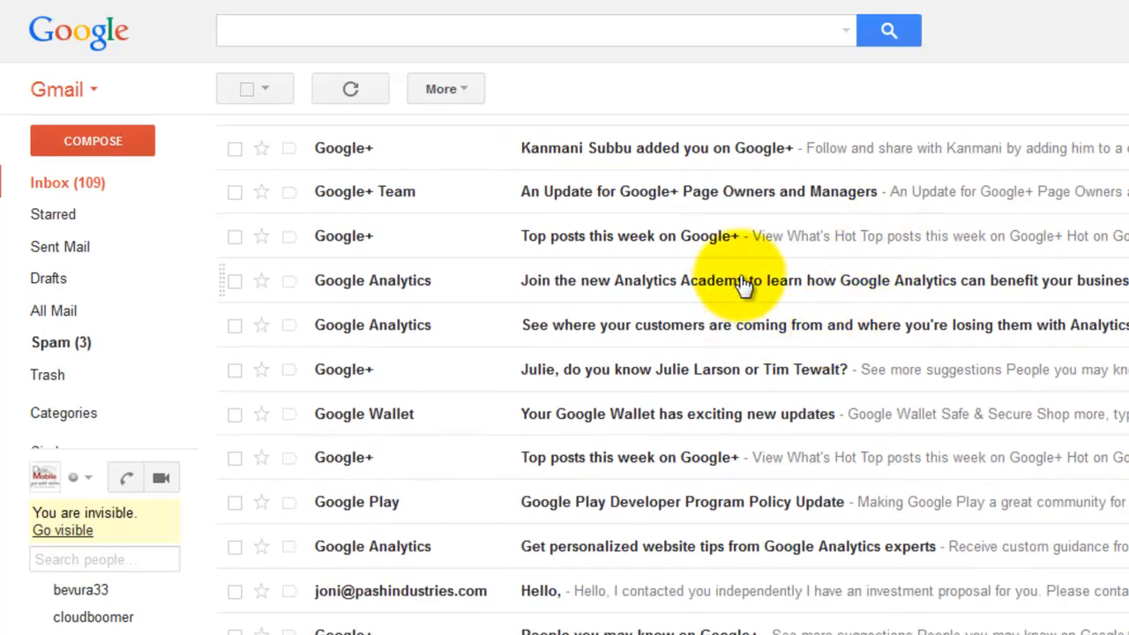
{"action": "mouse_move", "coordinate": [776, 256]}
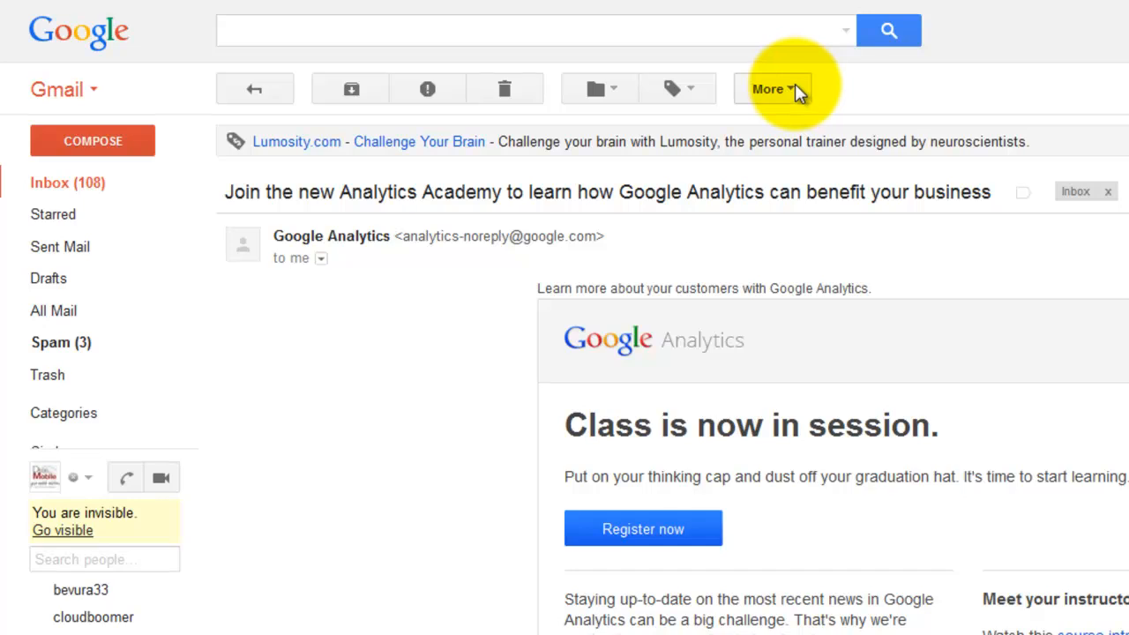
{"action": "mouse_move", "coordinate": [762, 247]}
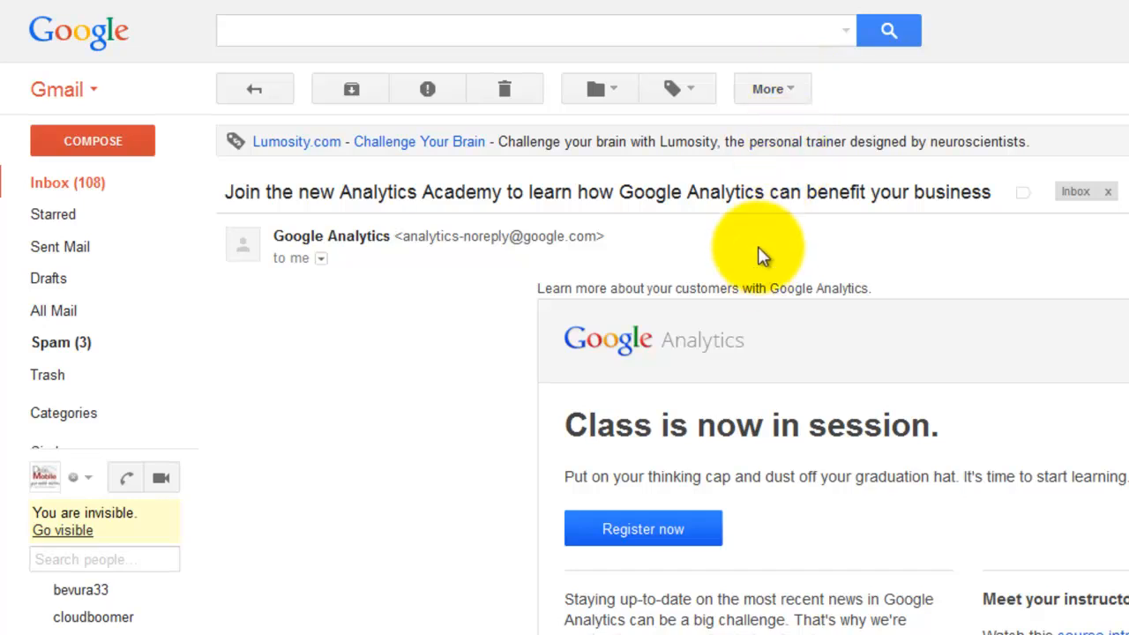
{"action": "left_click", "coordinate": [772, 88]}
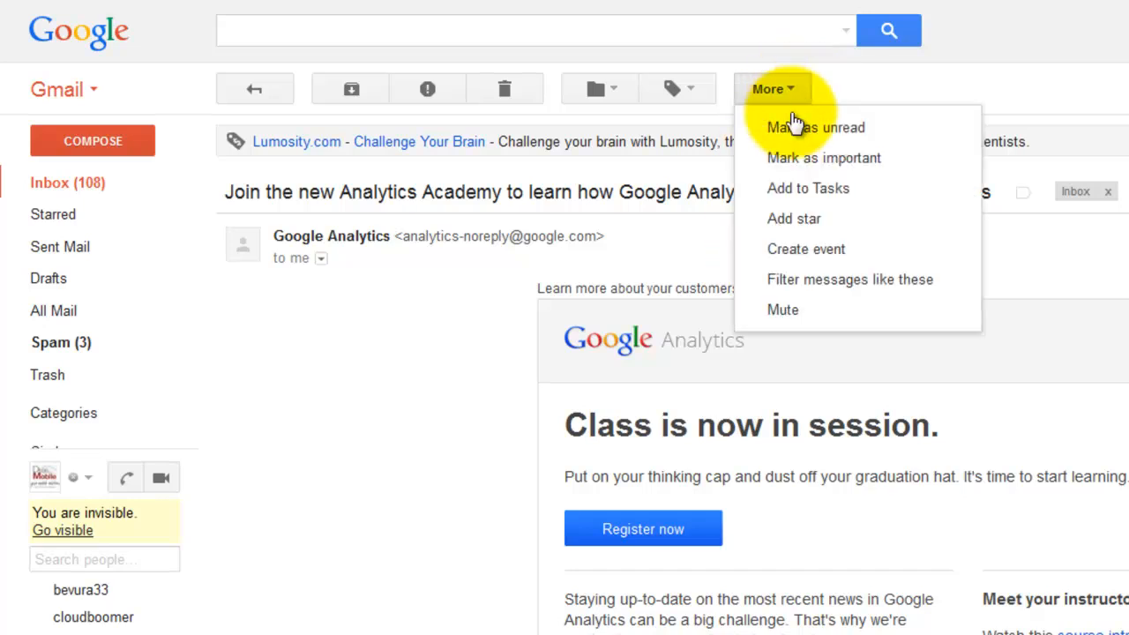
{"action": "left_click", "coordinate": [850, 279]}
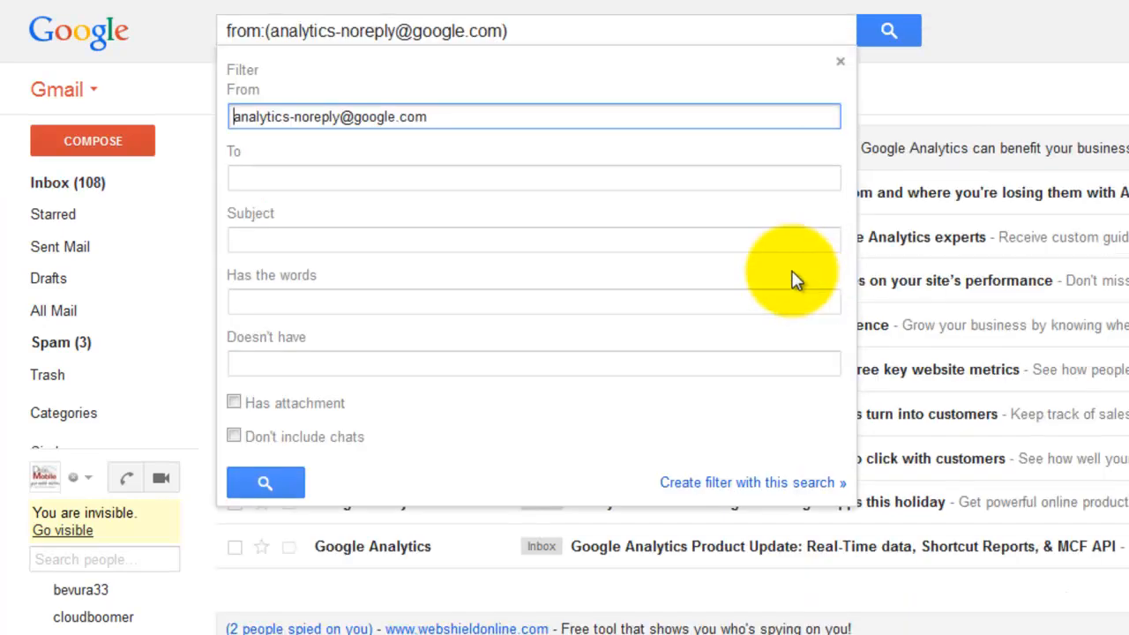
{"action": "mouse_move", "coordinate": [752, 483]}
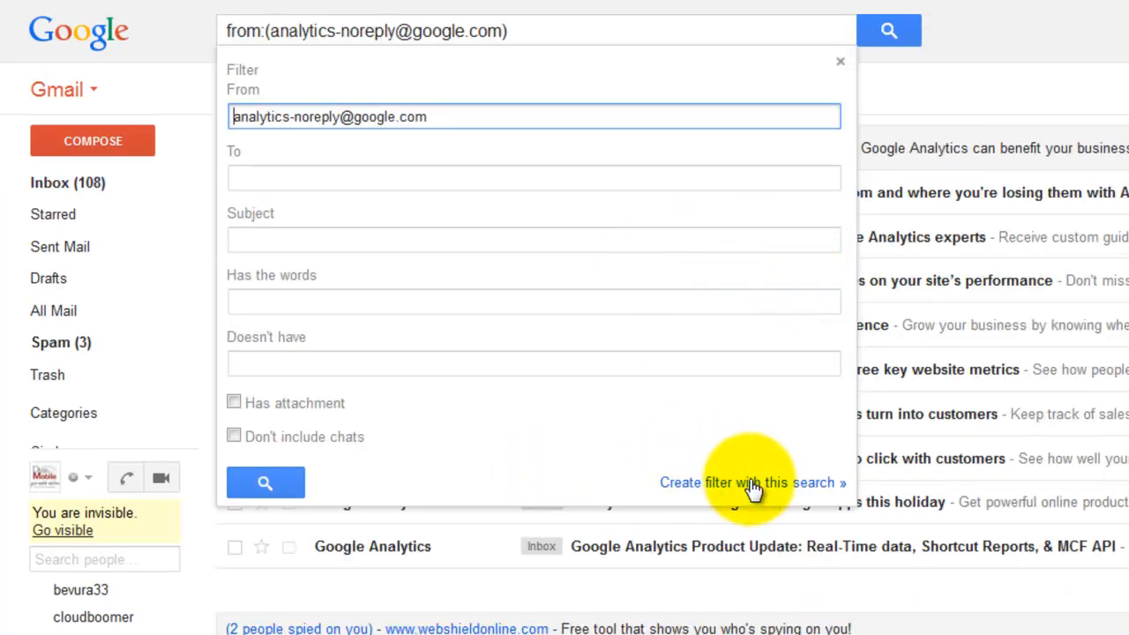
{"action": "left_click", "coordinate": [752, 483]}
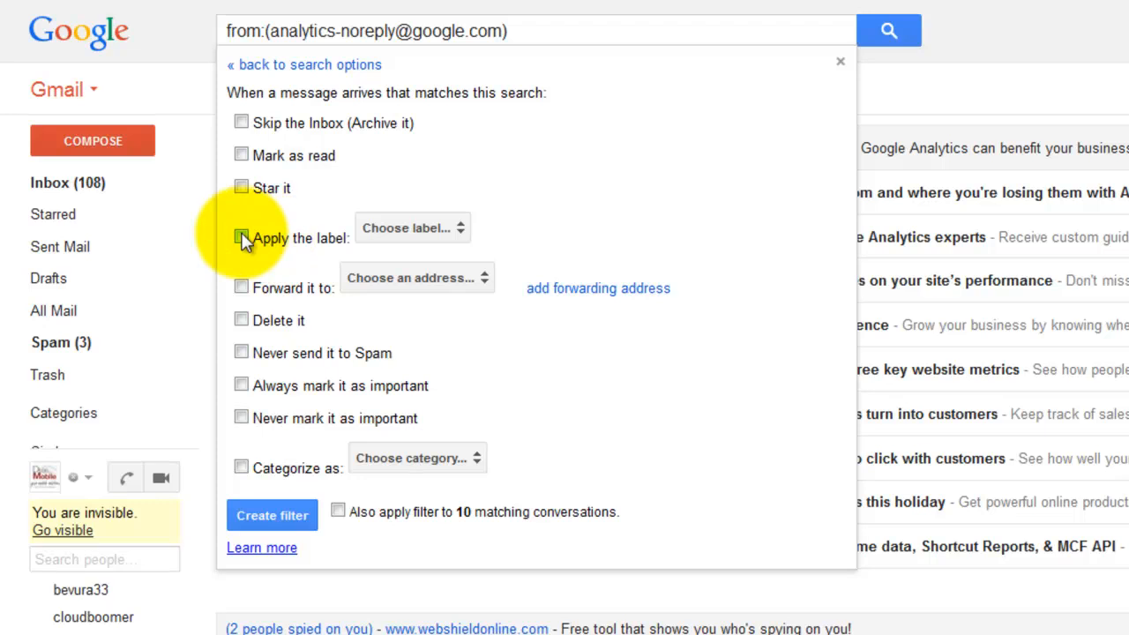
{"action": "left_click", "coordinate": [242, 237]}
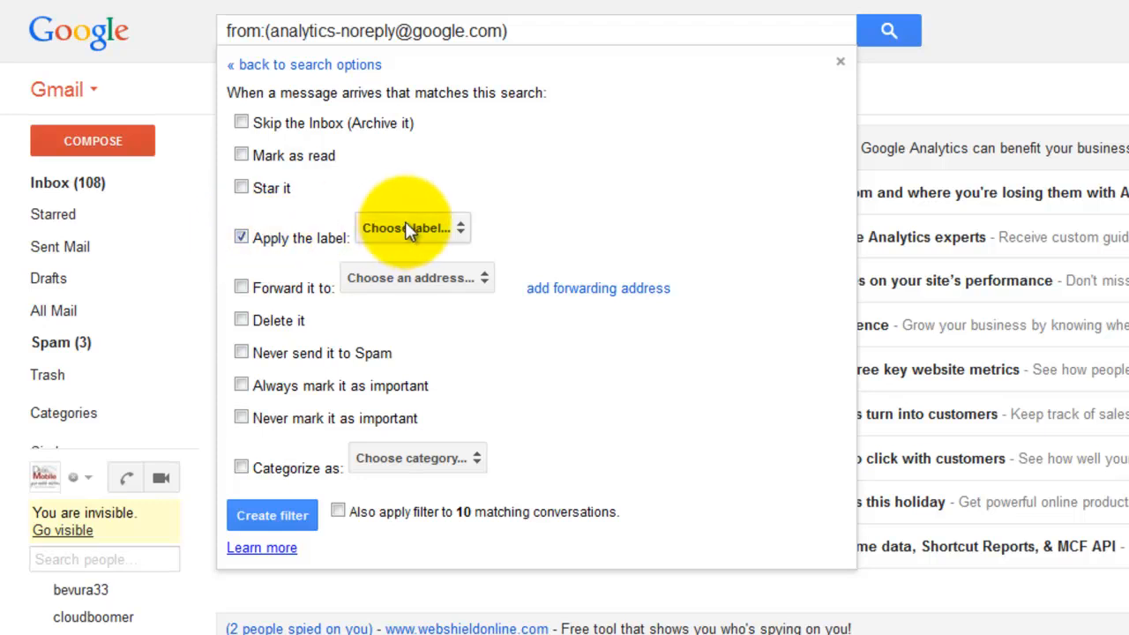
Step: Create a new 'Google Analytics' label nested under Work for the filter
{"action": "left_click", "coordinate": [413, 228]}
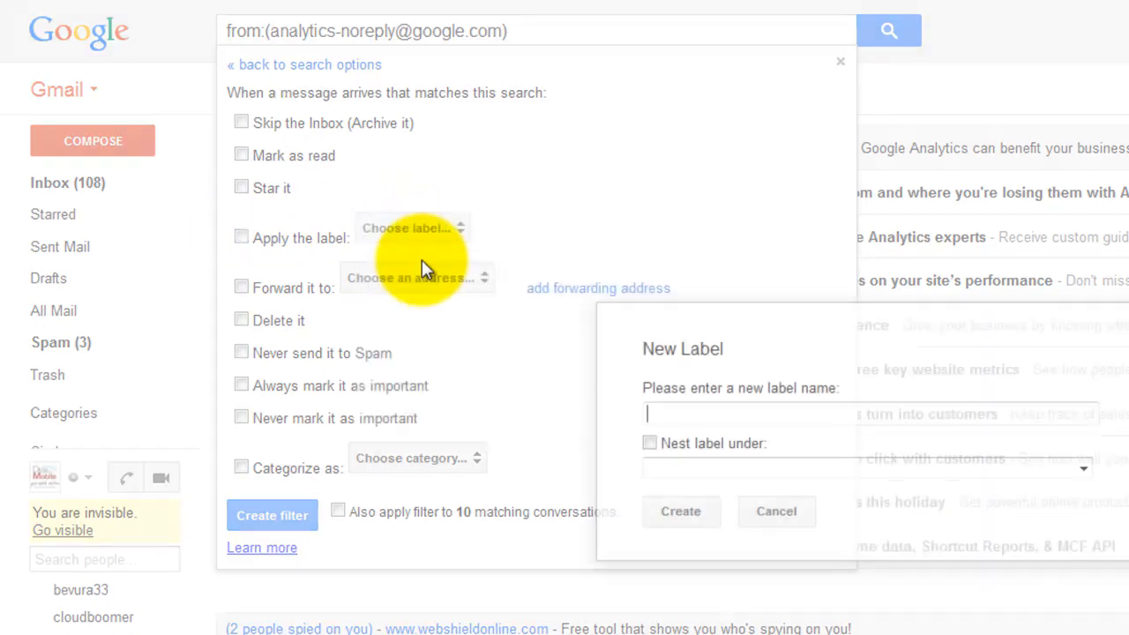
{"action": "type", "text": "Google Analytics"}
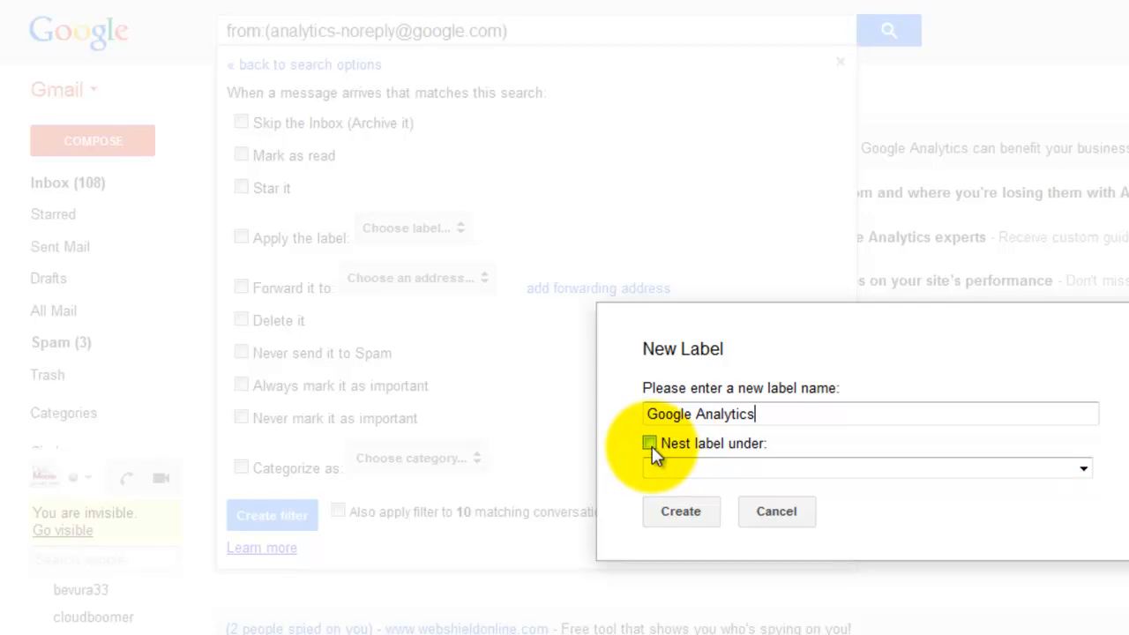
{"action": "left_click", "coordinate": [649, 443]}
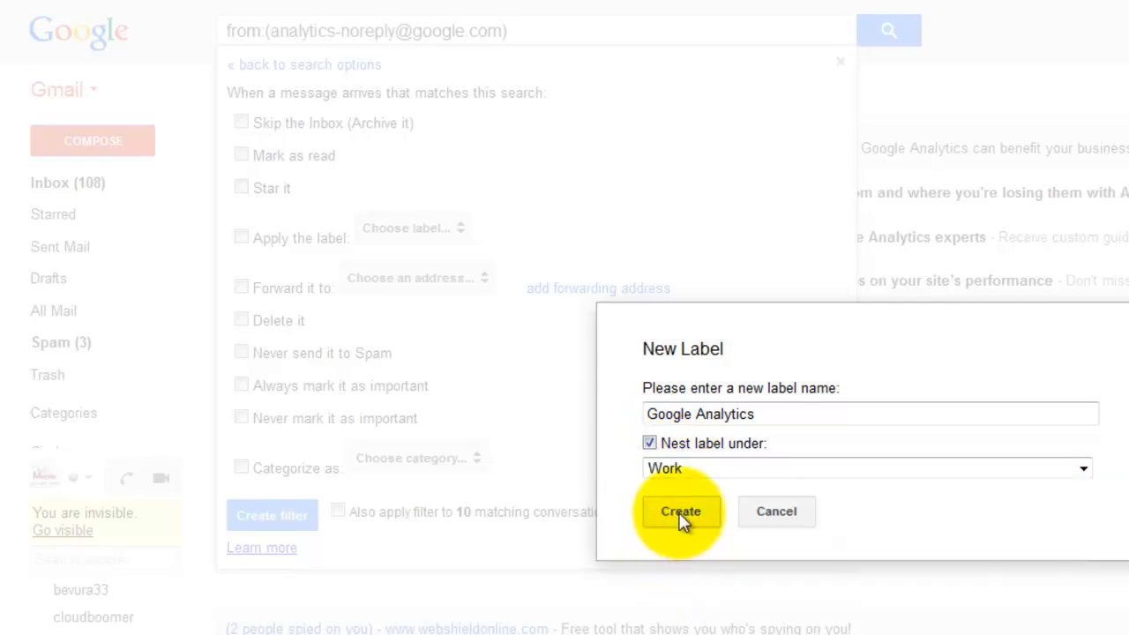
{"action": "left_click", "coordinate": [681, 512]}
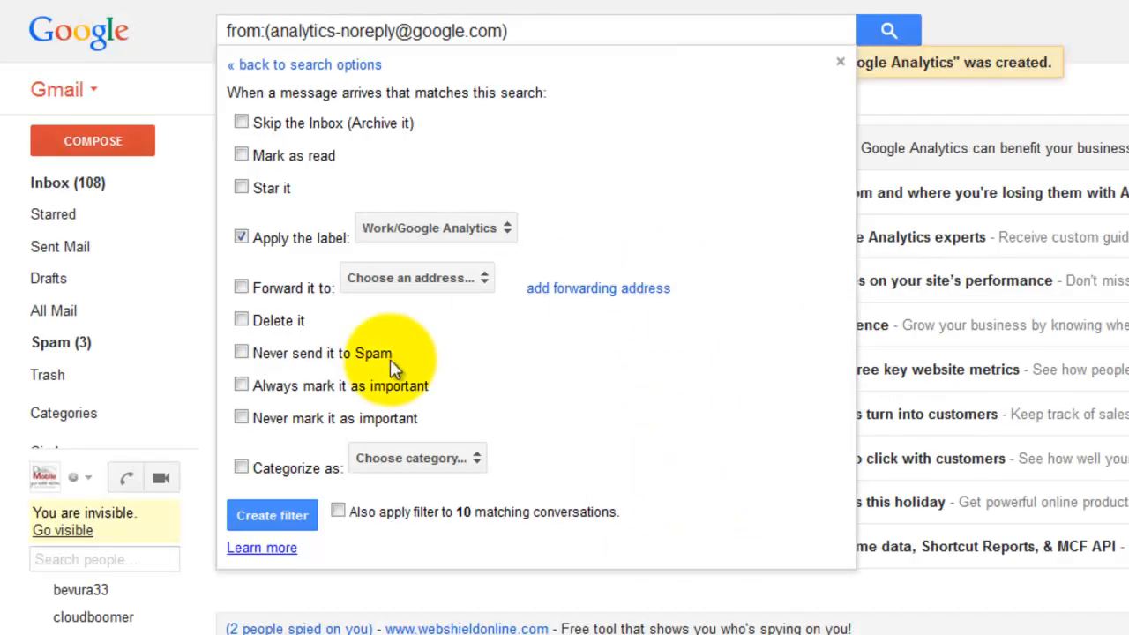
{"action": "mouse_move", "coordinate": [459, 515]}
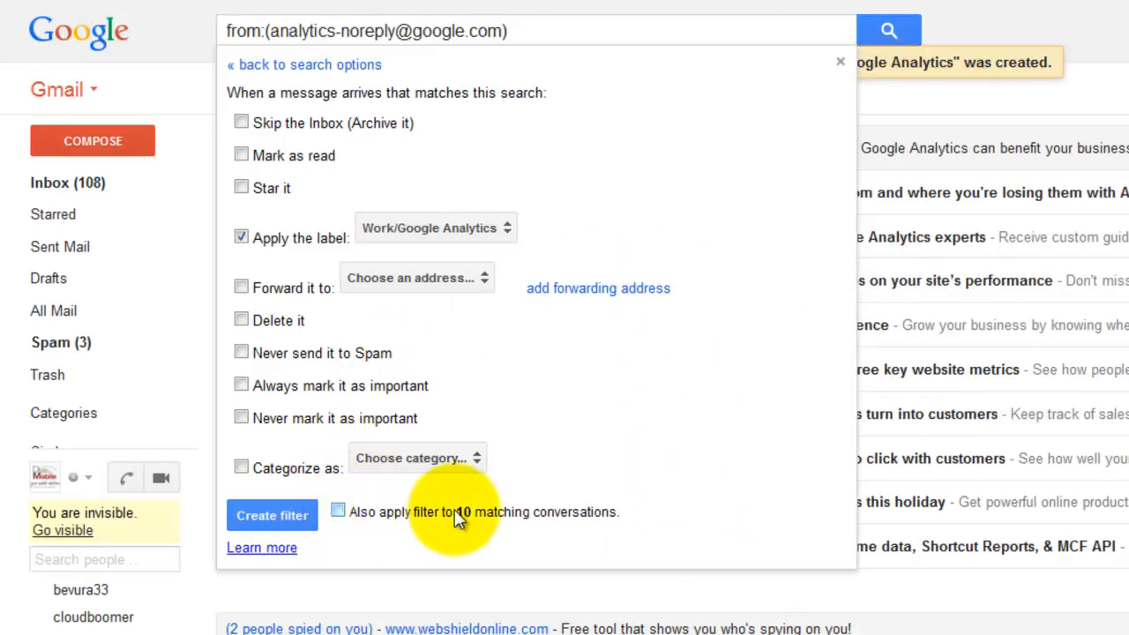
{"action": "mouse_move", "coordinate": [344, 515]}
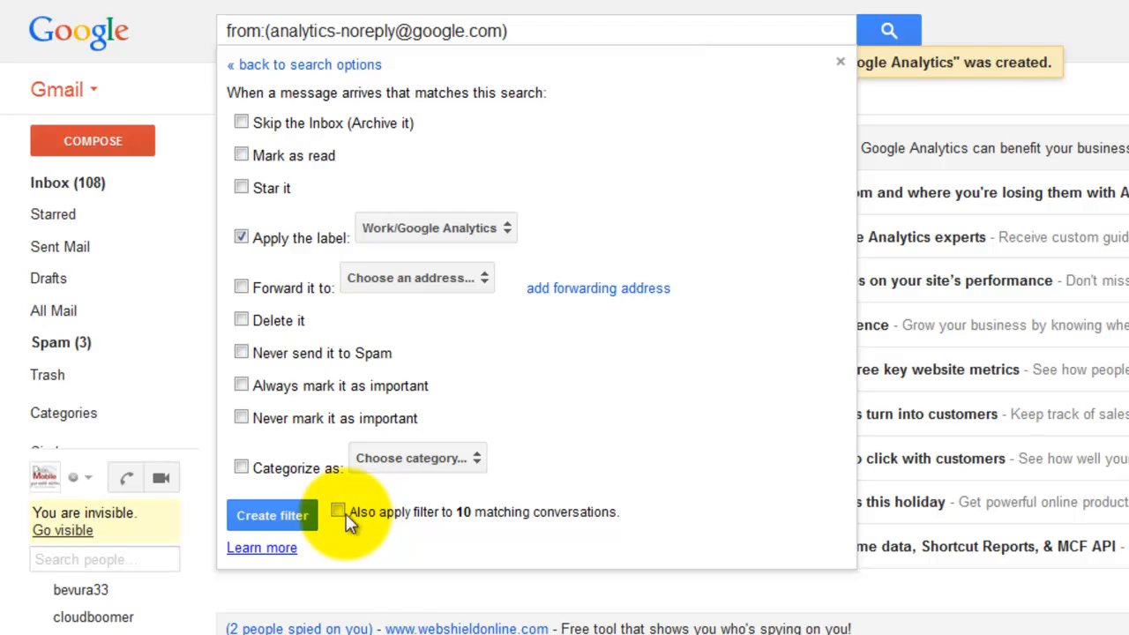
Step: Apply the filter to the 10 existing matching conversations and save it
{"action": "left_click", "coordinate": [339, 512]}
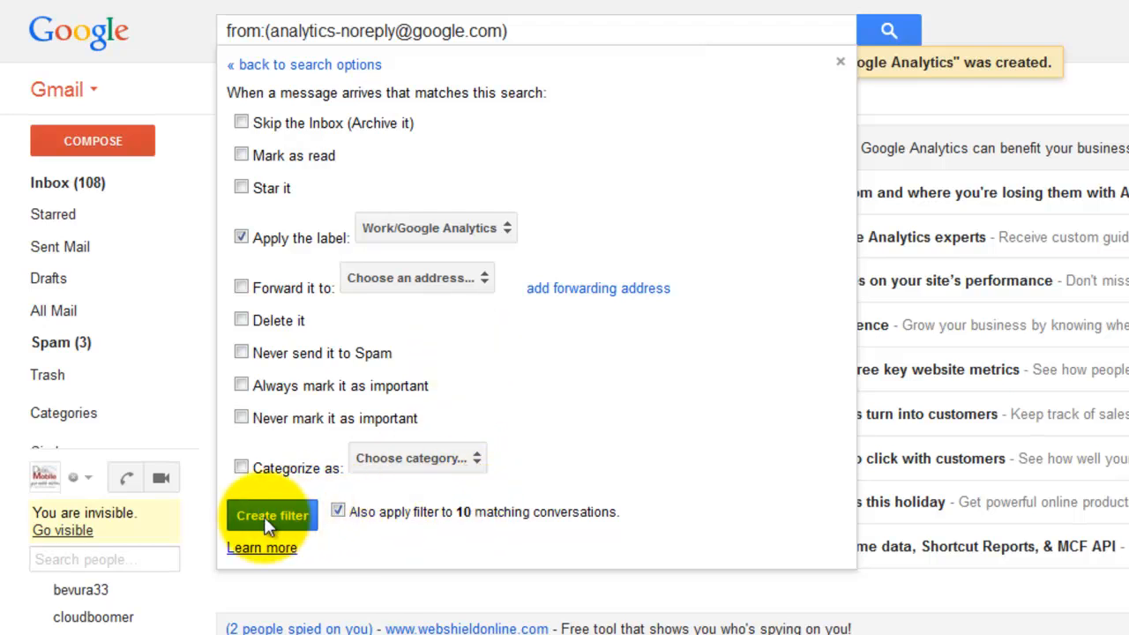
{"action": "left_click", "coordinate": [272, 515]}
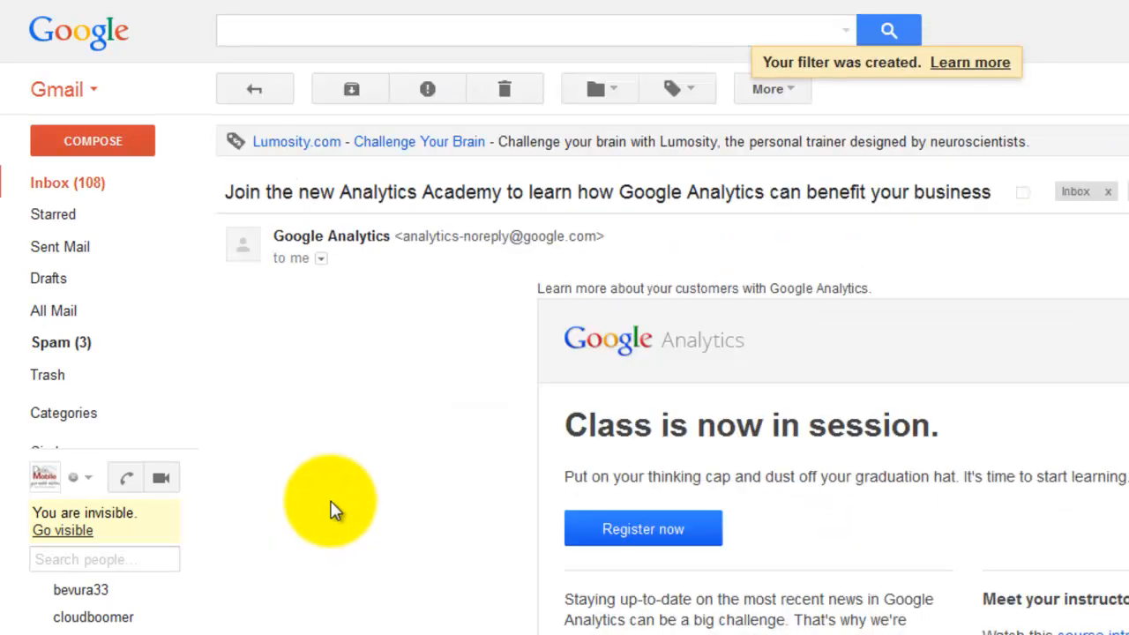
{"action": "mouse_move", "coordinate": [794, 97]}
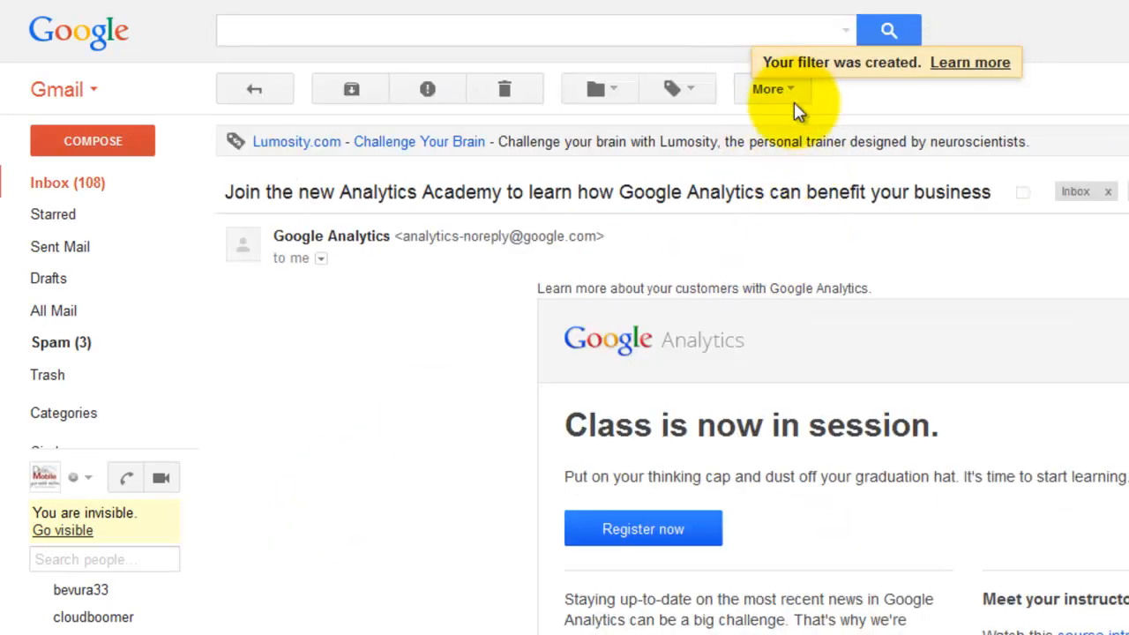
Step: List all Google Analytics sender mail, select all 10 conversations and archive them
{"action": "left_click", "coordinate": [773, 88]}
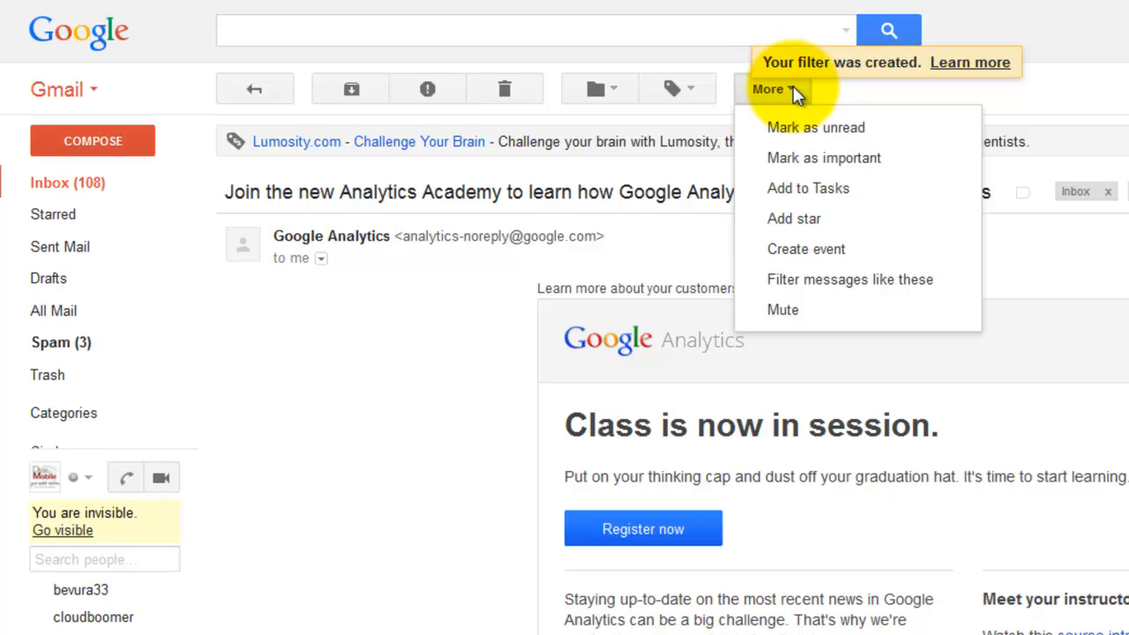
{"action": "left_click", "coordinate": [850, 279]}
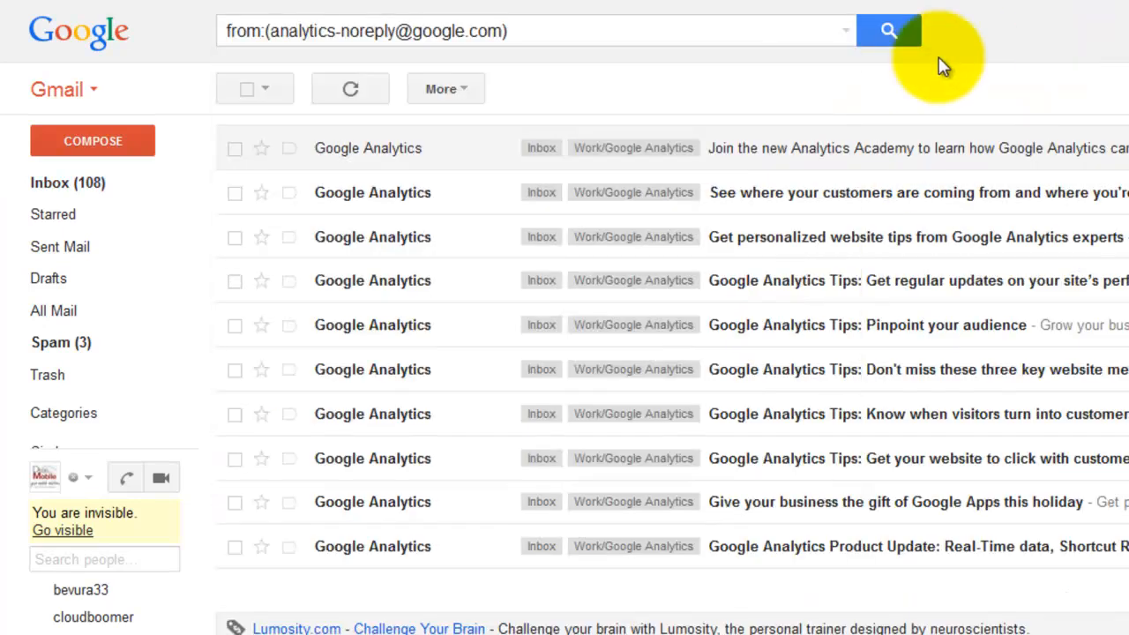
{"action": "mouse_move", "coordinate": [254, 88]}
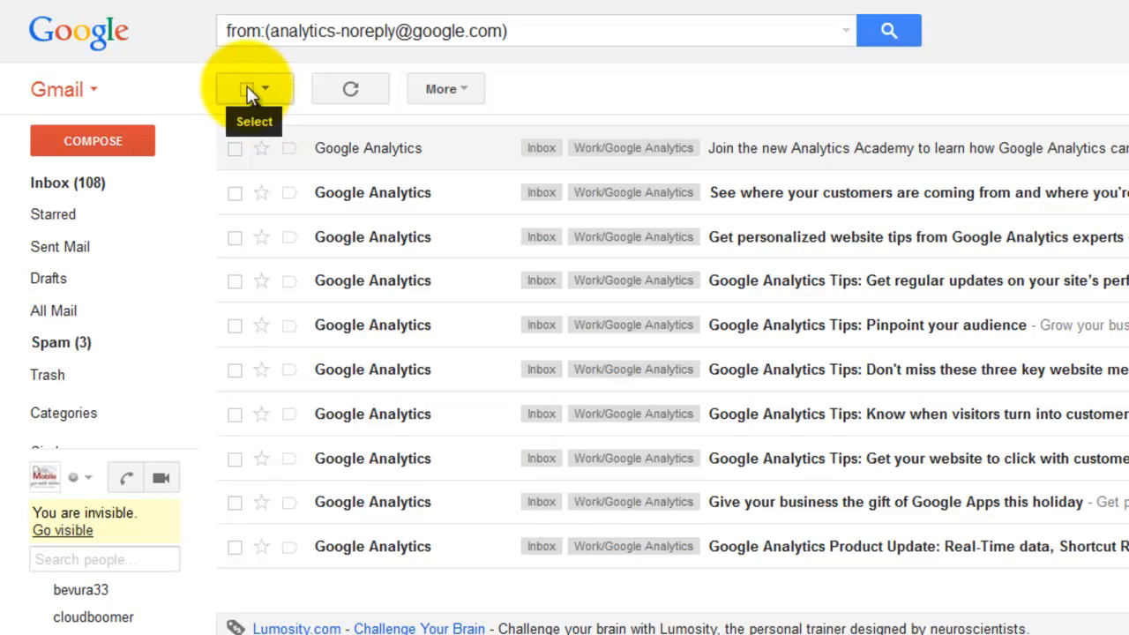
{"action": "left_click", "coordinate": [247, 88]}
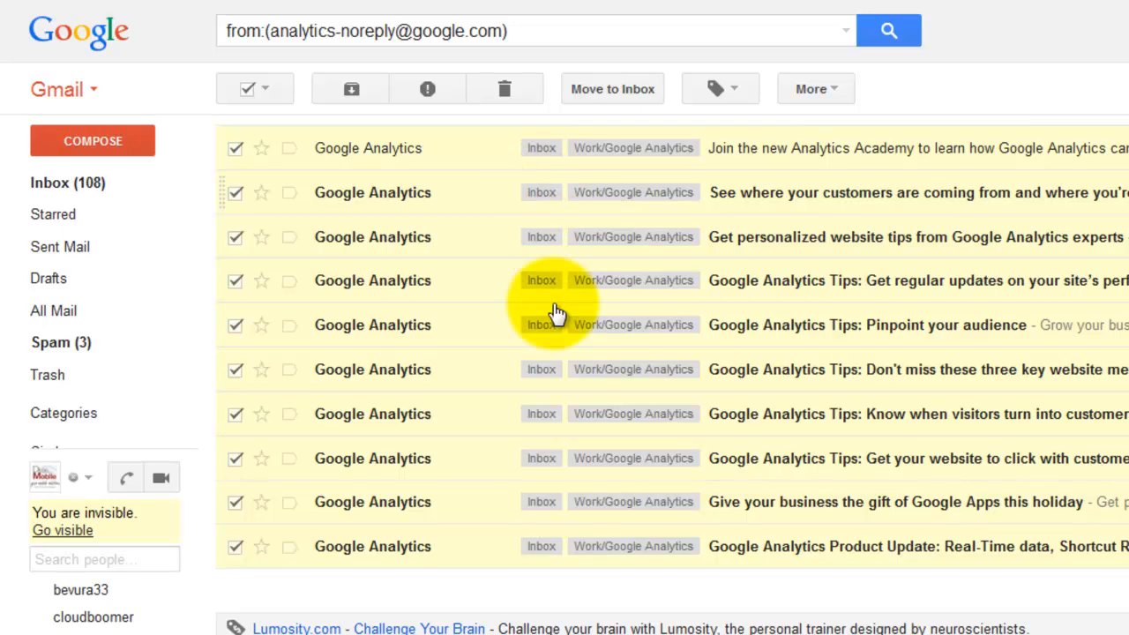
{"action": "mouse_move", "coordinate": [614, 477]}
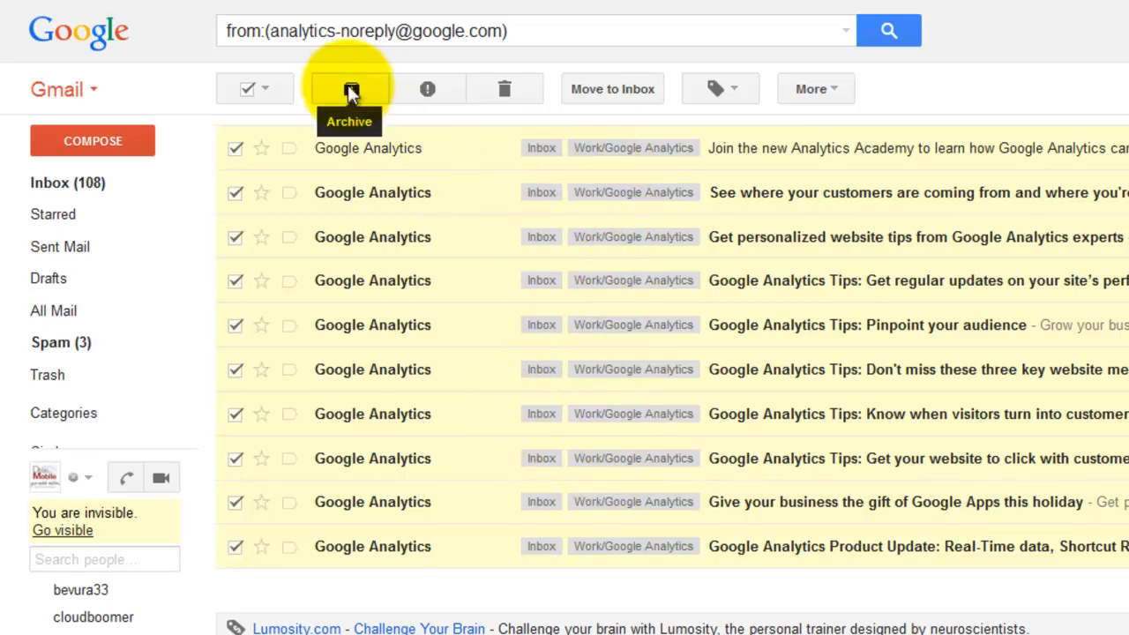
{"action": "left_click", "coordinate": [350, 88]}
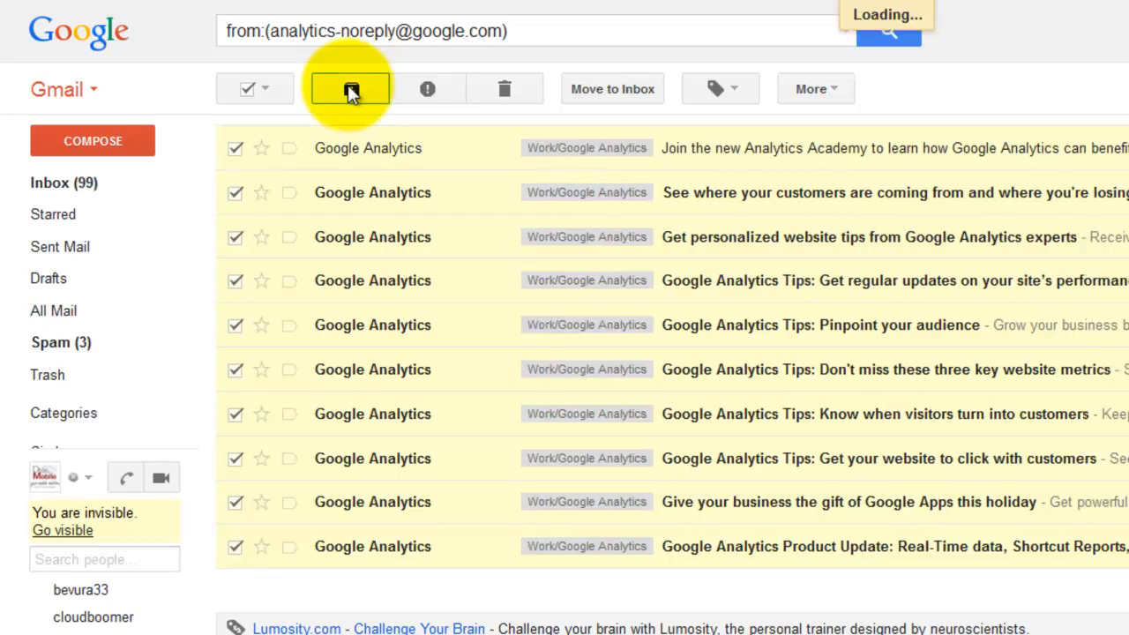
{"action": "left_click", "coordinate": [349, 88]}
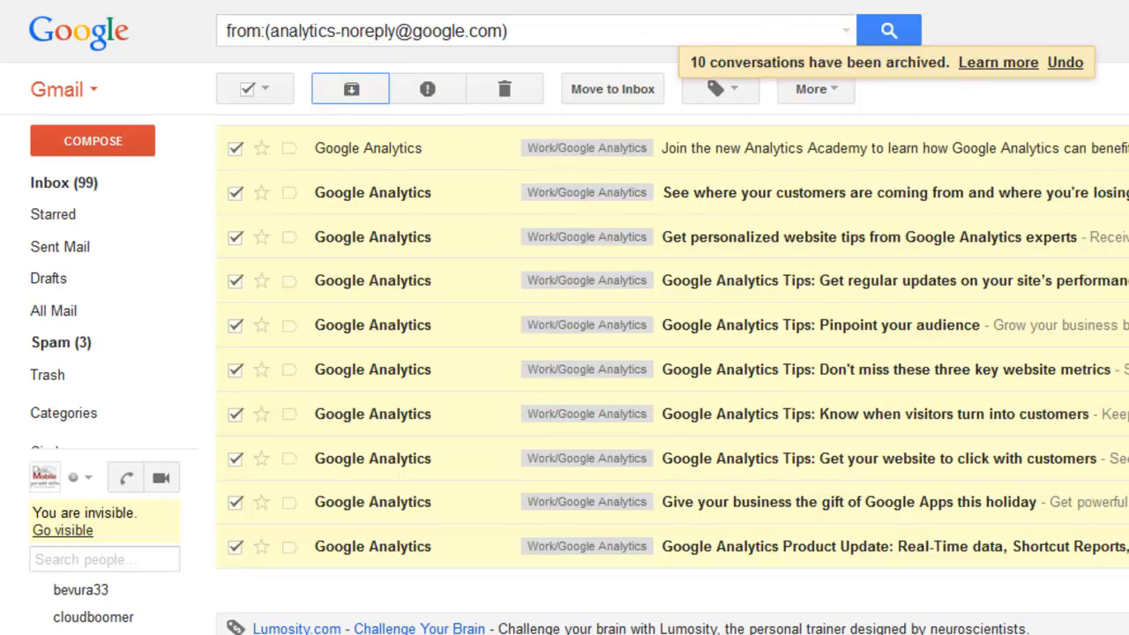
{"action": "mouse_move", "coordinate": [373, 155]}
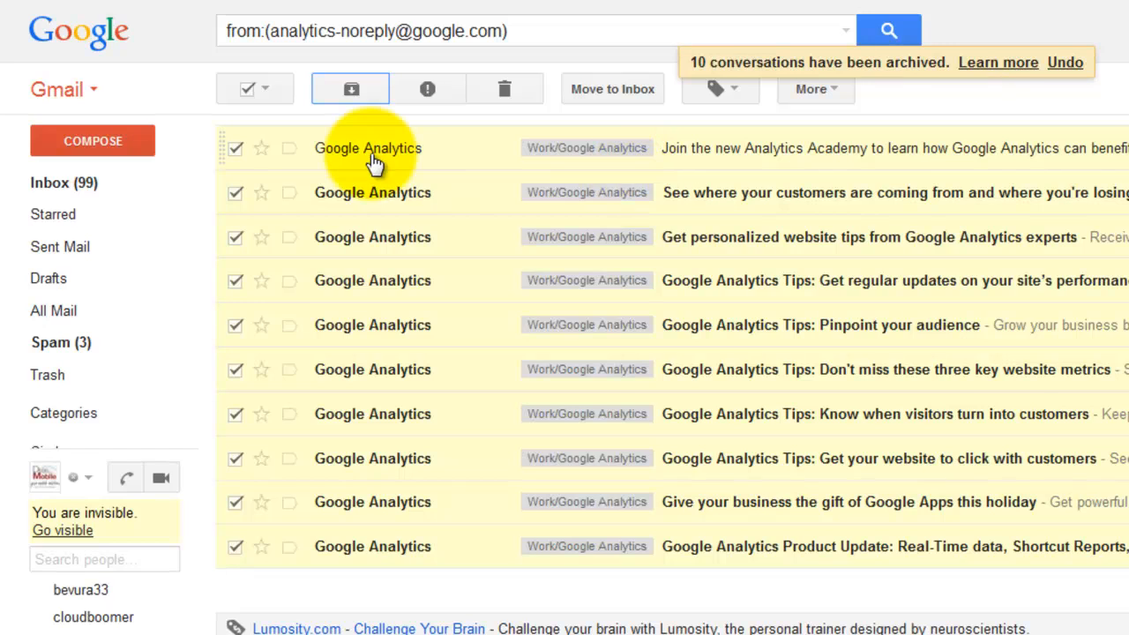
{"action": "mouse_move", "coordinate": [49, 181]}
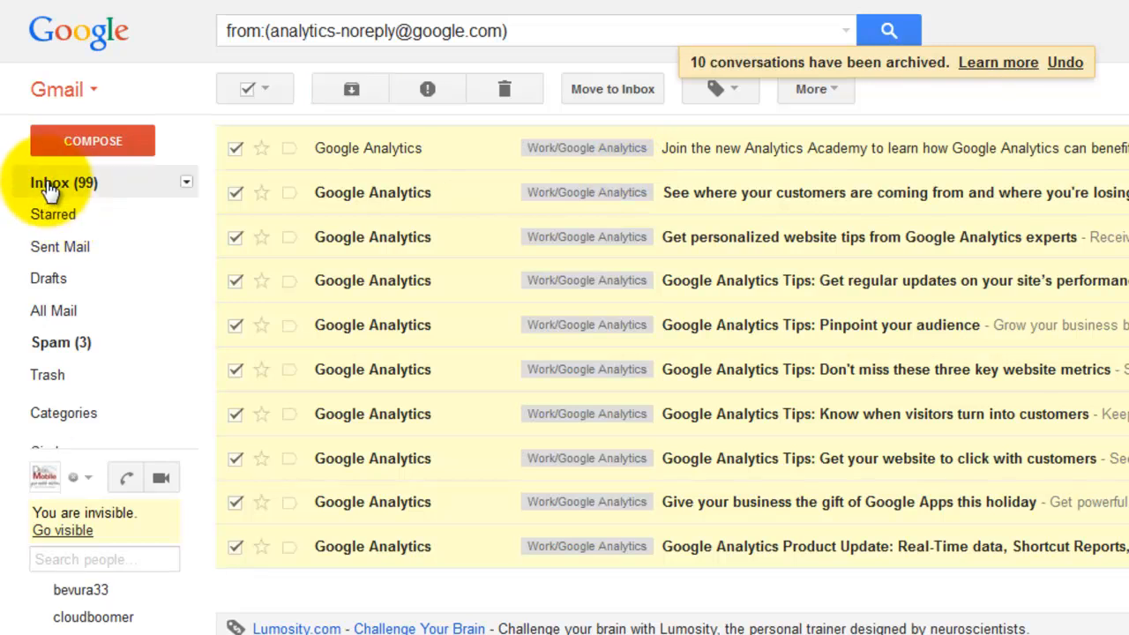
{"action": "left_click", "coordinate": [50, 181]}
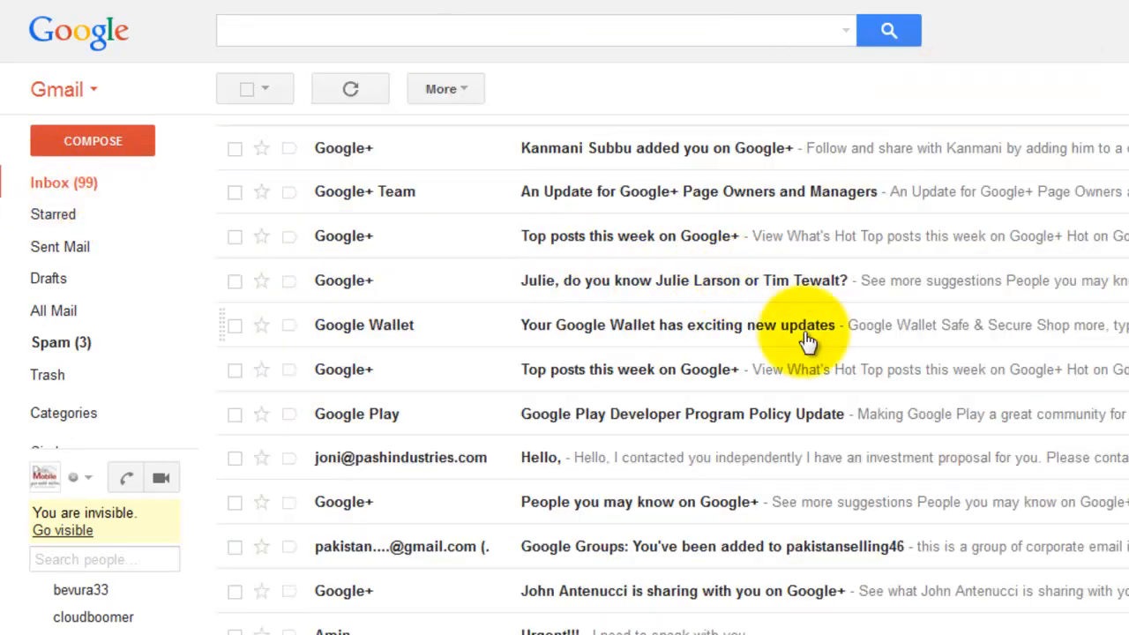
{"action": "scroll", "scroll_direction": "down", "scroll_amount": 3}
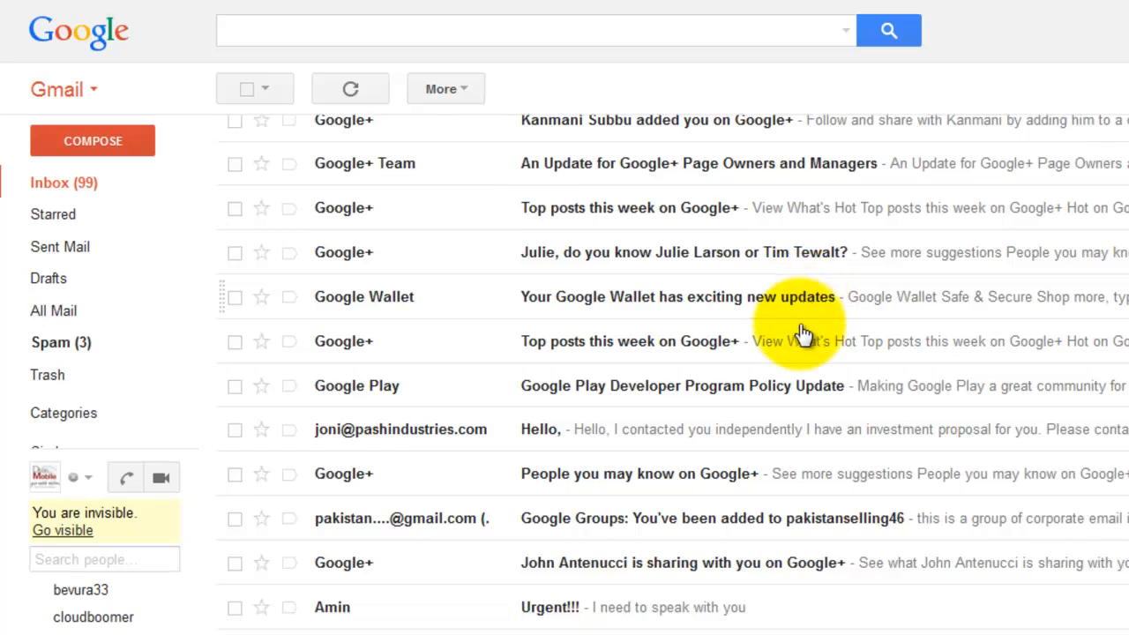
{"action": "scroll", "scroll_direction": "down", "scroll_amount": 3}
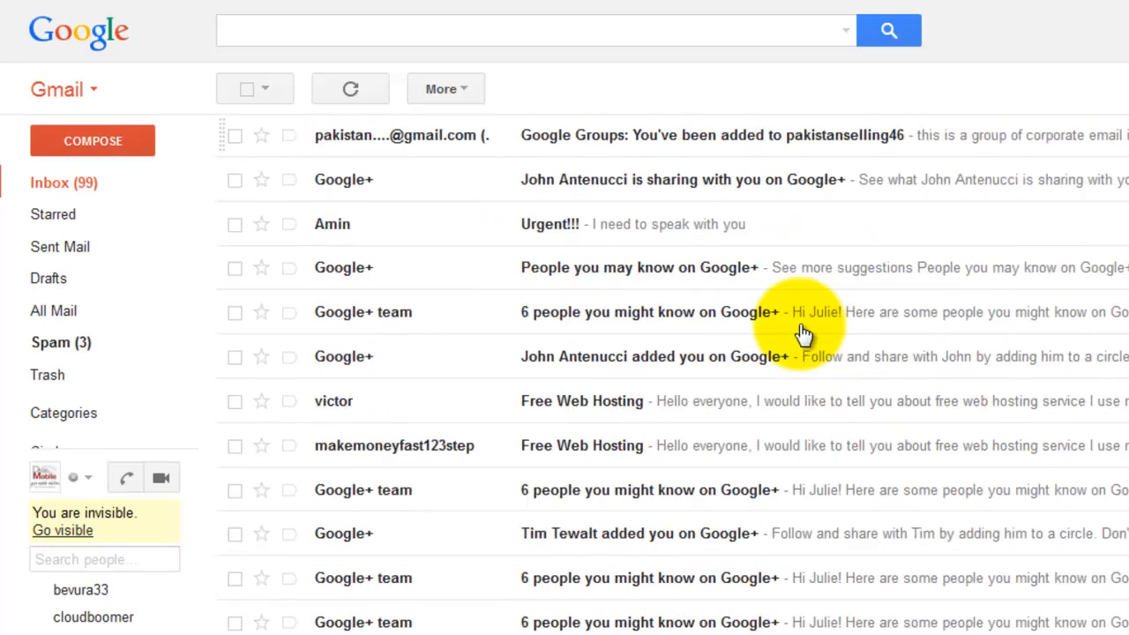
{"action": "scroll", "scroll_direction": "down", "scroll_amount": 3}
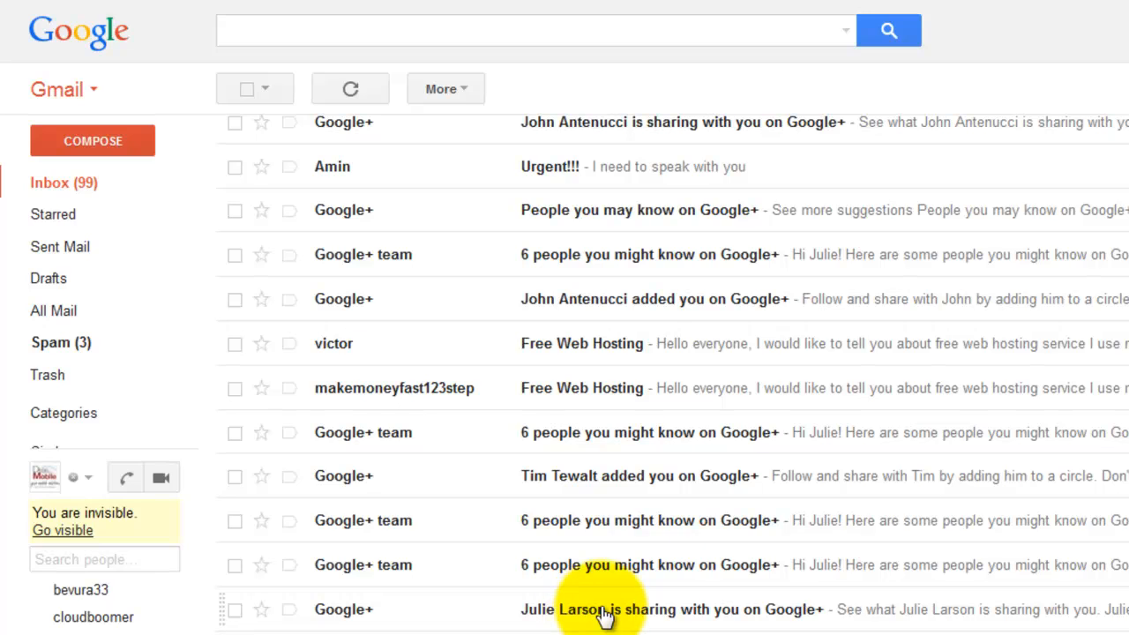
{"action": "left_click", "coordinate": [603, 609]}
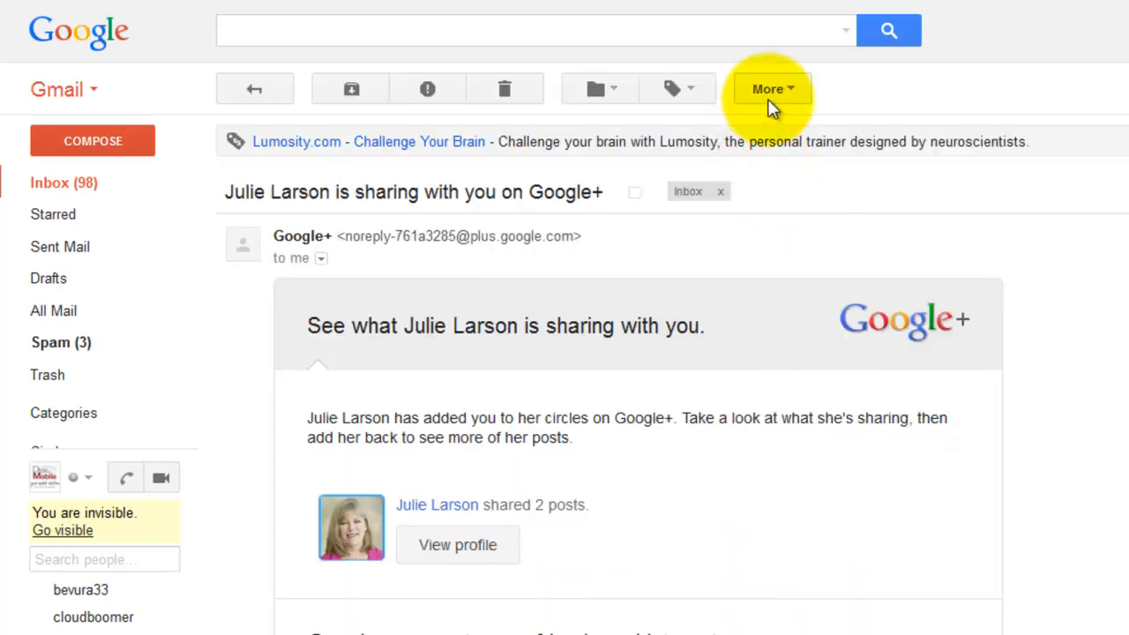
Step: Start a filter for the Google+ notification sender that applies a new label
{"action": "left_click", "coordinate": [773, 88]}
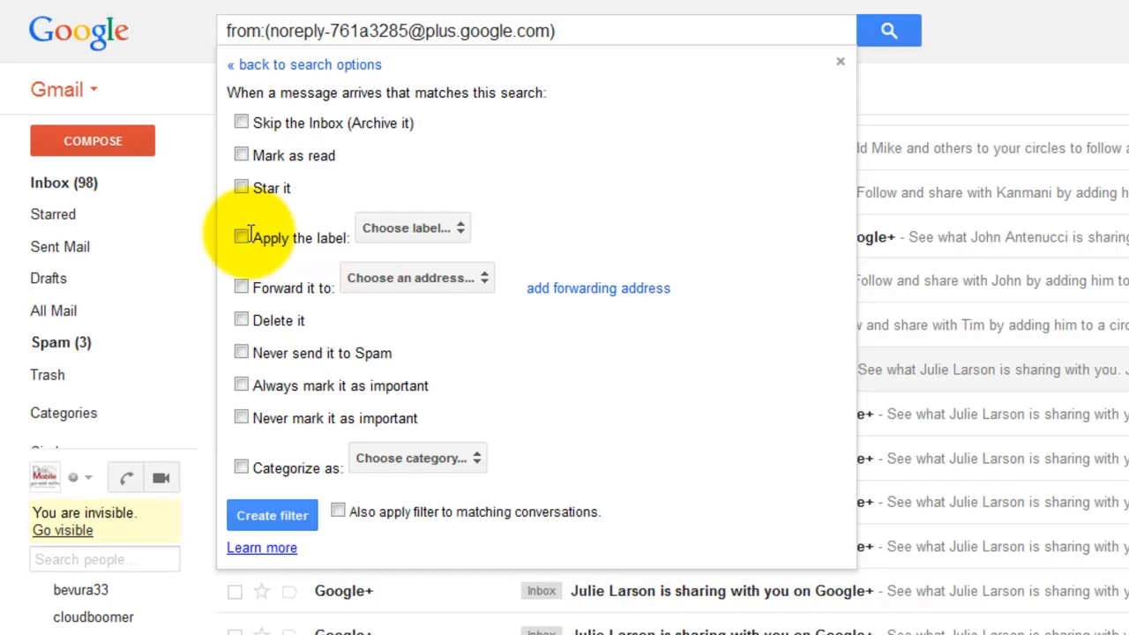
{"action": "left_click", "coordinate": [239, 236]}
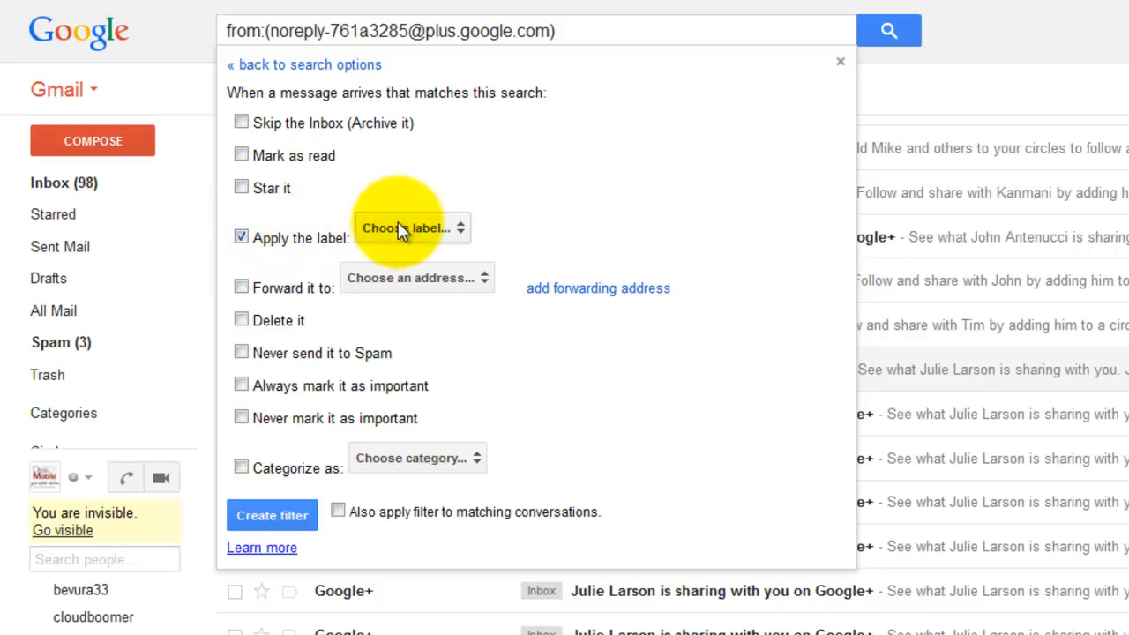
{"action": "left_click", "coordinate": [410, 227]}
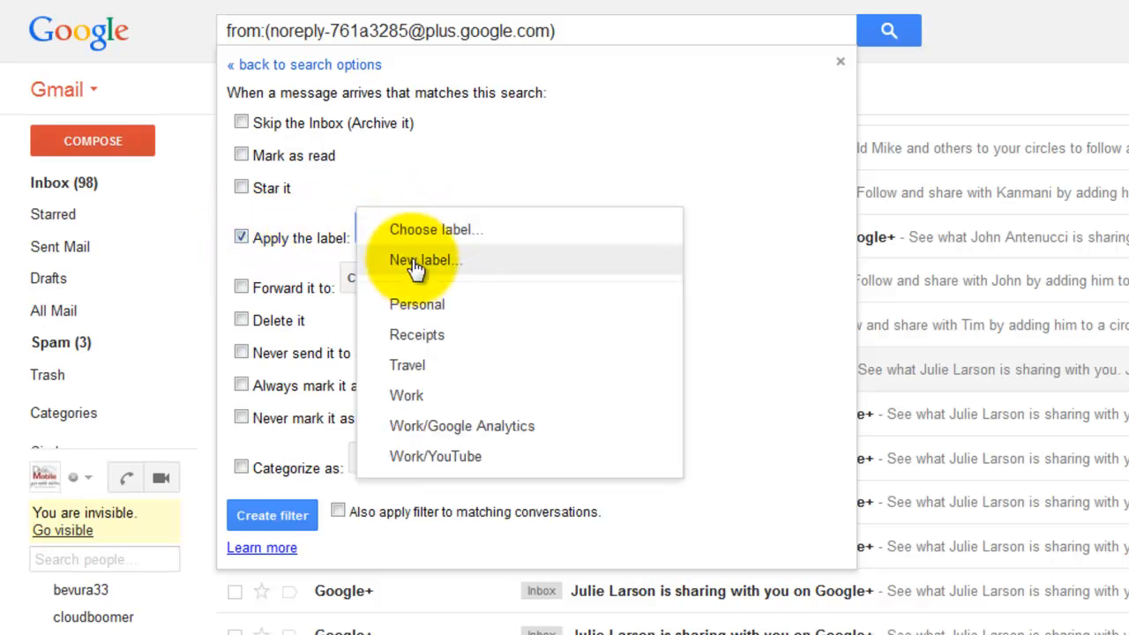
{"action": "mouse_move", "coordinate": [423, 259]}
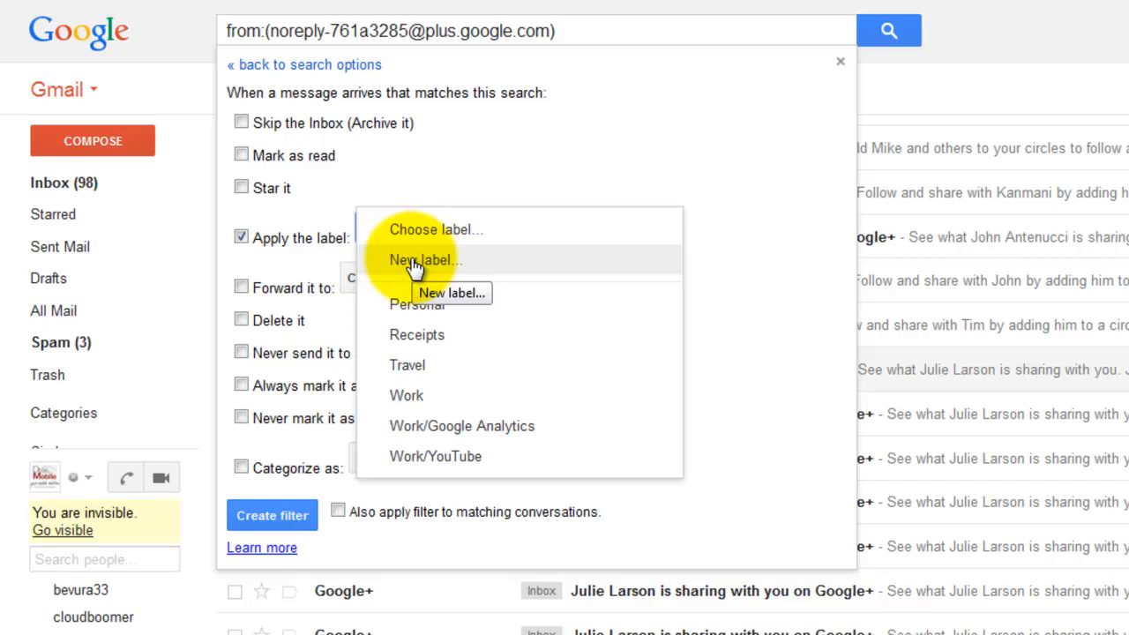
{"action": "left_click", "coordinate": [423, 260]}
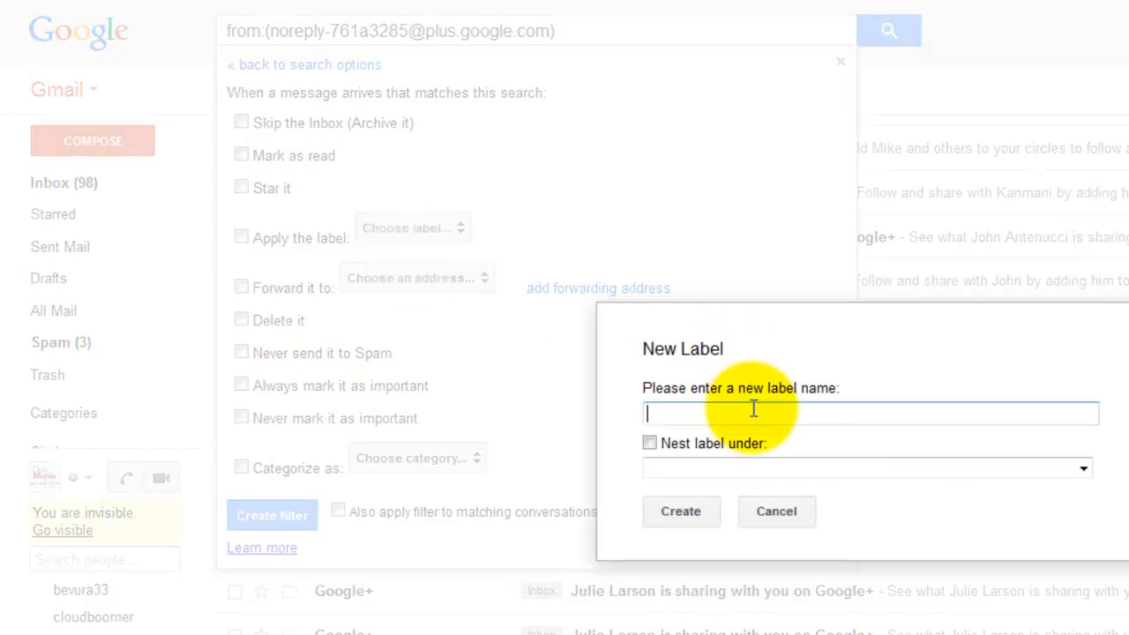
Step: Create the 'Google+' label nested under Work
{"action": "type", "text": "Google+"}
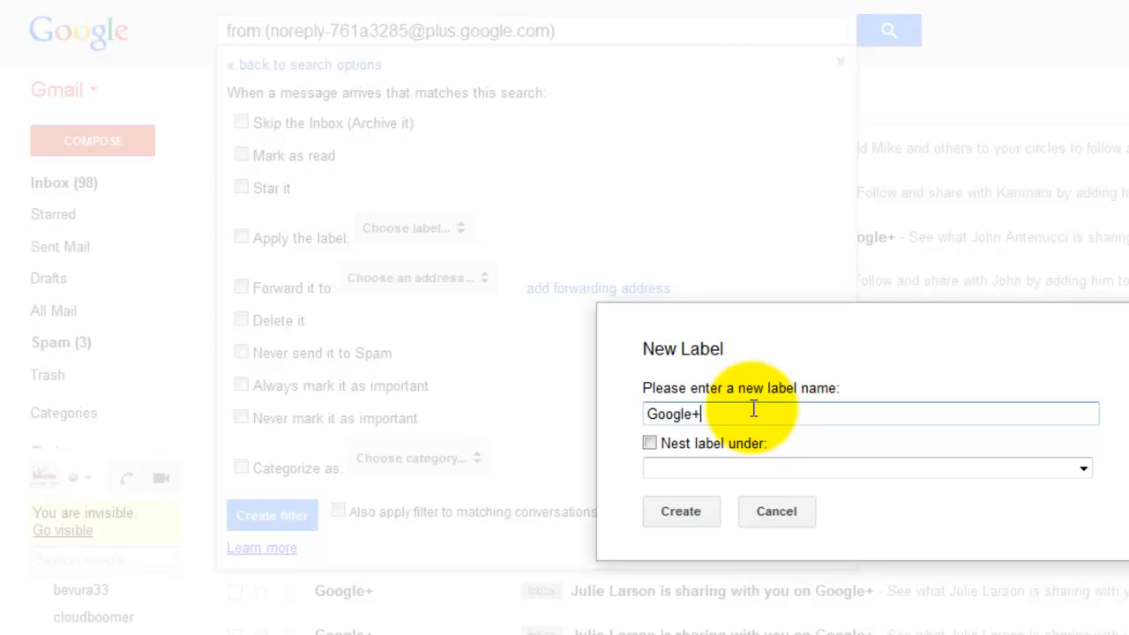
{"action": "left_click", "coordinate": [649, 441]}
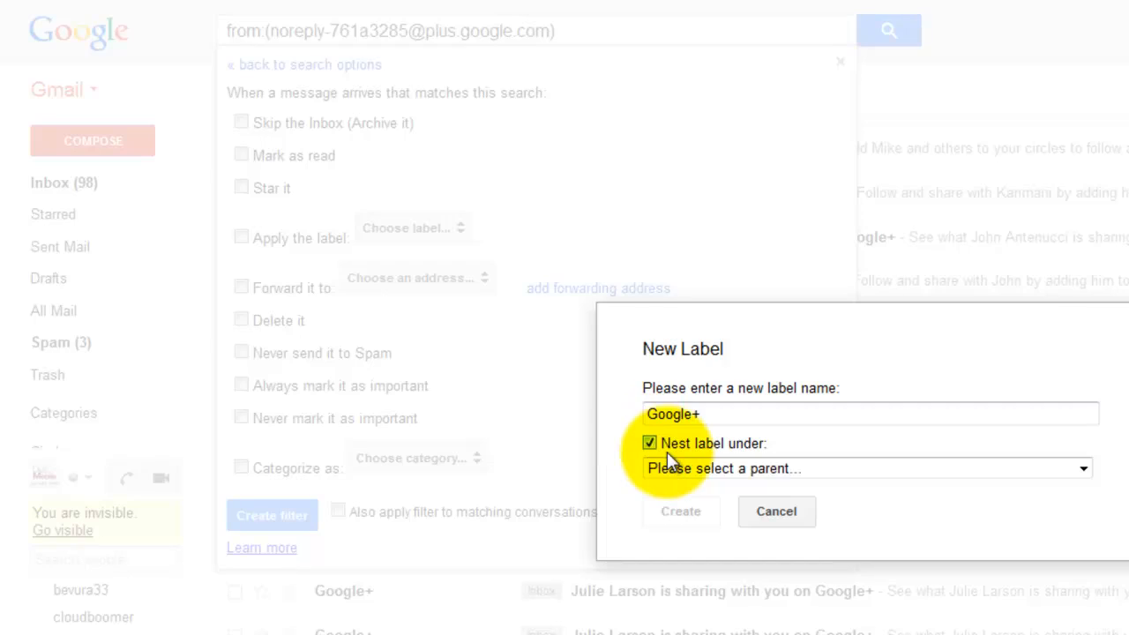
{"action": "left_click", "coordinate": [864, 469]}
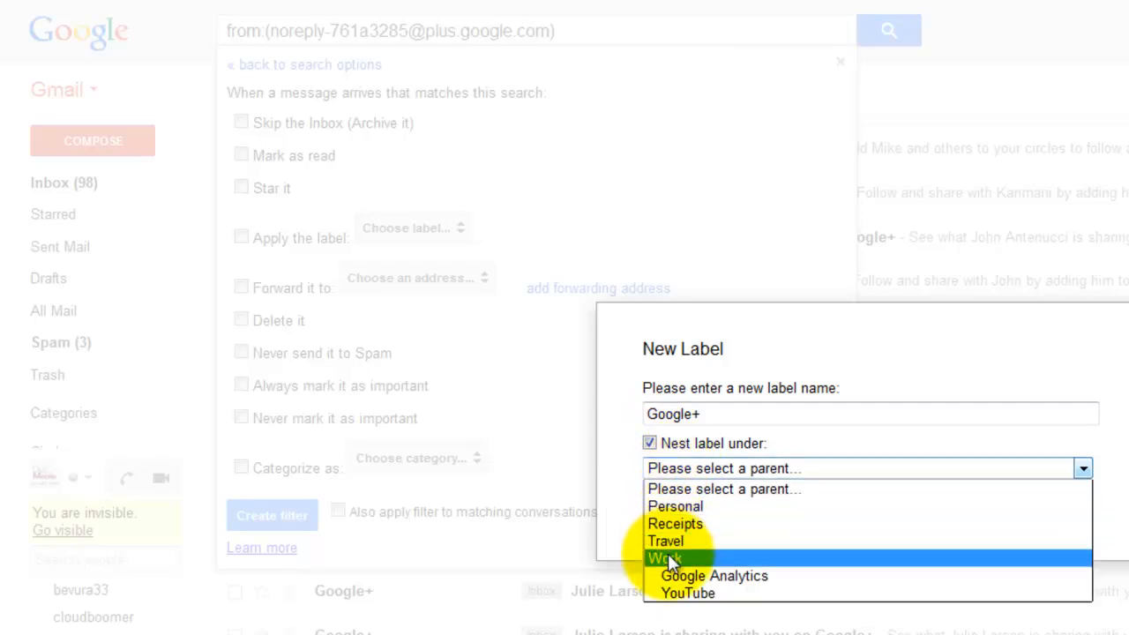
{"action": "left_click", "coordinate": [663, 557]}
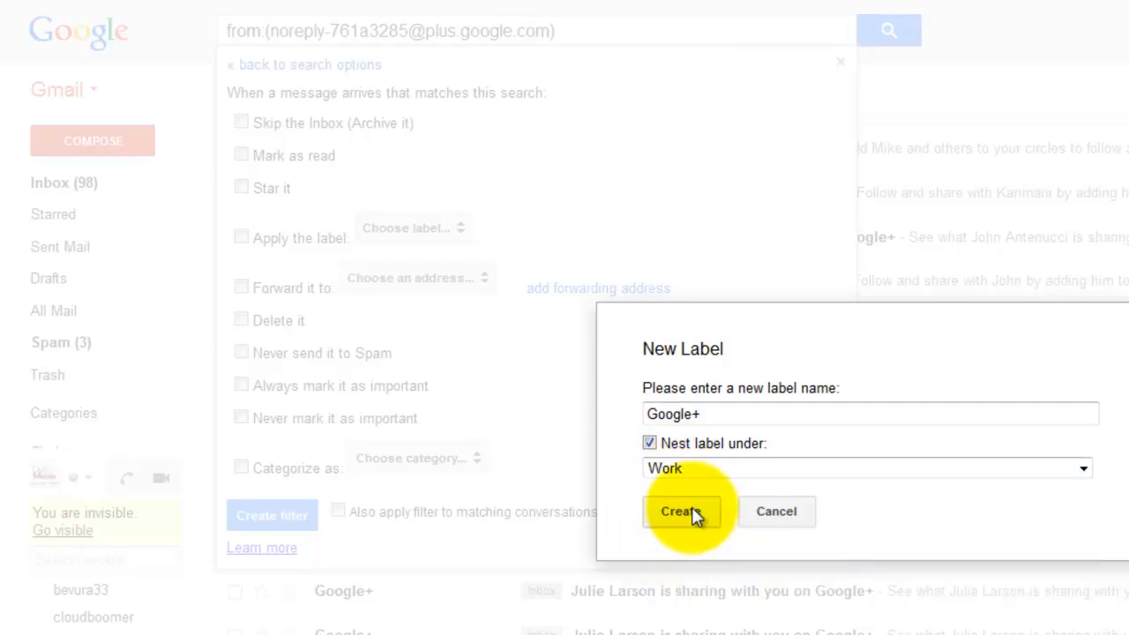
{"action": "left_click", "coordinate": [681, 512]}
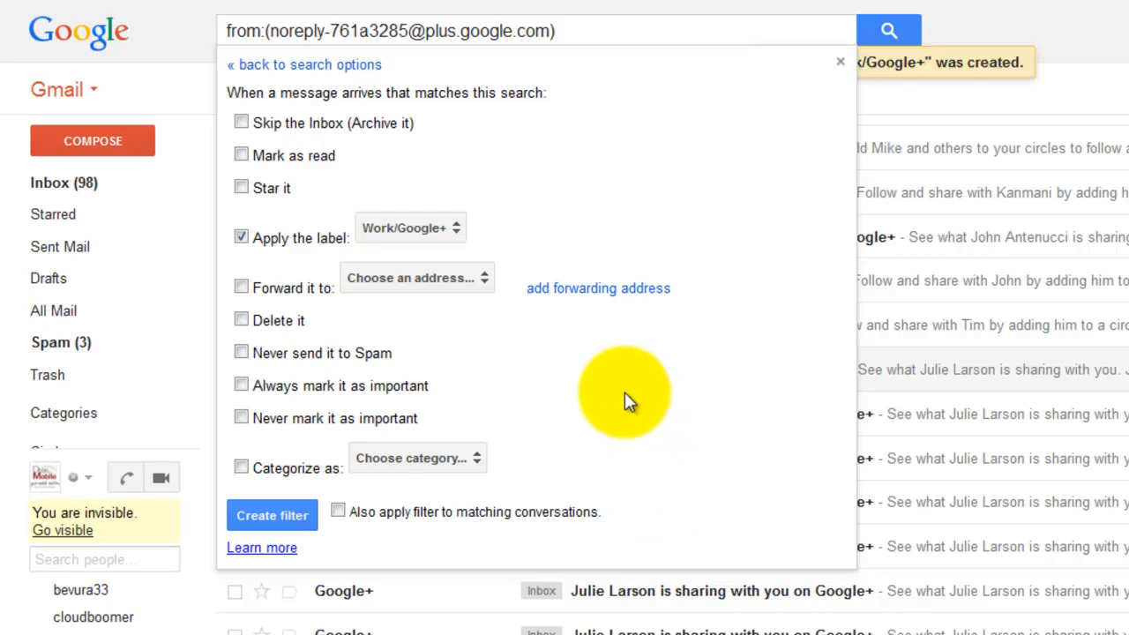
{"action": "mouse_move", "coordinate": [361, 403]}
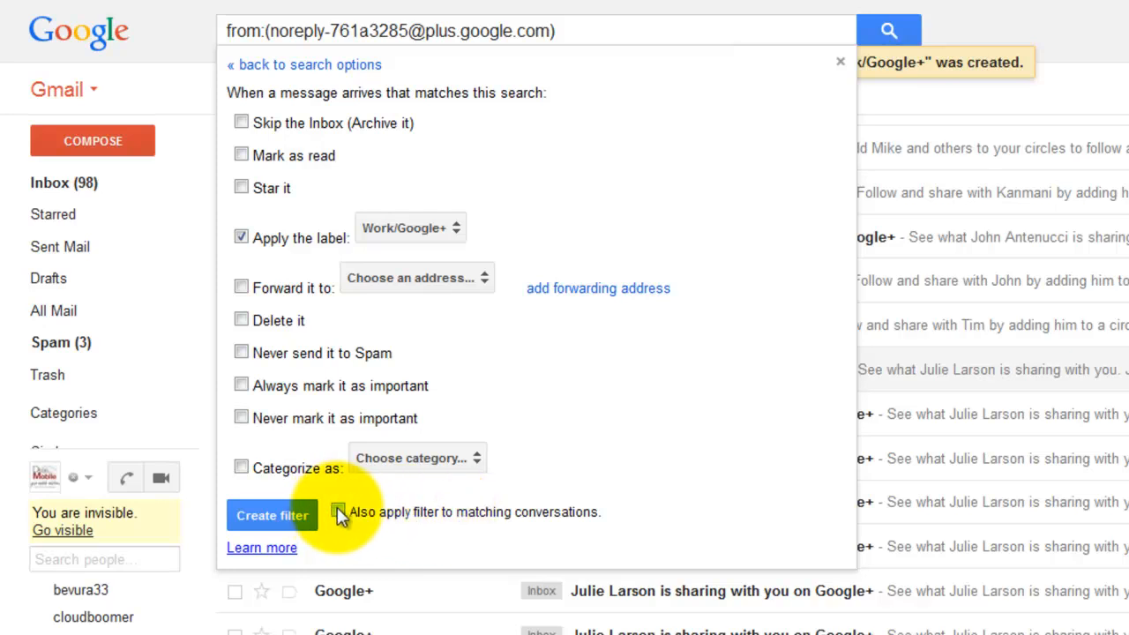
Step: Apply the filter to existing matching conversations and save it
{"action": "left_click", "coordinate": [339, 512]}
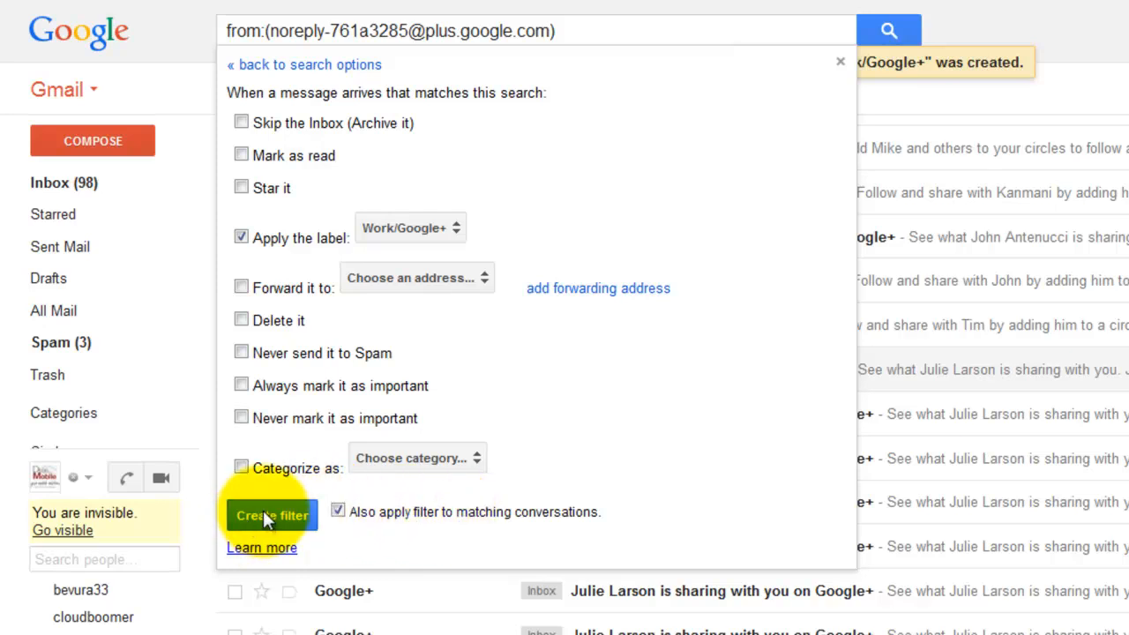
{"action": "left_click", "coordinate": [272, 515]}
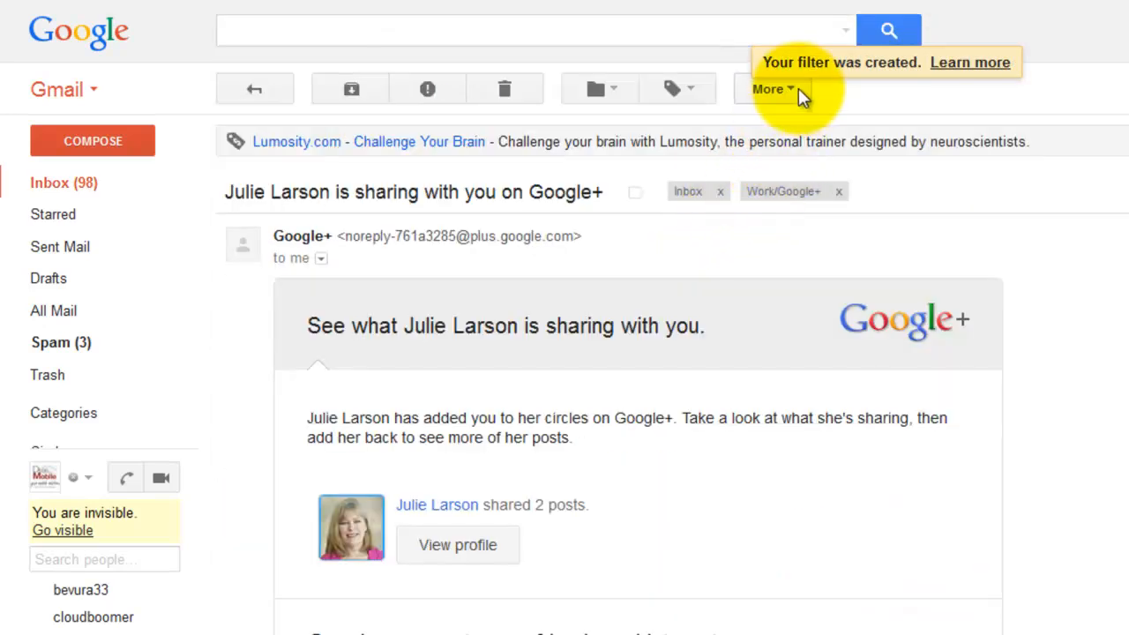
Step: List all Google+ notification mail and archive the first page of 20 conversations
{"action": "left_click", "coordinate": [770, 88]}
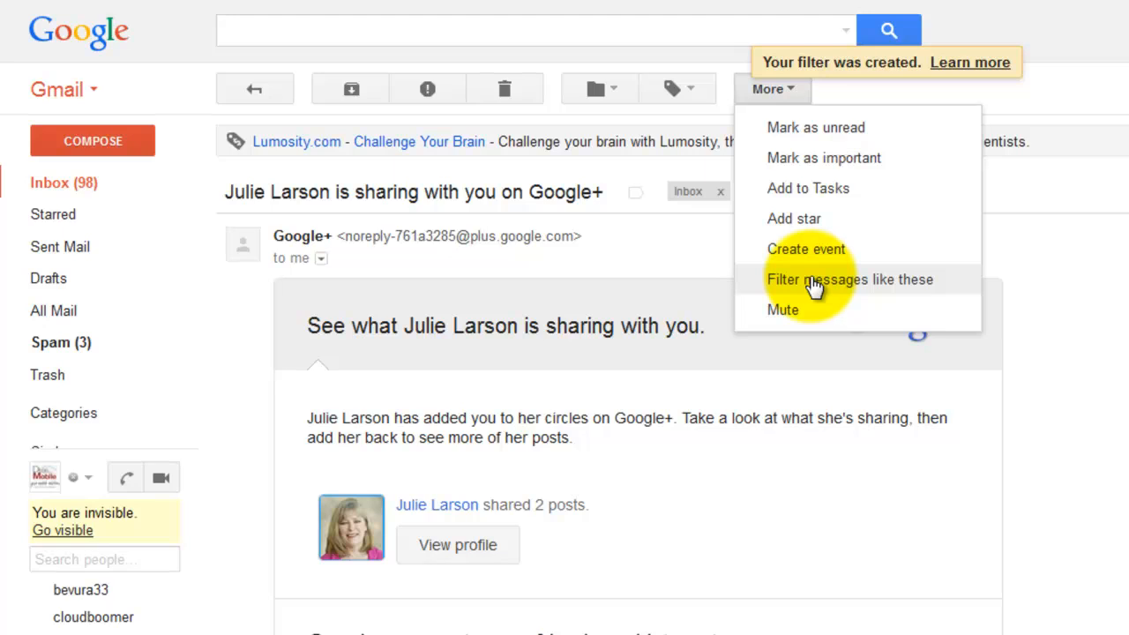
{"action": "left_click", "coordinate": [850, 279]}
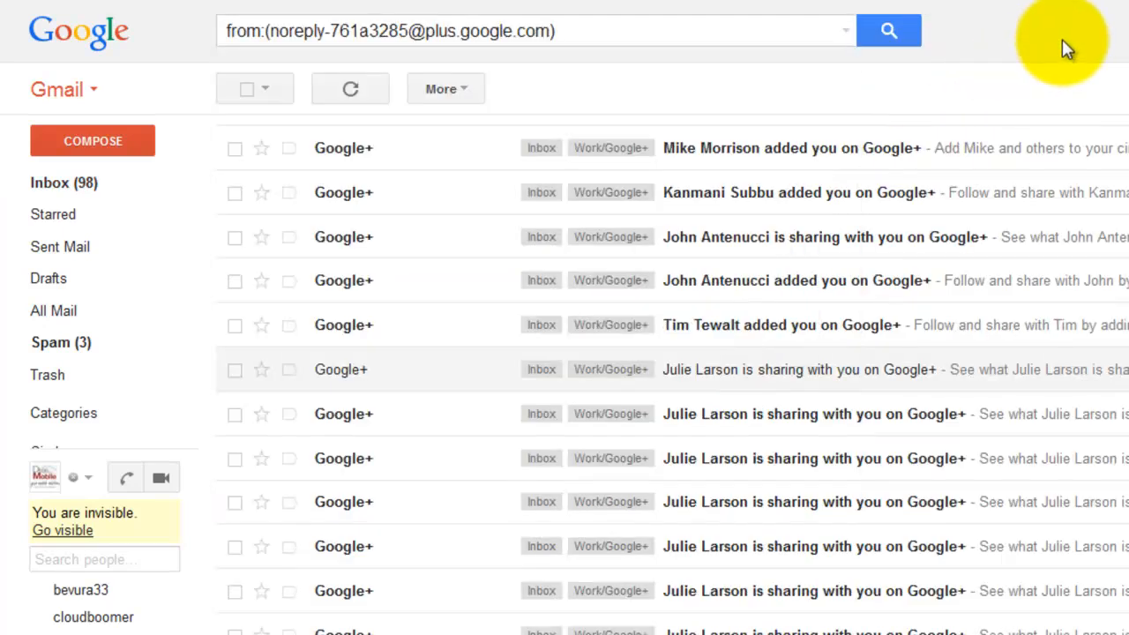
{"action": "left_click", "coordinate": [247, 88]}
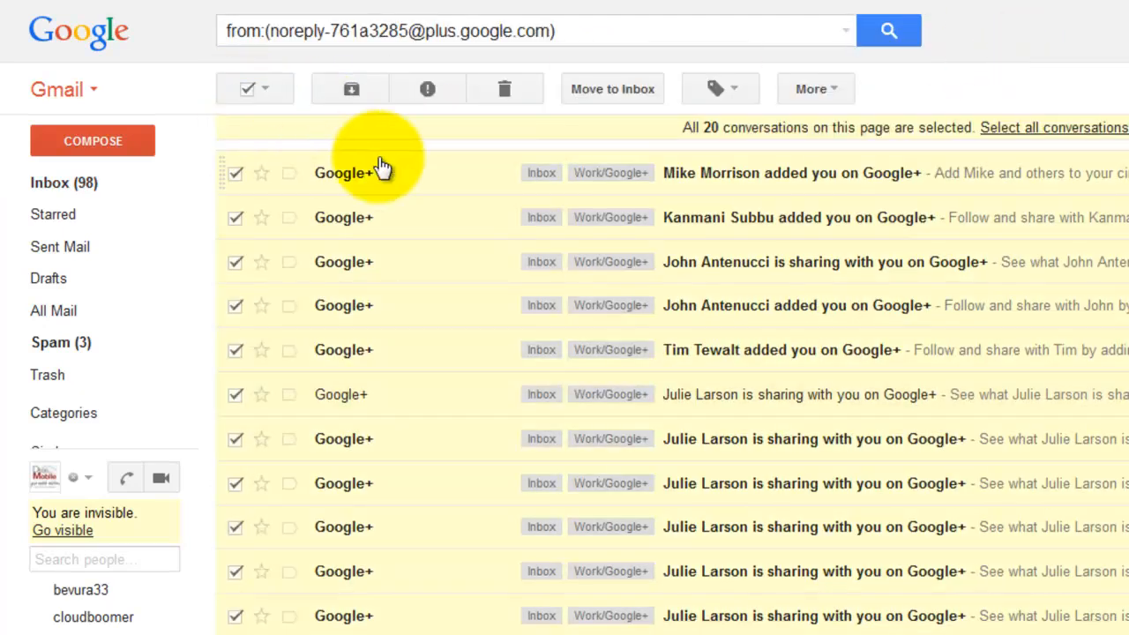
{"action": "mouse_move", "coordinate": [540, 173]}
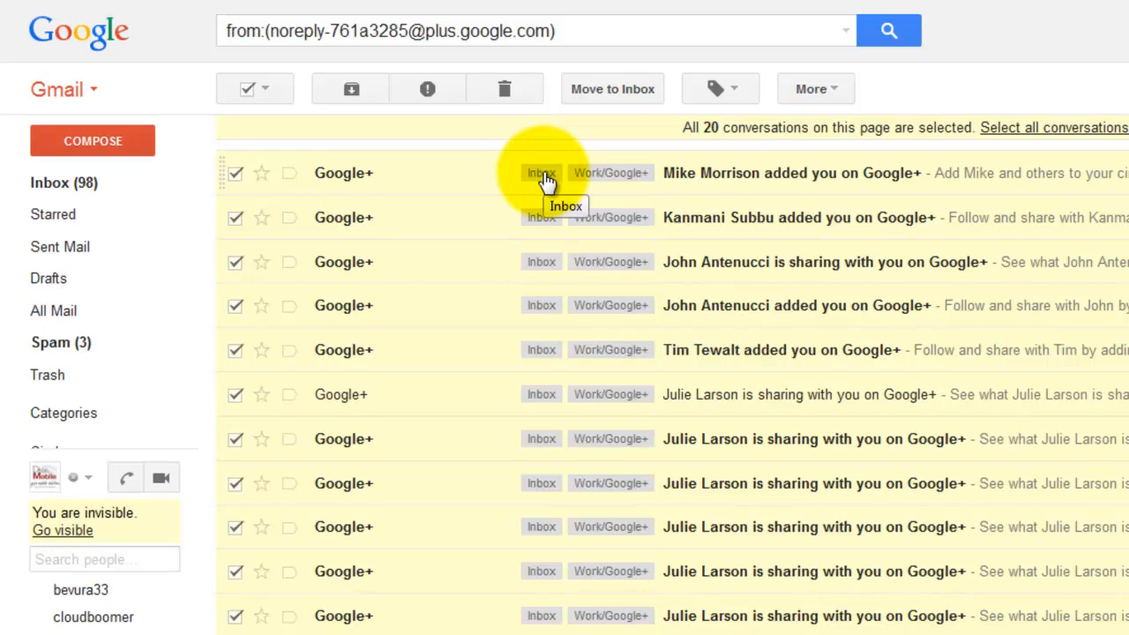
{"action": "mouse_move", "coordinate": [610, 173]}
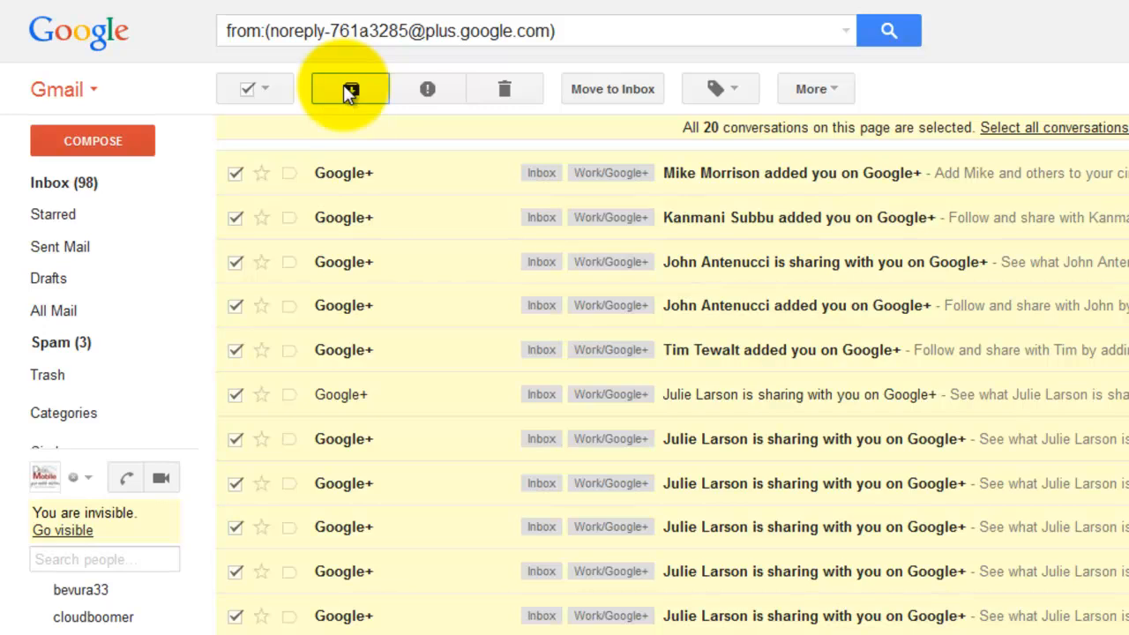
{"action": "left_click", "coordinate": [349, 88]}
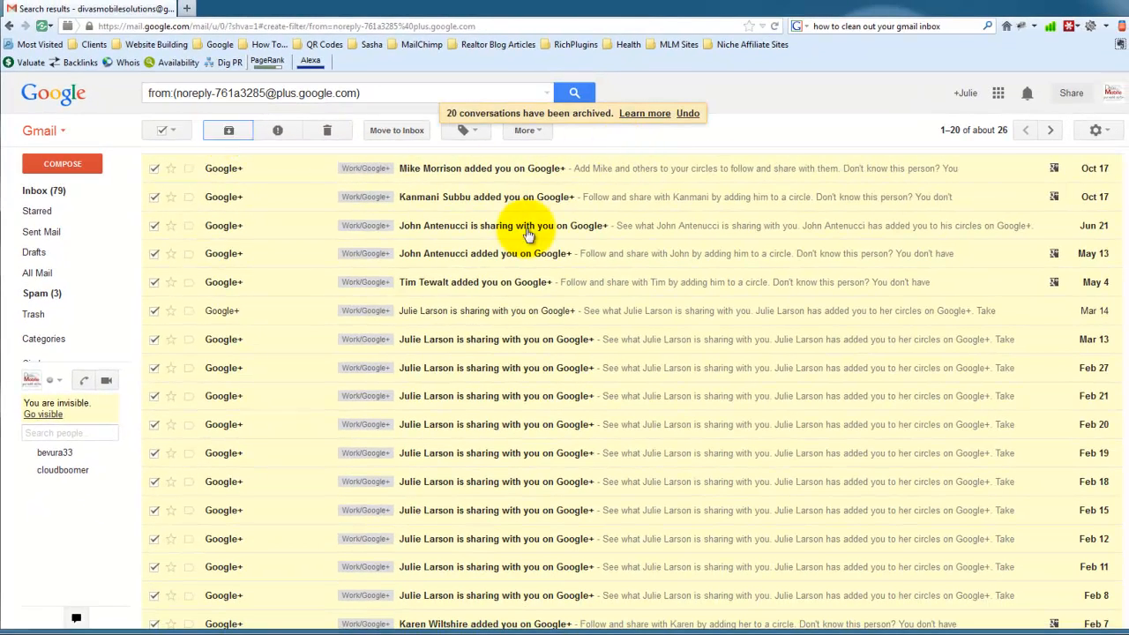
{"action": "mouse_move", "coordinate": [1033, 141]}
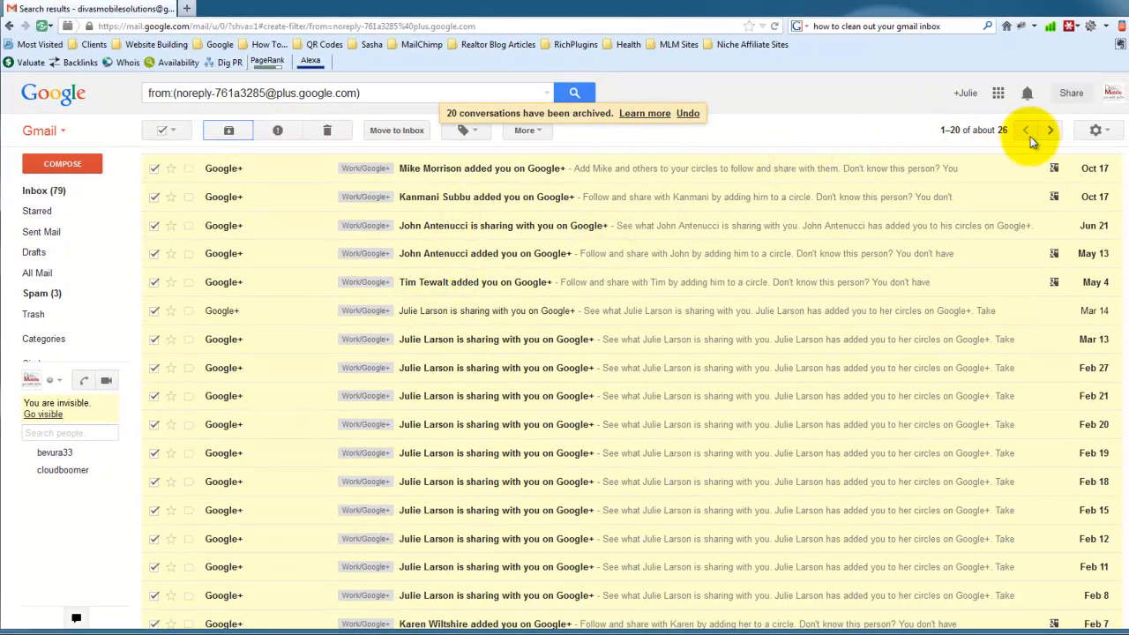
Step: Archive the remaining seven conversations on the next page and return to the inbox
{"action": "left_click", "coordinate": [1050, 130]}
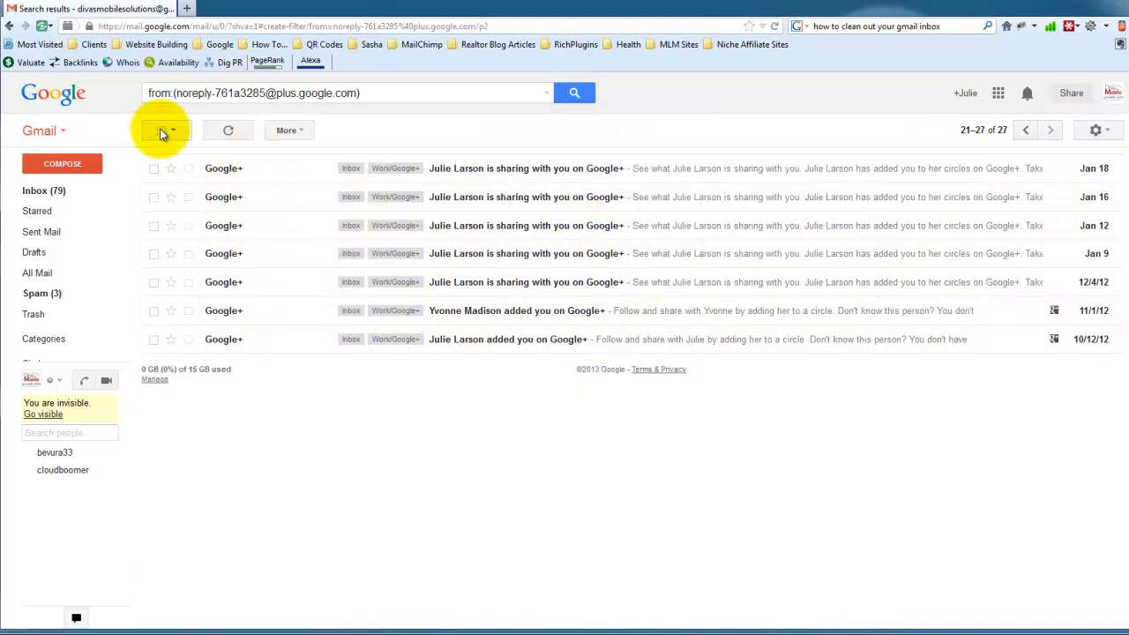
{"action": "left_click", "coordinate": [163, 131]}
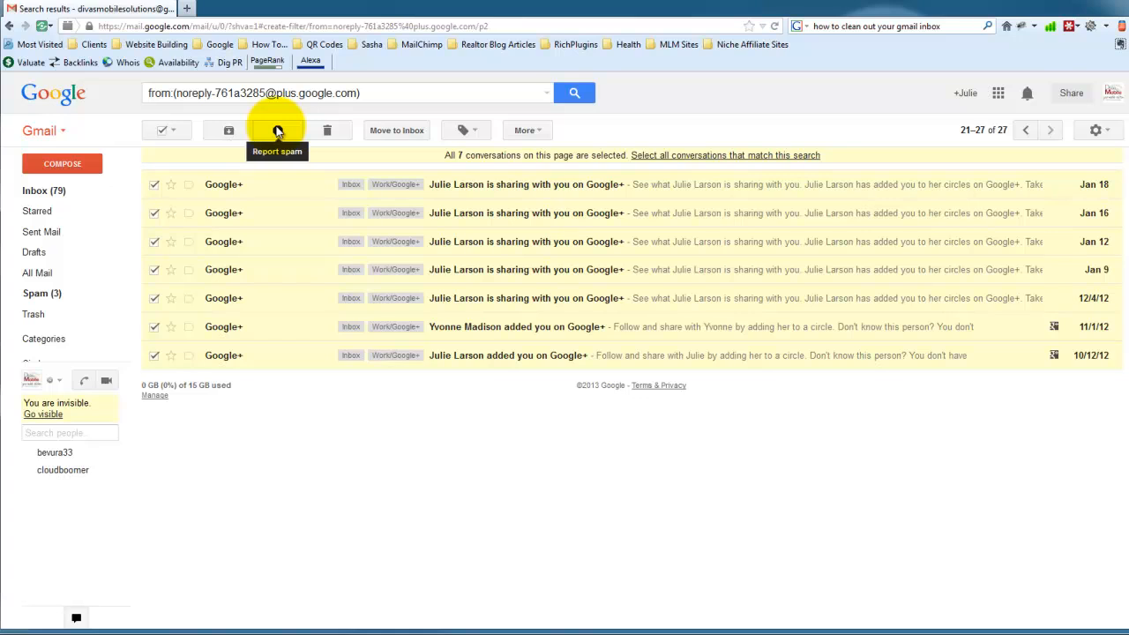
{"action": "left_click", "coordinate": [277, 131]}
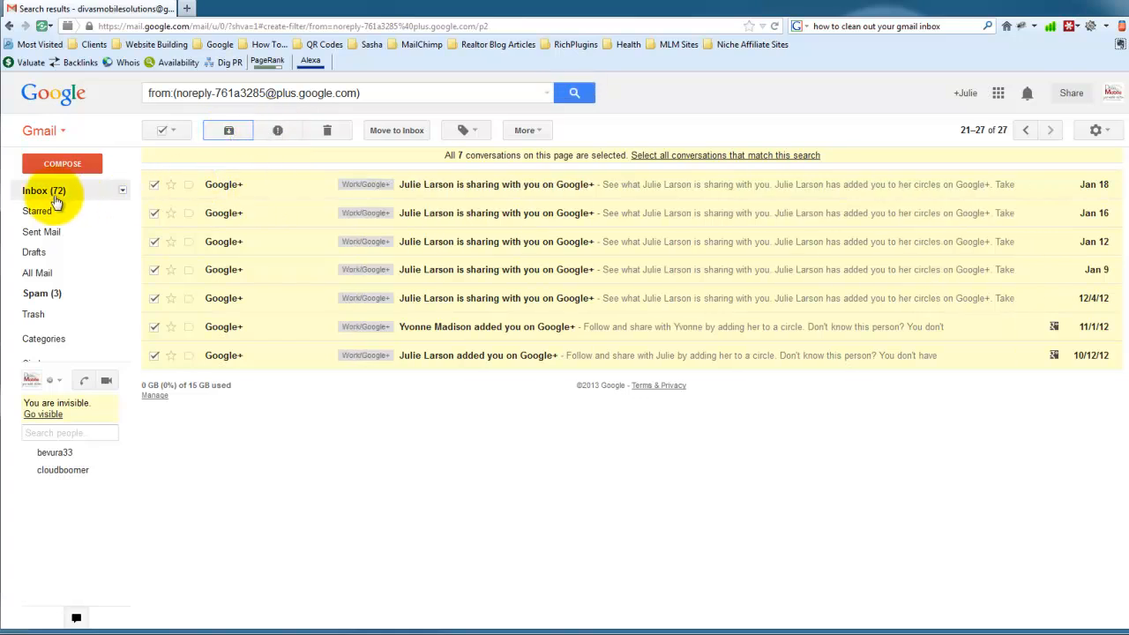
{"action": "left_click", "coordinate": [37, 190]}
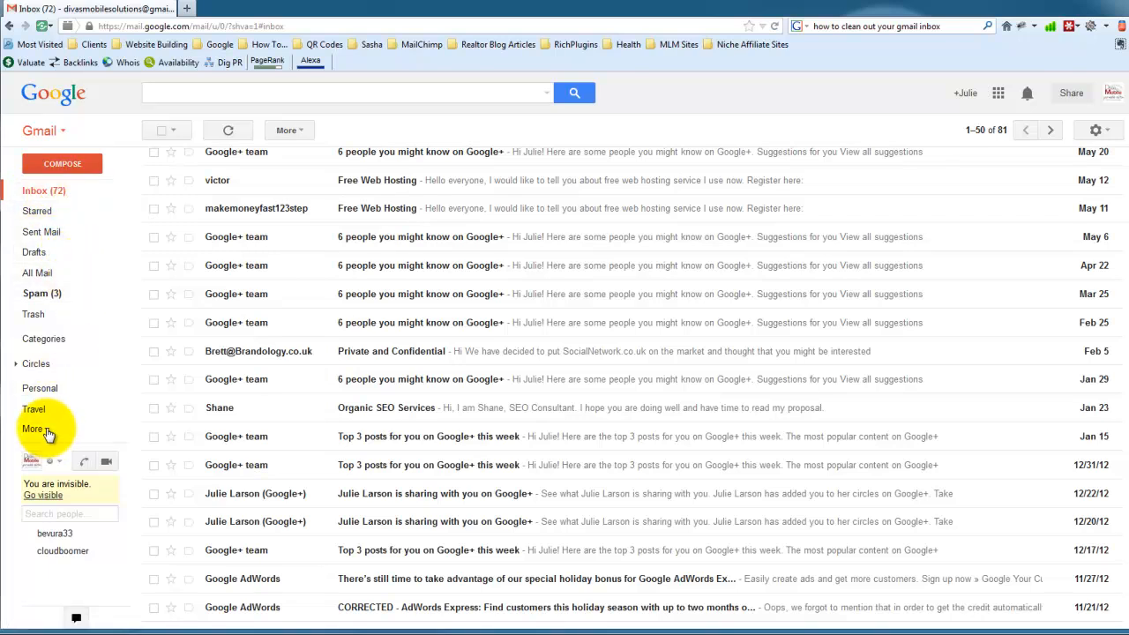
{"action": "left_click", "coordinate": [32, 428]}
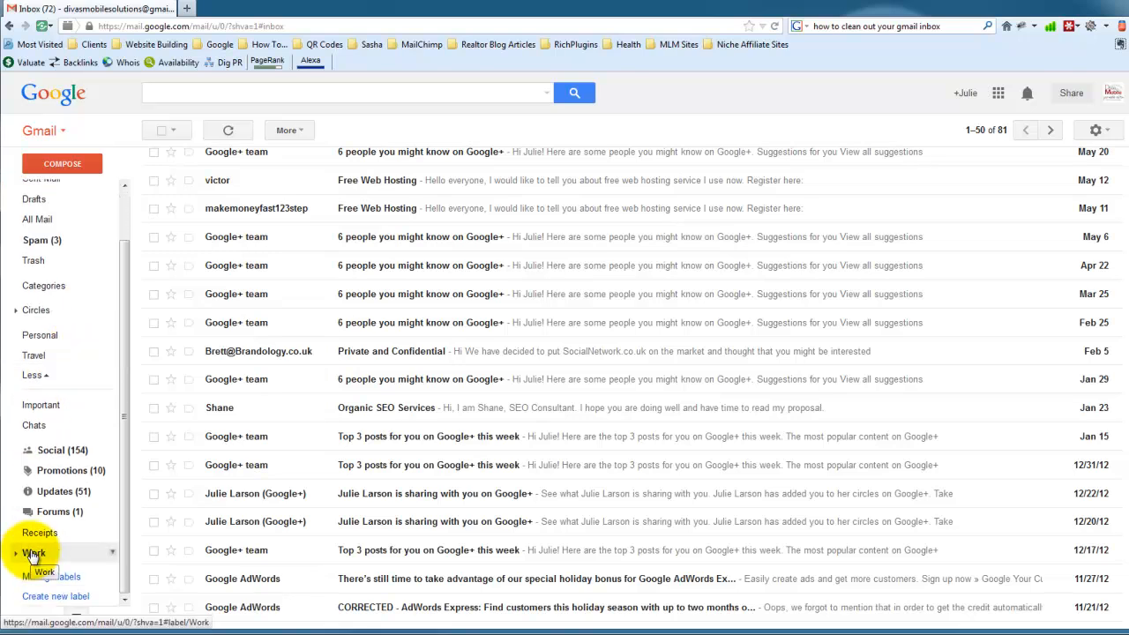
{"action": "left_click", "coordinate": [34, 552]}
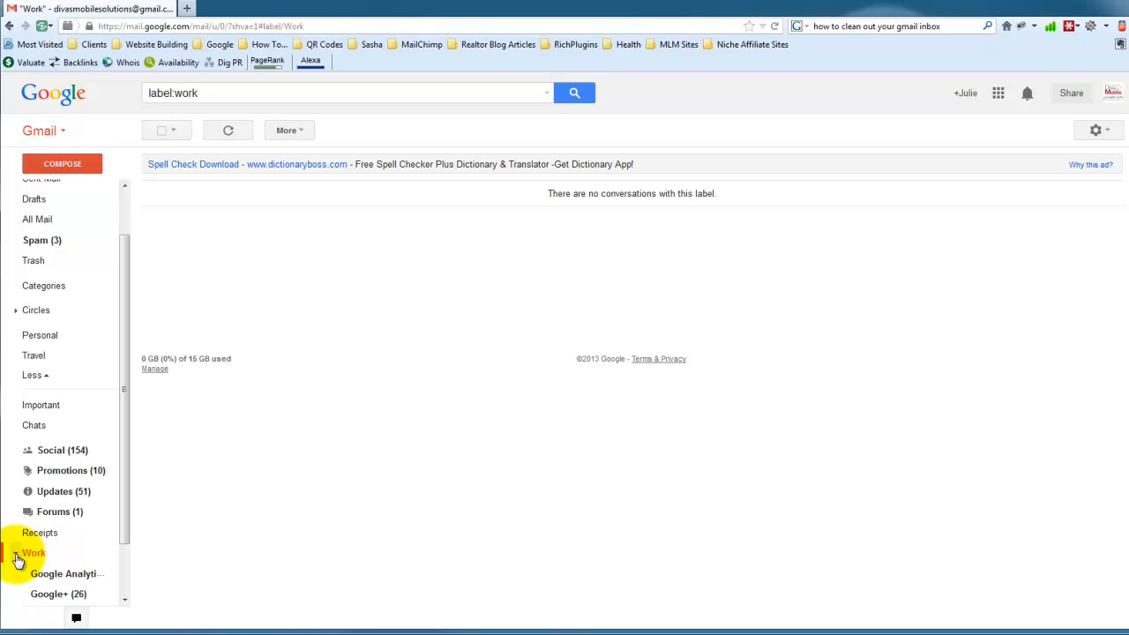
{"action": "left_click", "coordinate": [32, 553]}
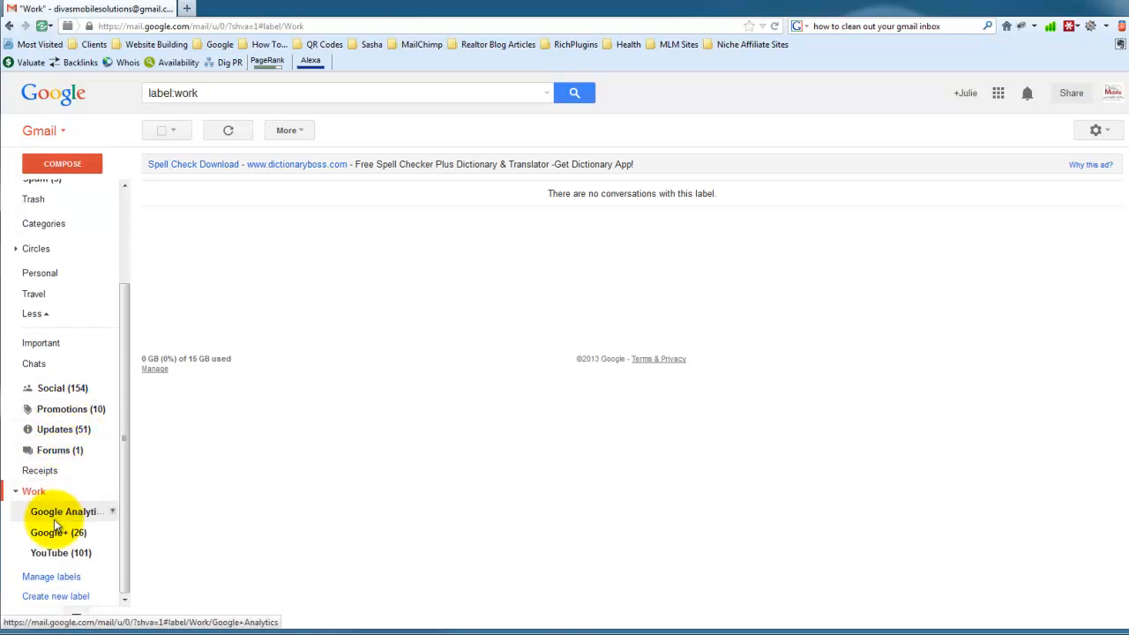
{"action": "left_click", "coordinate": [50, 554]}
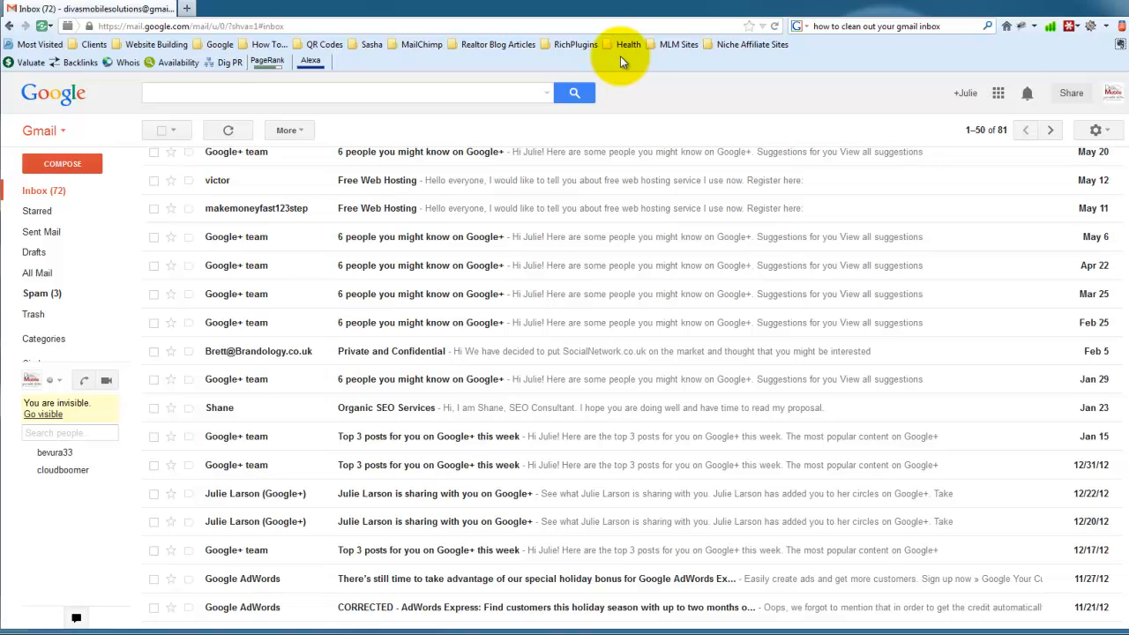
Step: Open advanced search and set the date-within range to 1 week
{"action": "left_click", "coordinate": [546, 92]}
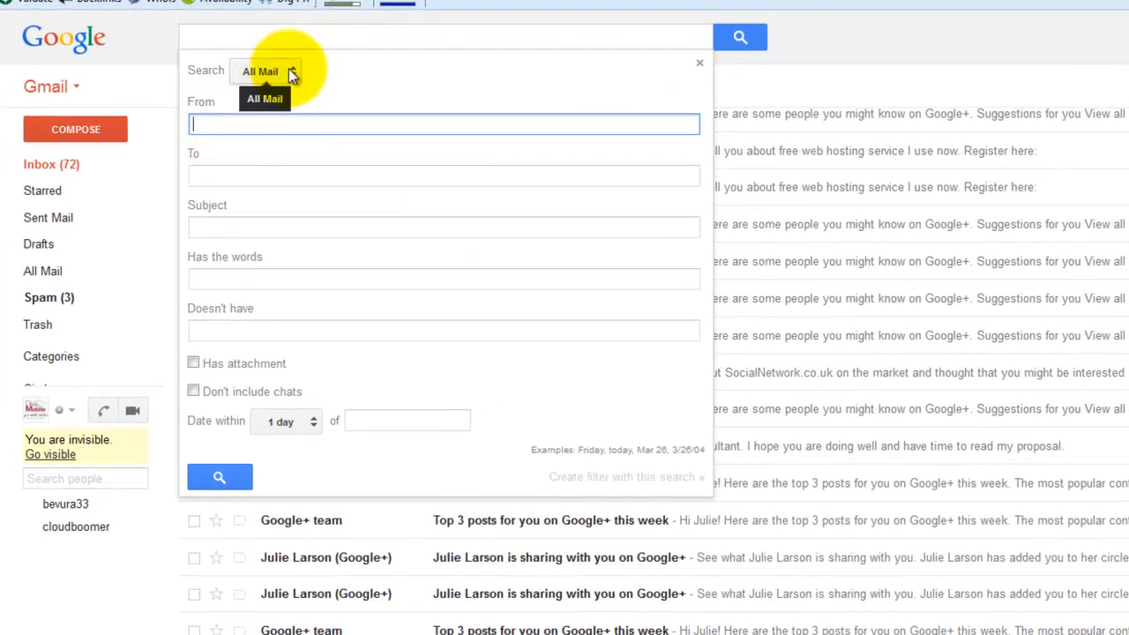
{"action": "left_click", "coordinate": [268, 70]}
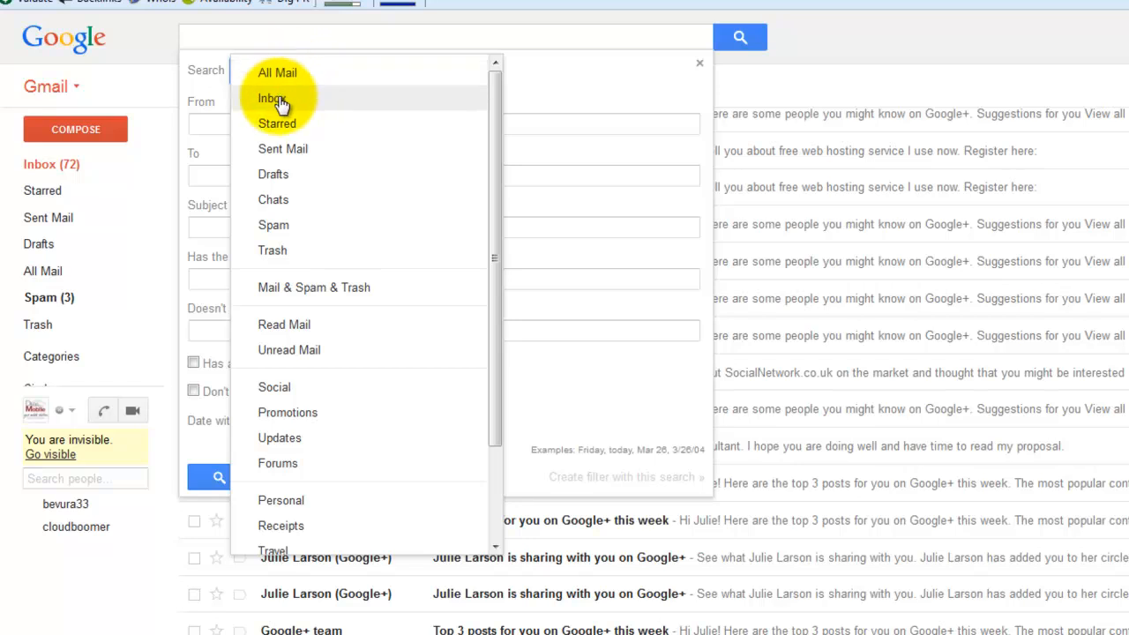
{"action": "mouse_move", "coordinate": [282, 155]}
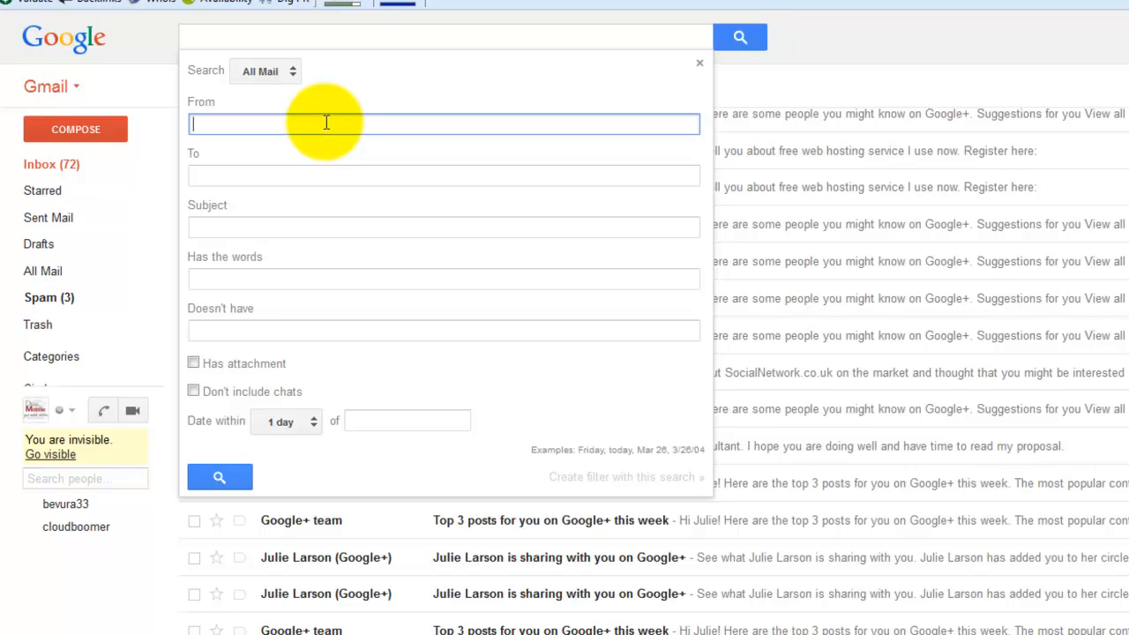
{"action": "mouse_move", "coordinate": [339, 127]}
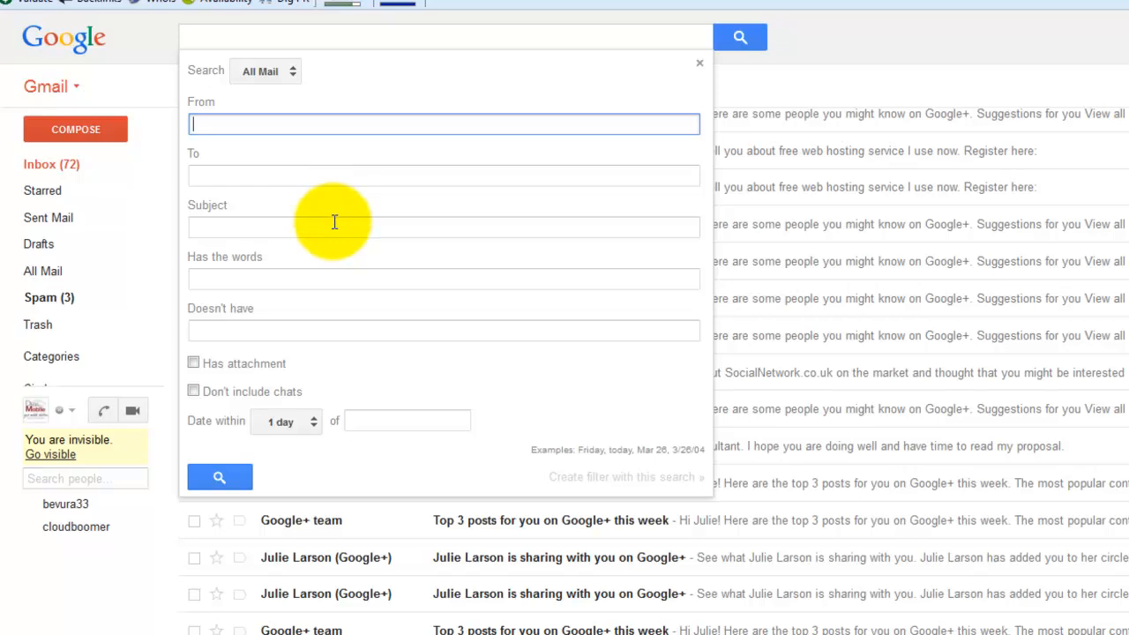
{"action": "mouse_move", "coordinate": [335, 226]}
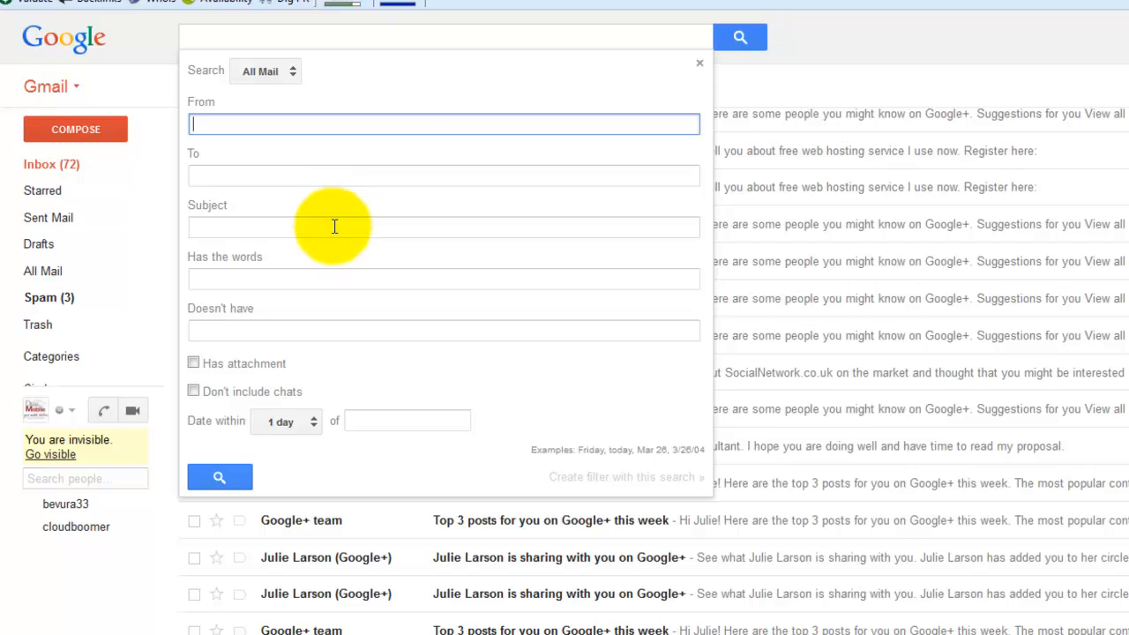
{"action": "mouse_move", "coordinate": [343, 279]}
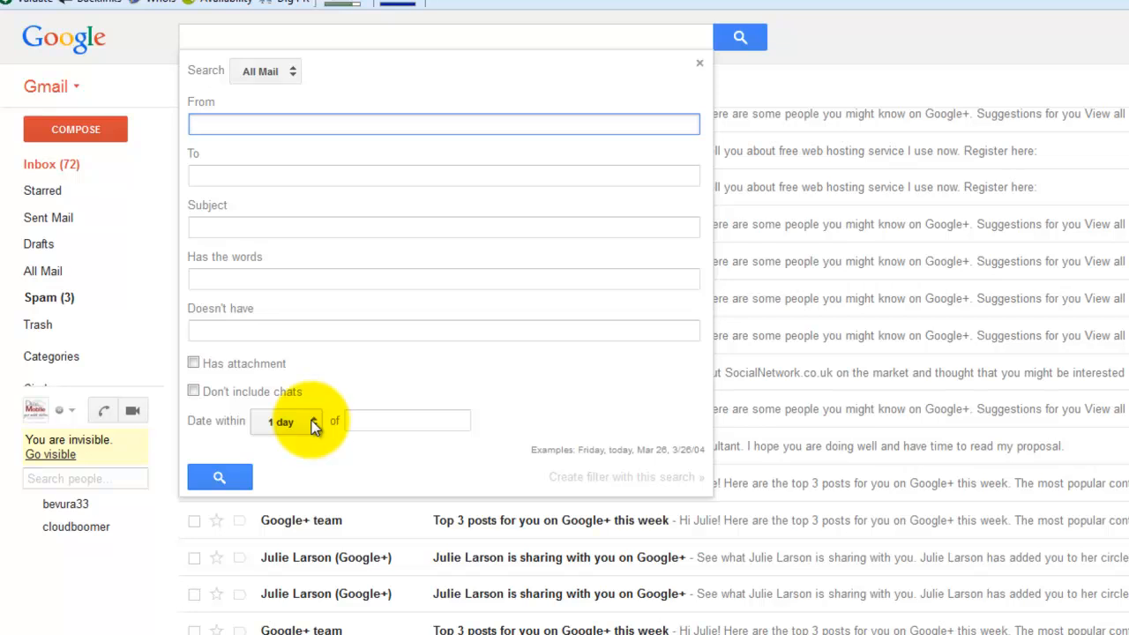
{"action": "left_click", "coordinate": [284, 420]}
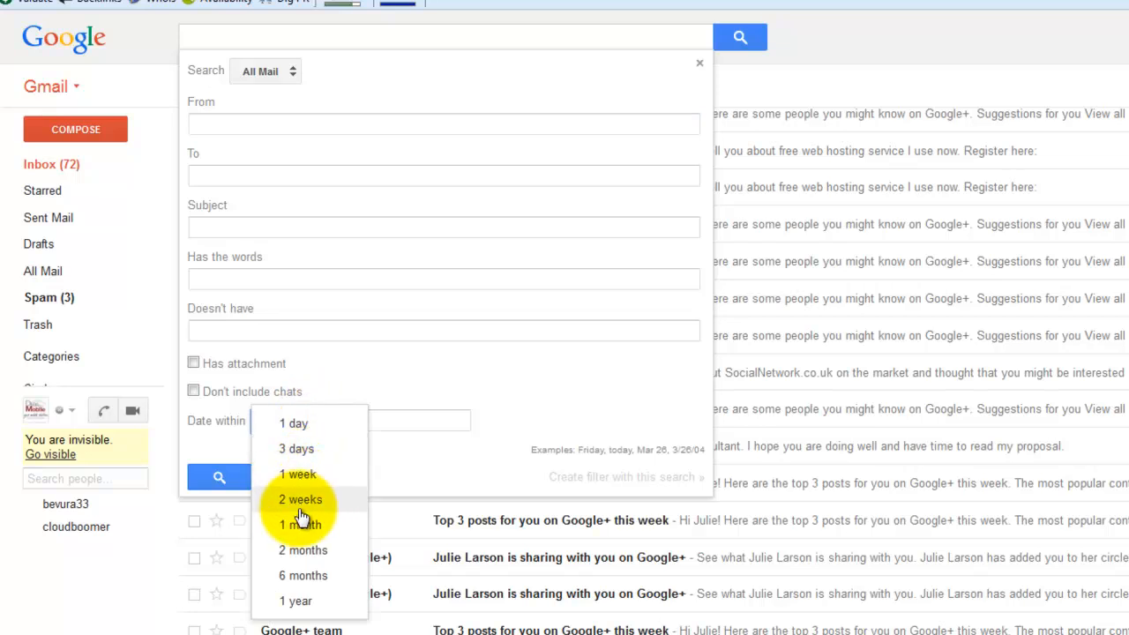
{"action": "mouse_move", "coordinate": [326, 480]}
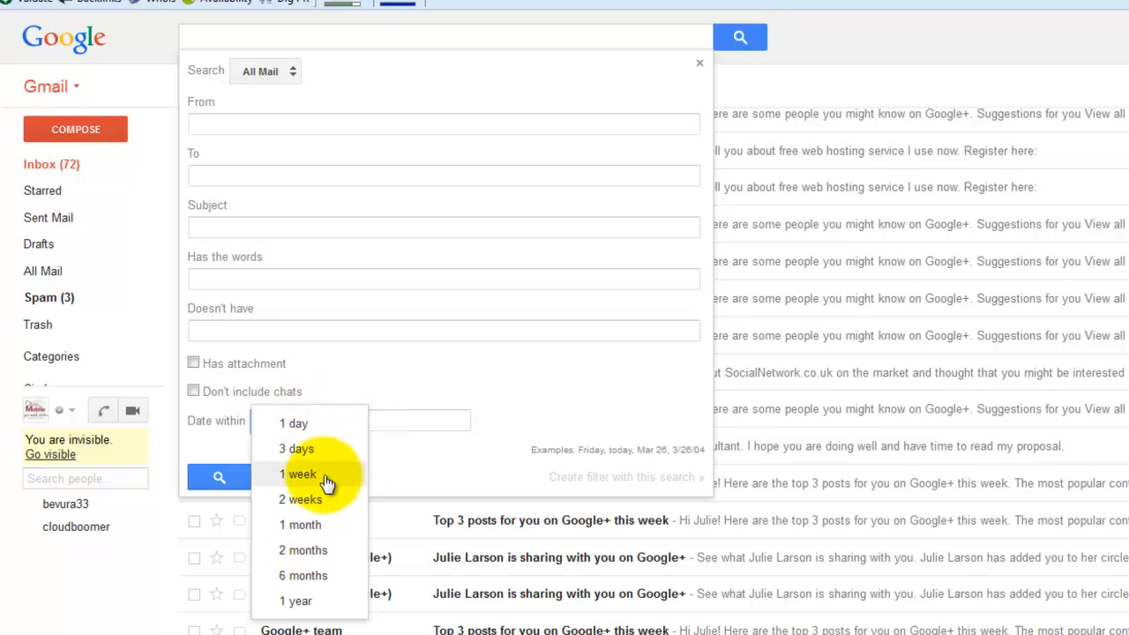
{"action": "left_click", "coordinate": [300, 473]}
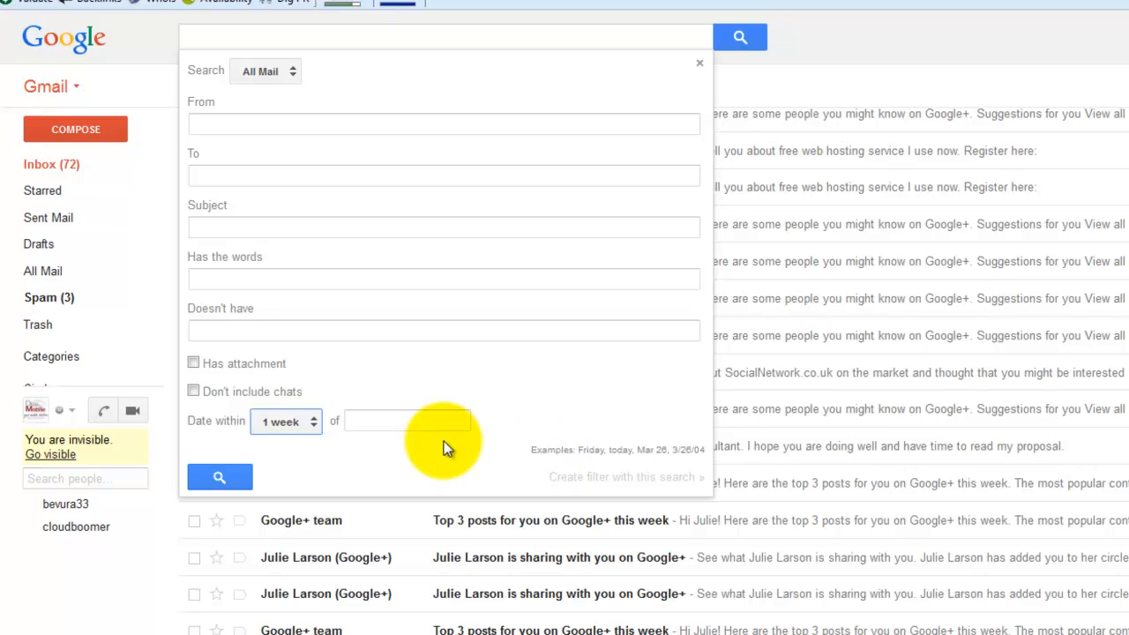
{"action": "left_click", "coordinate": [406, 420]}
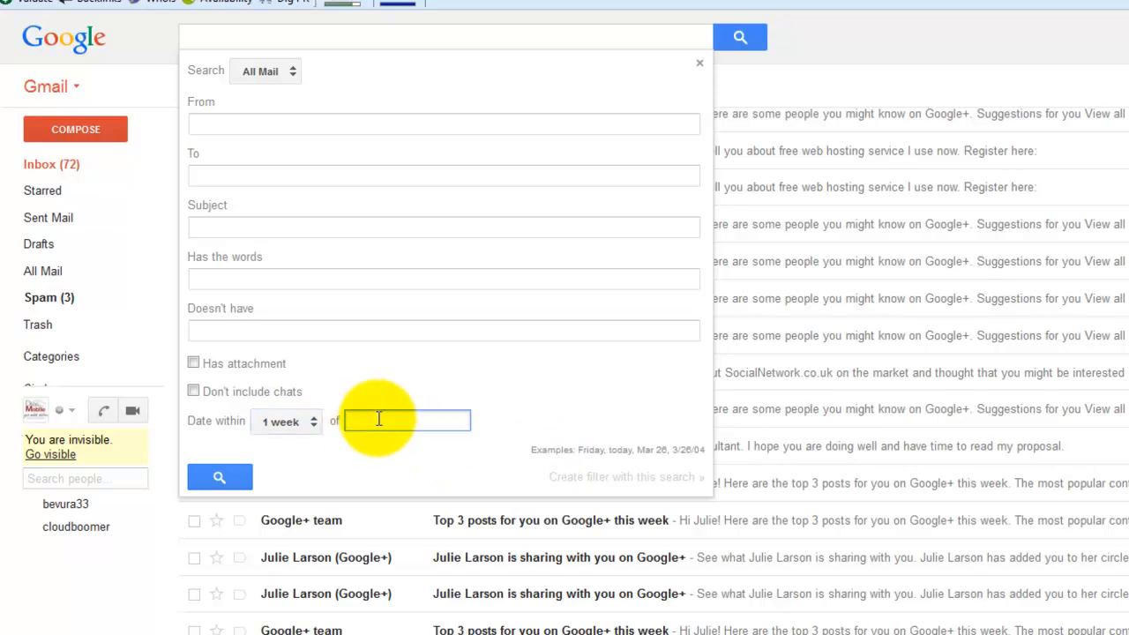
{"action": "mouse_move", "coordinate": [416, 416]}
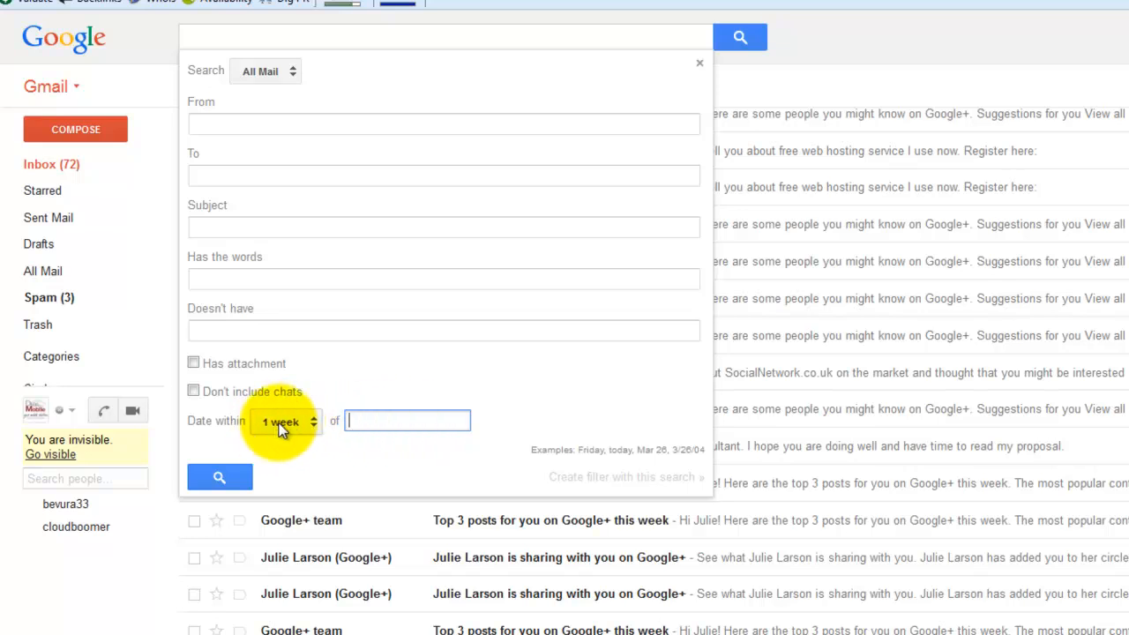
{"action": "mouse_move", "coordinate": [515, 157]}
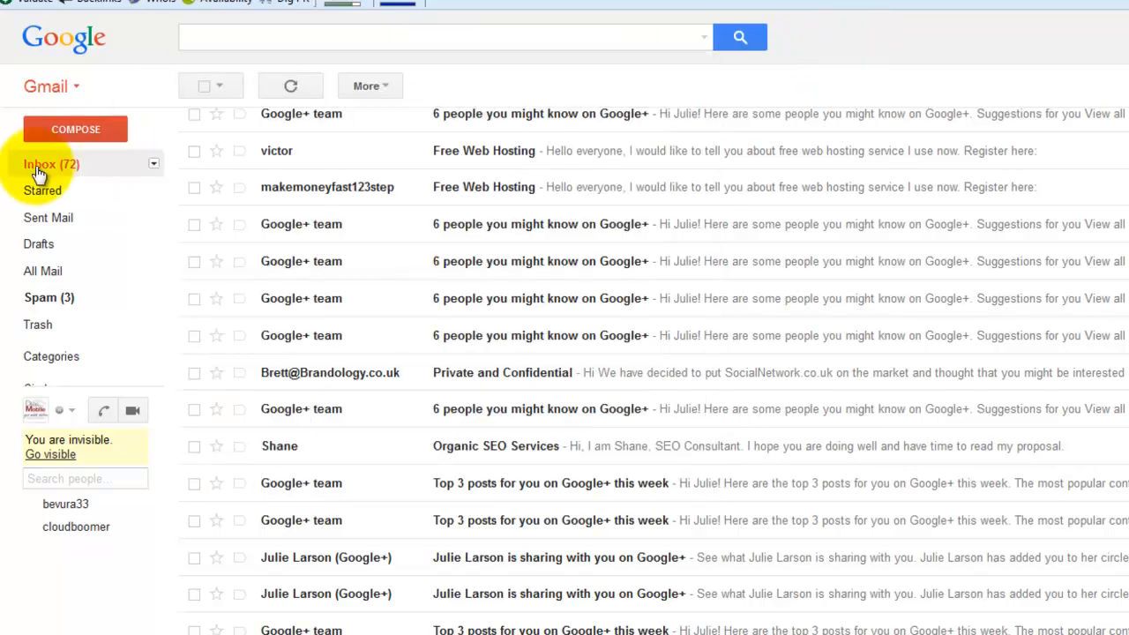
{"action": "mouse_move", "coordinate": [38, 168]}
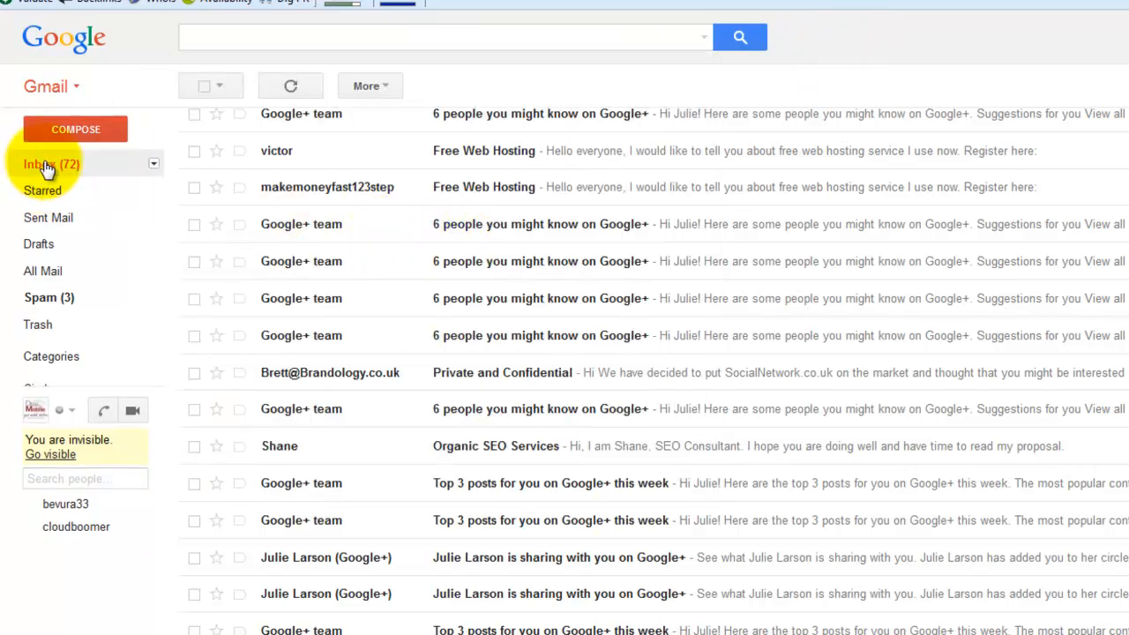
{"action": "mouse_move", "coordinate": [574, 210]}
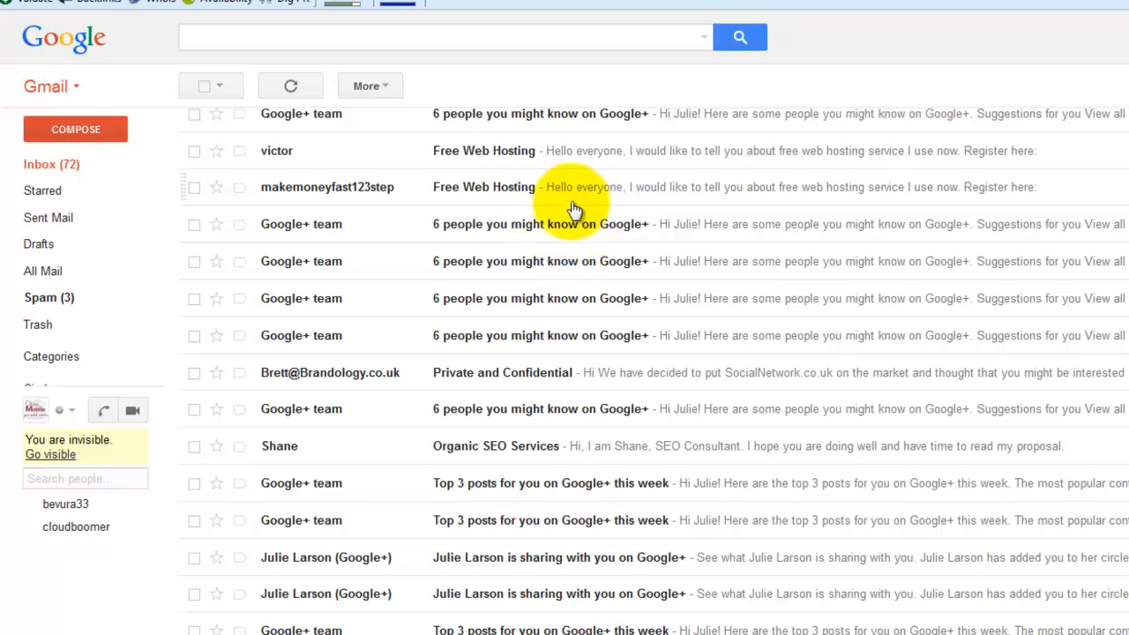
{"action": "mouse_move", "coordinate": [575, 190]}
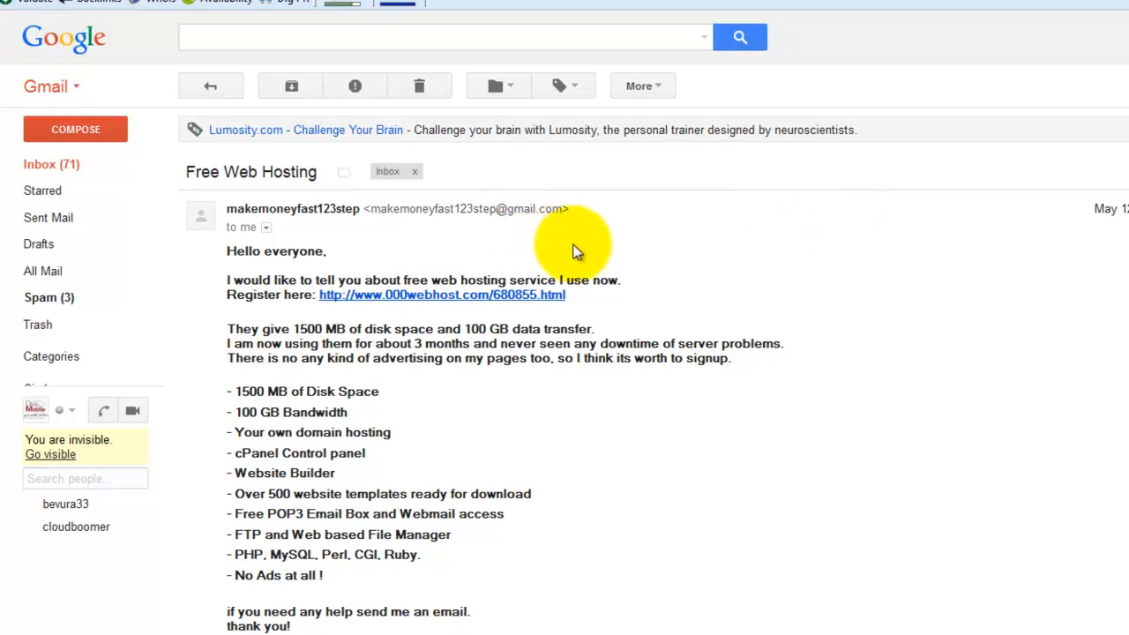
{"action": "mouse_move", "coordinate": [656, 279]}
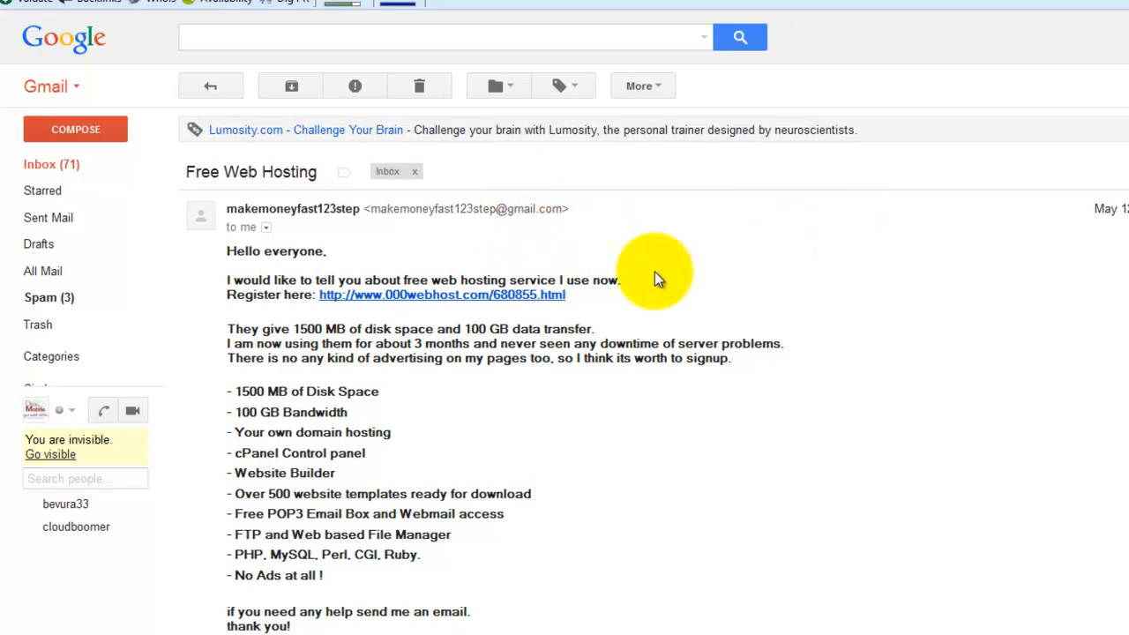
{"action": "mouse_move", "coordinate": [739, 271]}
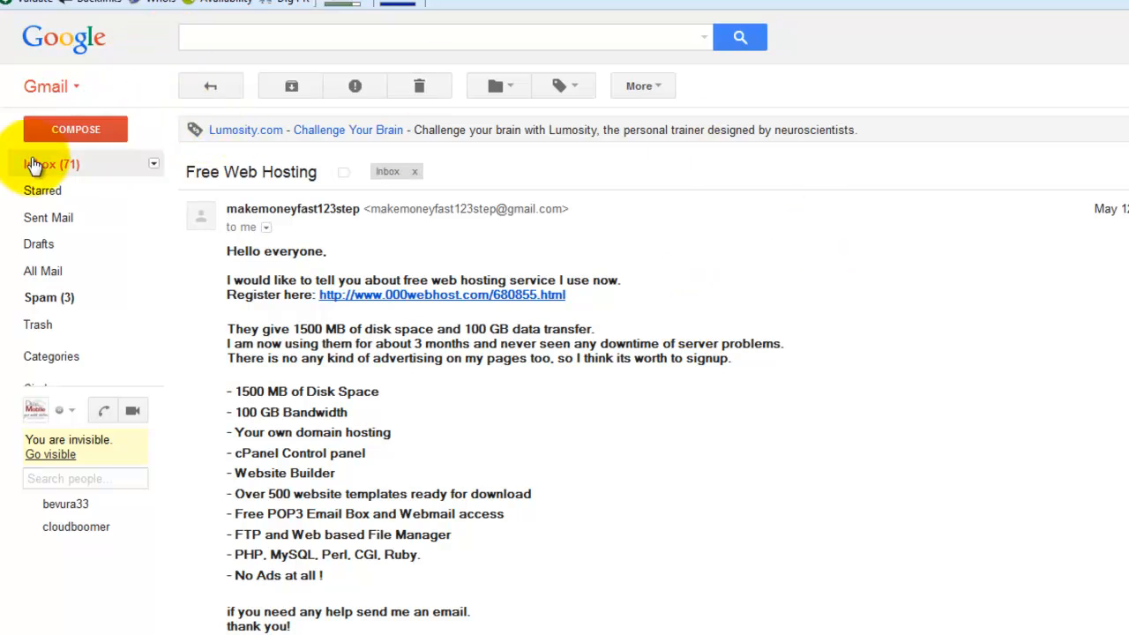
Step: List all Google AdWords messages, move all ten to Trash and return to the inbox
{"action": "left_click", "coordinate": [39, 164]}
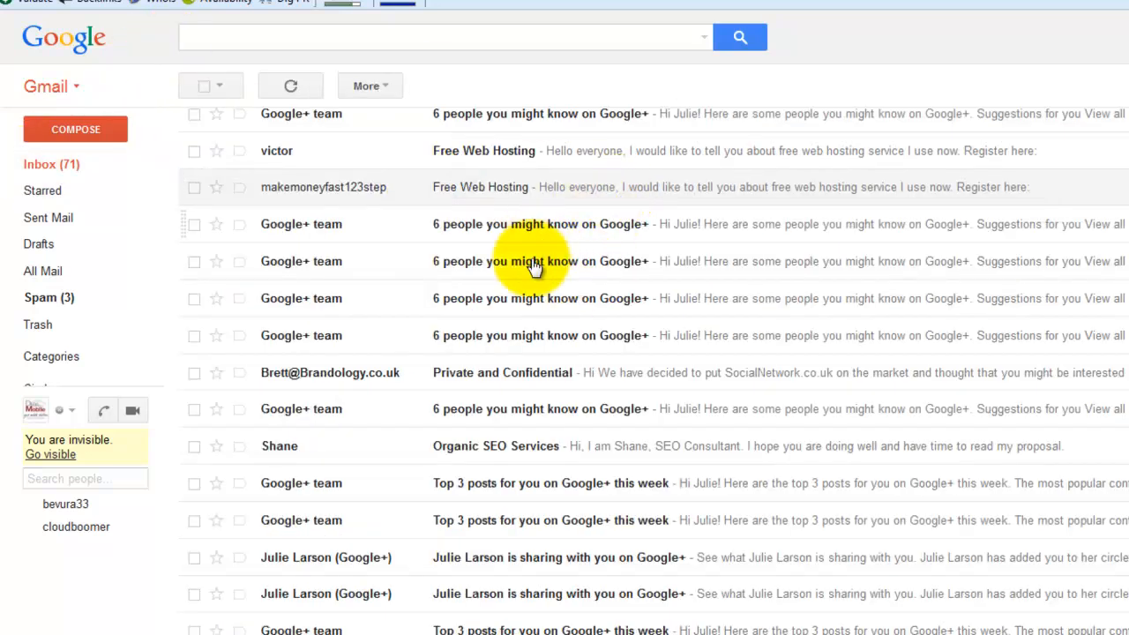
{"action": "mouse_move", "coordinate": [522, 380]}
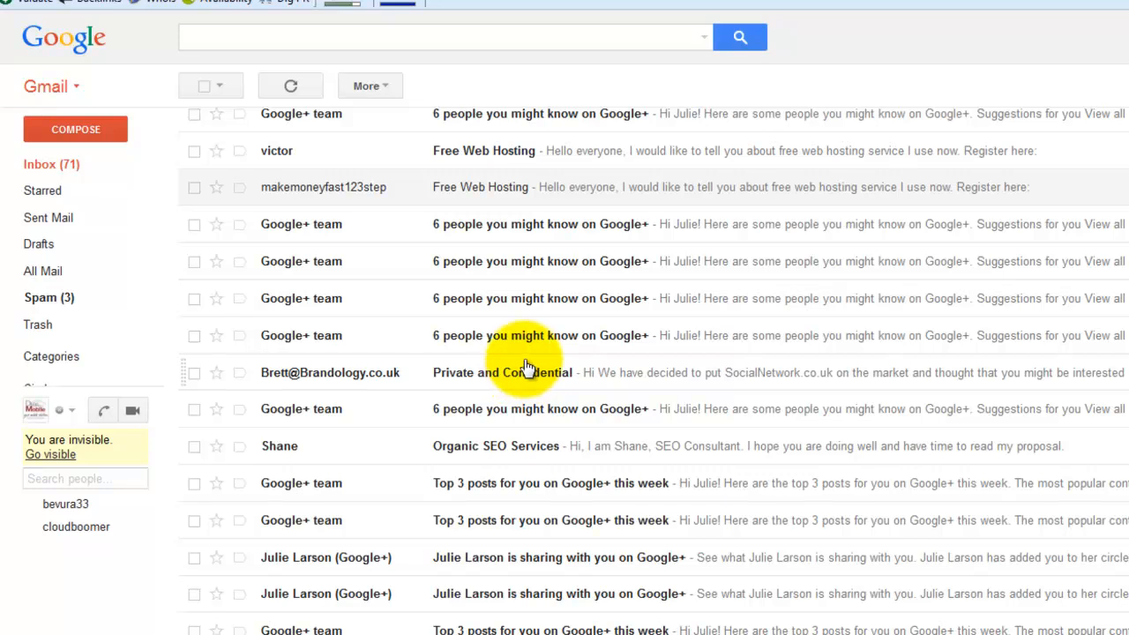
{"action": "mouse_move", "coordinate": [543, 321]}
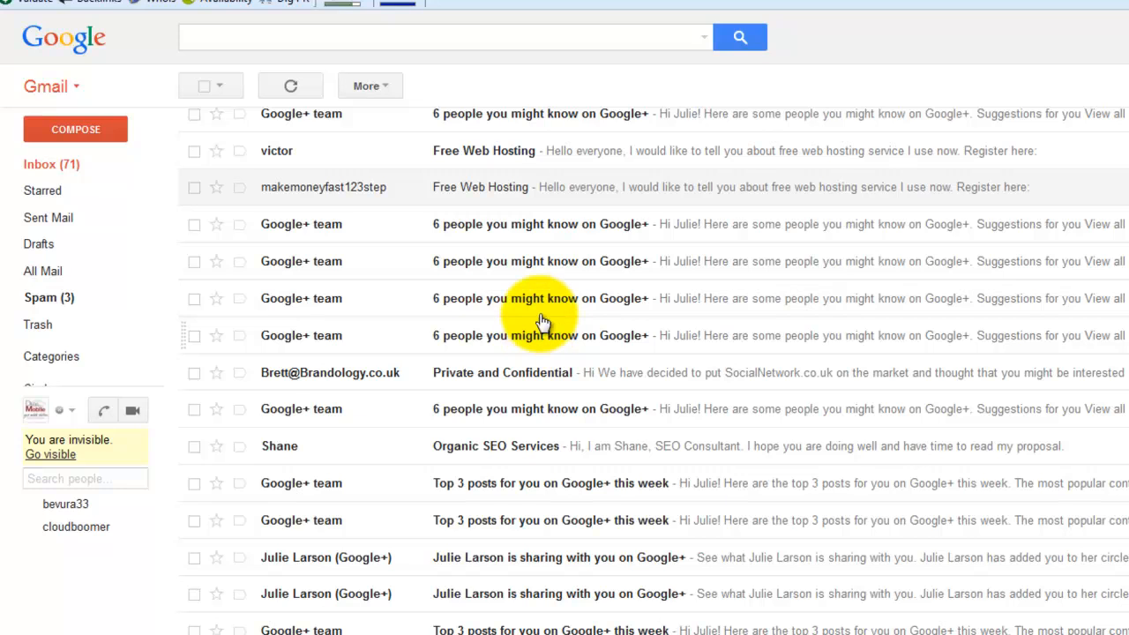
{"action": "mouse_move", "coordinate": [547, 273]}
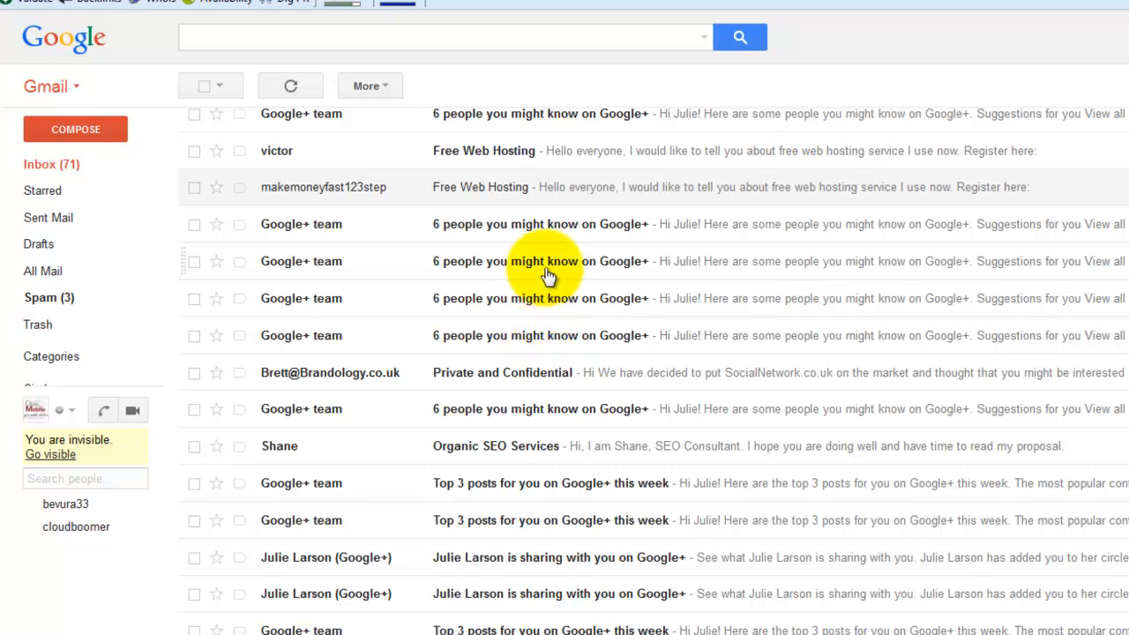
{"action": "mouse_move", "coordinate": [392, 304]}
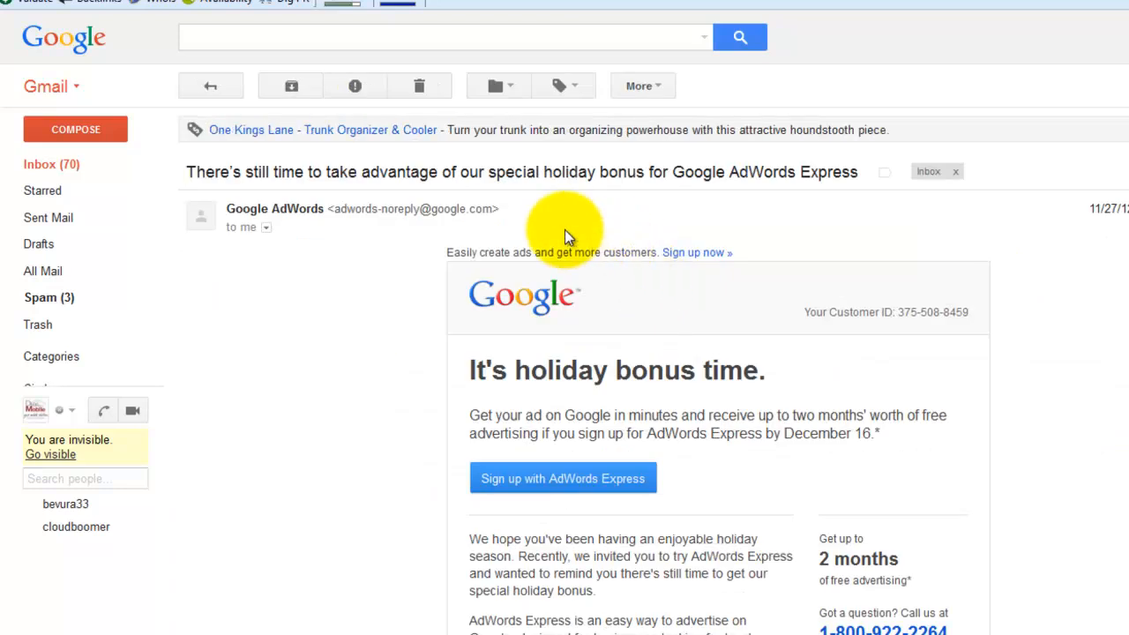
{"action": "mouse_move", "coordinate": [642, 84]}
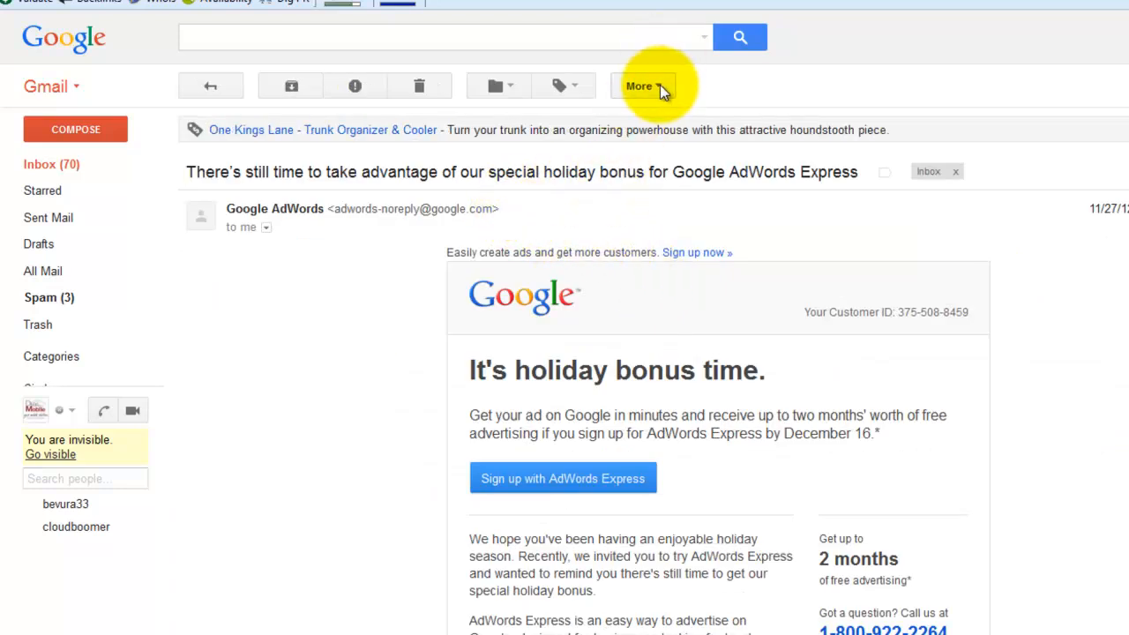
{"action": "left_click", "coordinate": [642, 85]}
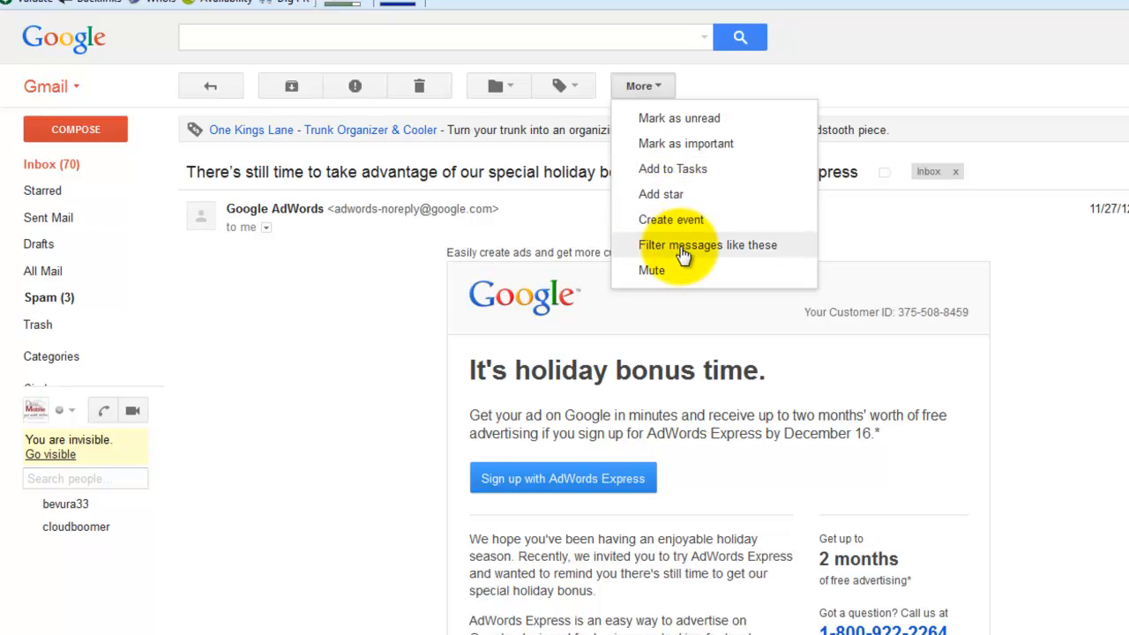
{"action": "left_click", "coordinate": [708, 244]}
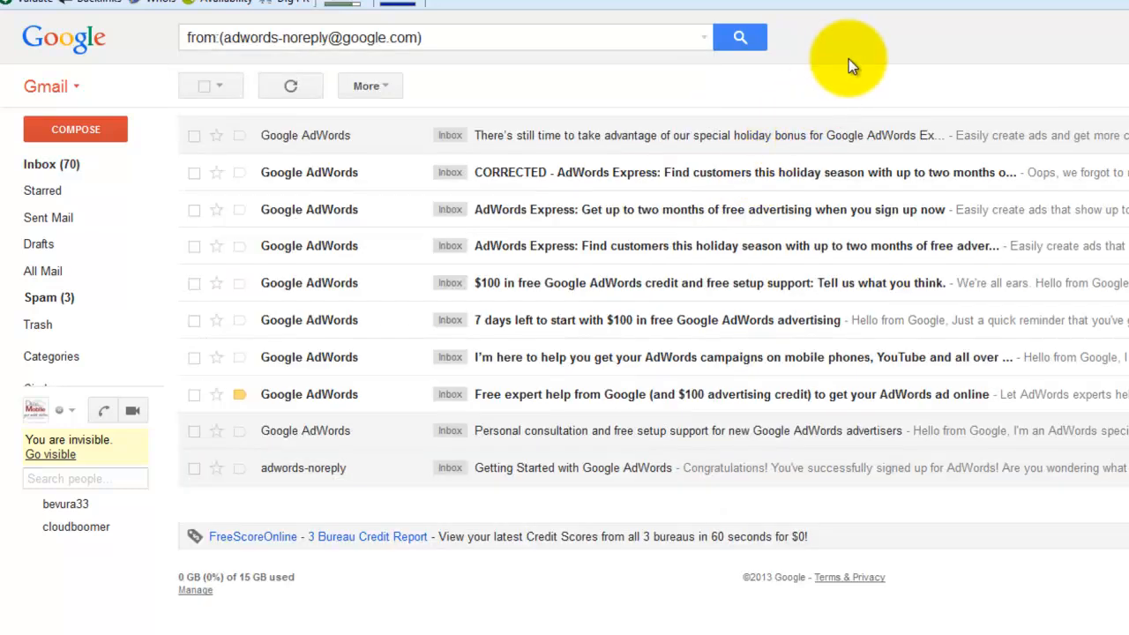
{"action": "mouse_move", "coordinate": [475, 382]}
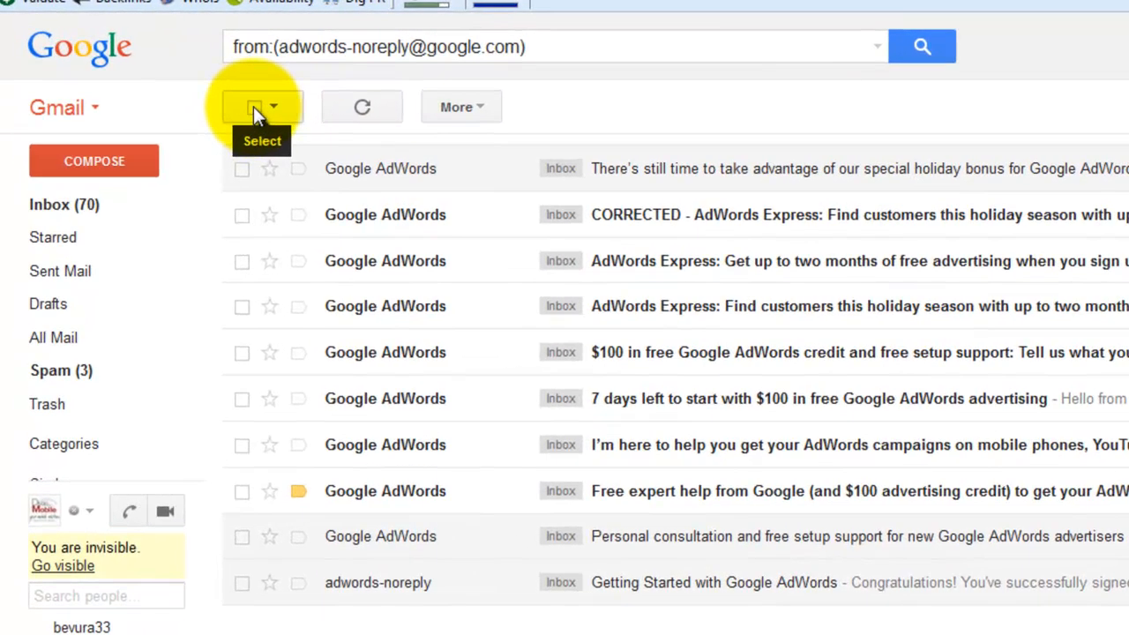
{"action": "left_click", "coordinate": [254, 107]}
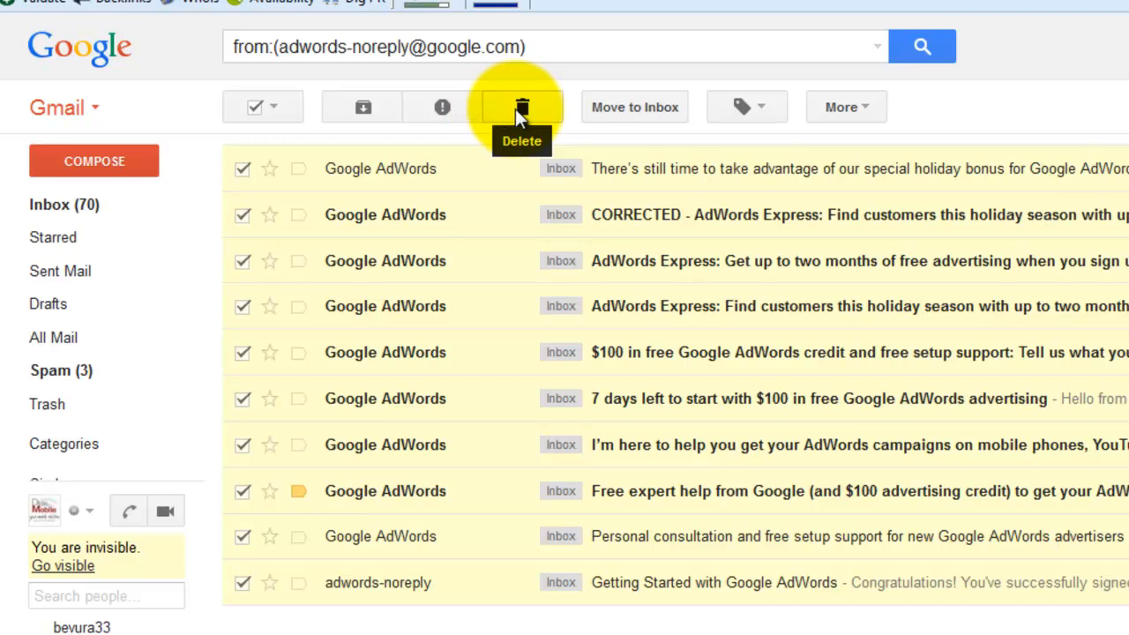
{"action": "left_click", "coordinate": [520, 108]}
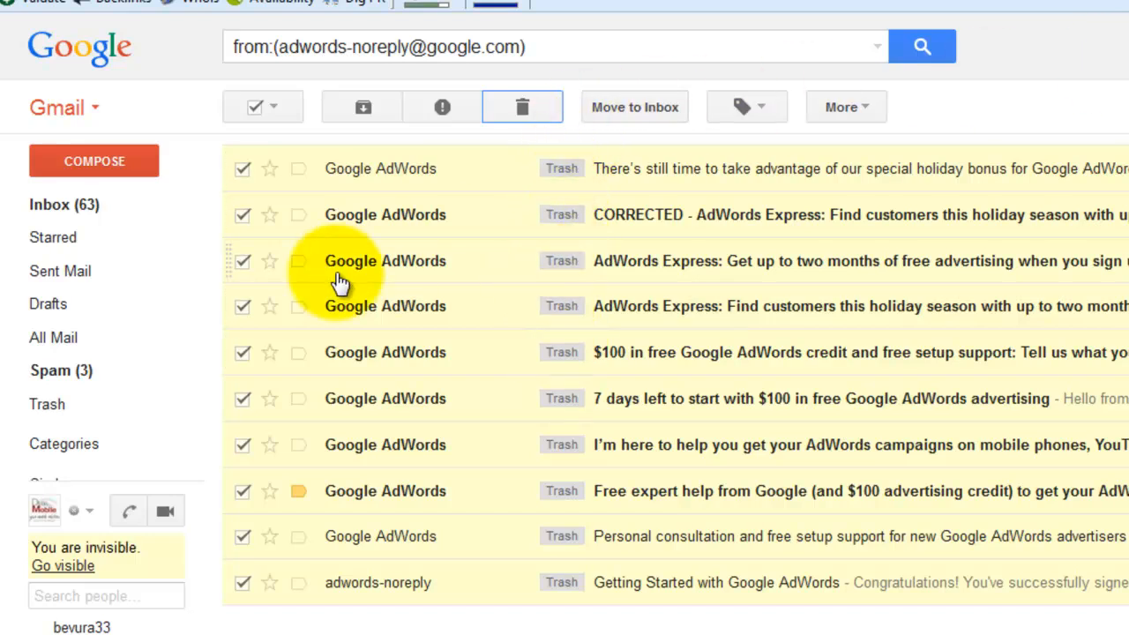
{"action": "left_click", "coordinate": [522, 108]}
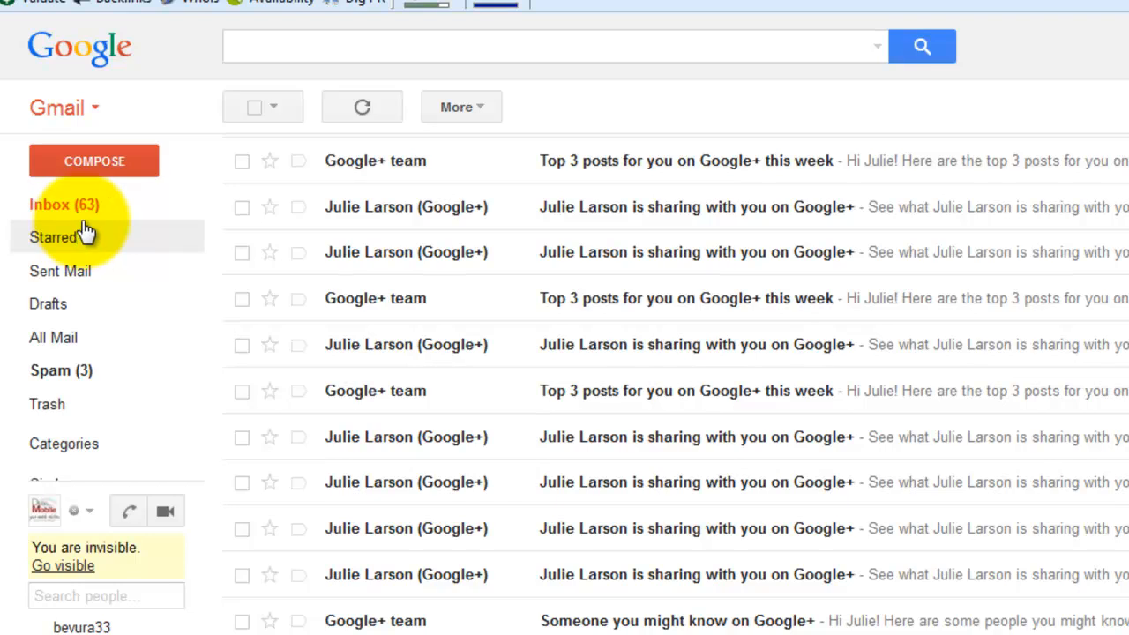
{"action": "mouse_move", "coordinate": [46, 404]}
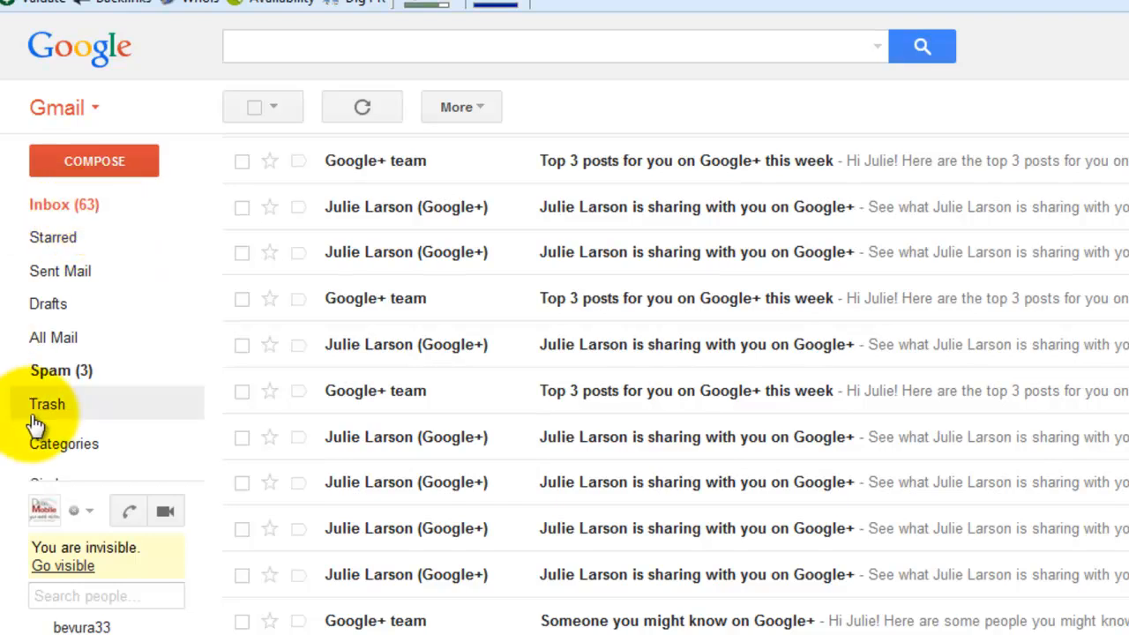
Step: Select every message in Trash and delete them permanently
{"action": "left_click", "coordinate": [46, 404]}
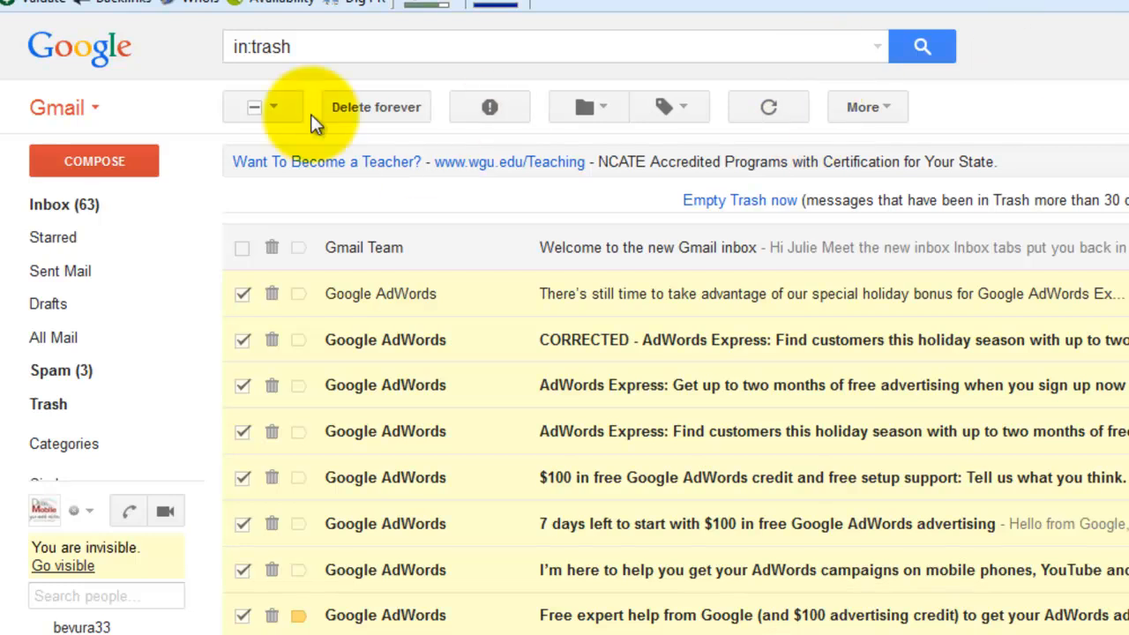
{"action": "left_click", "coordinate": [256, 108]}
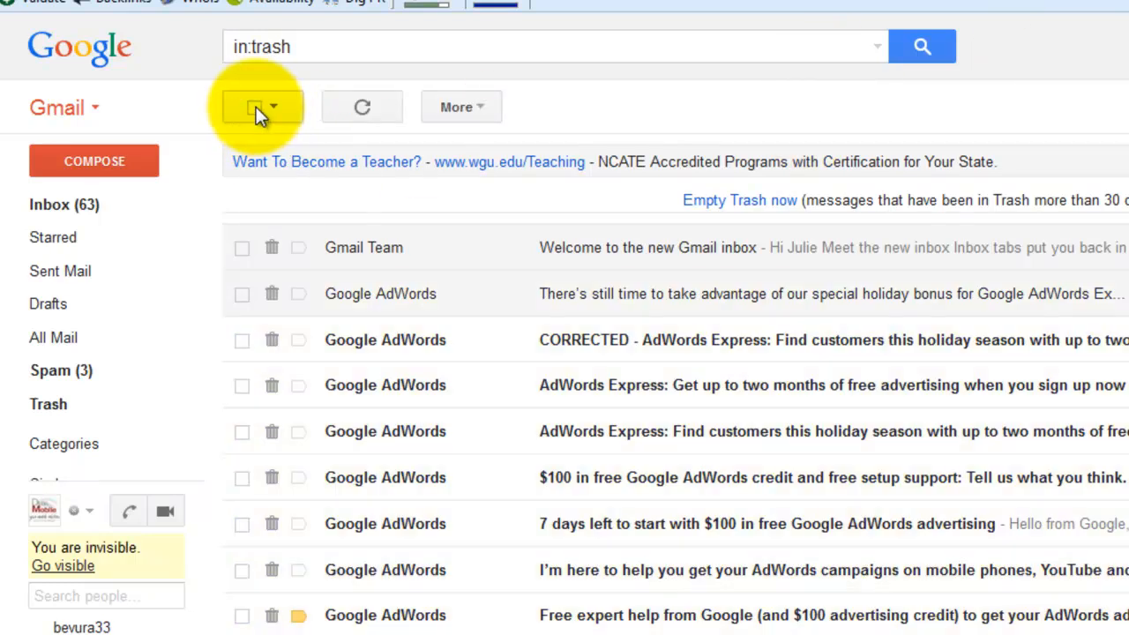
{"action": "left_click", "coordinate": [256, 107]}
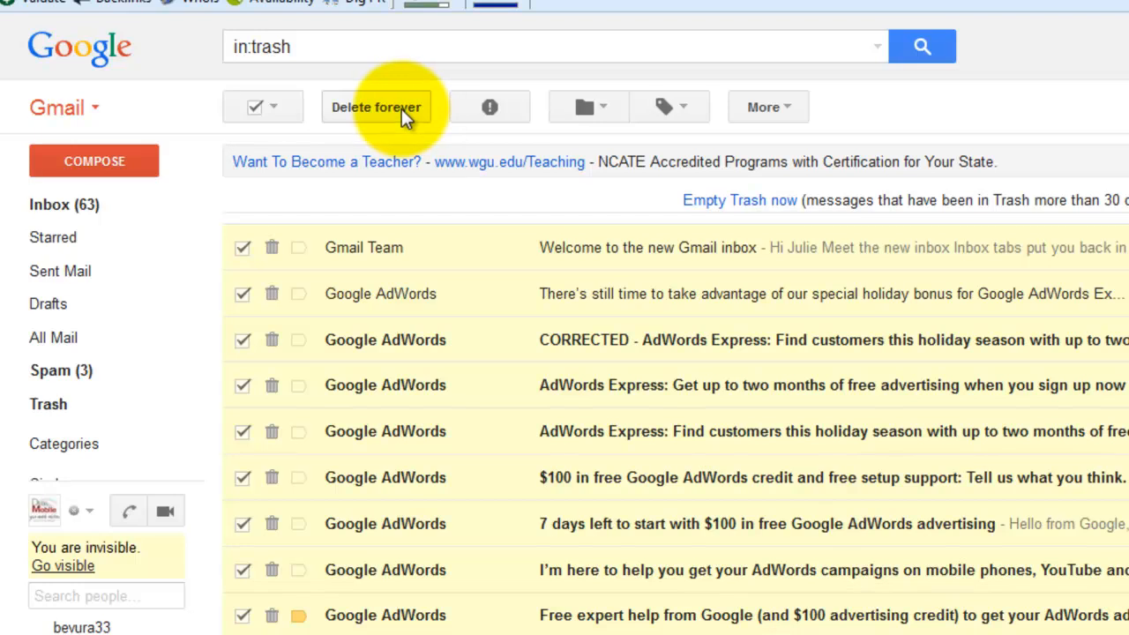
{"action": "left_click", "coordinate": [376, 108]}
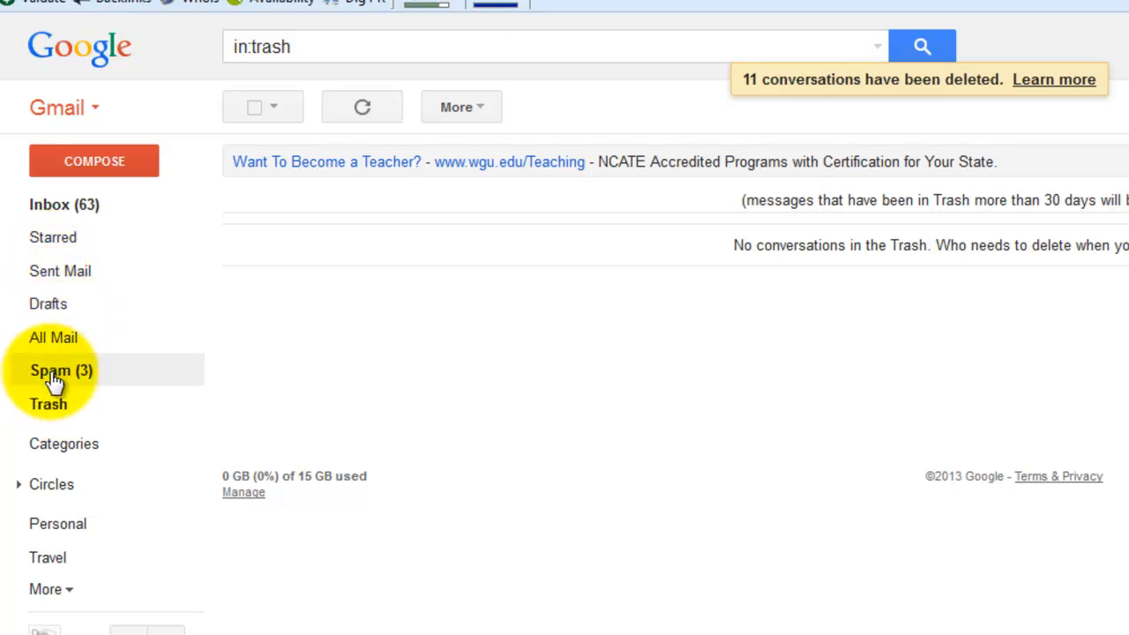
Step: Delete all spam messages permanently and return to the inbox
{"action": "left_click", "coordinate": [60, 370]}
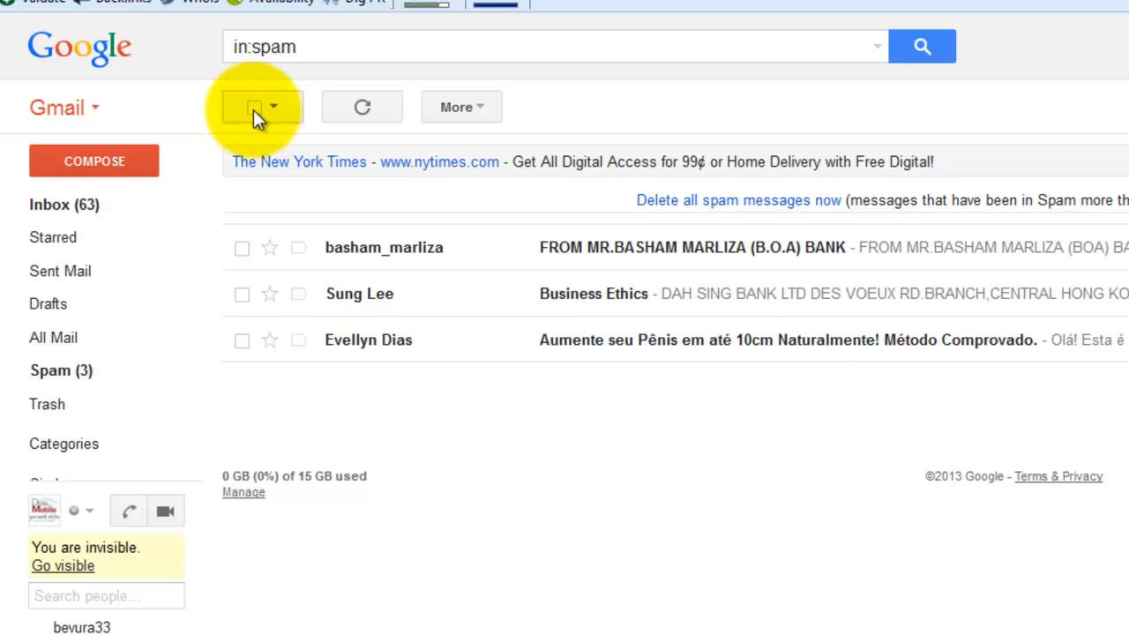
{"action": "left_click", "coordinate": [738, 201]}
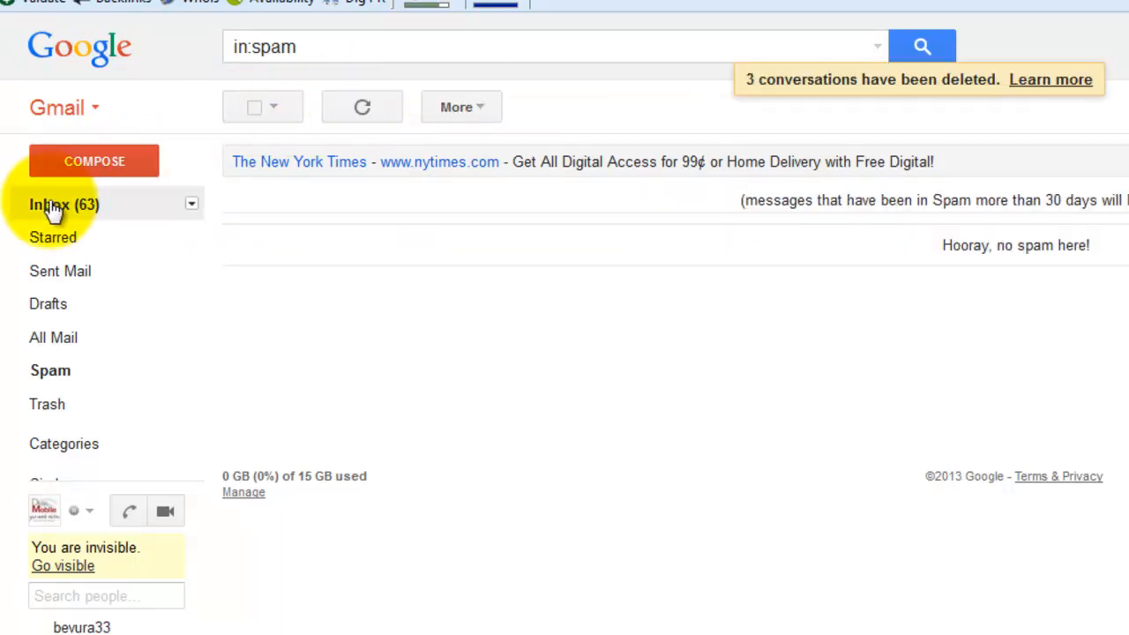
{"action": "left_click", "coordinate": [49, 204]}
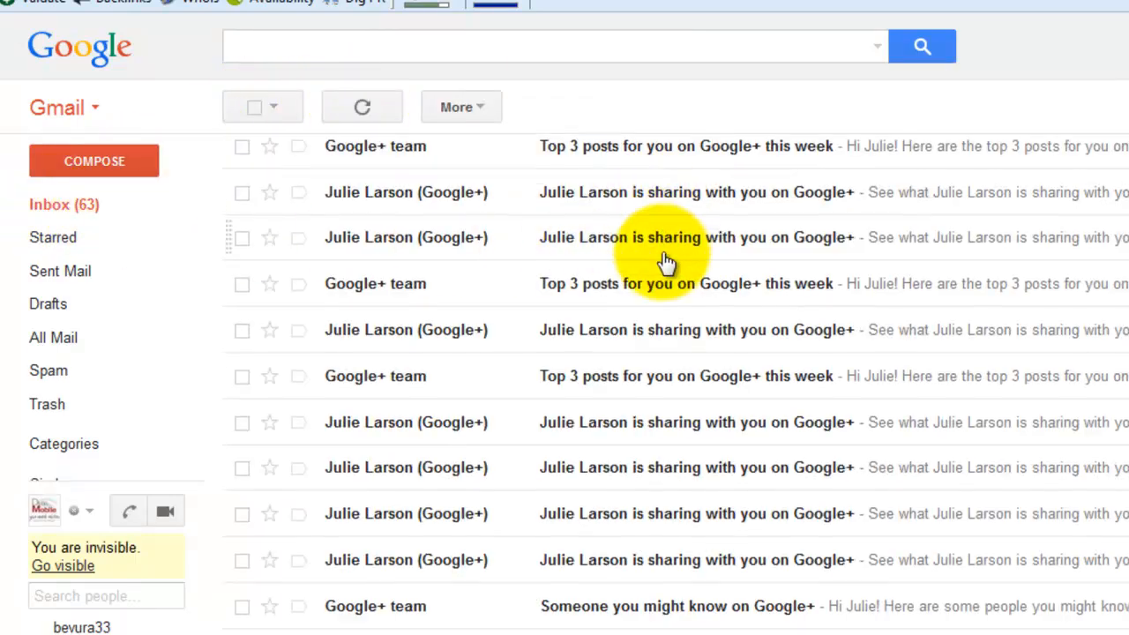
Step: Open a Google+ sharing notification and trash every email from that sender
{"action": "scroll", "scroll_direction": "down", "scroll_amount": 3}
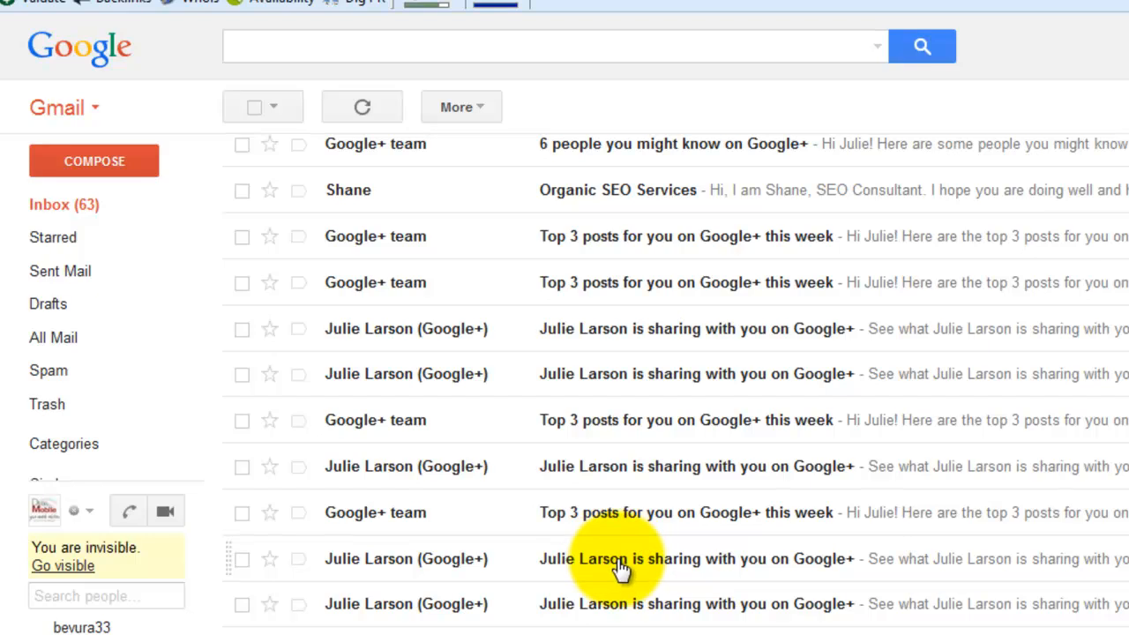
{"action": "left_click", "coordinate": [617, 557]}
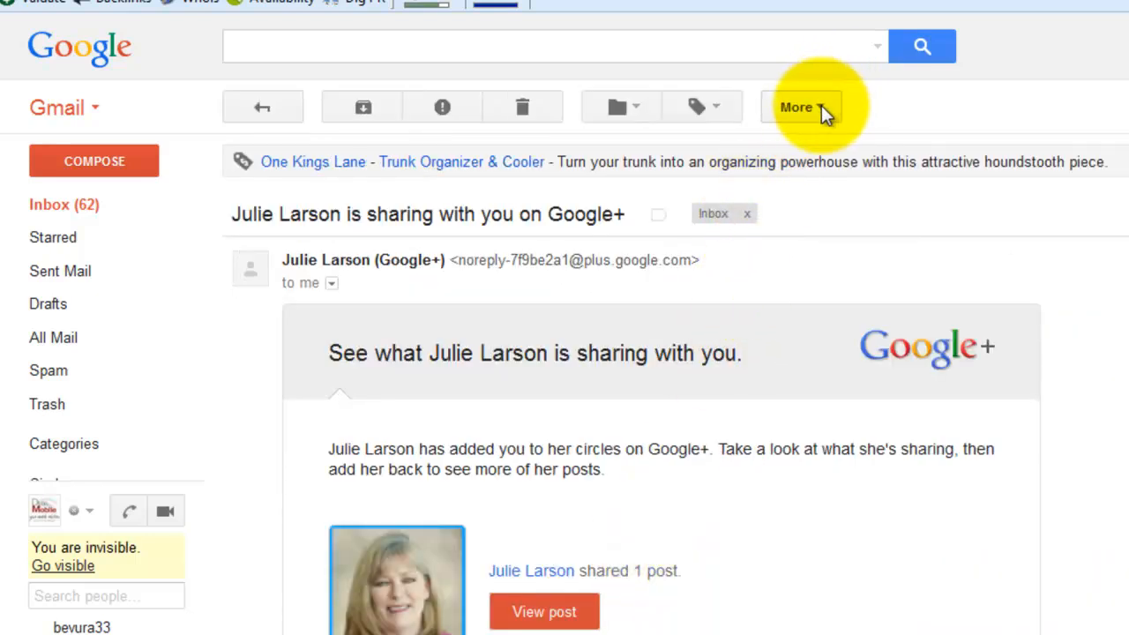
{"action": "mouse_move", "coordinate": [890, 256]}
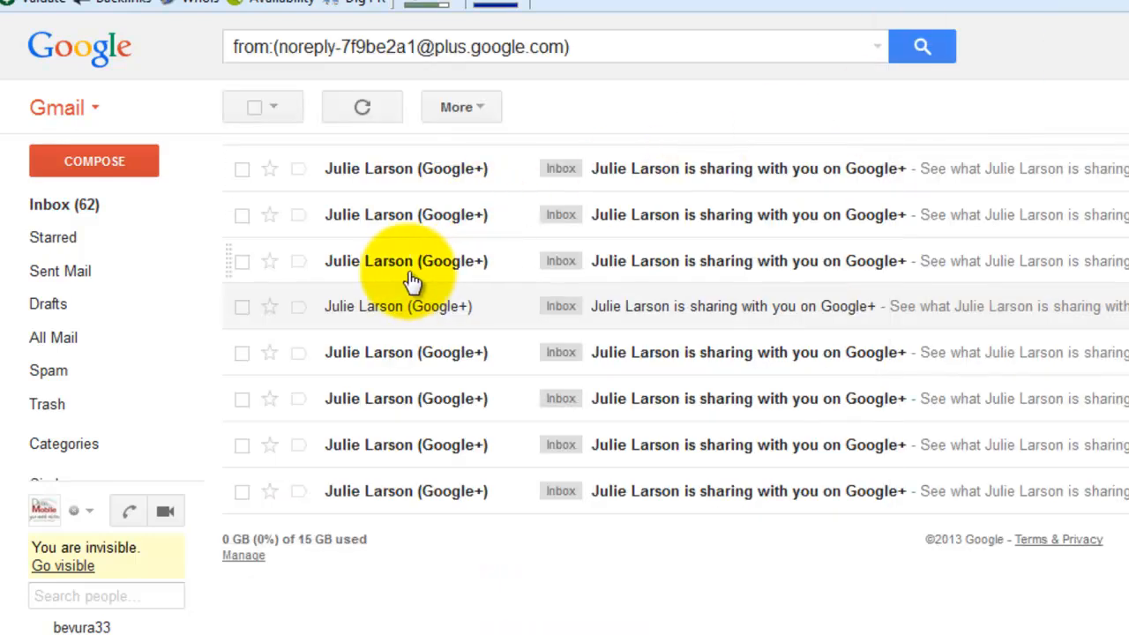
{"action": "left_click", "coordinate": [254, 107]}
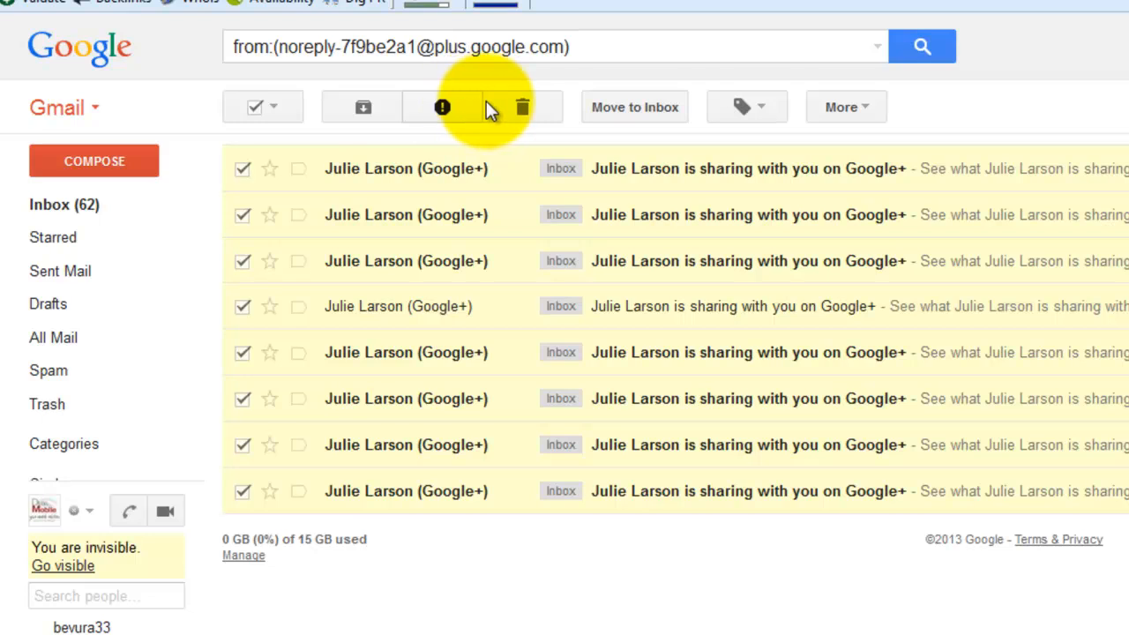
{"action": "left_click", "coordinate": [522, 108]}
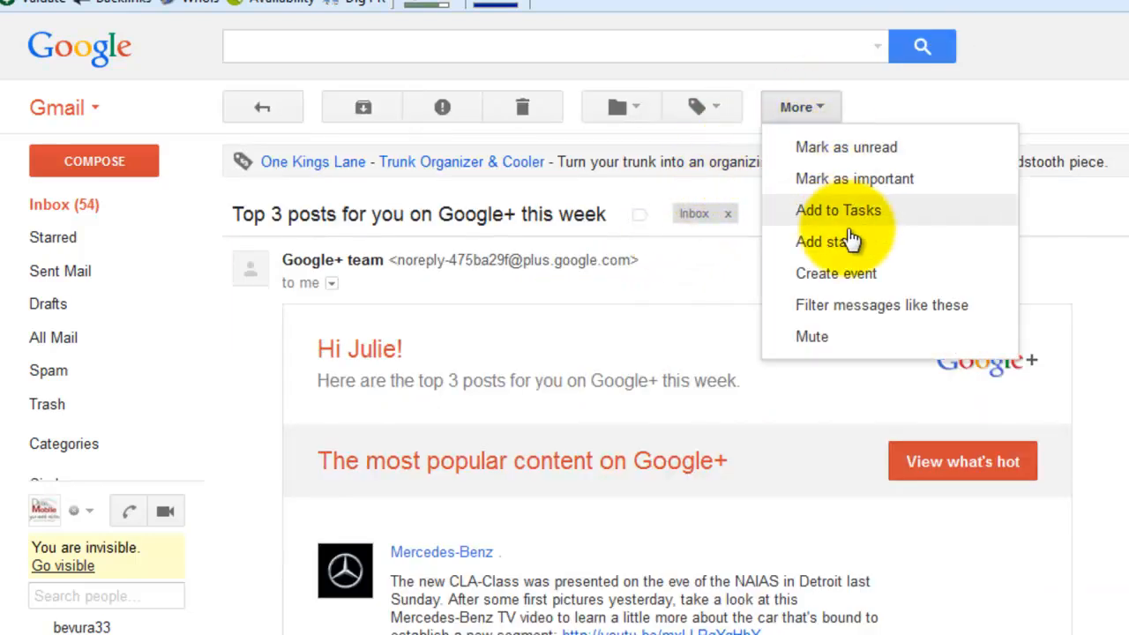
Step: List all Google+ team posts and clear them from the inbox, 20 then the remaining three
{"action": "left_click", "coordinate": [883, 304]}
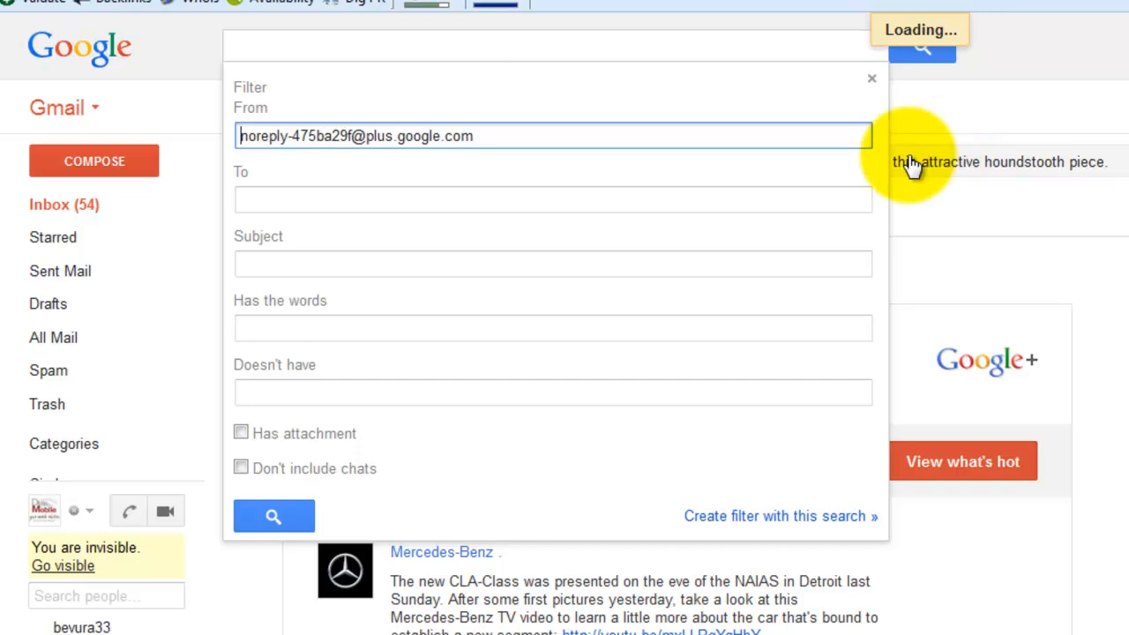
{"action": "left_click", "coordinate": [273, 516]}
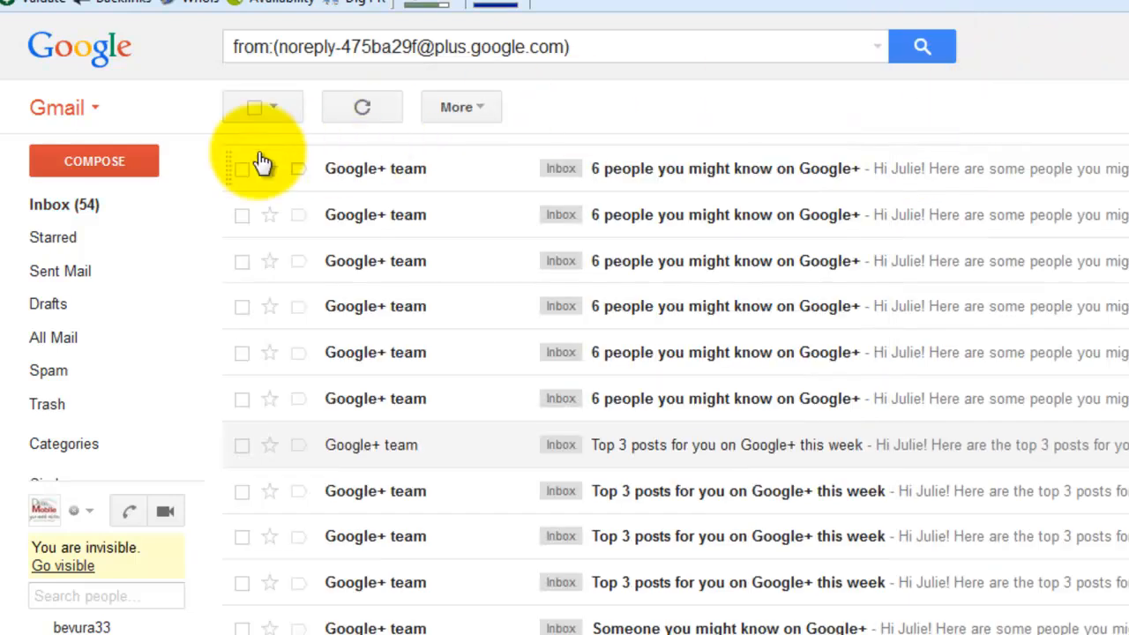
{"action": "left_click", "coordinate": [254, 107]}
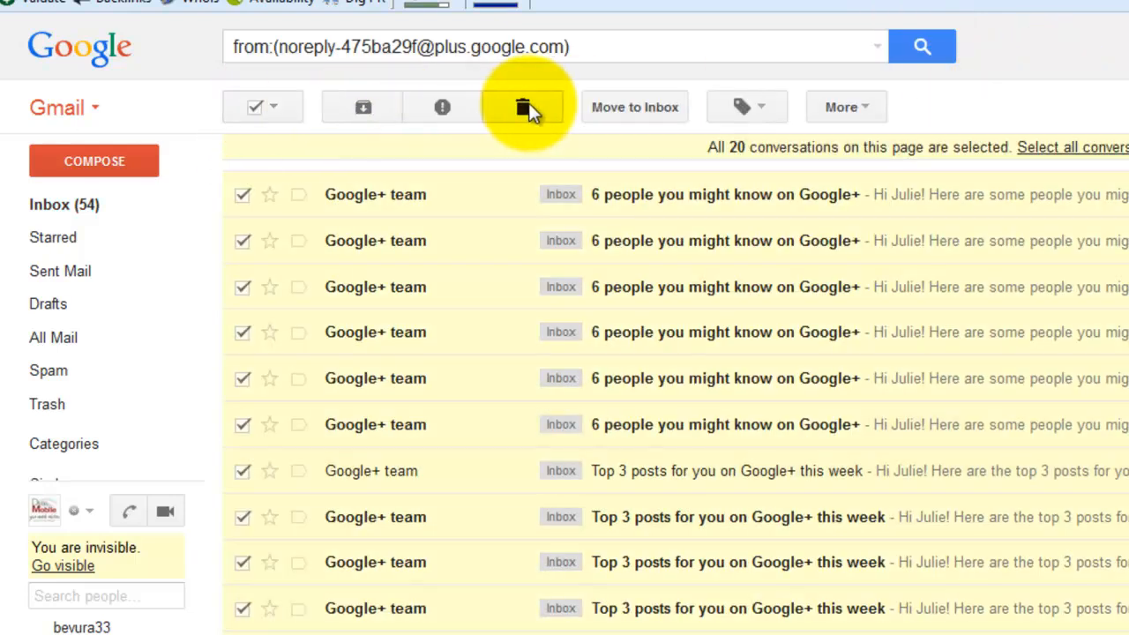
{"action": "left_click", "coordinate": [523, 108]}
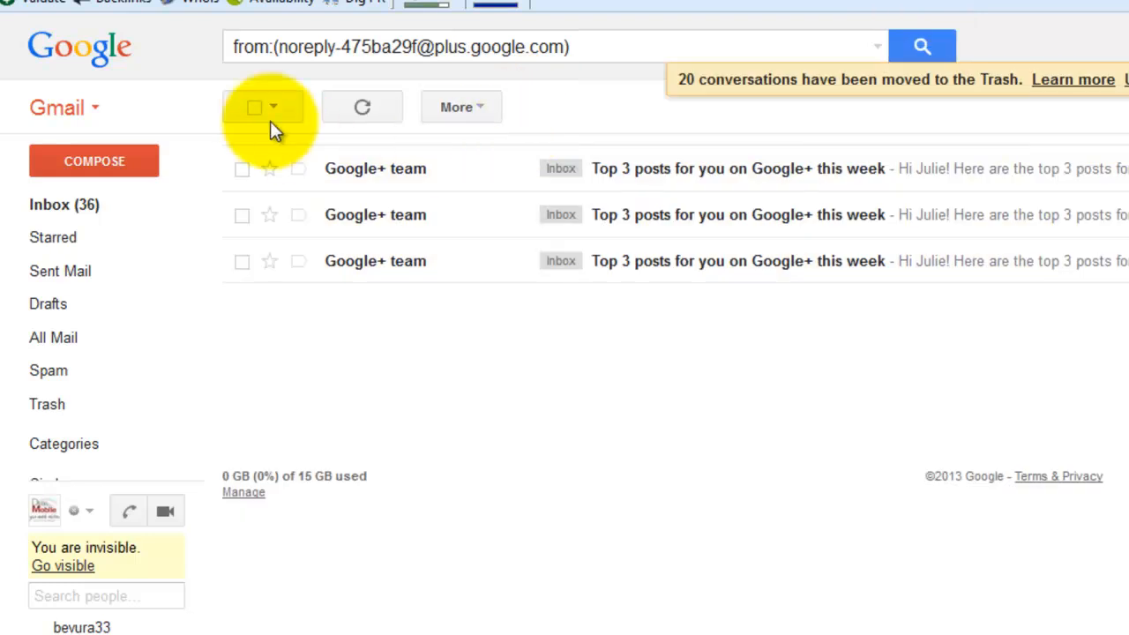
{"action": "left_click", "coordinate": [254, 107]}
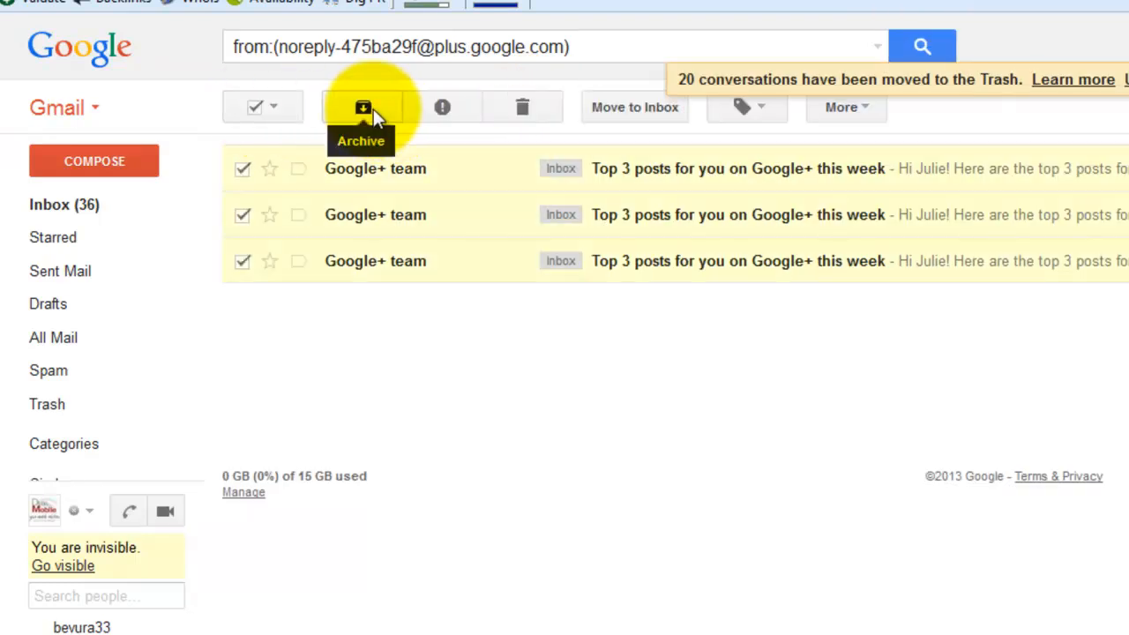
{"action": "mouse_move", "coordinate": [379, 113]}
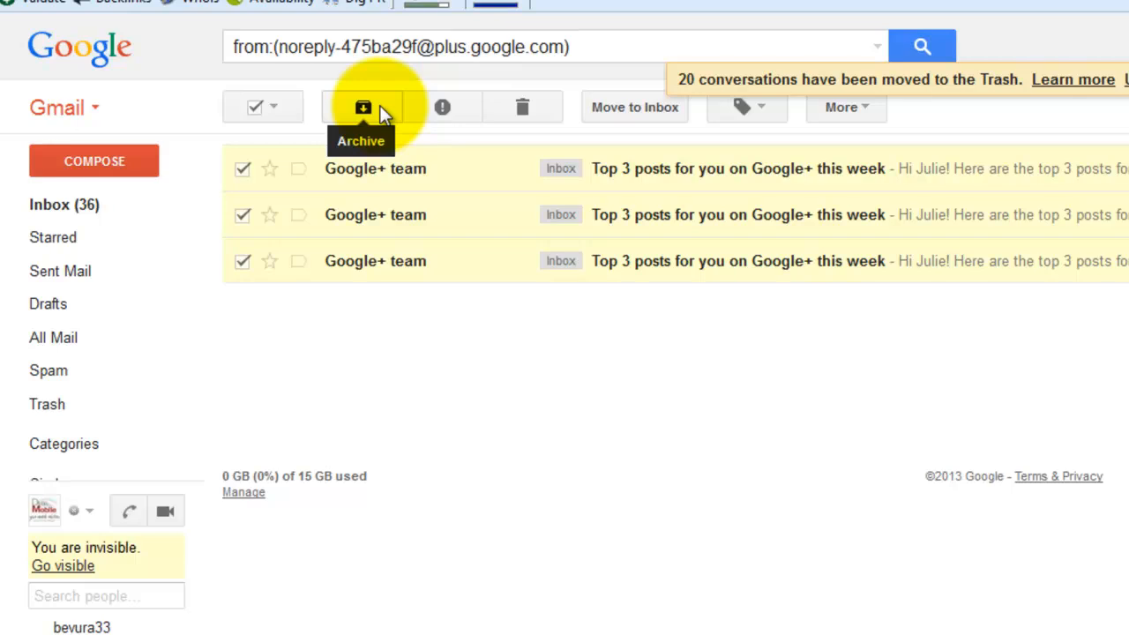
{"action": "left_click", "coordinate": [363, 107]}
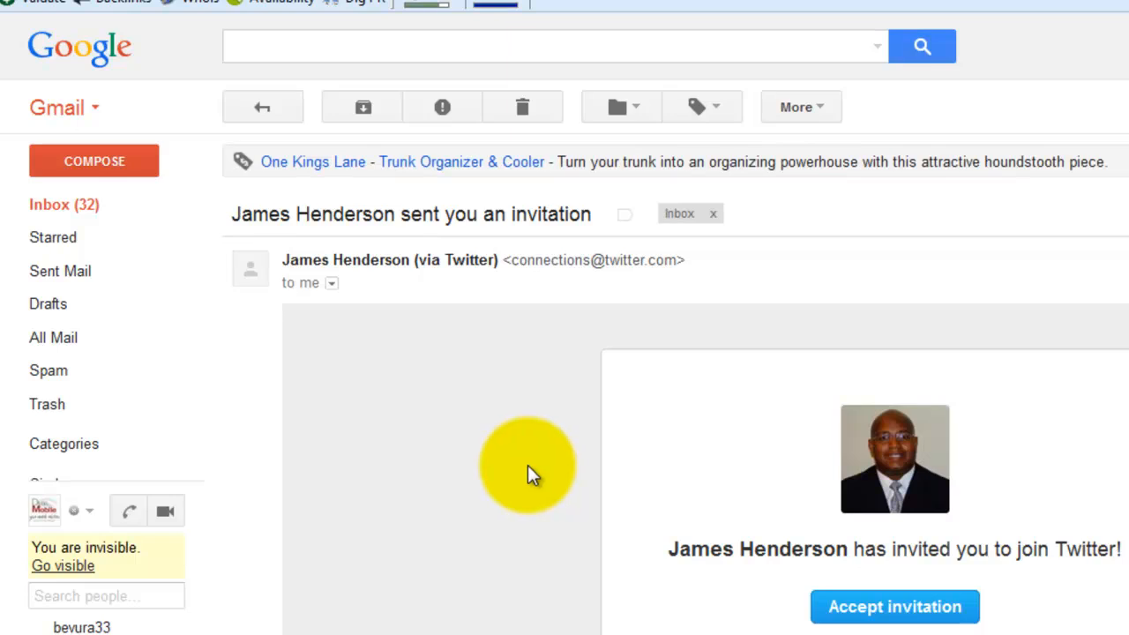
{"action": "scroll", "scroll_direction": "down", "scroll_amount": 3}
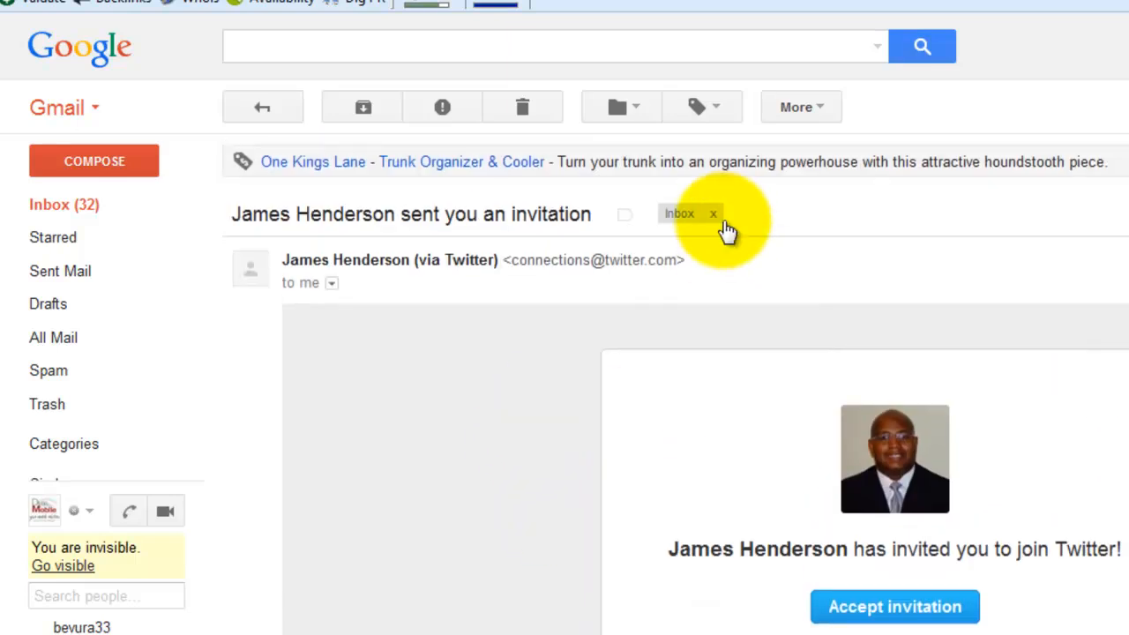
{"action": "mouse_move", "coordinate": [821, 144]}
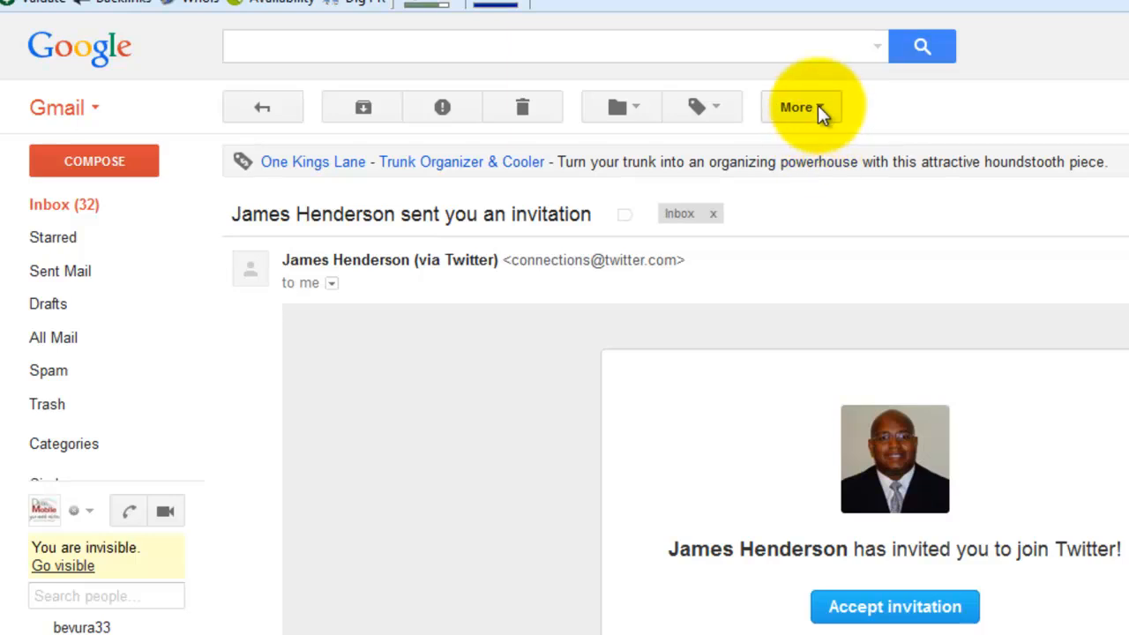
{"action": "left_click", "coordinate": [797, 108]}
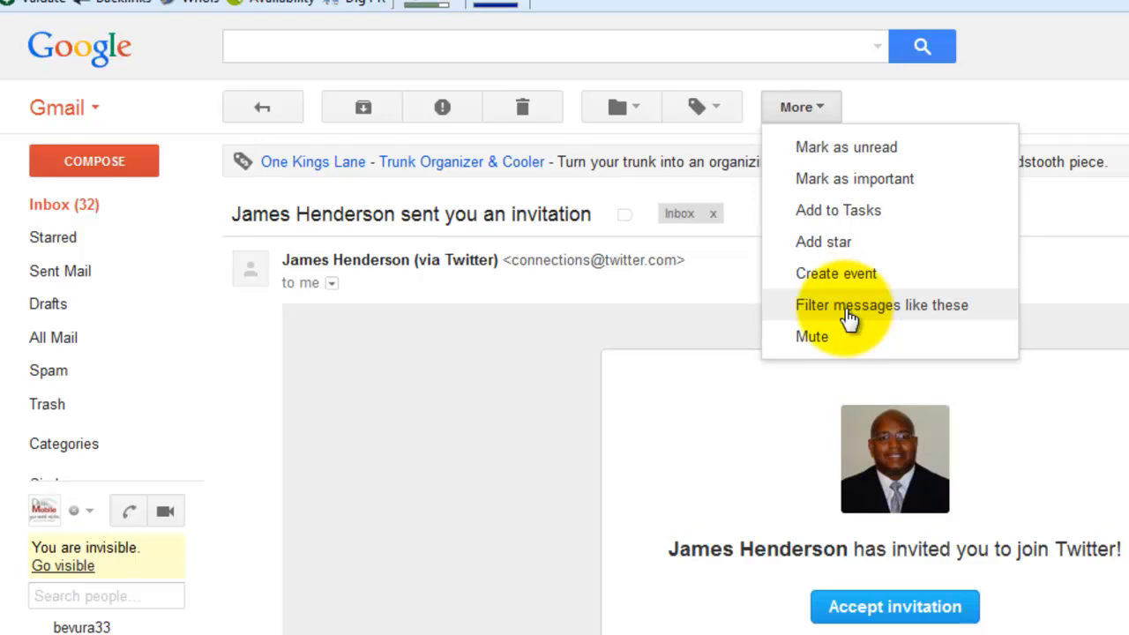
{"action": "left_click", "coordinate": [882, 304]}
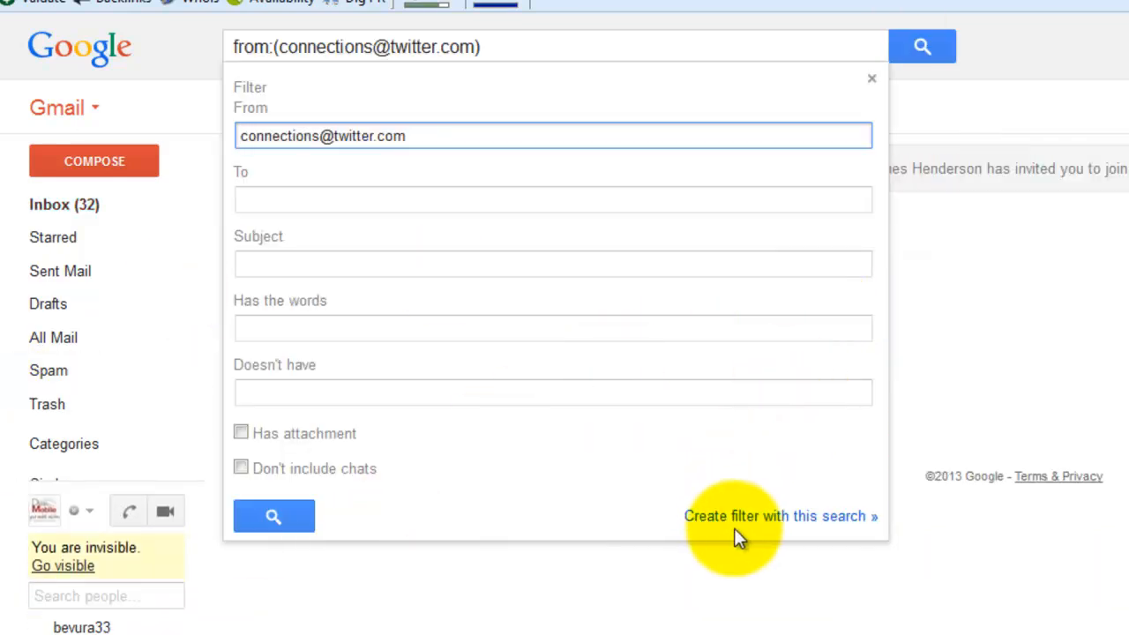
{"action": "mouse_move", "coordinate": [968, 251]}
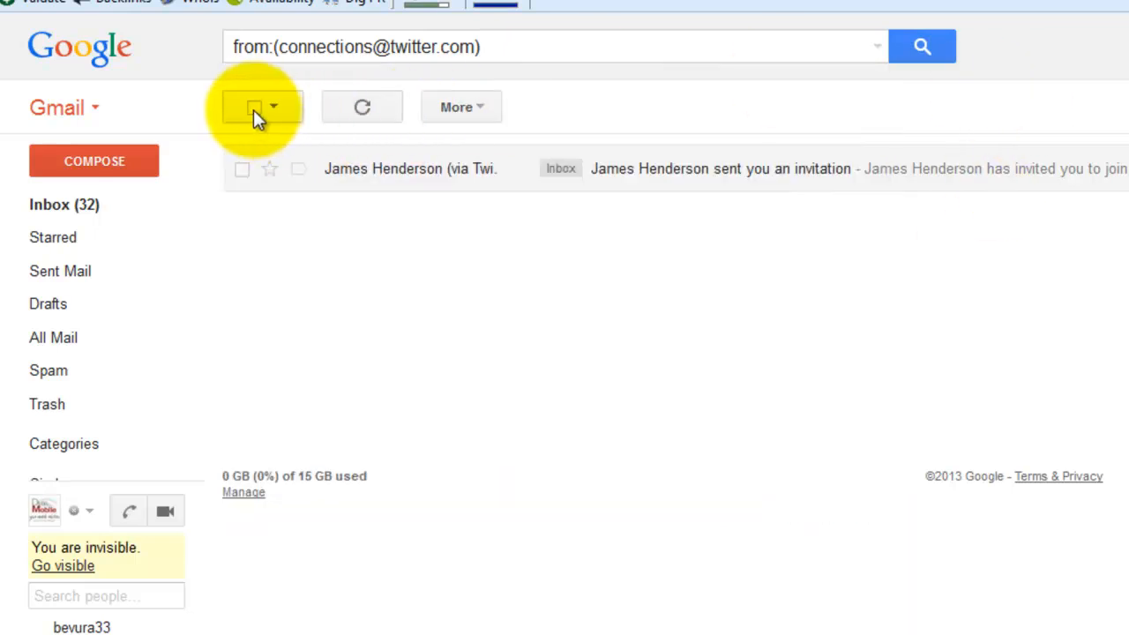
{"action": "left_click", "coordinate": [255, 108]}
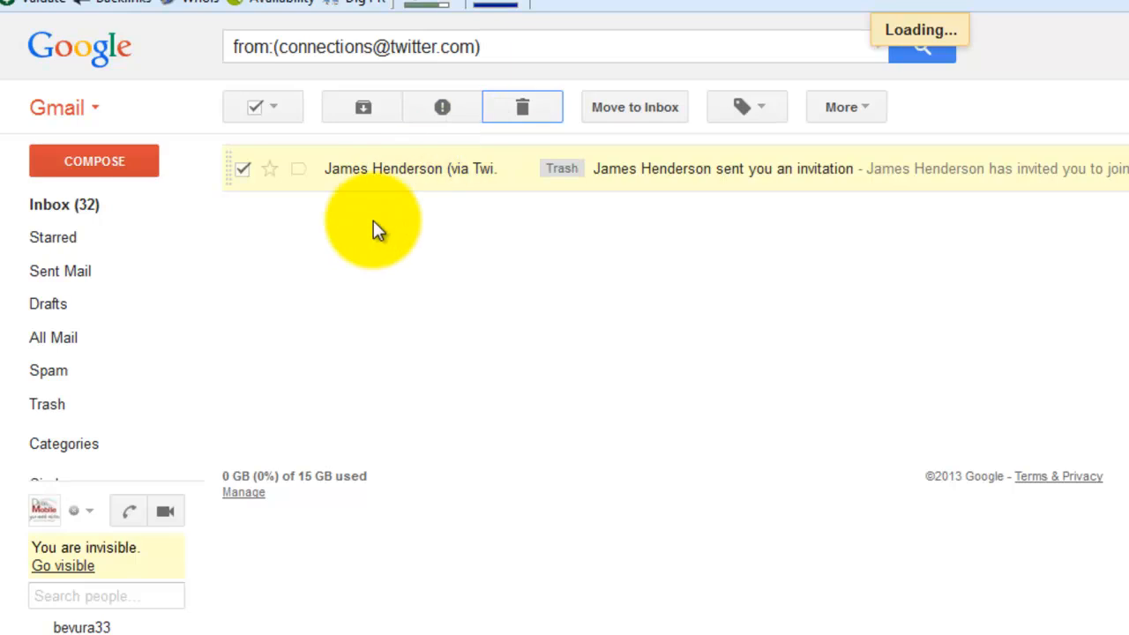
{"action": "left_click", "coordinate": [522, 108]}
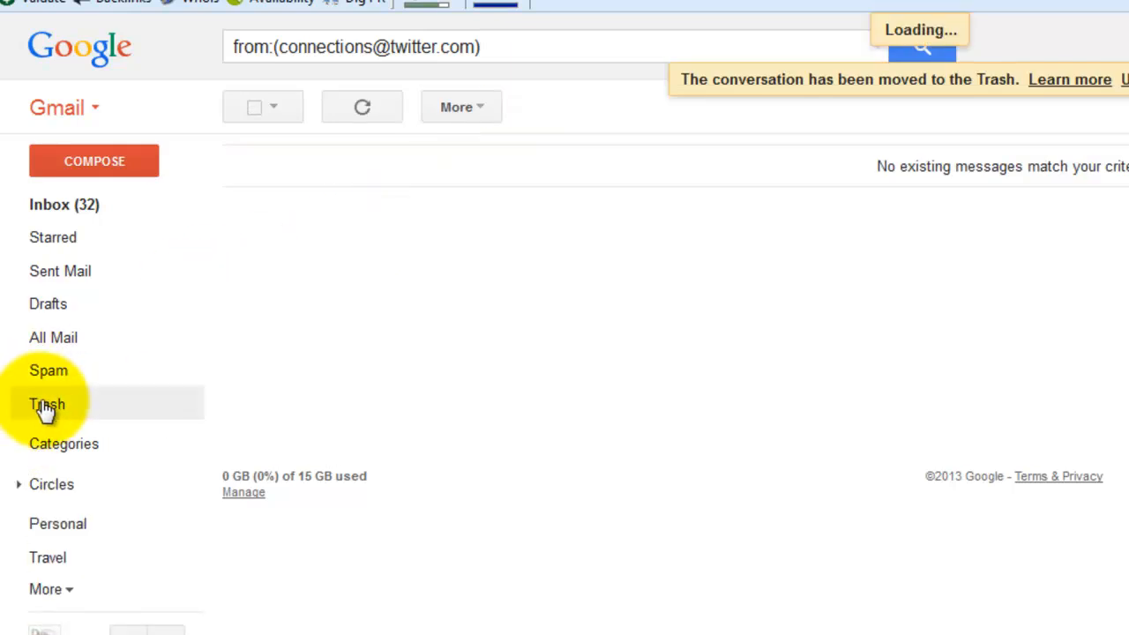
Step: Permanently delete all 32 trashed conversations with Delete forever, then return to the 32-conversation inbox
{"action": "left_click", "coordinate": [48, 404]}
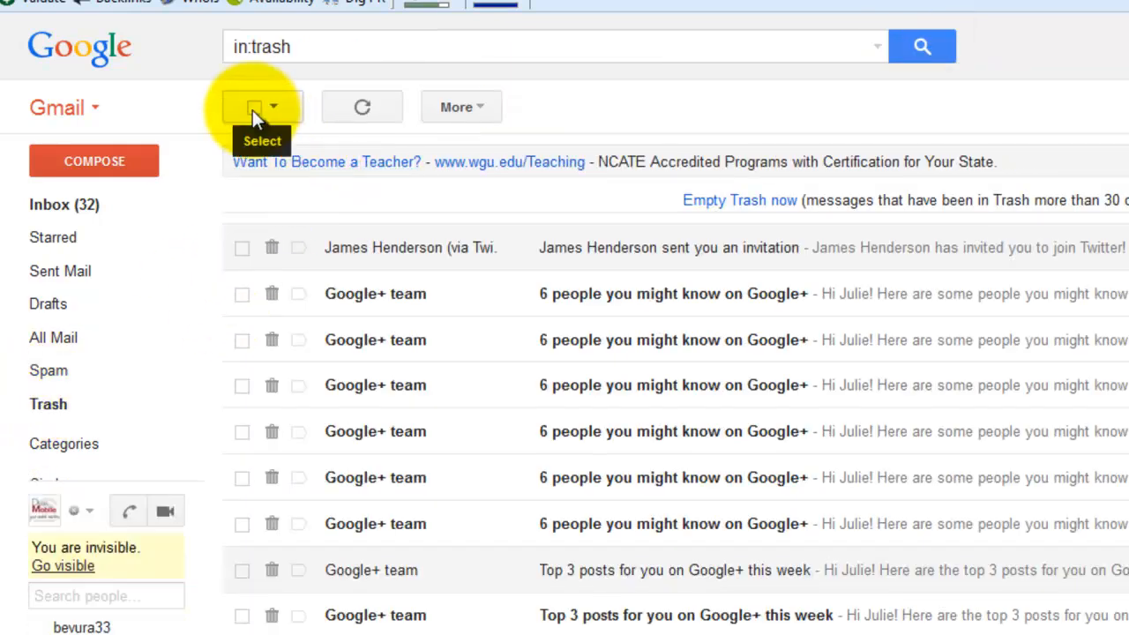
{"action": "left_click", "coordinate": [255, 108]}
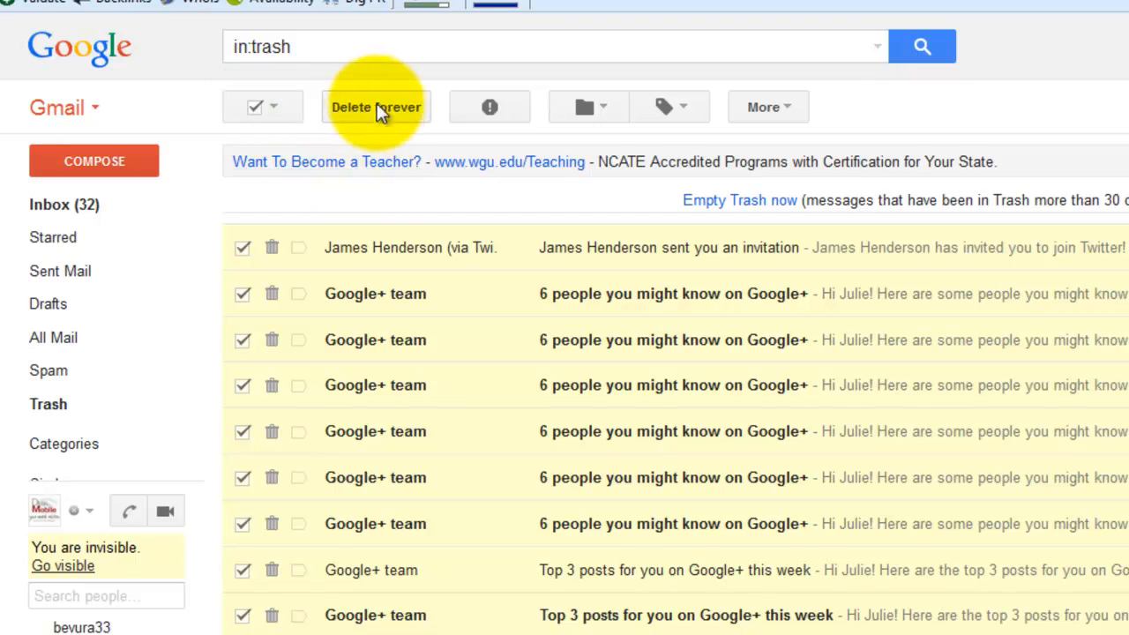
{"action": "left_click", "coordinate": [376, 108]}
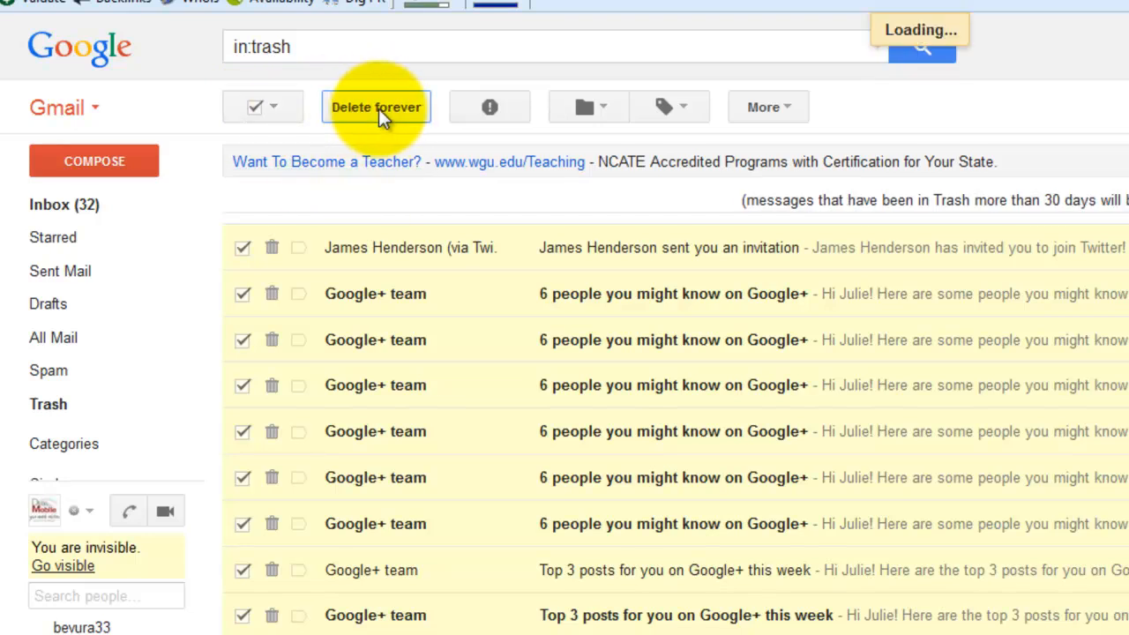
{"action": "left_click", "coordinate": [376, 108]}
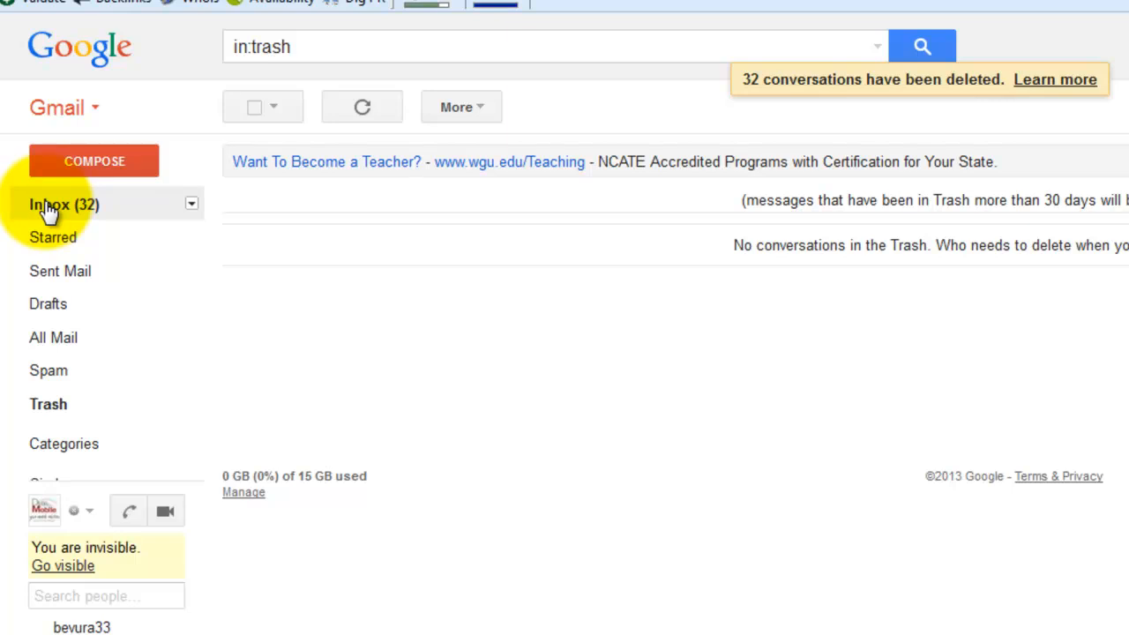
{"action": "left_click", "coordinate": [49, 205]}
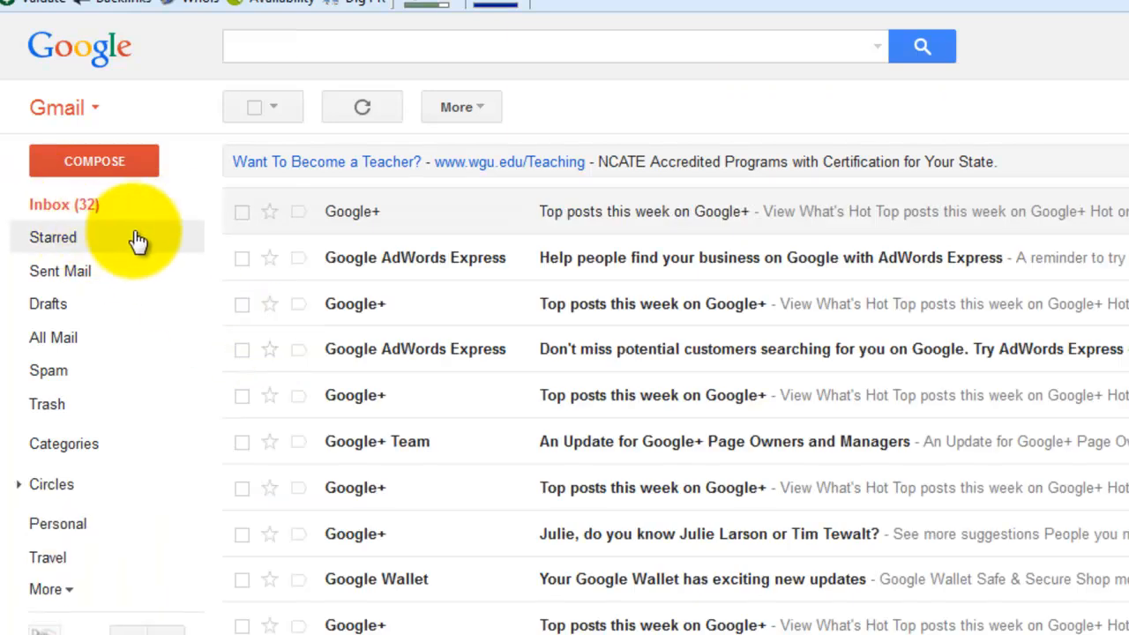